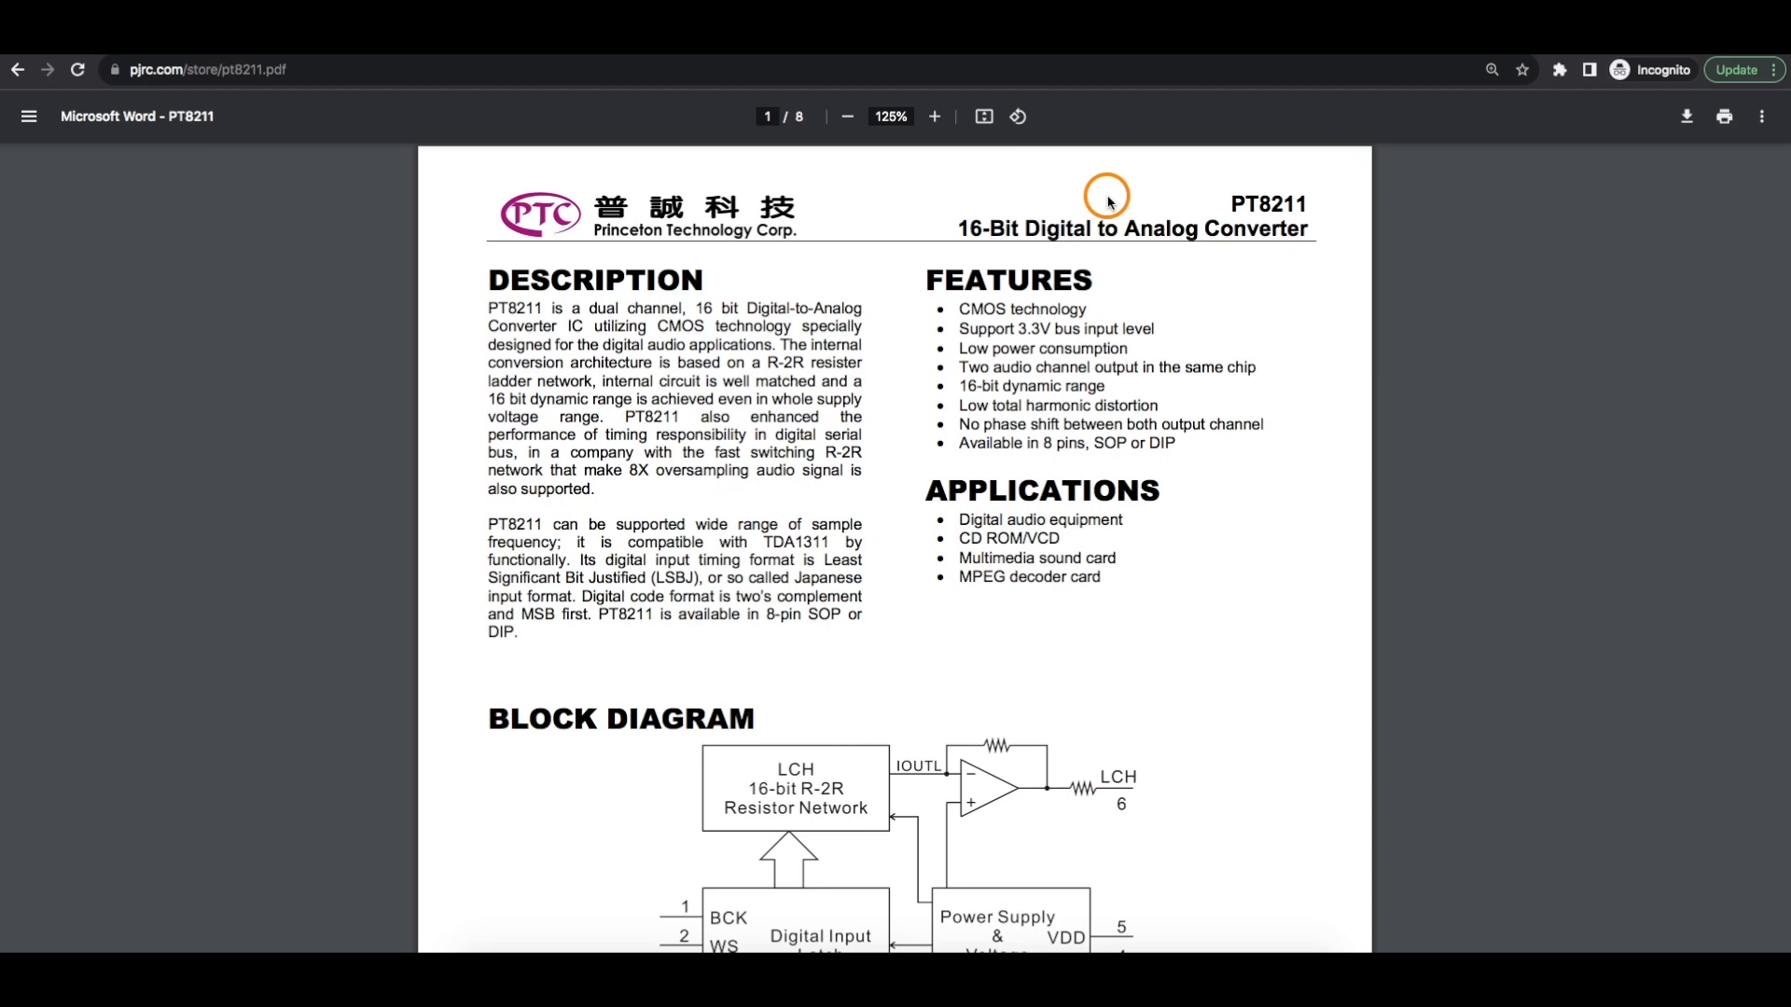
mouse_move(1199, 207)
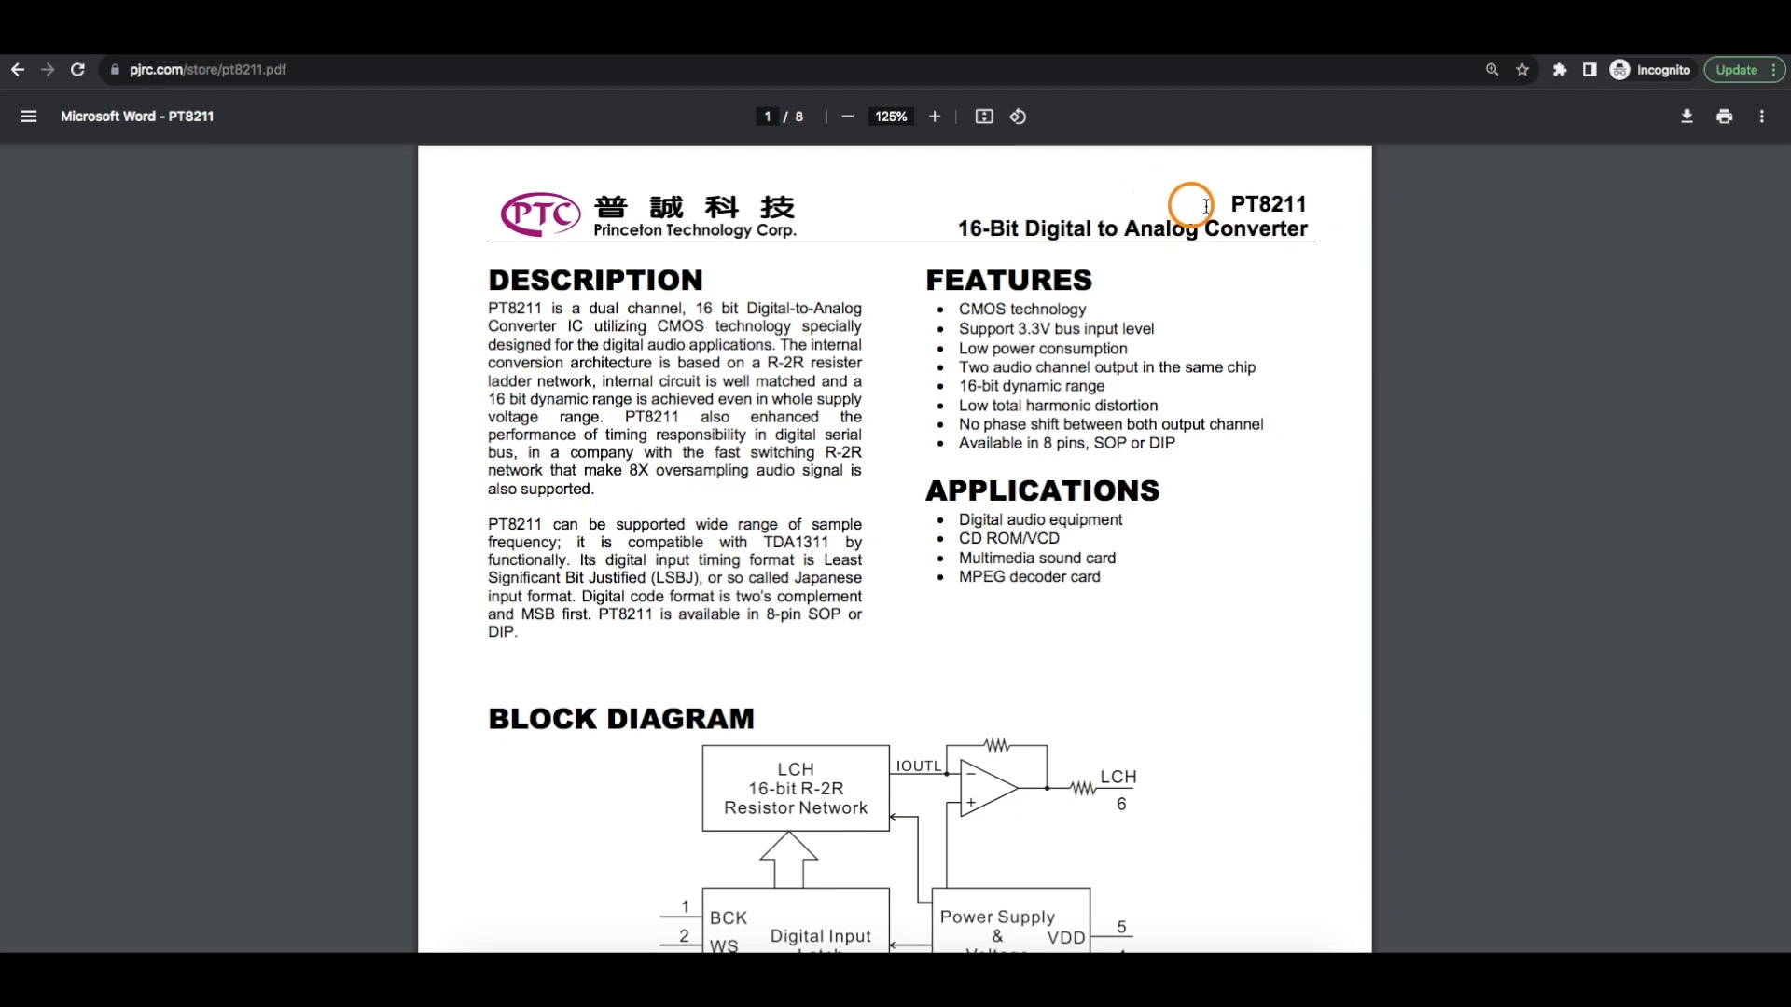
mouse_move(526, 313)
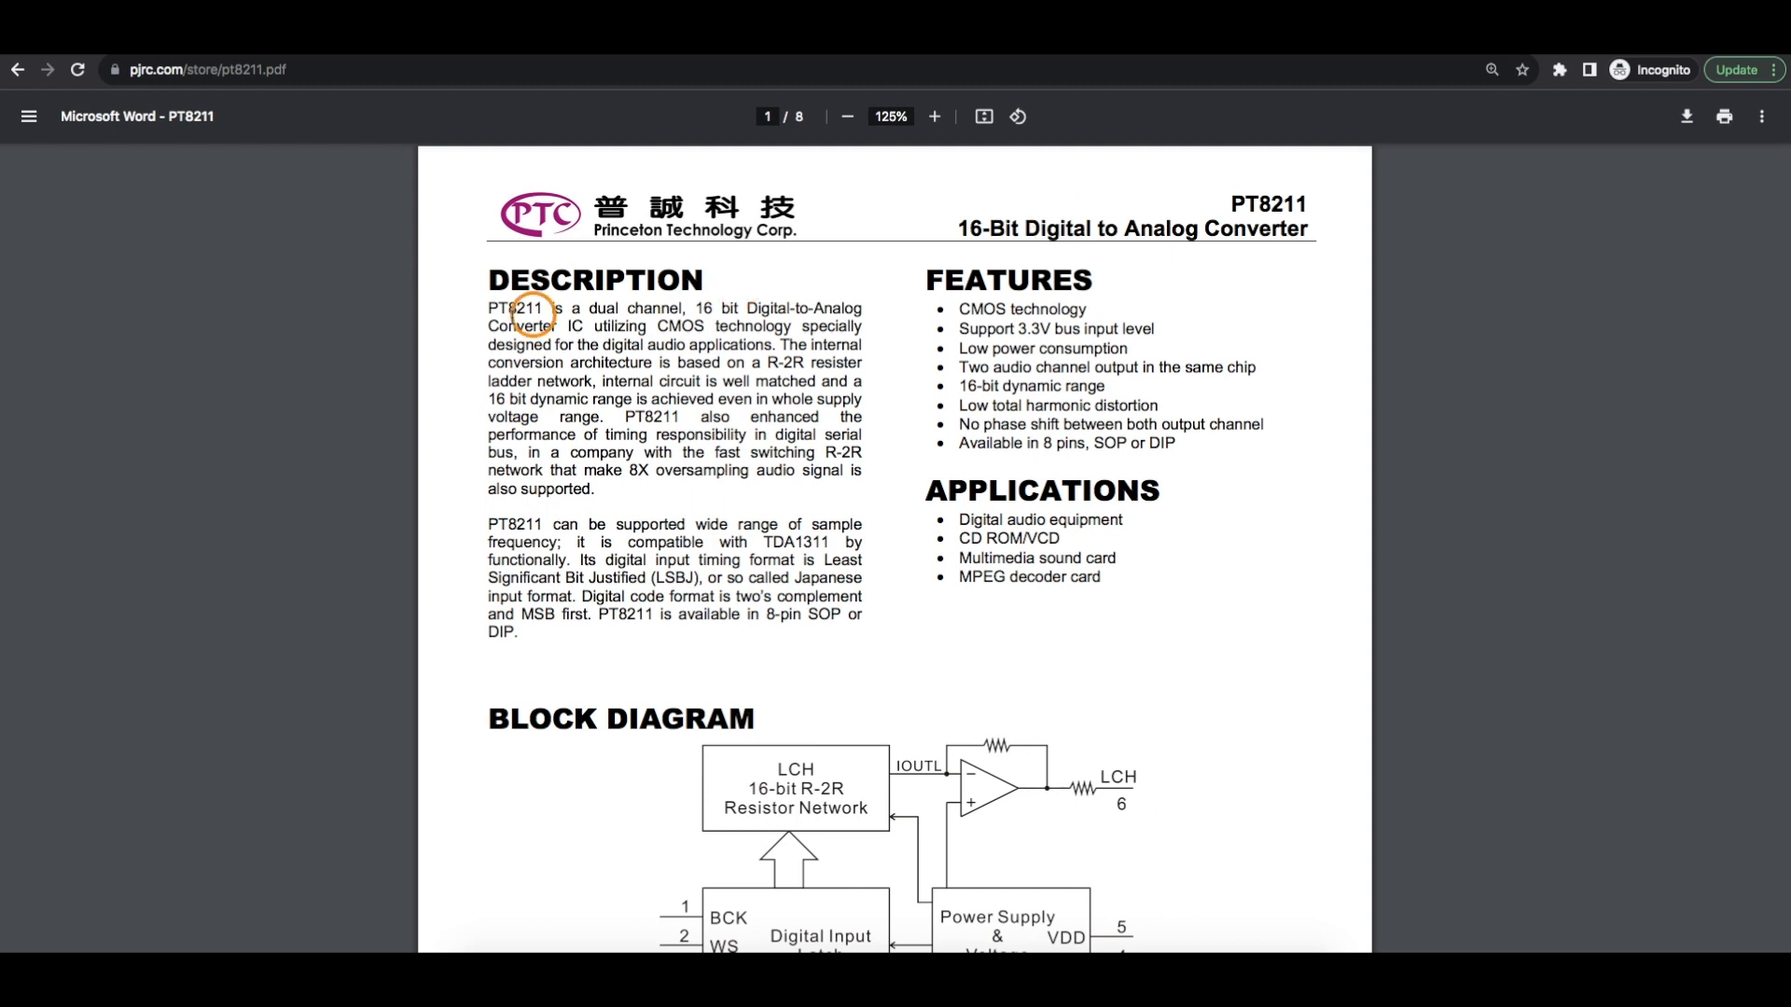
mouse_move(787, 362)
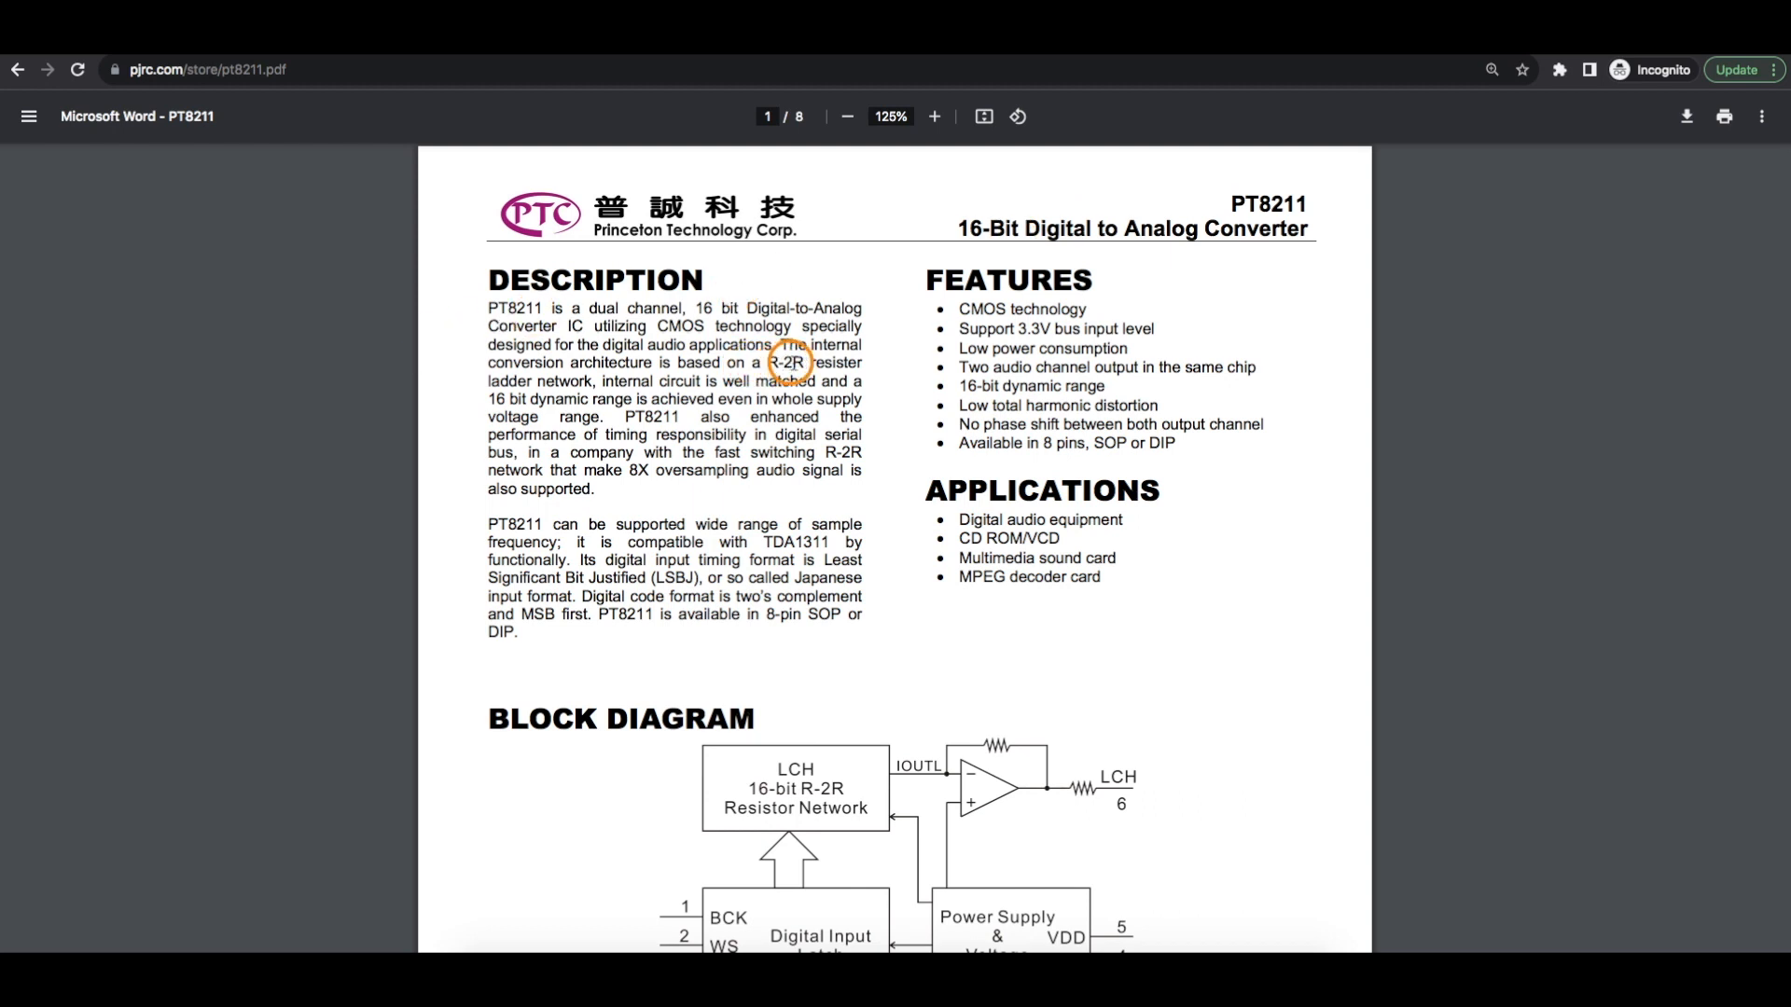
mouse_move(463, 393)
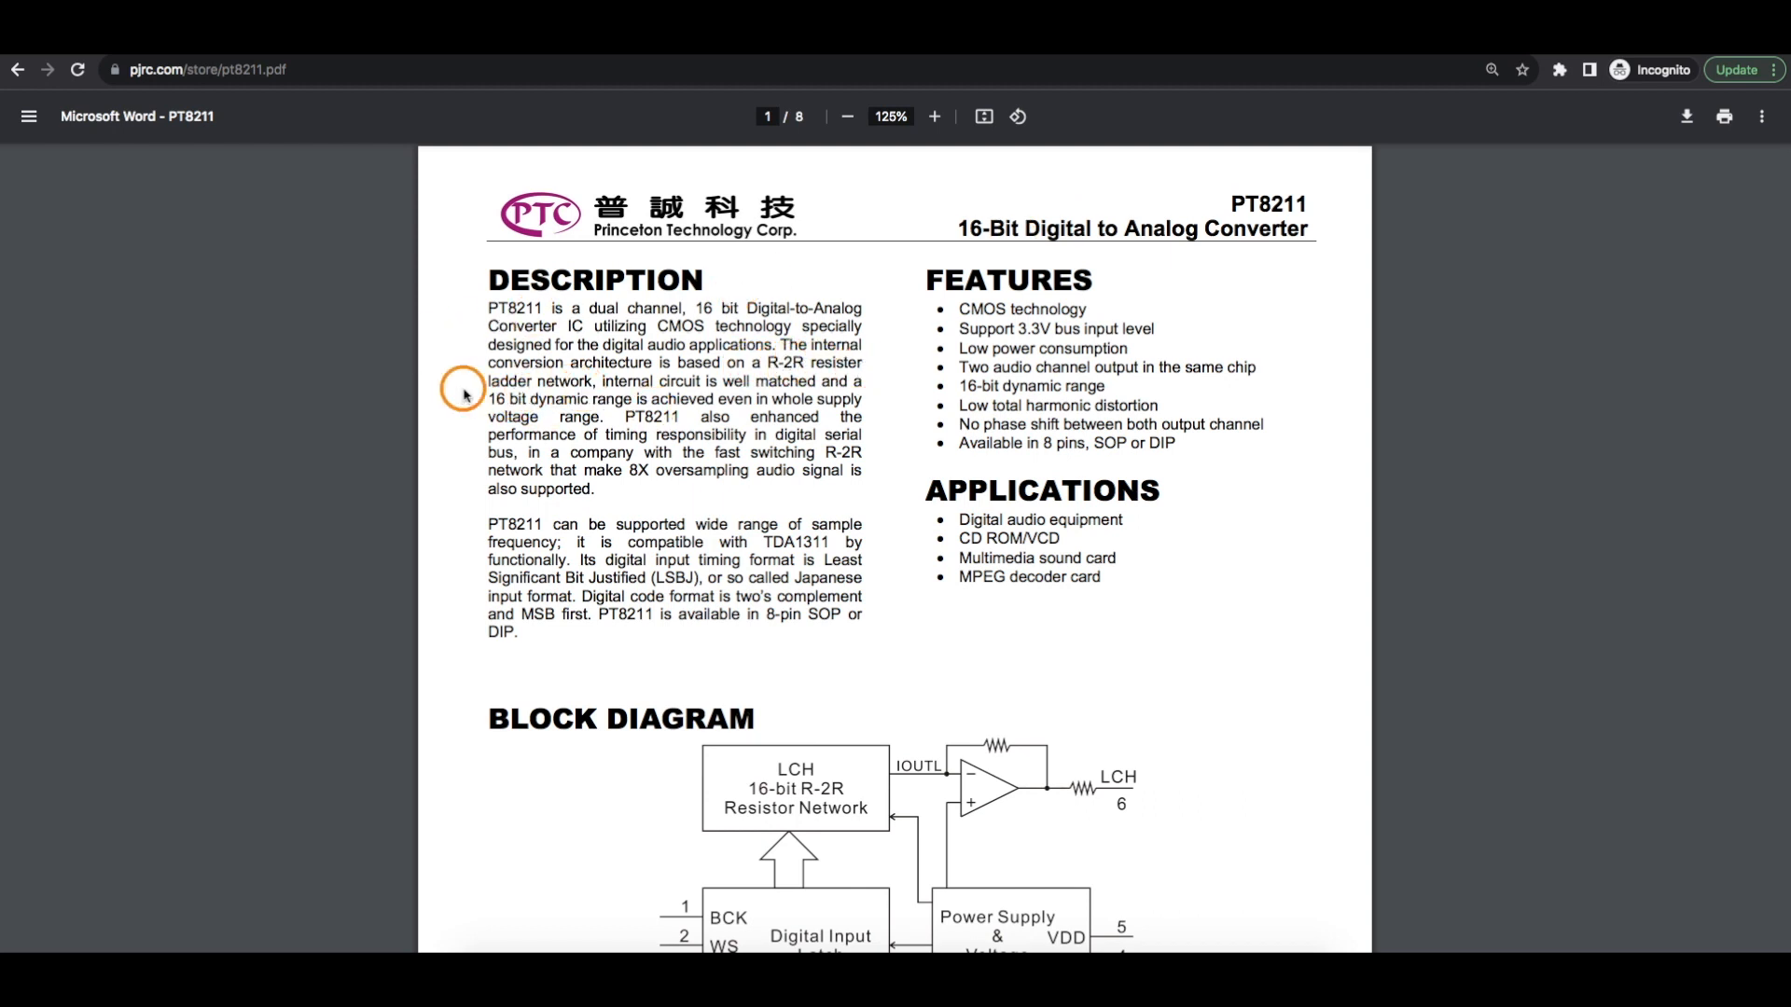
Scroll page 1 of the PT8211 datasheet down past the features to the block diagram.
scroll(down, 3)
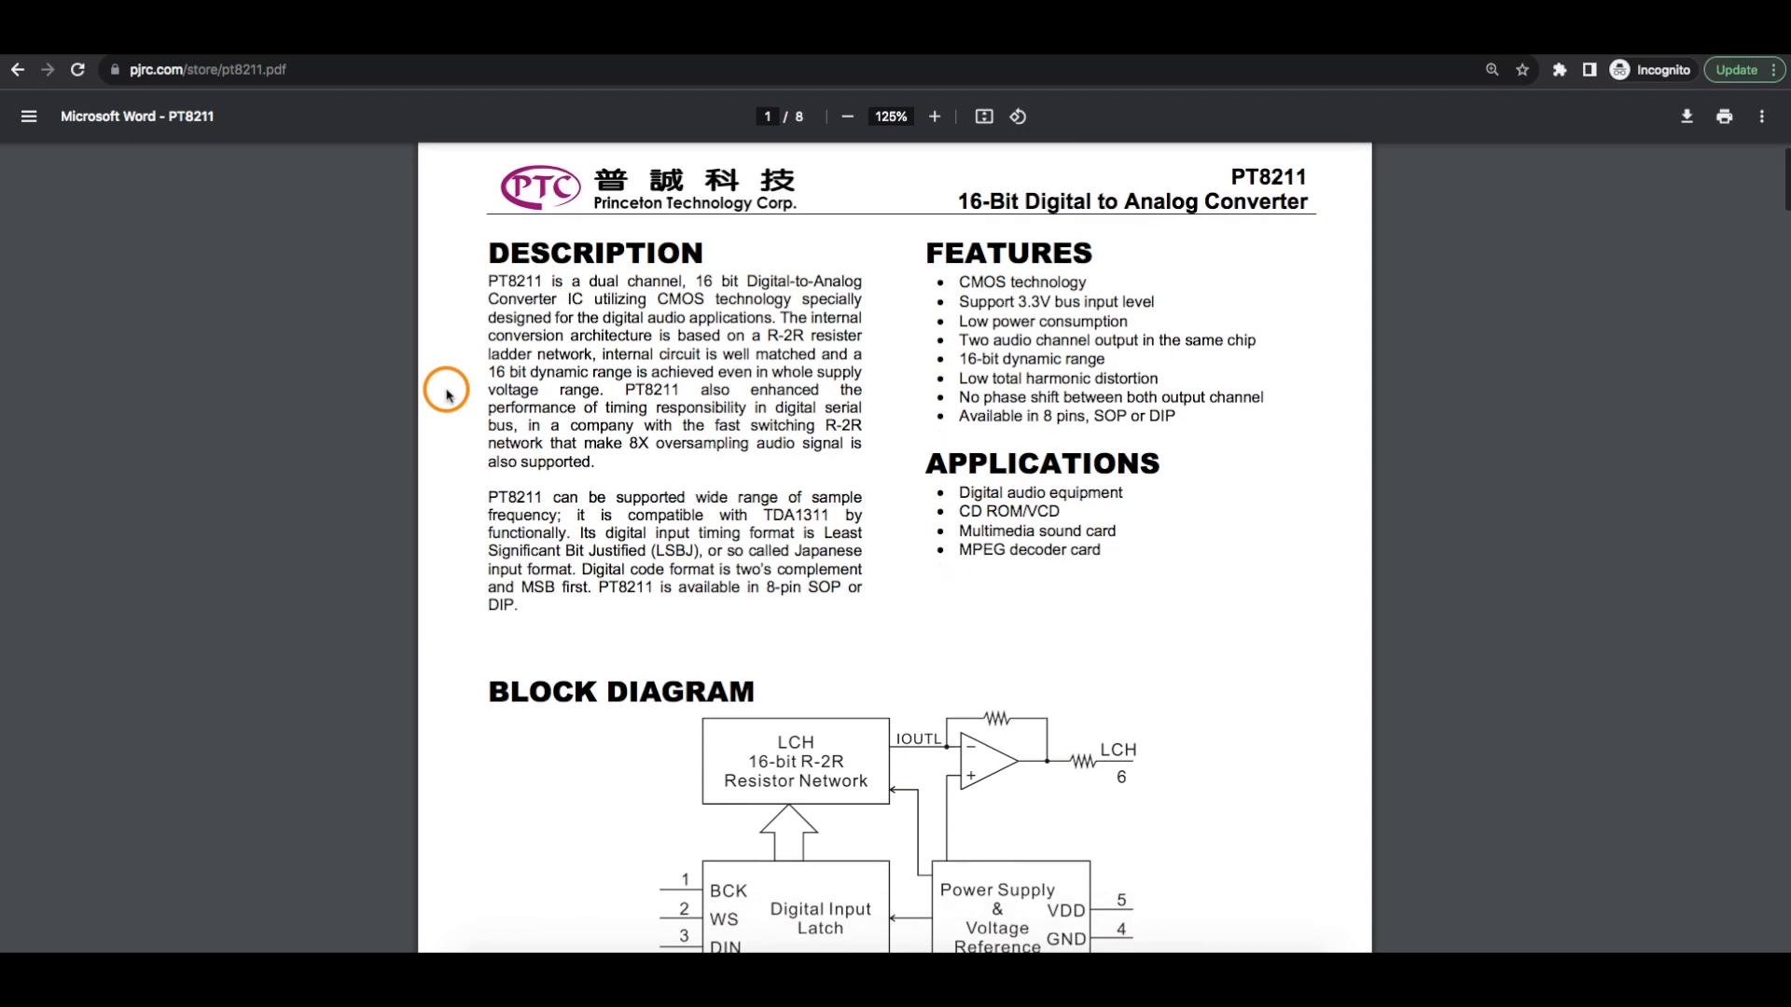
scroll(down, 3)
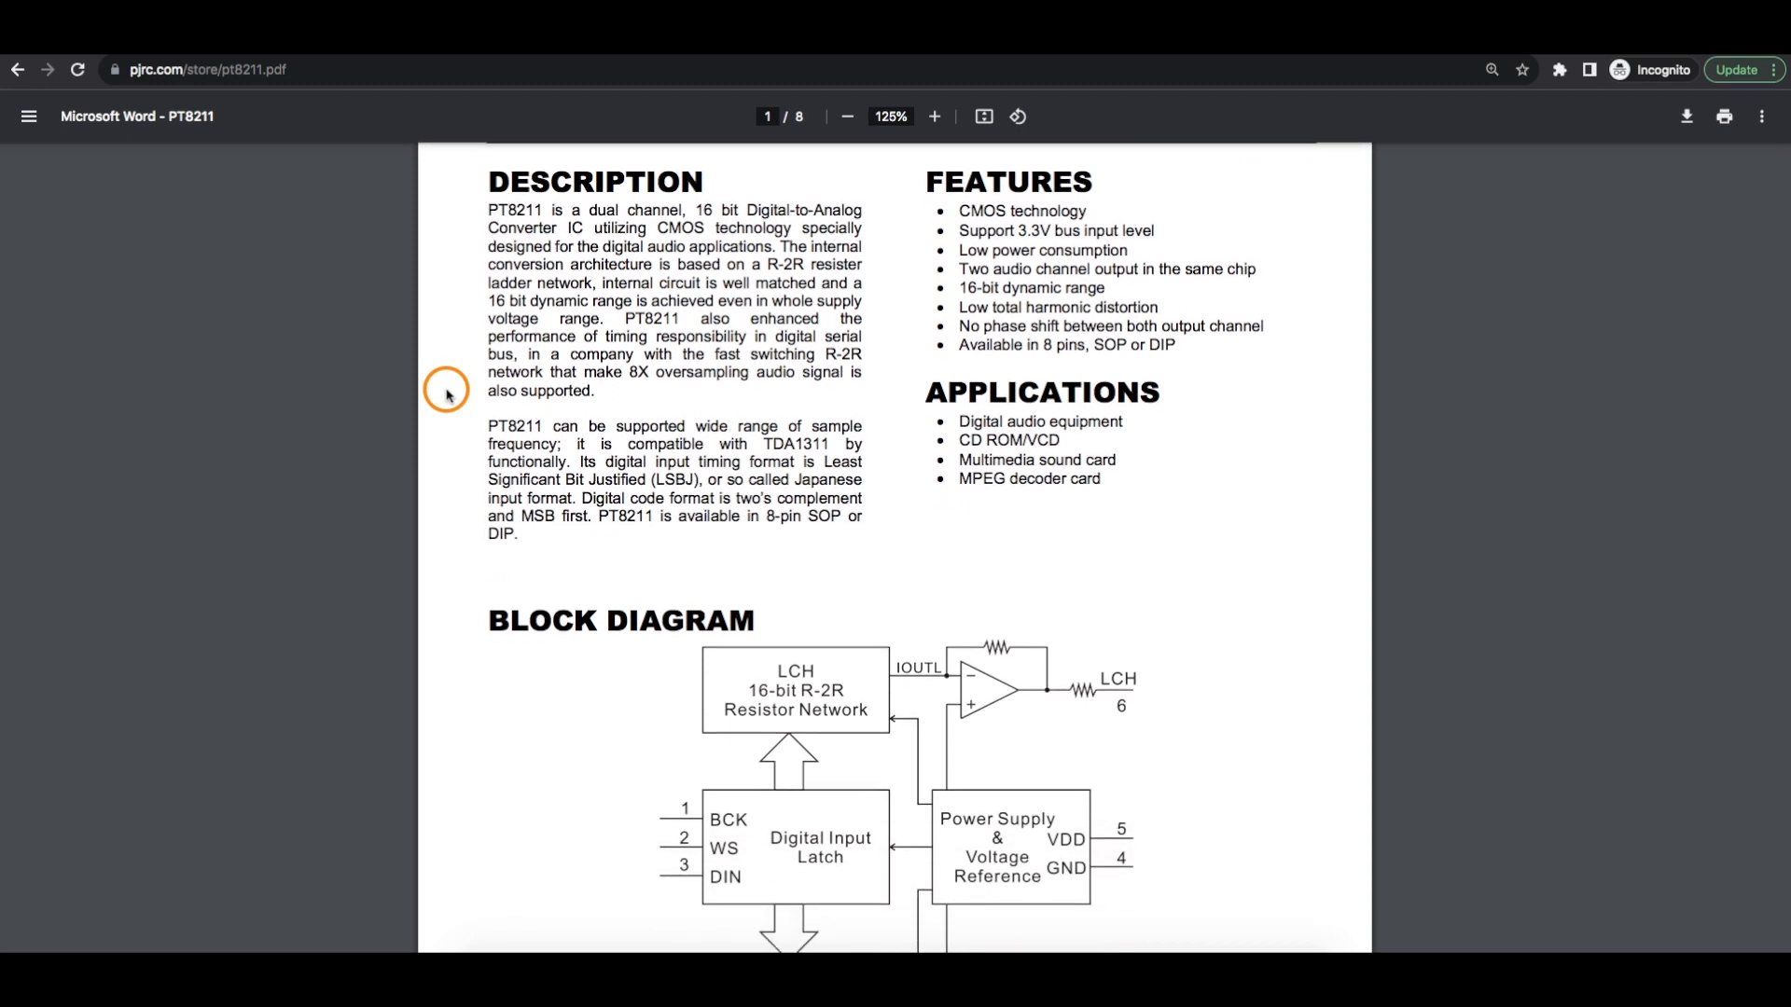
scroll(down, 3)
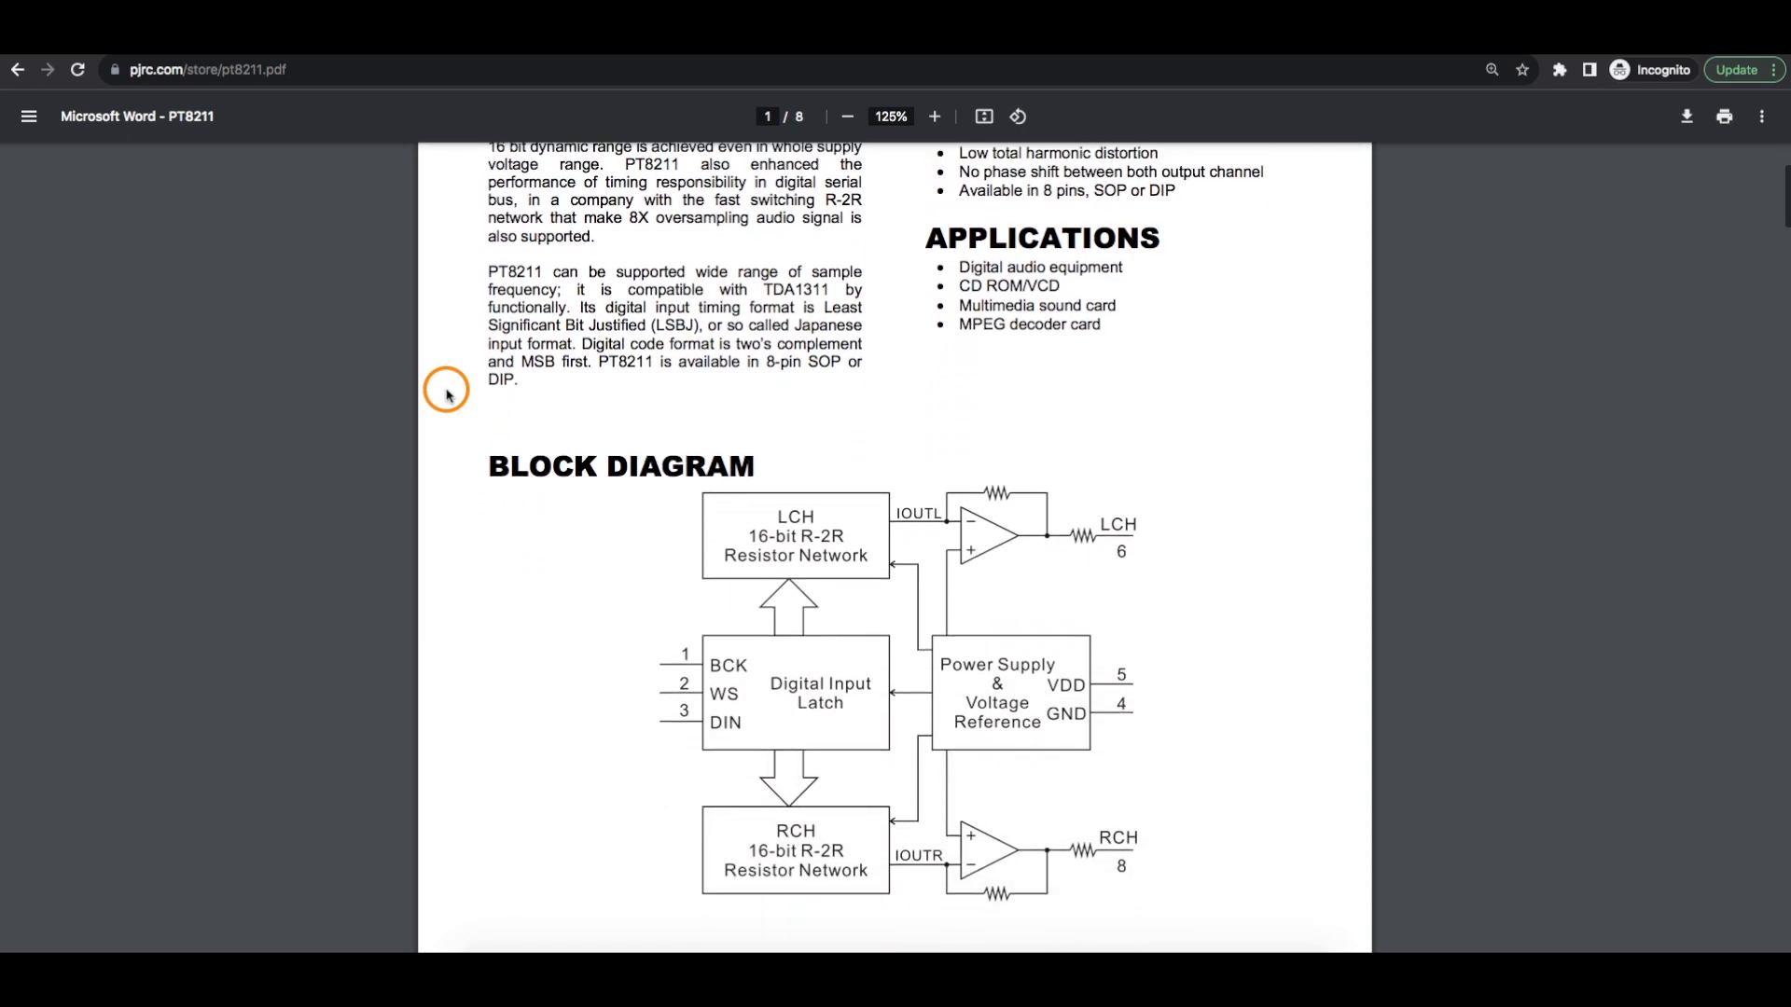
scroll(down, 3)
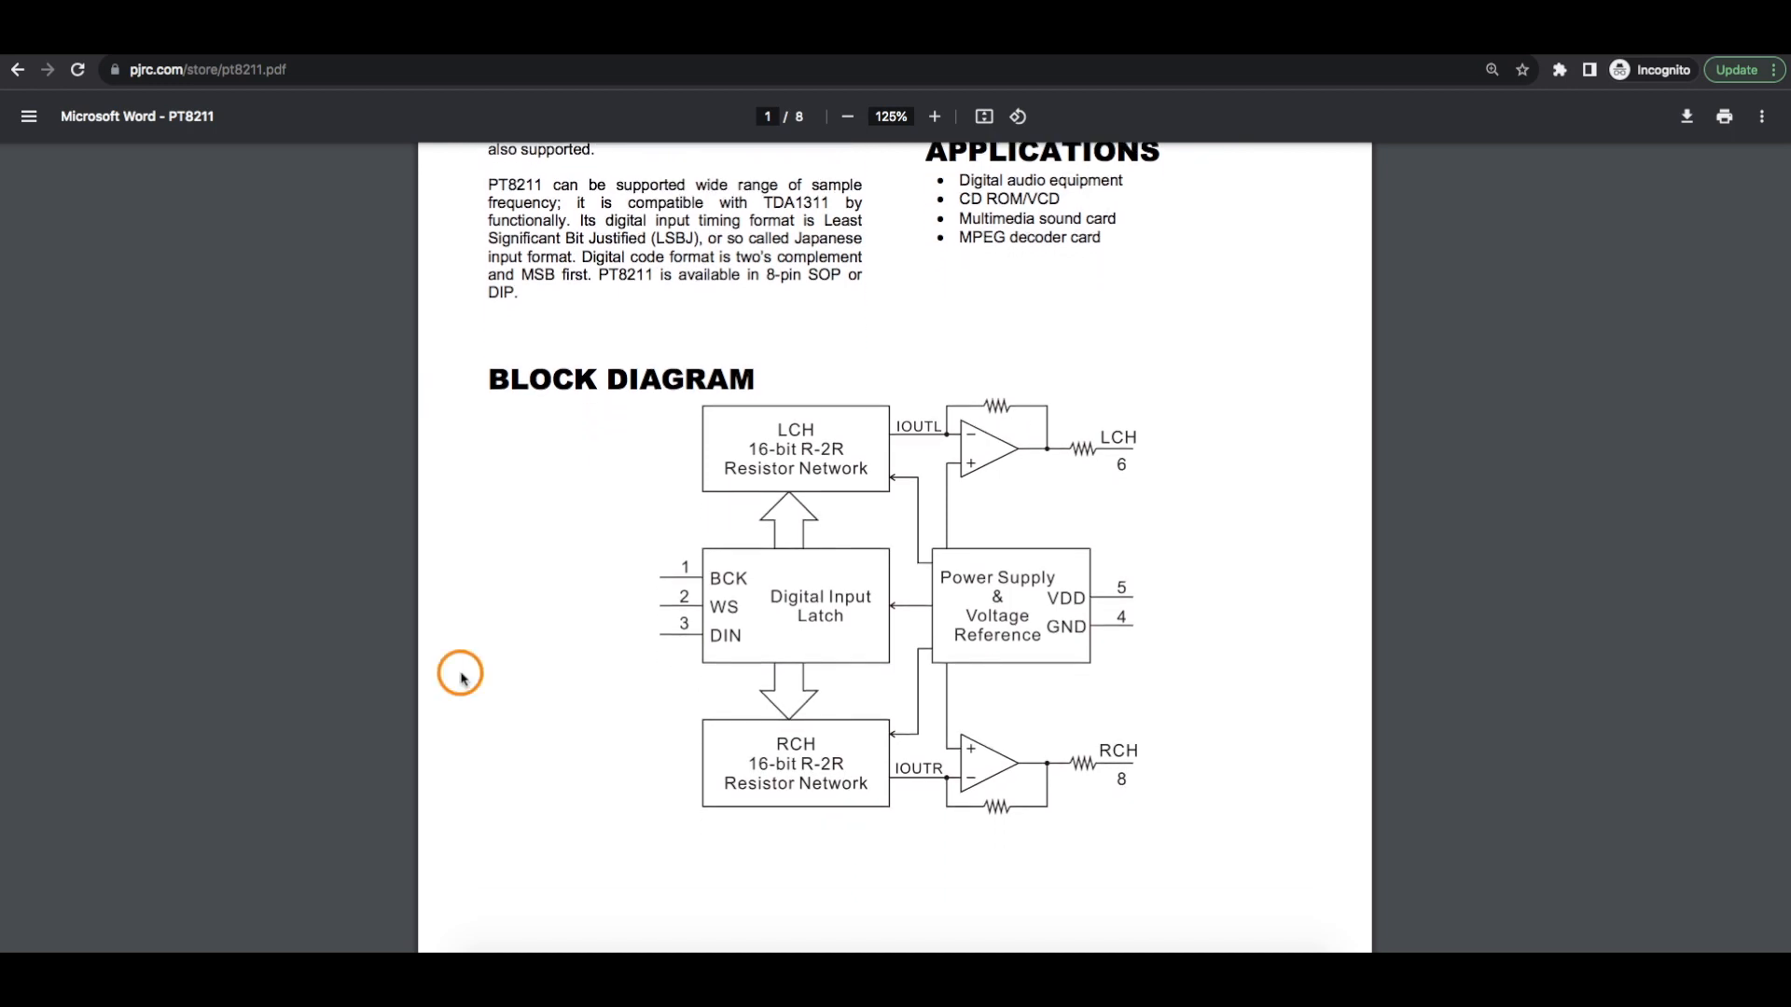
mouse_move(626, 465)
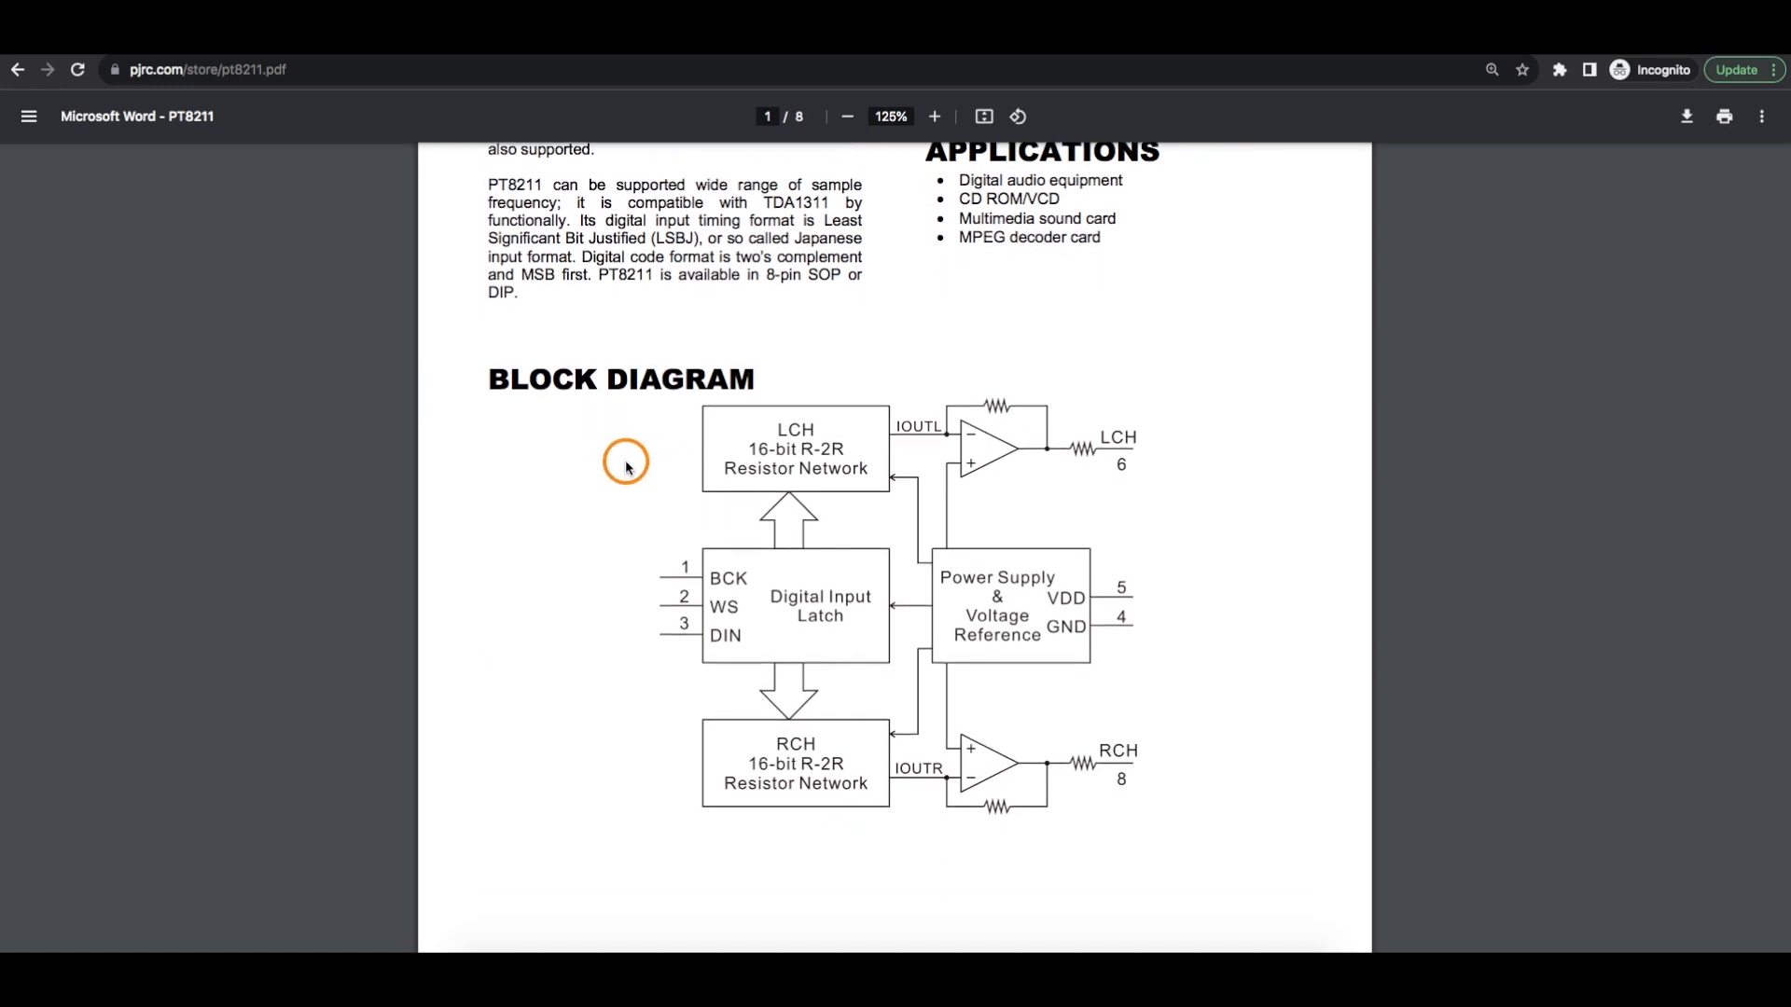
mouse_move(580, 552)
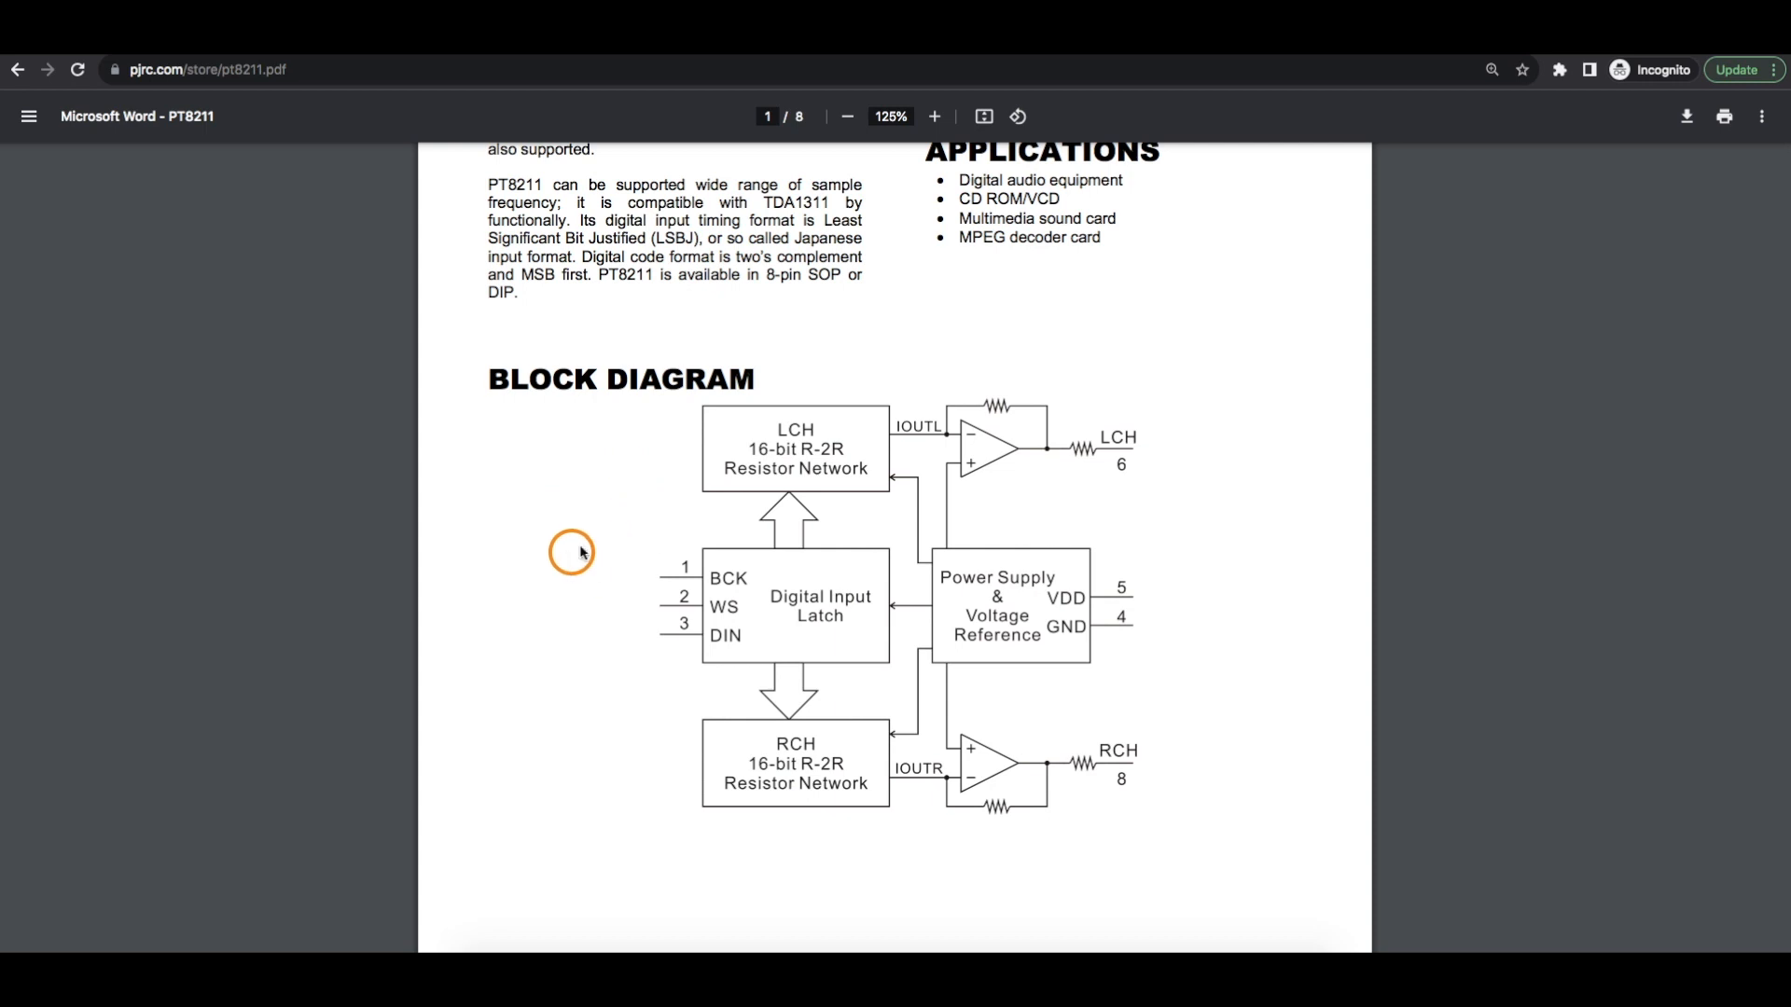
mouse_move(584, 603)
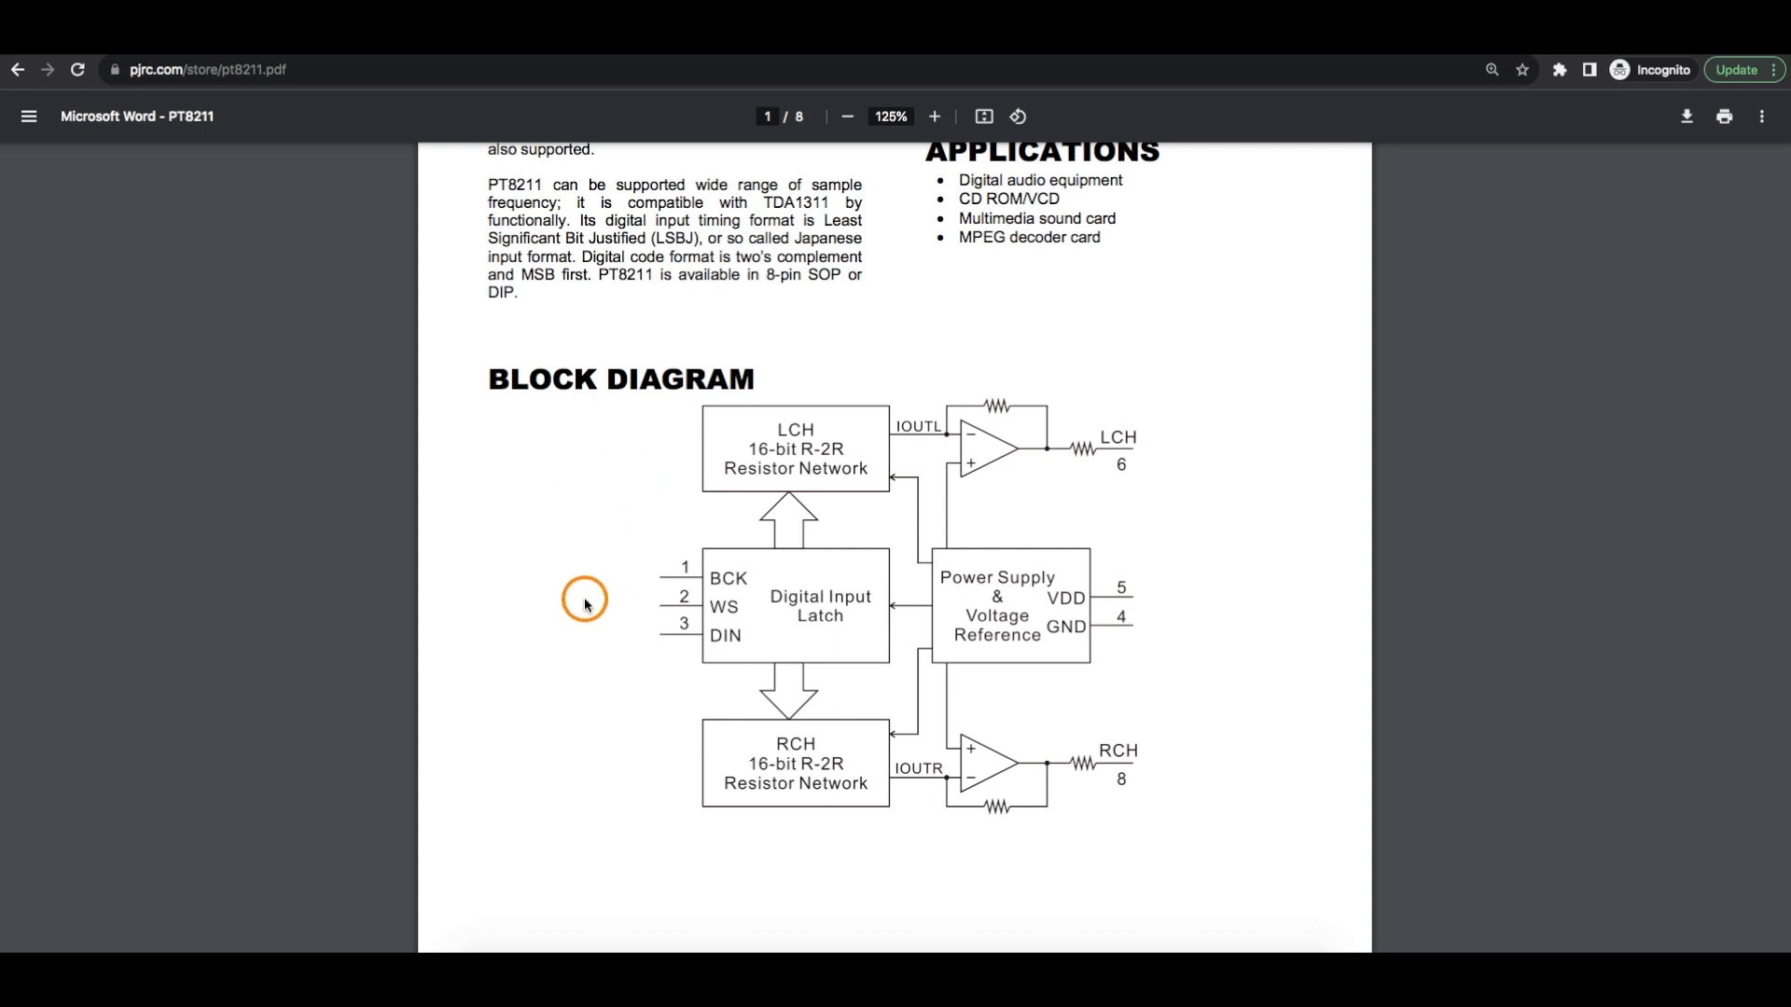
mouse_move(604, 628)
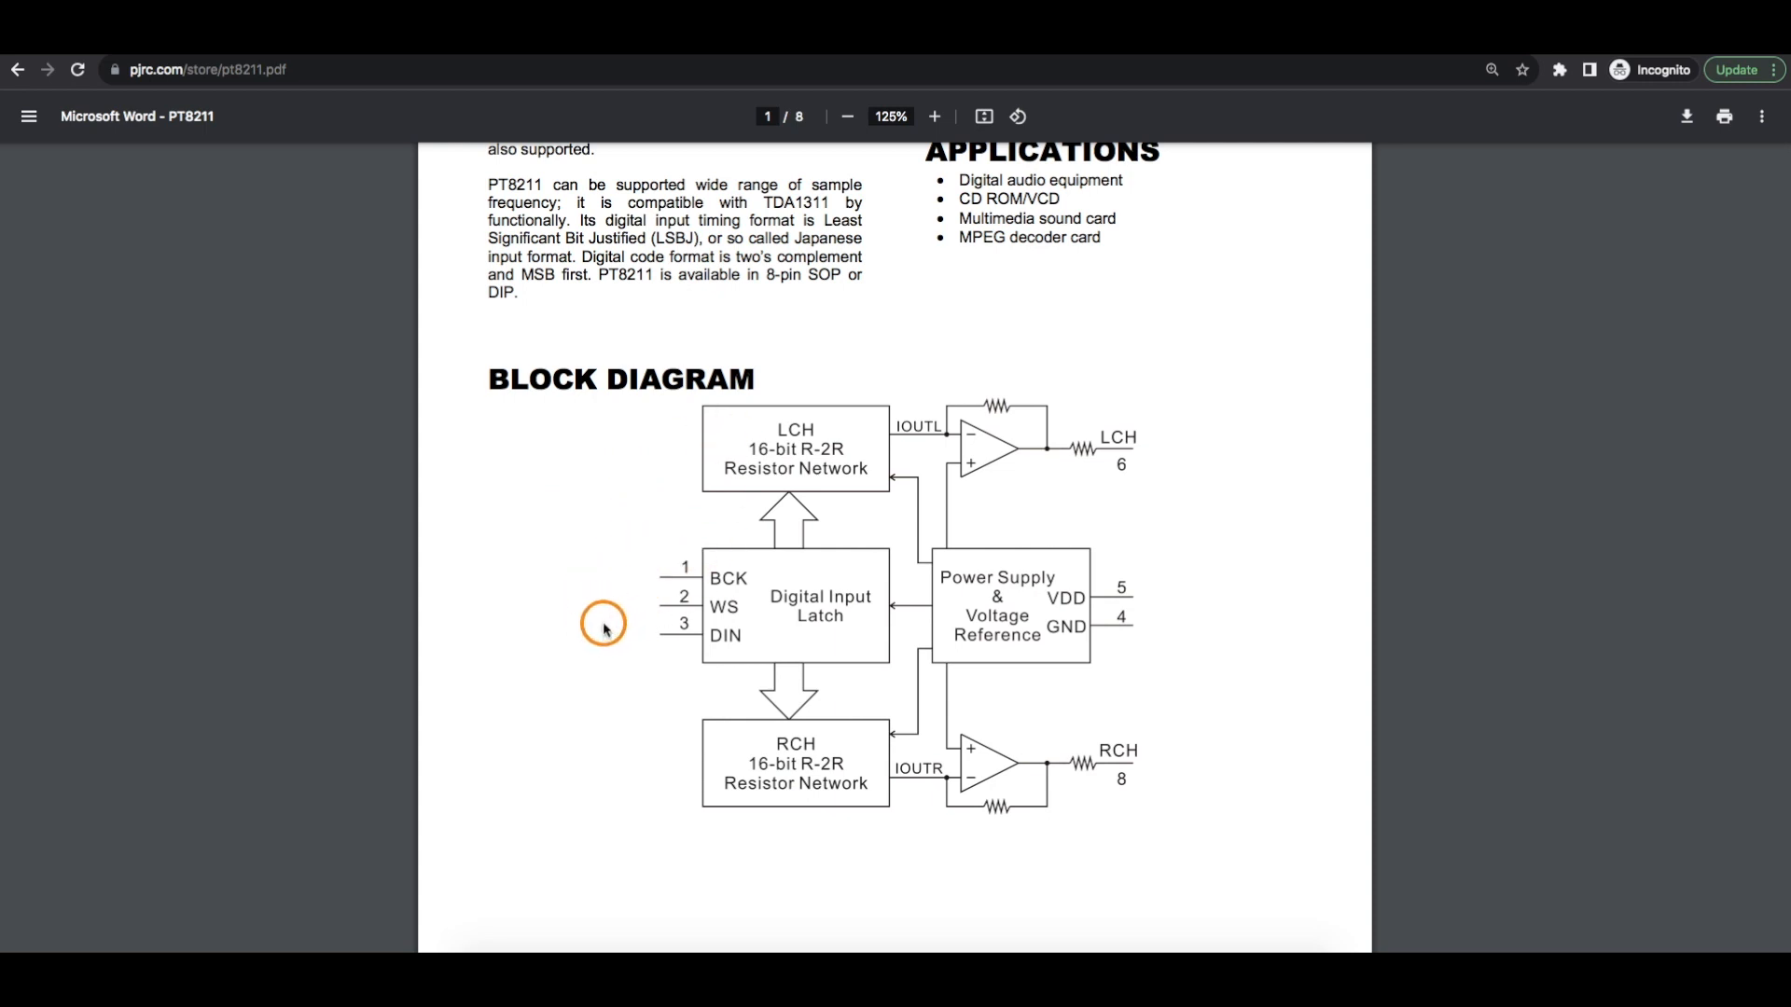
mouse_move(574, 535)
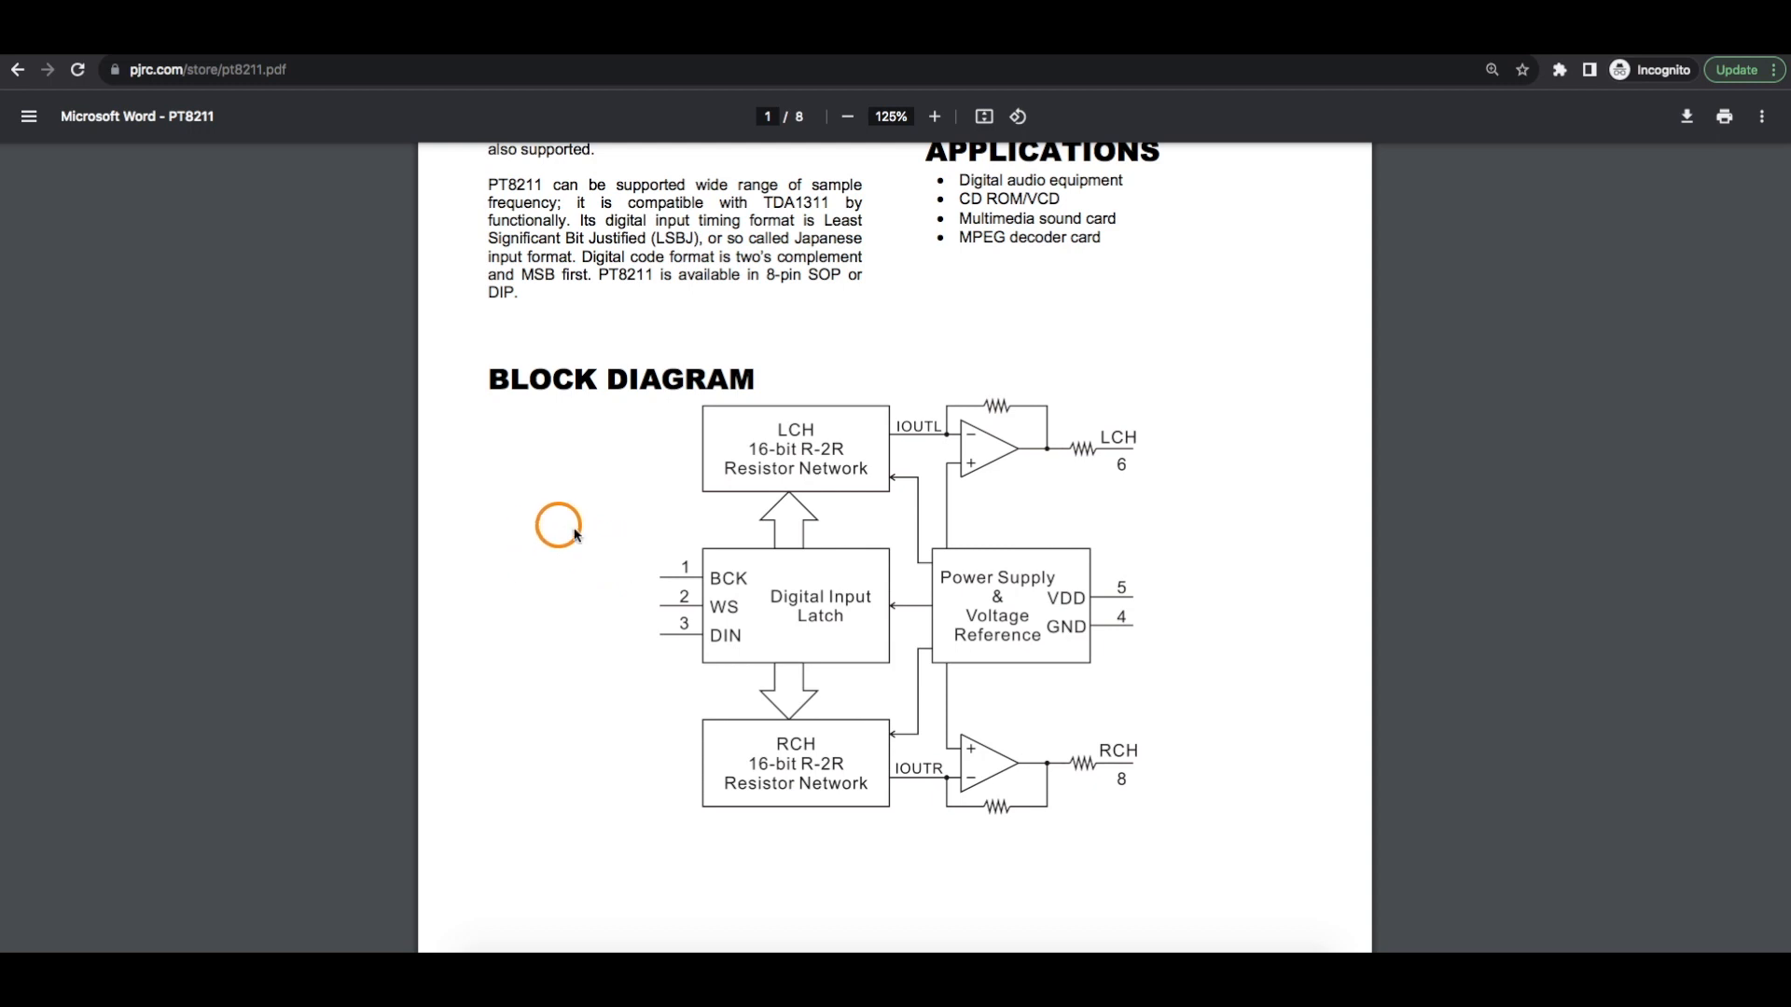
mouse_move(560, 614)
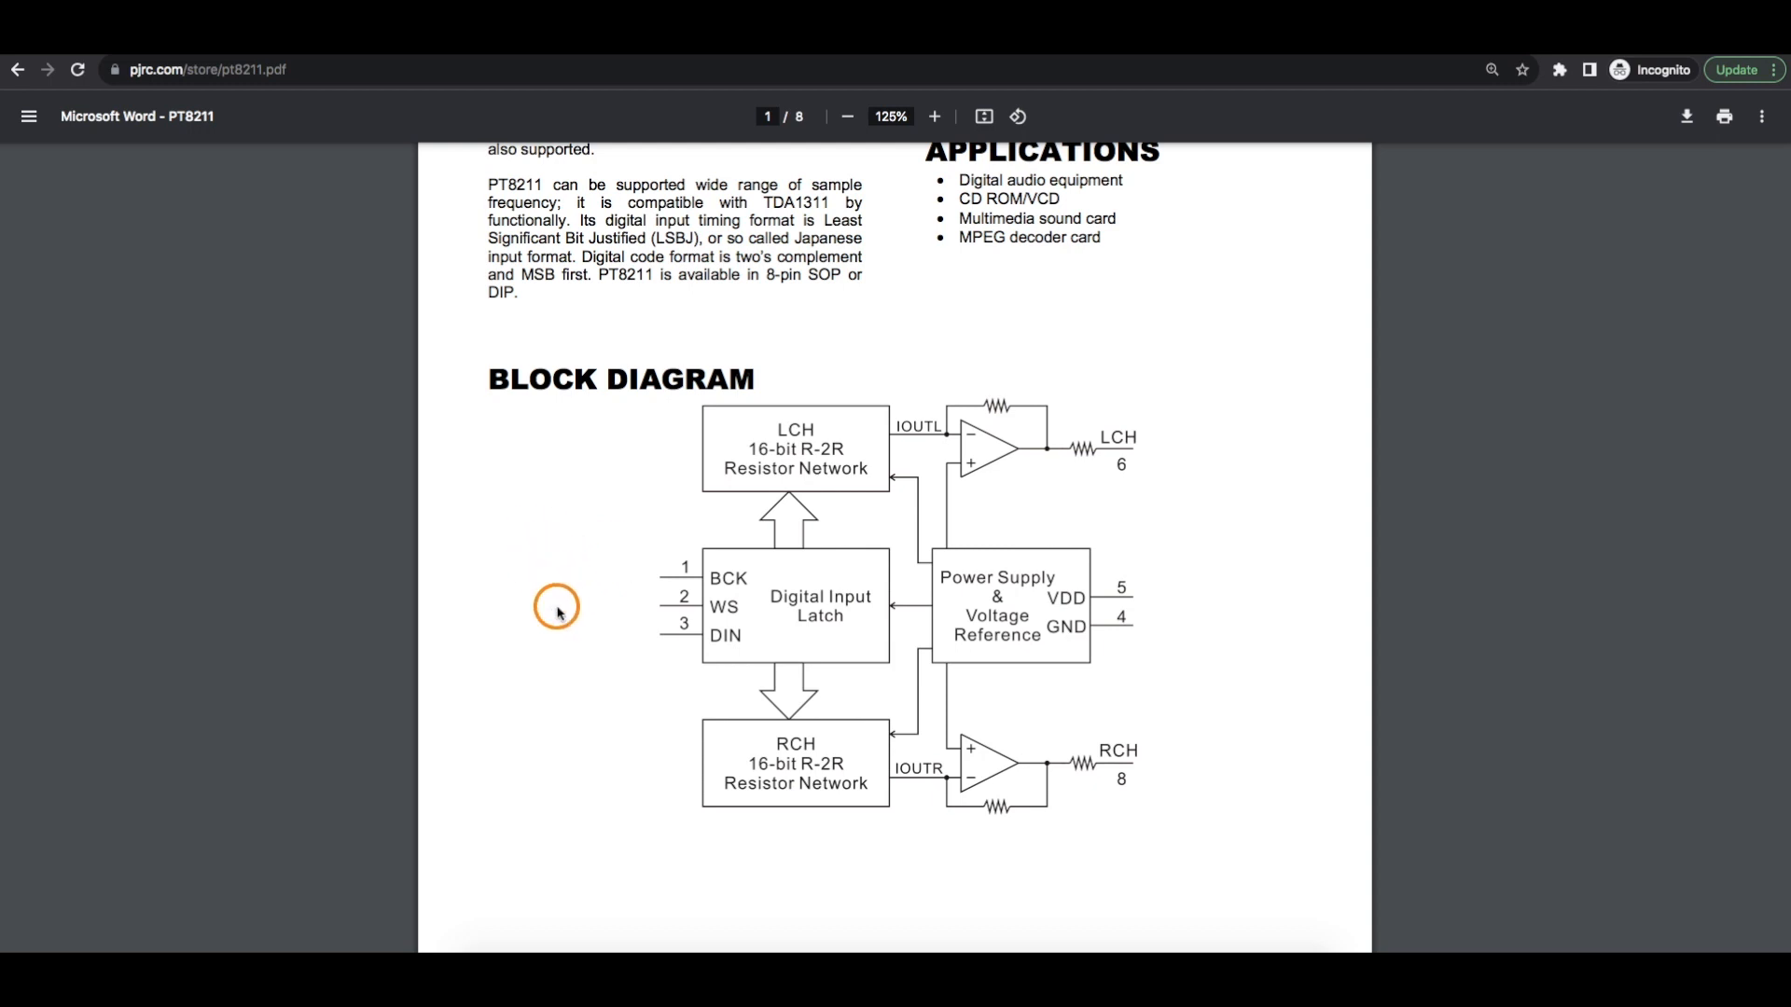
mouse_move(720, 606)
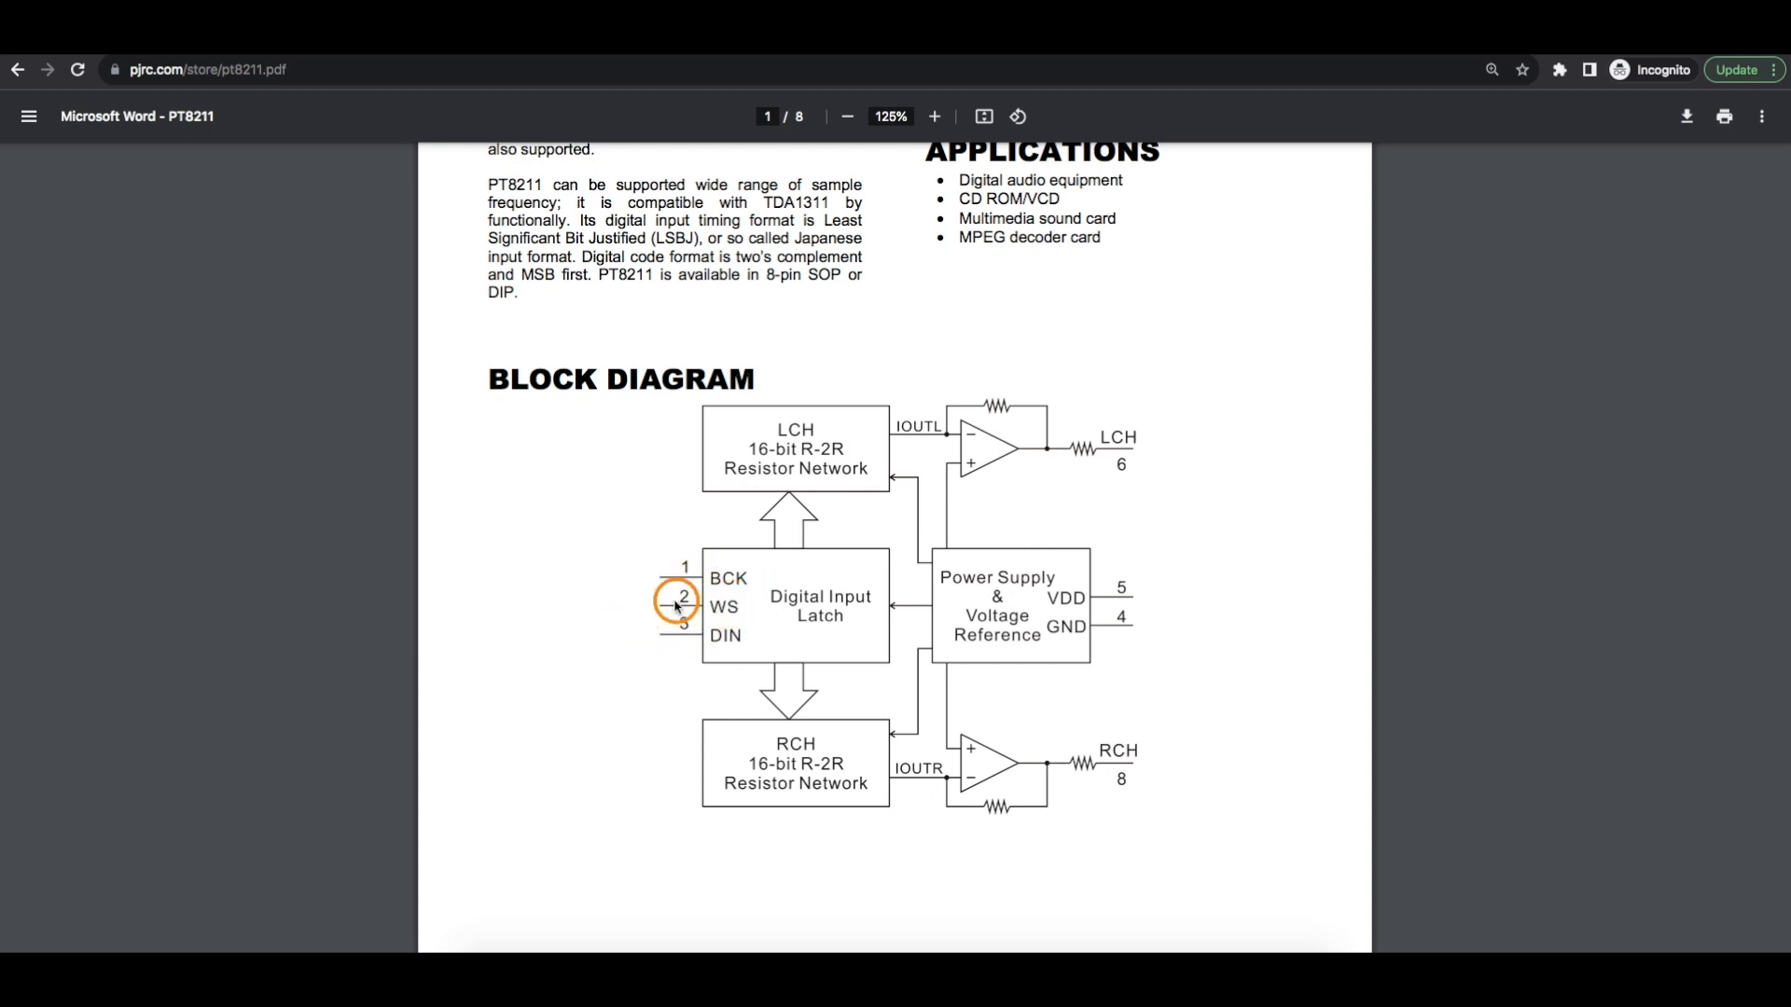
mouse_move(624, 606)
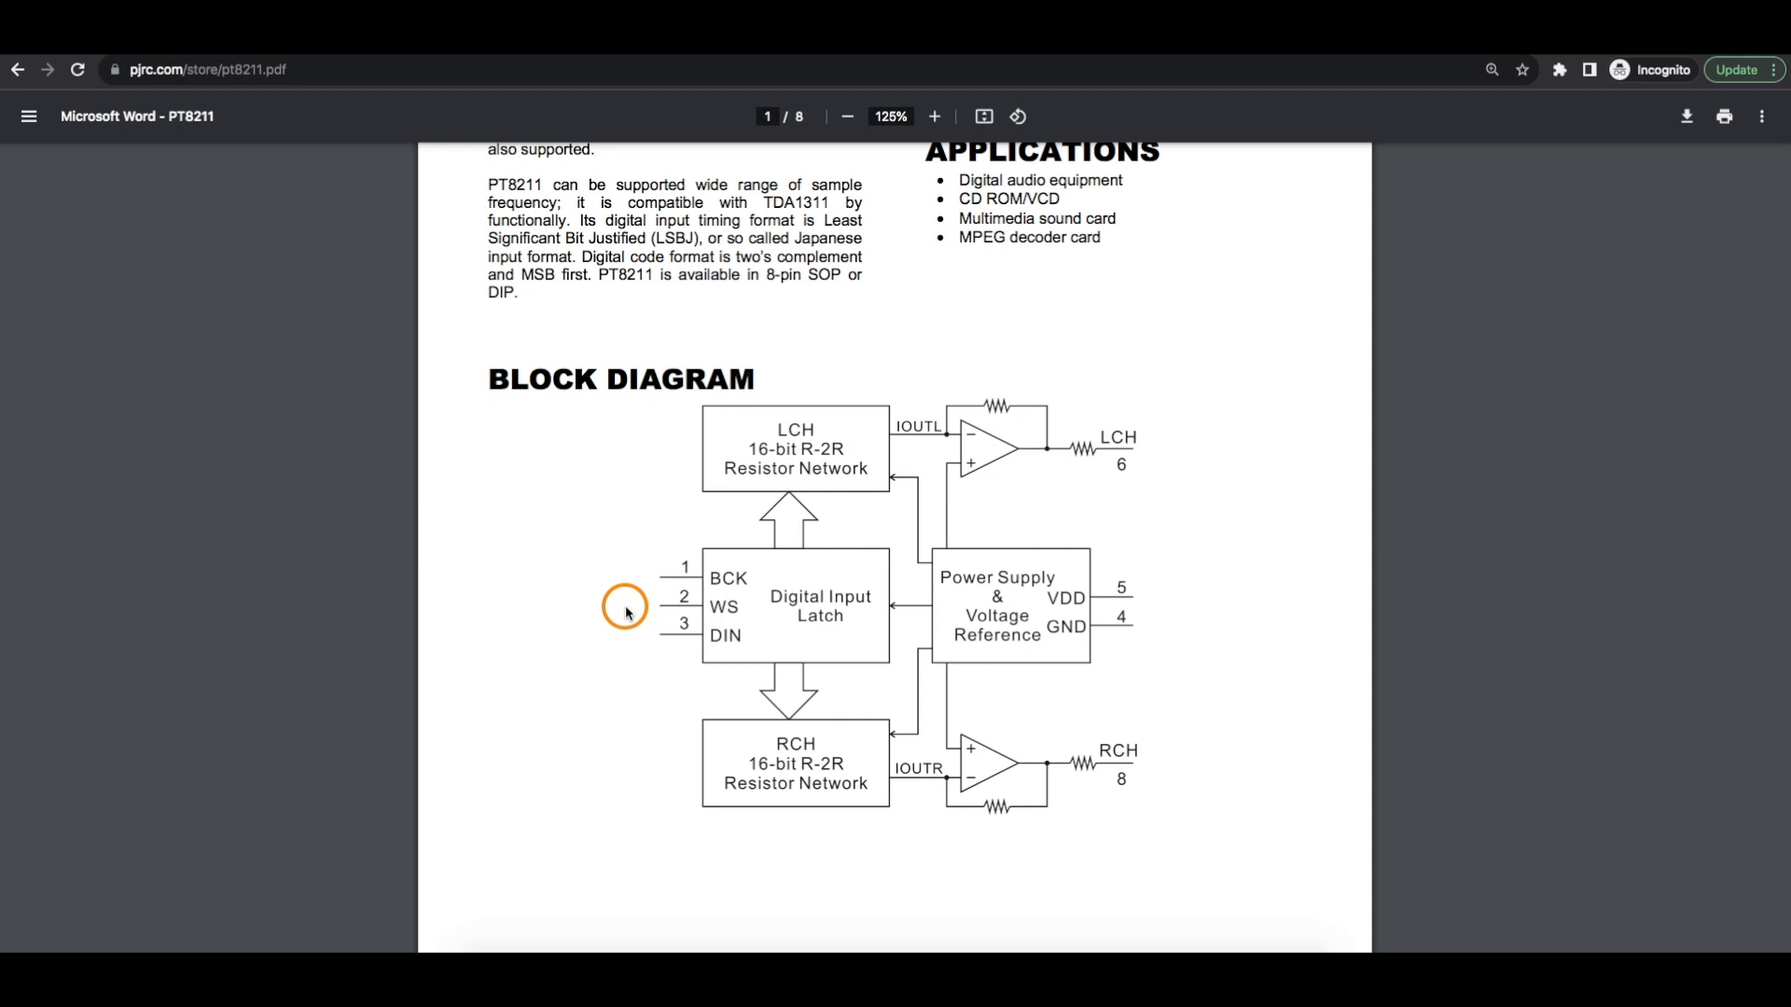
mouse_move(746, 623)
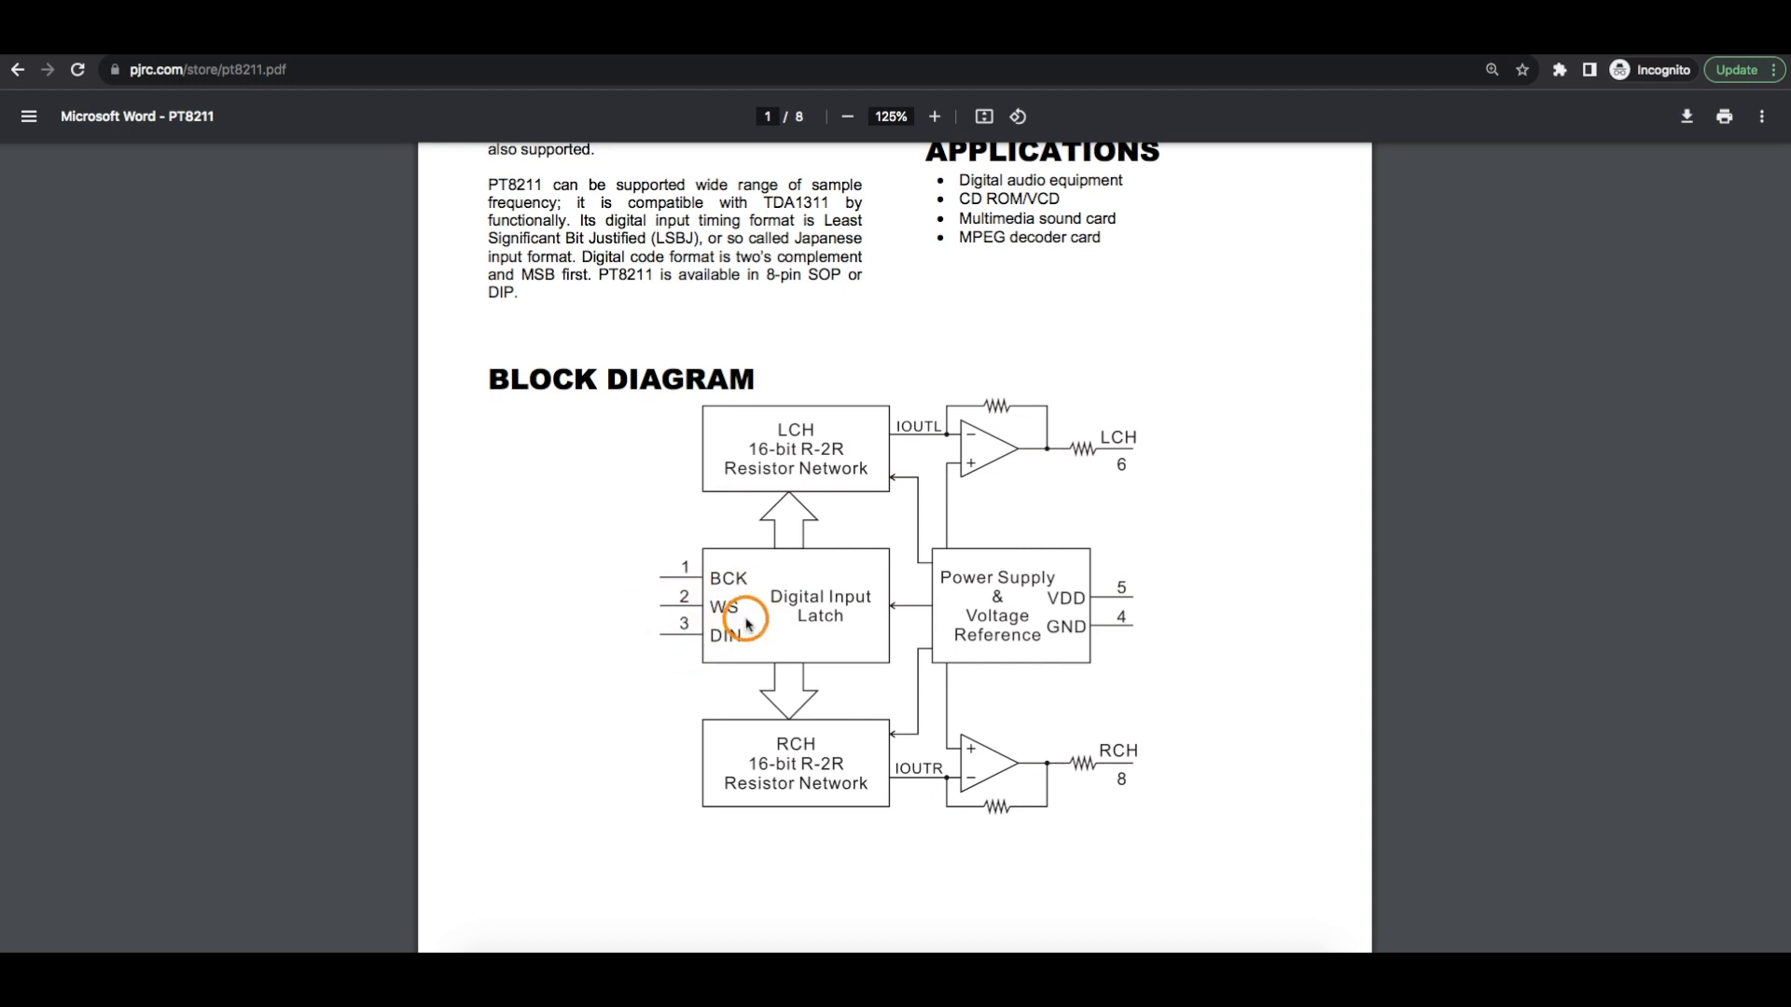
mouse_move(782, 605)
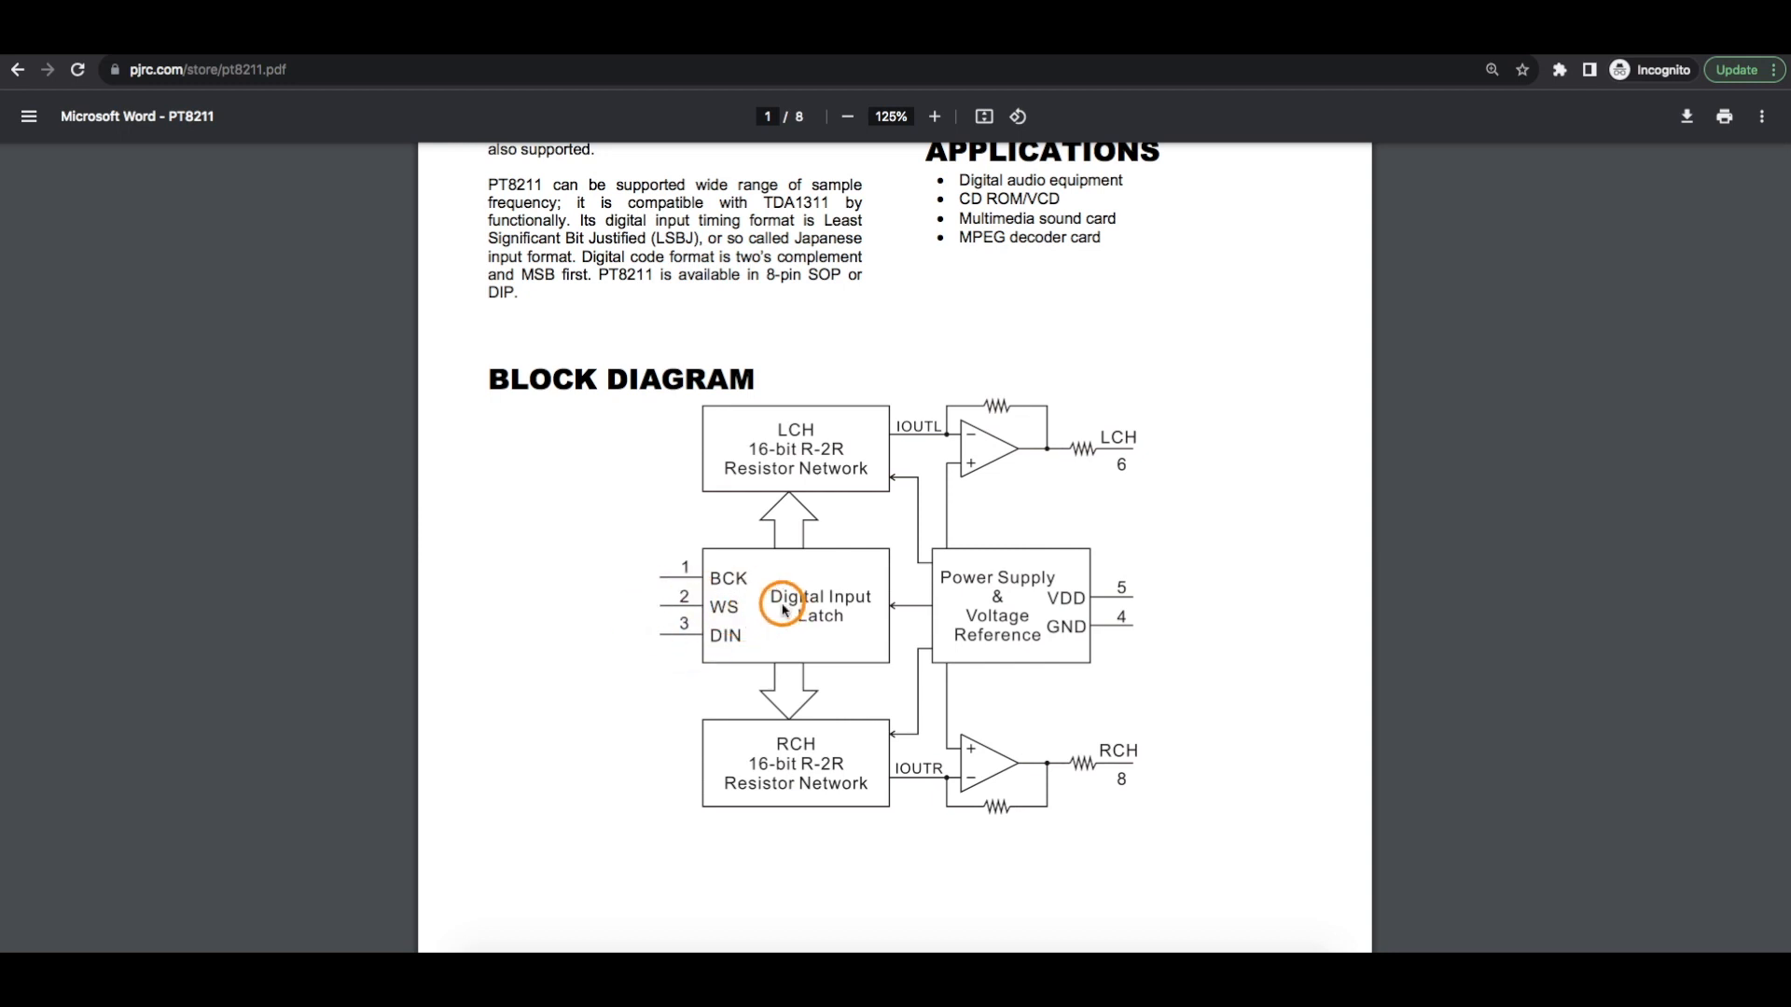
mouse_move(833, 891)
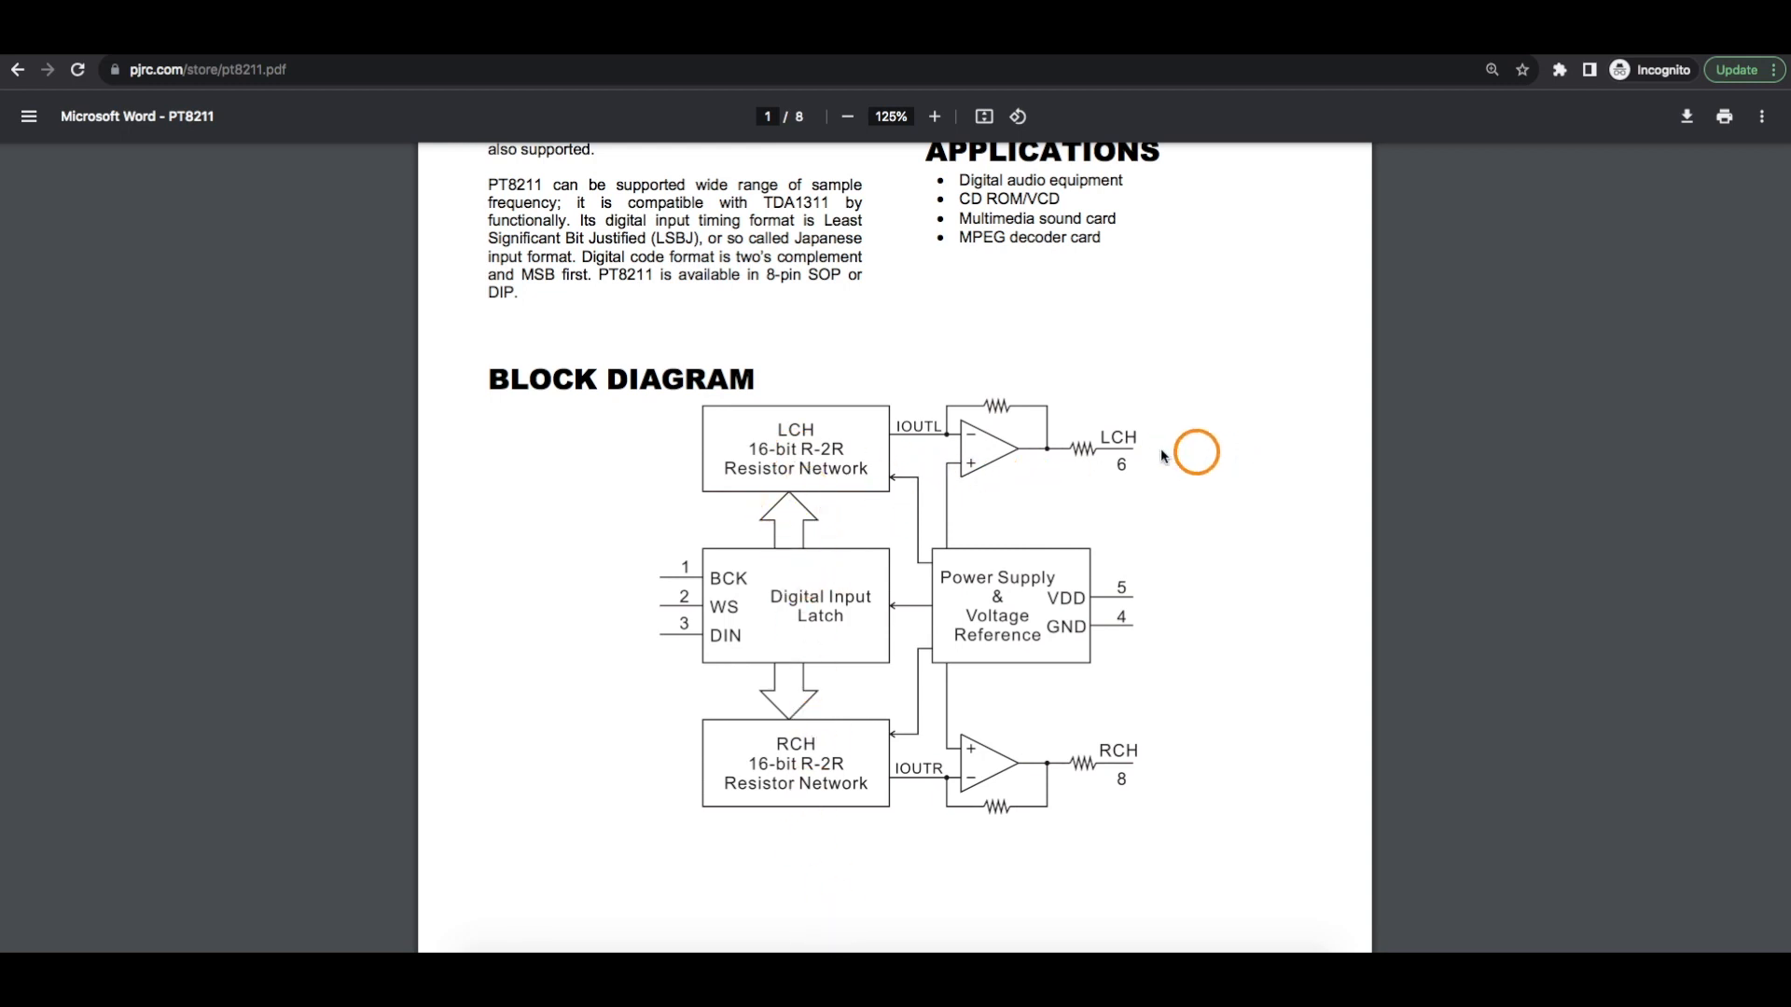
mouse_move(1200, 795)
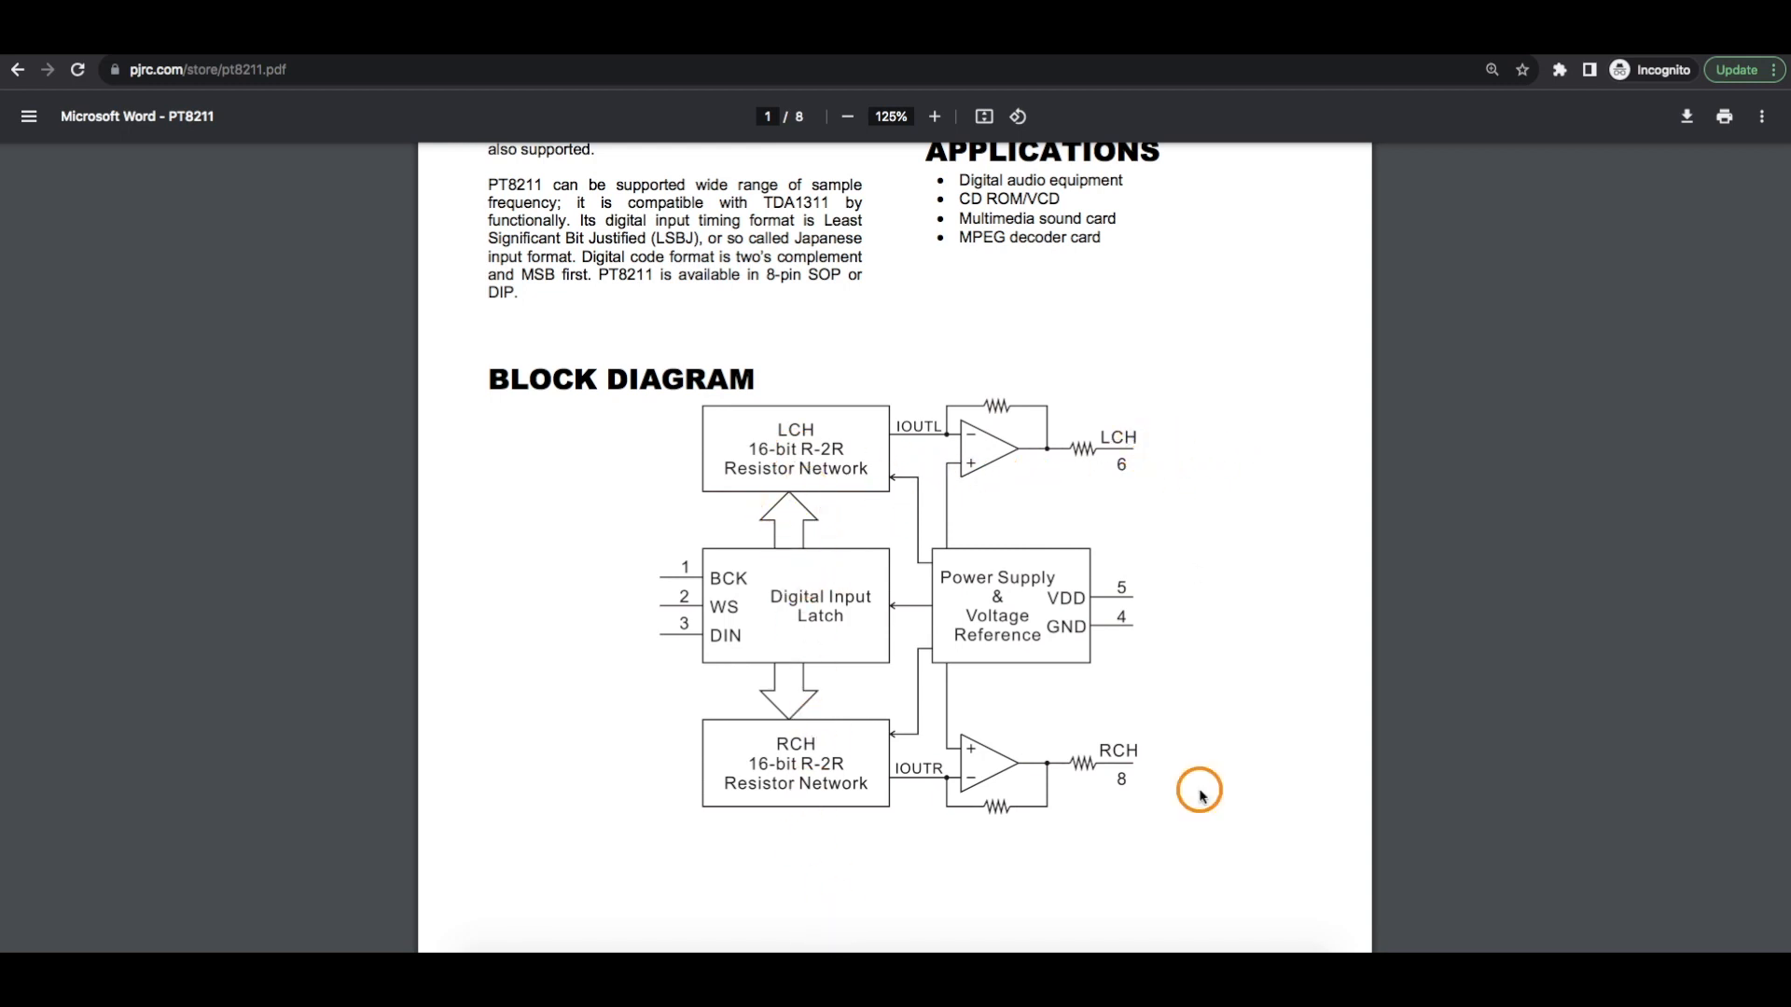
Return to the top of page 1, then scroll to the TDA1311 compatibility and LSBJ format paragraph.
scroll(up, 3)
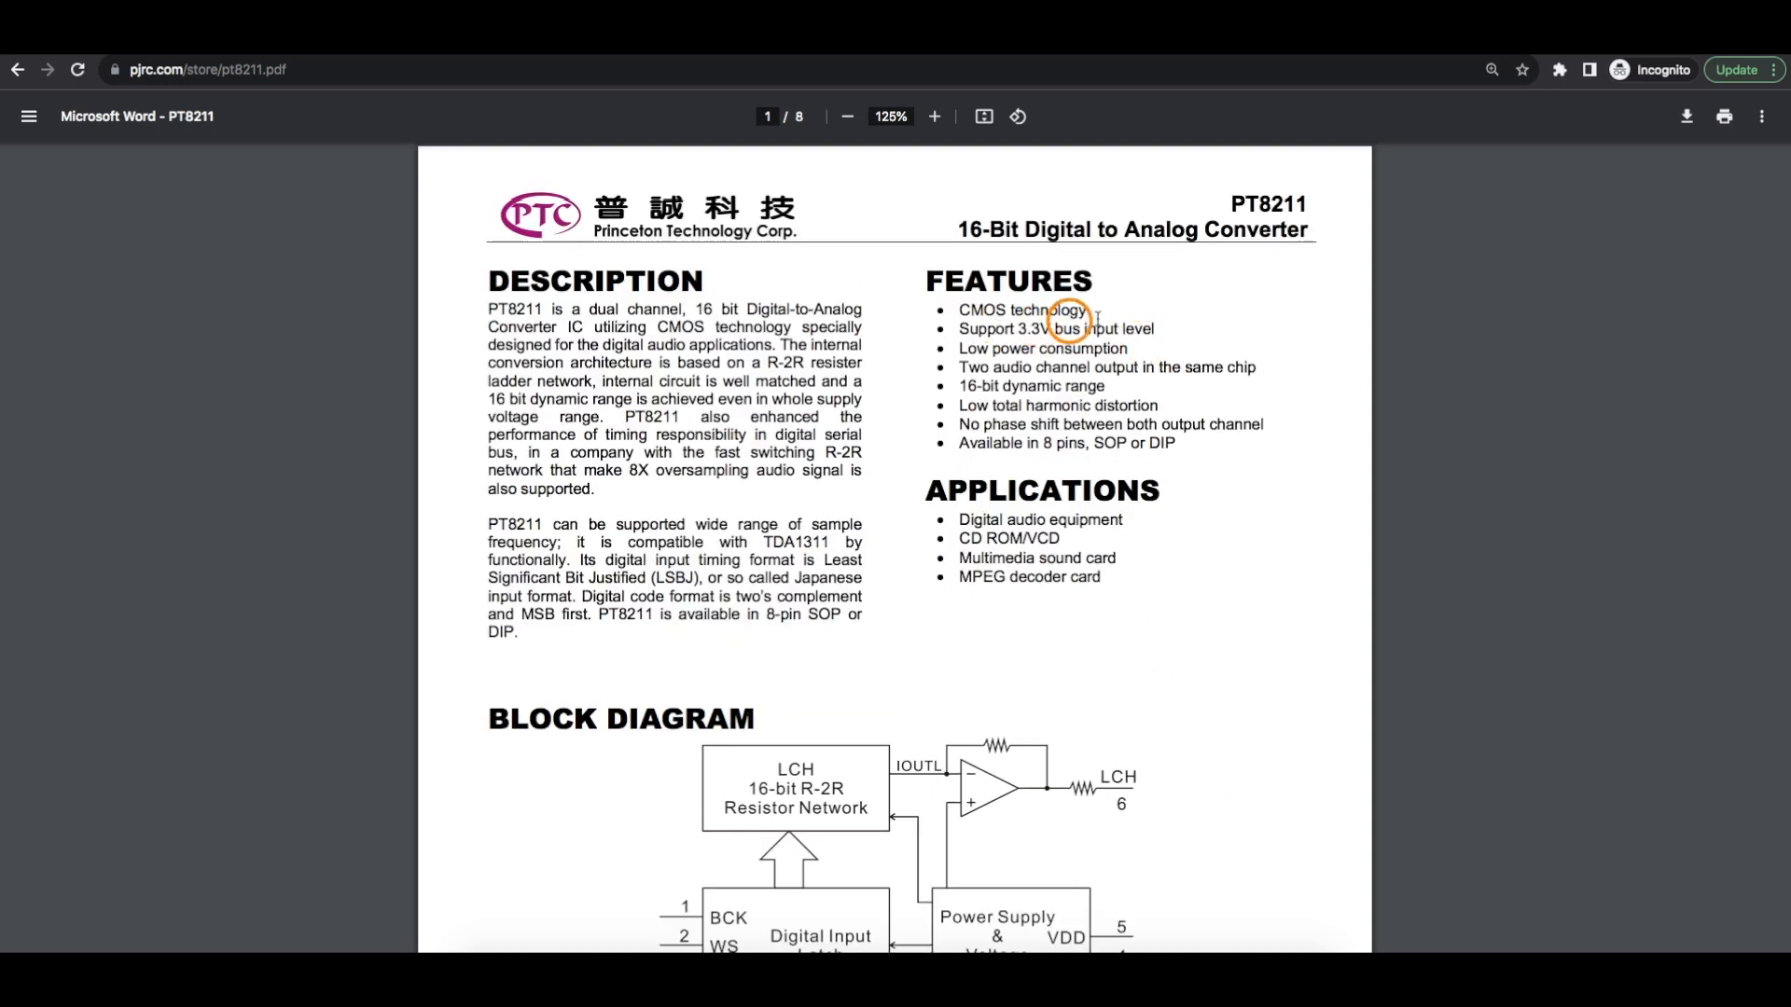
mouse_move(1022, 332)
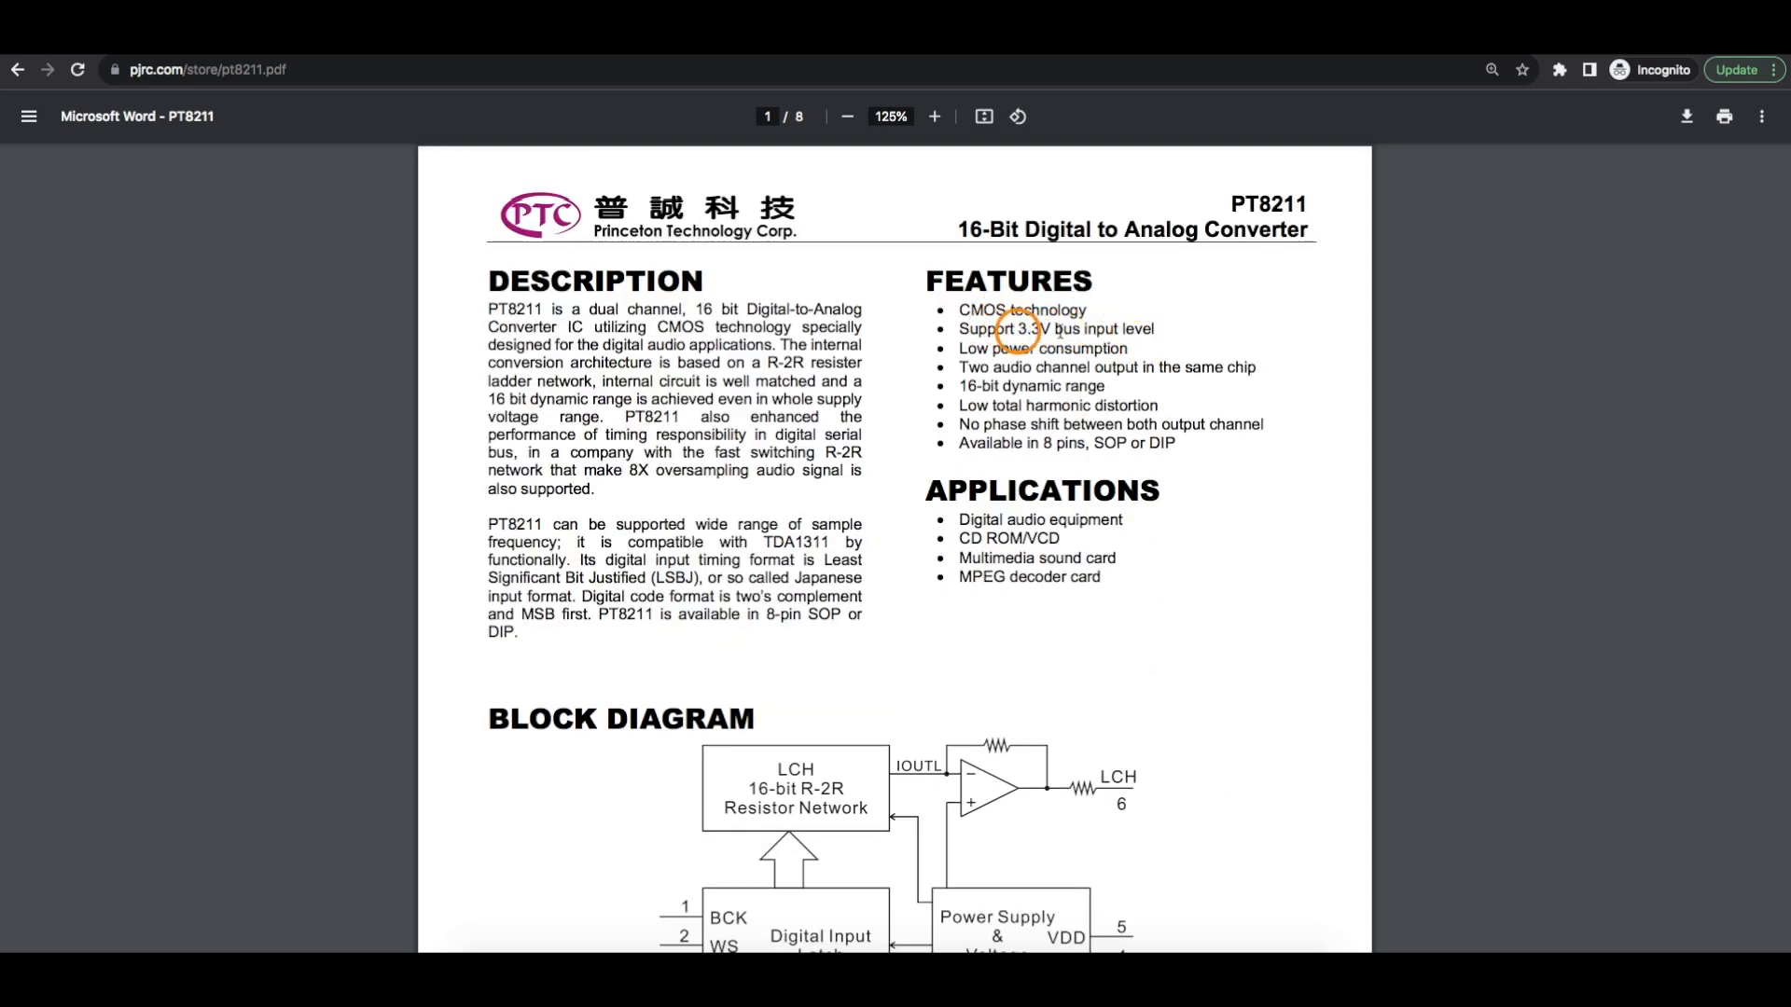
mouse_move(897, 339)
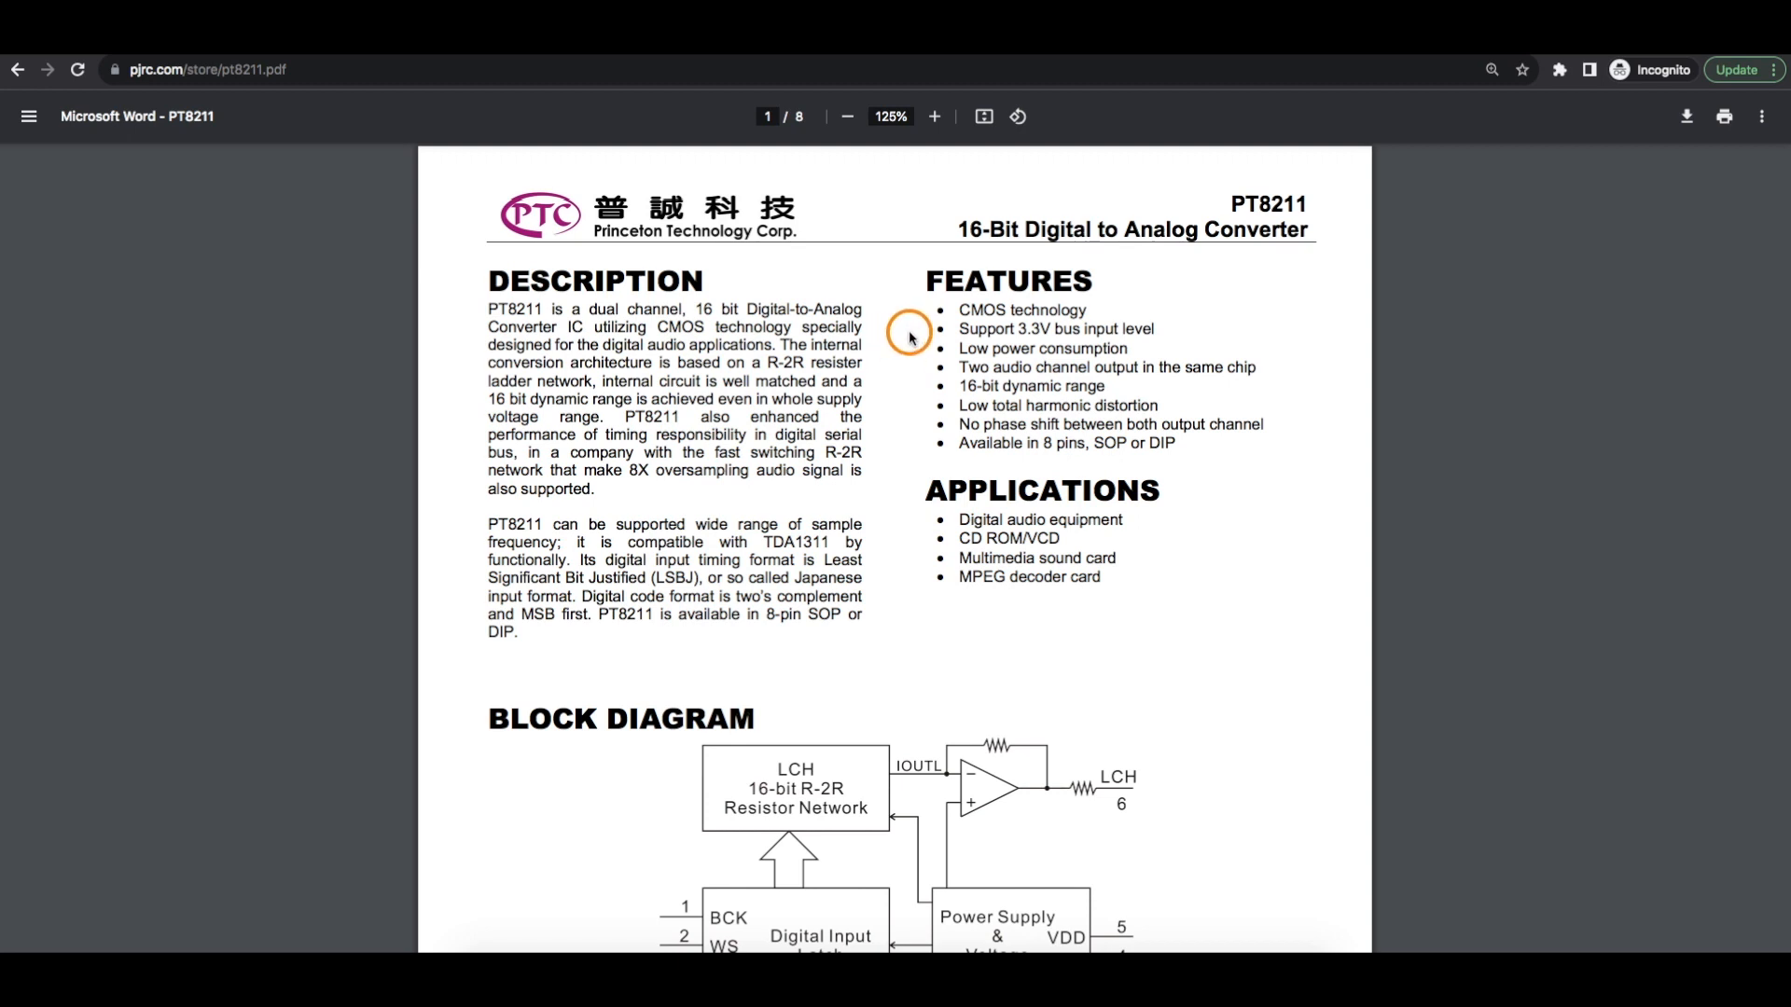
mouse_move(756, 539)
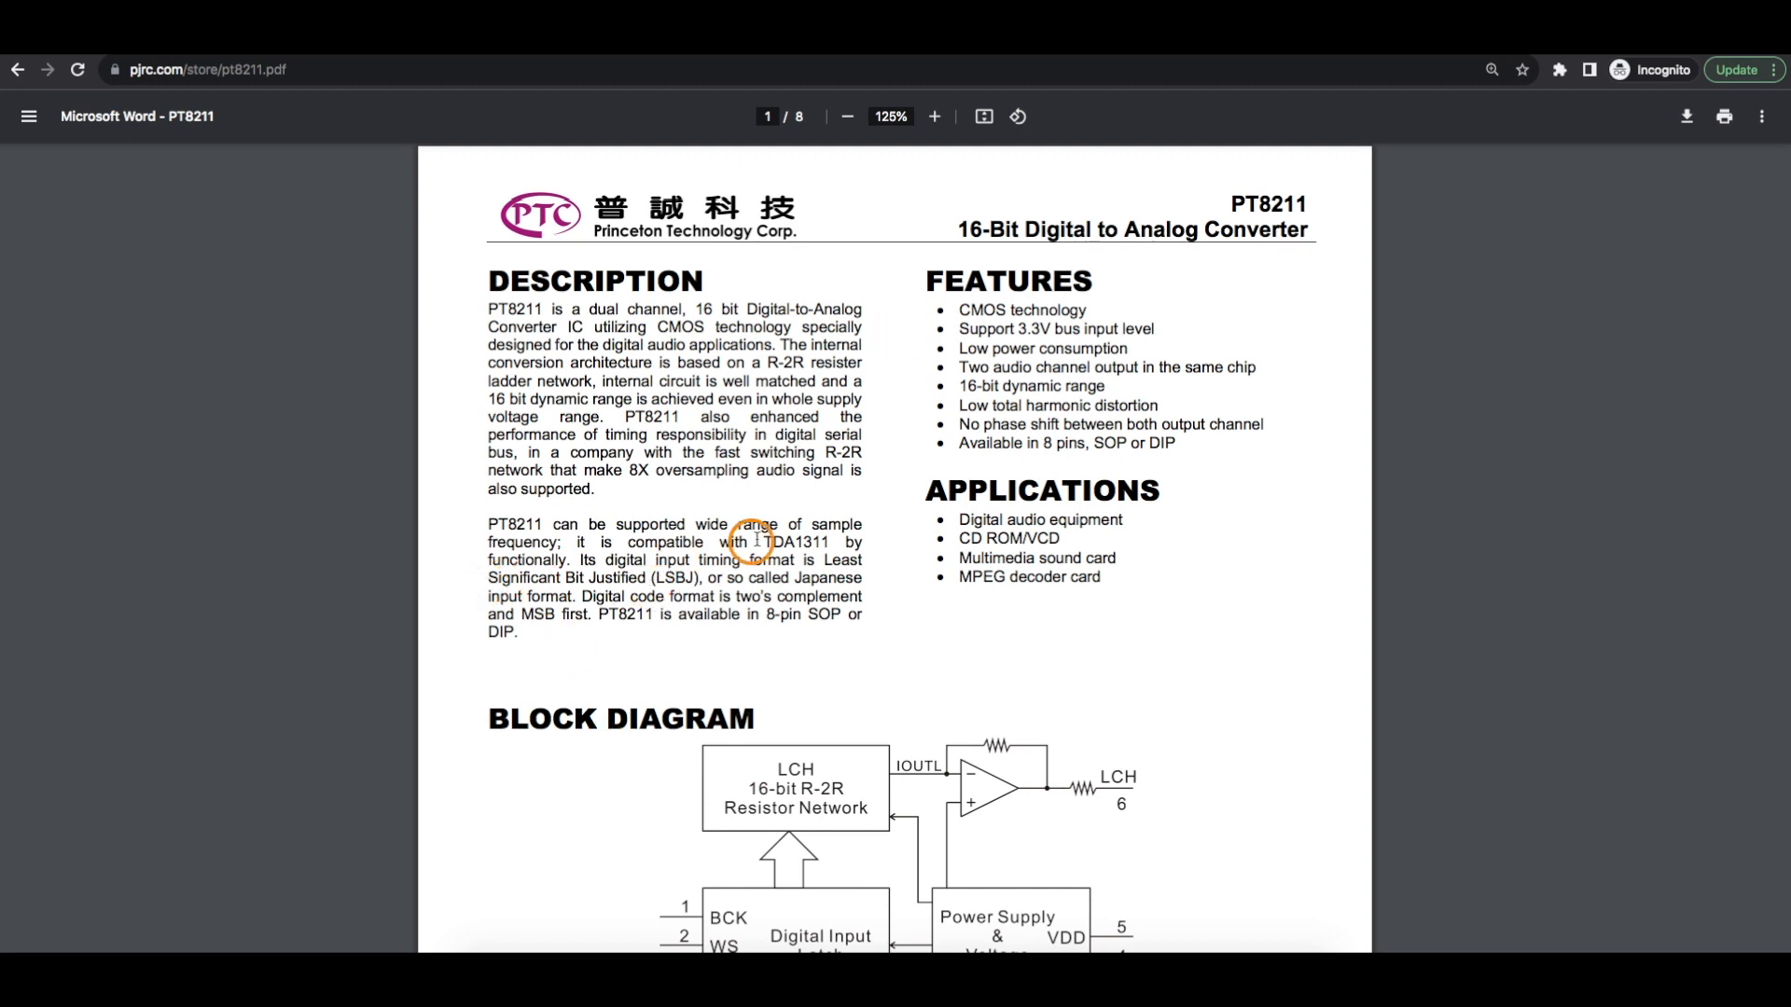
scroll(down, 3)
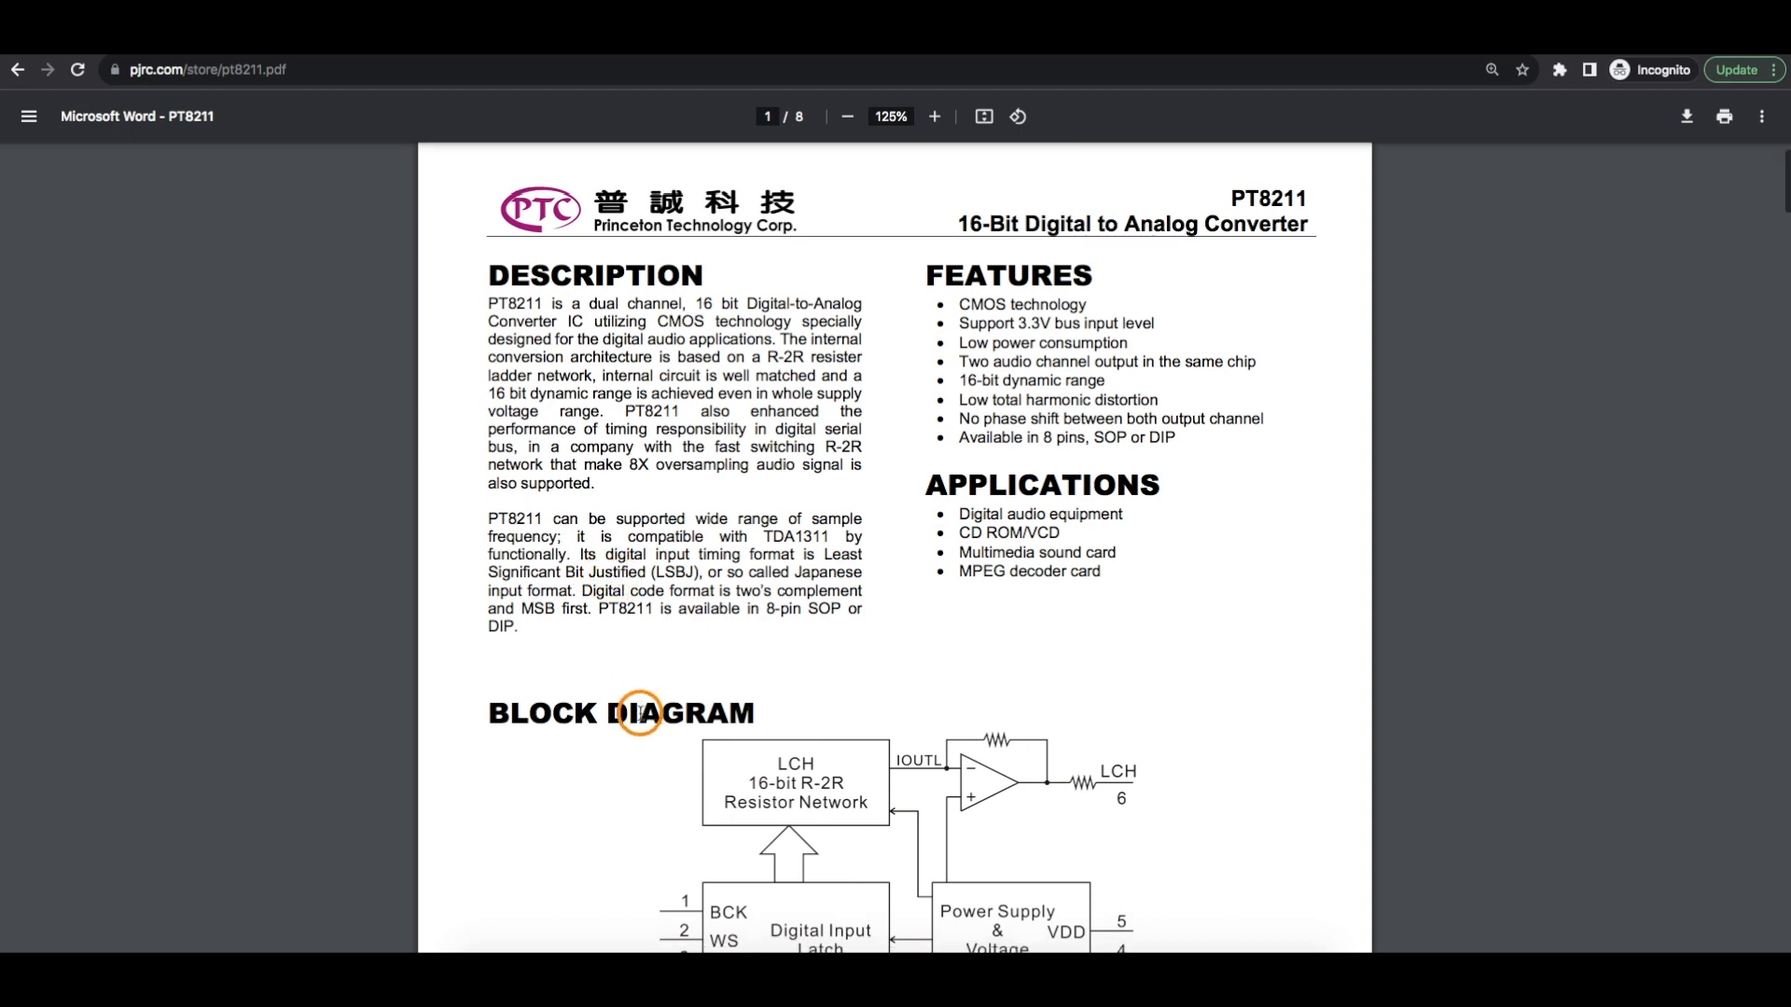
scroll(down, 3)
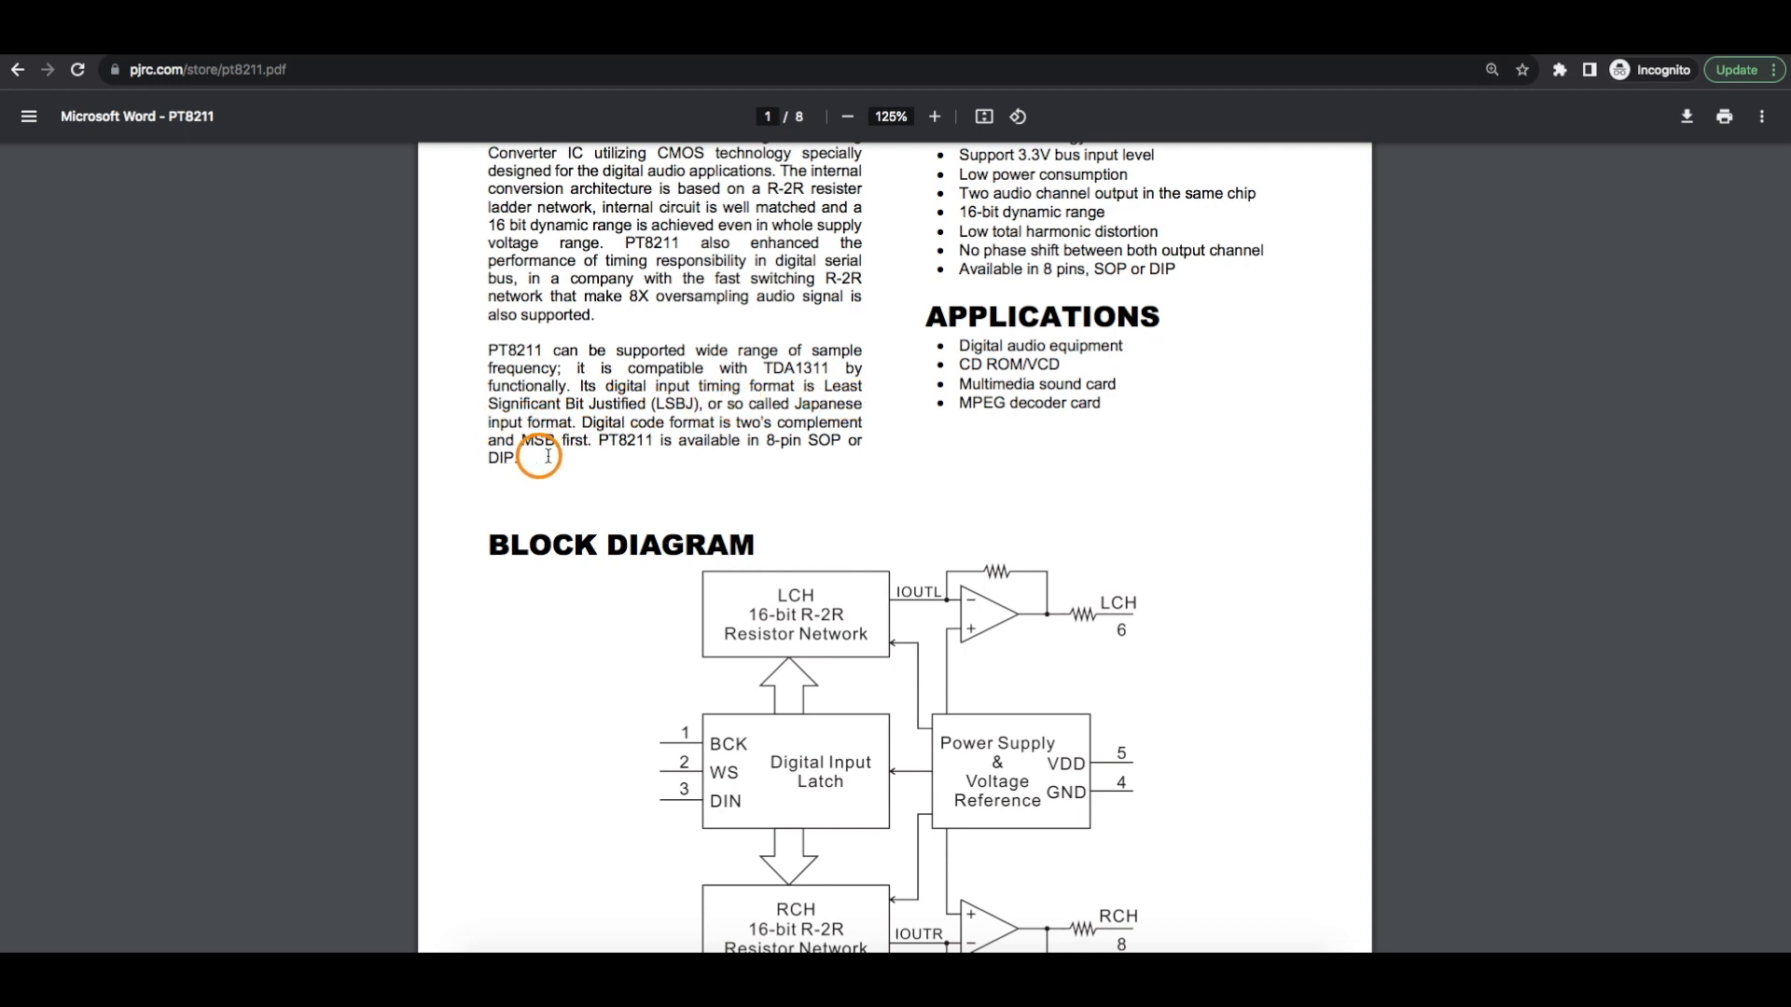
mouse_move(890, 405)
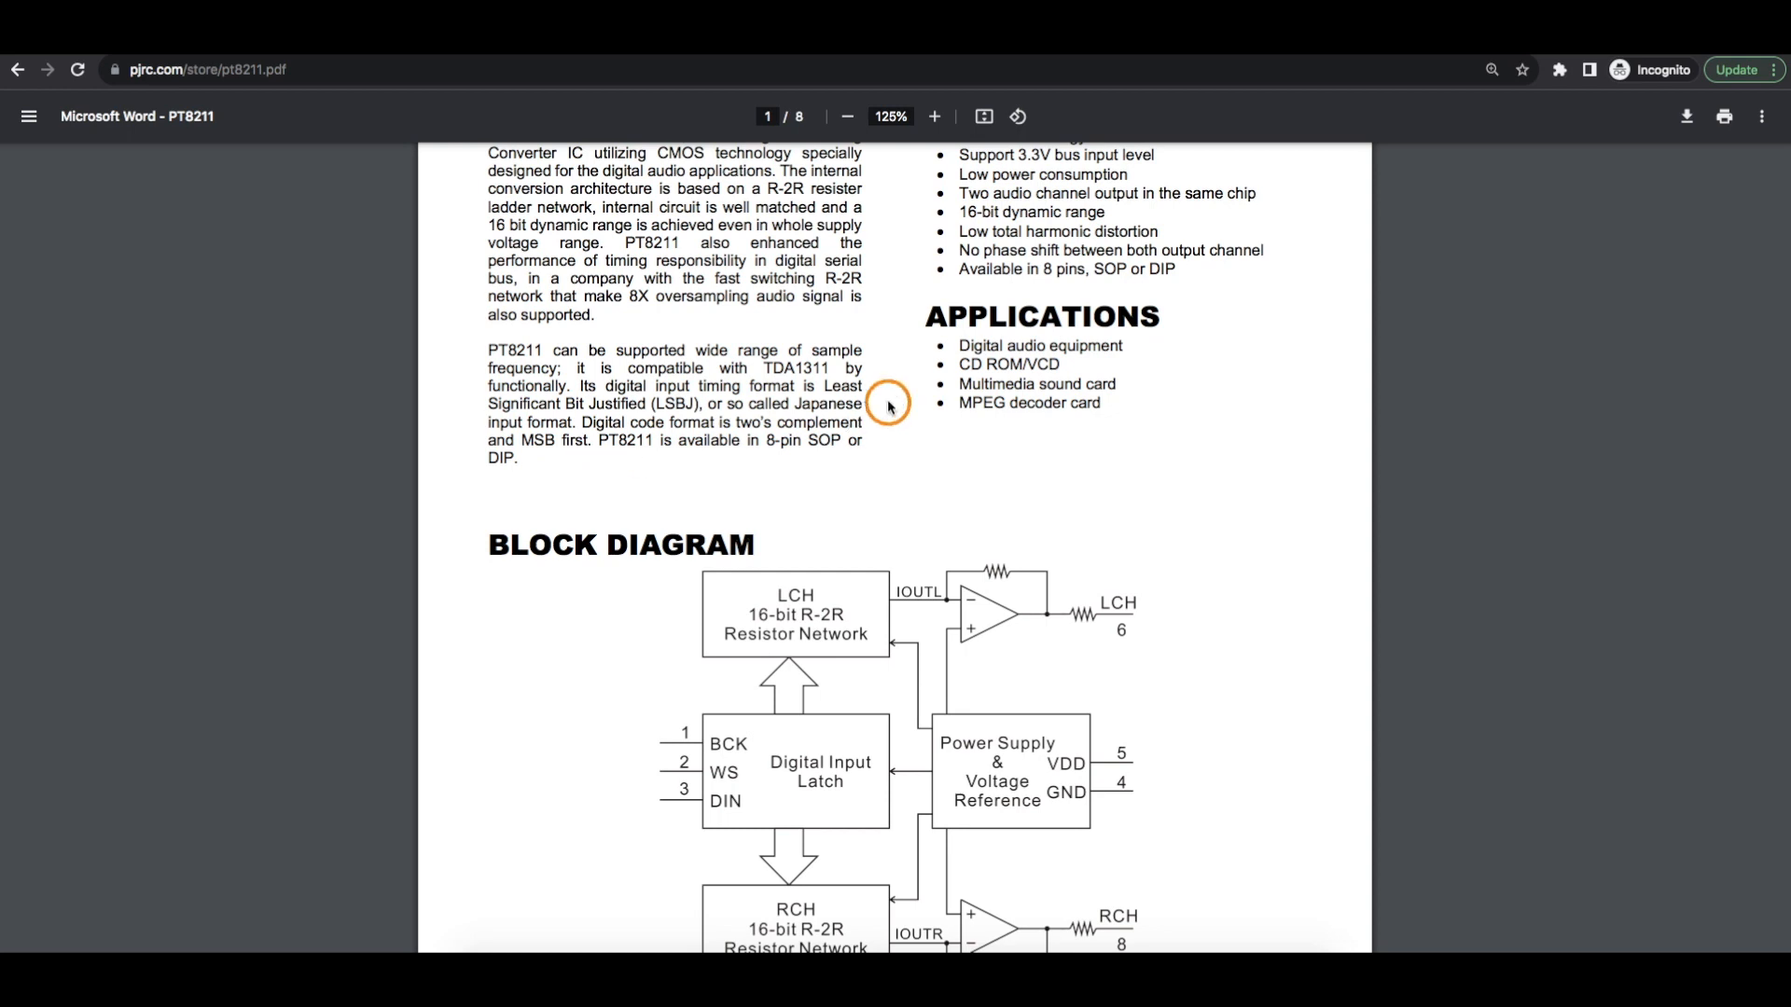
mouse_move(670, 414)
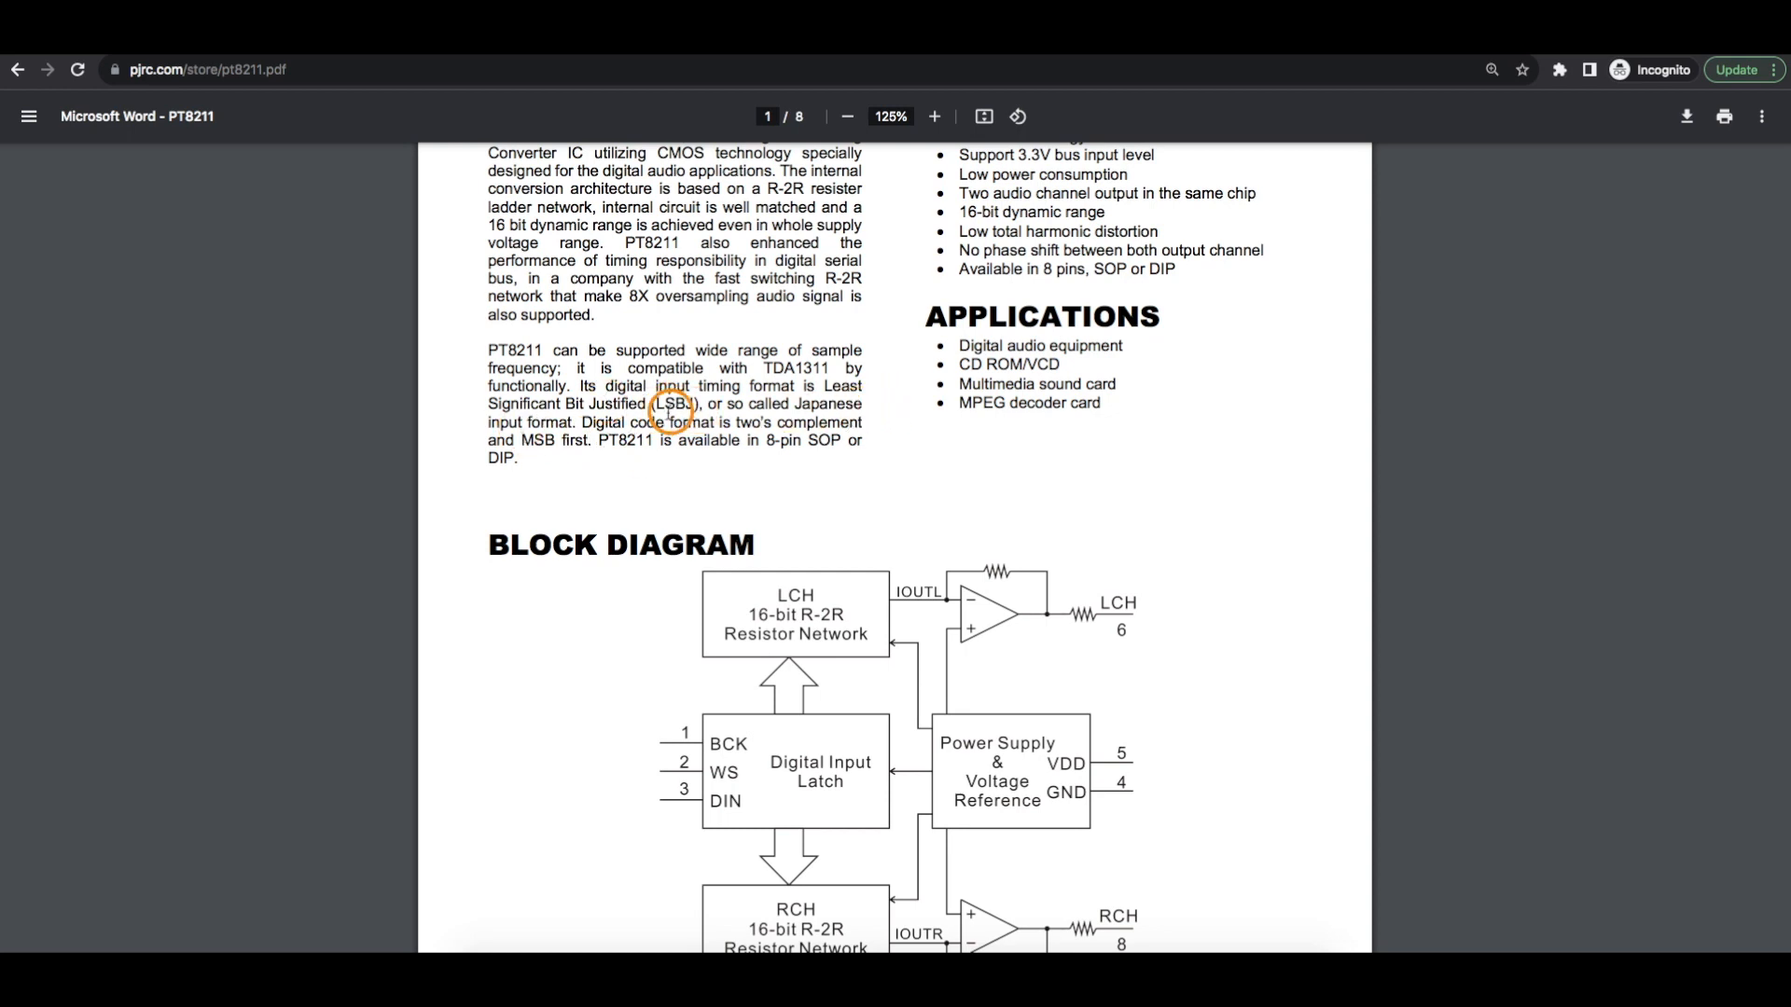
scroll(down, 3)
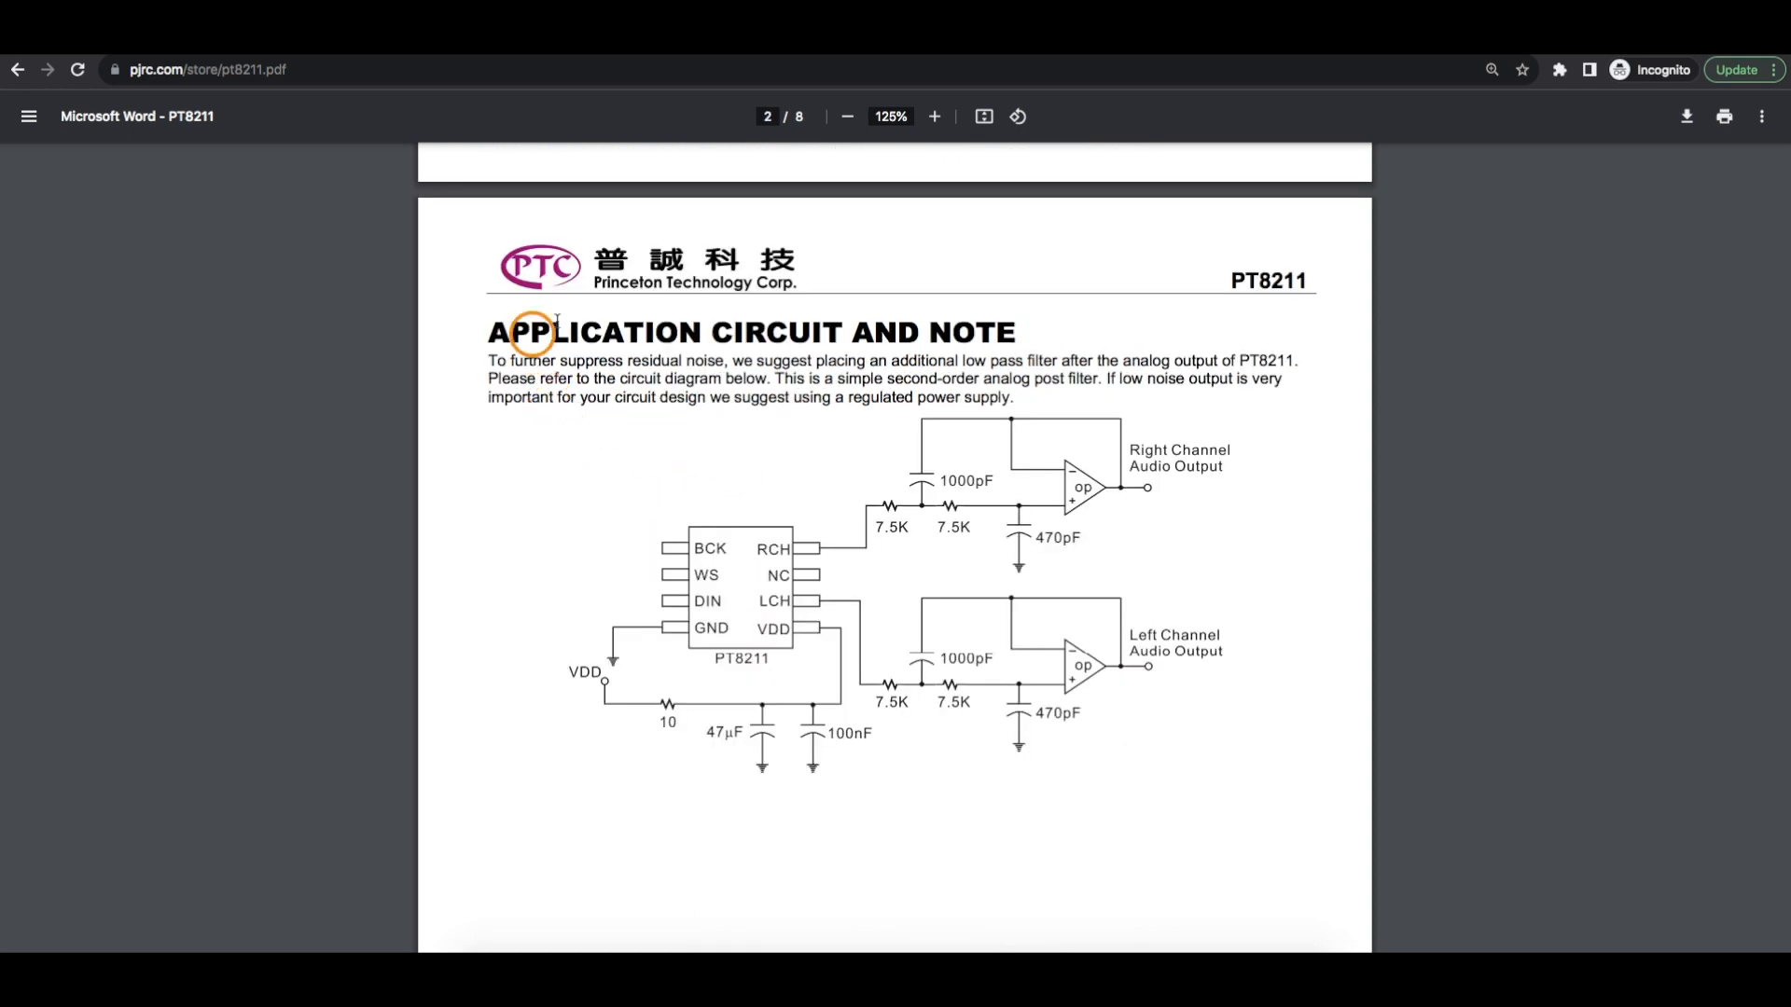
mouse_move(763, 710)
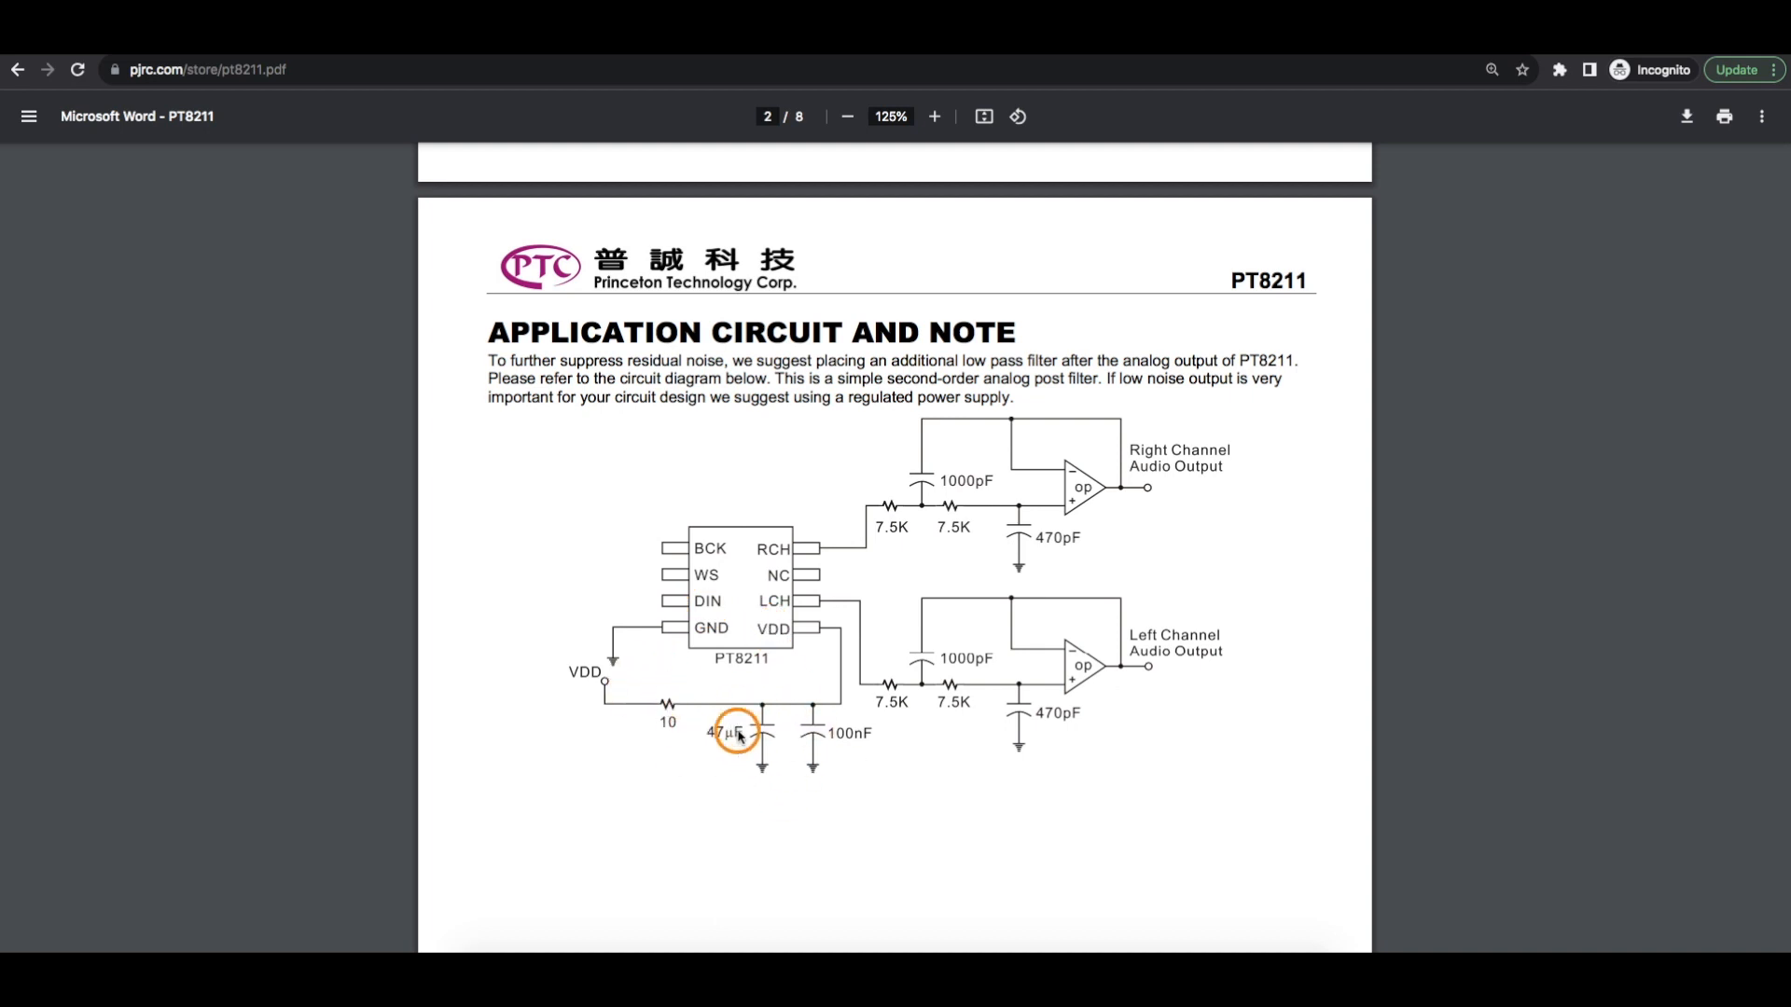
mouse_move(1095, 545)
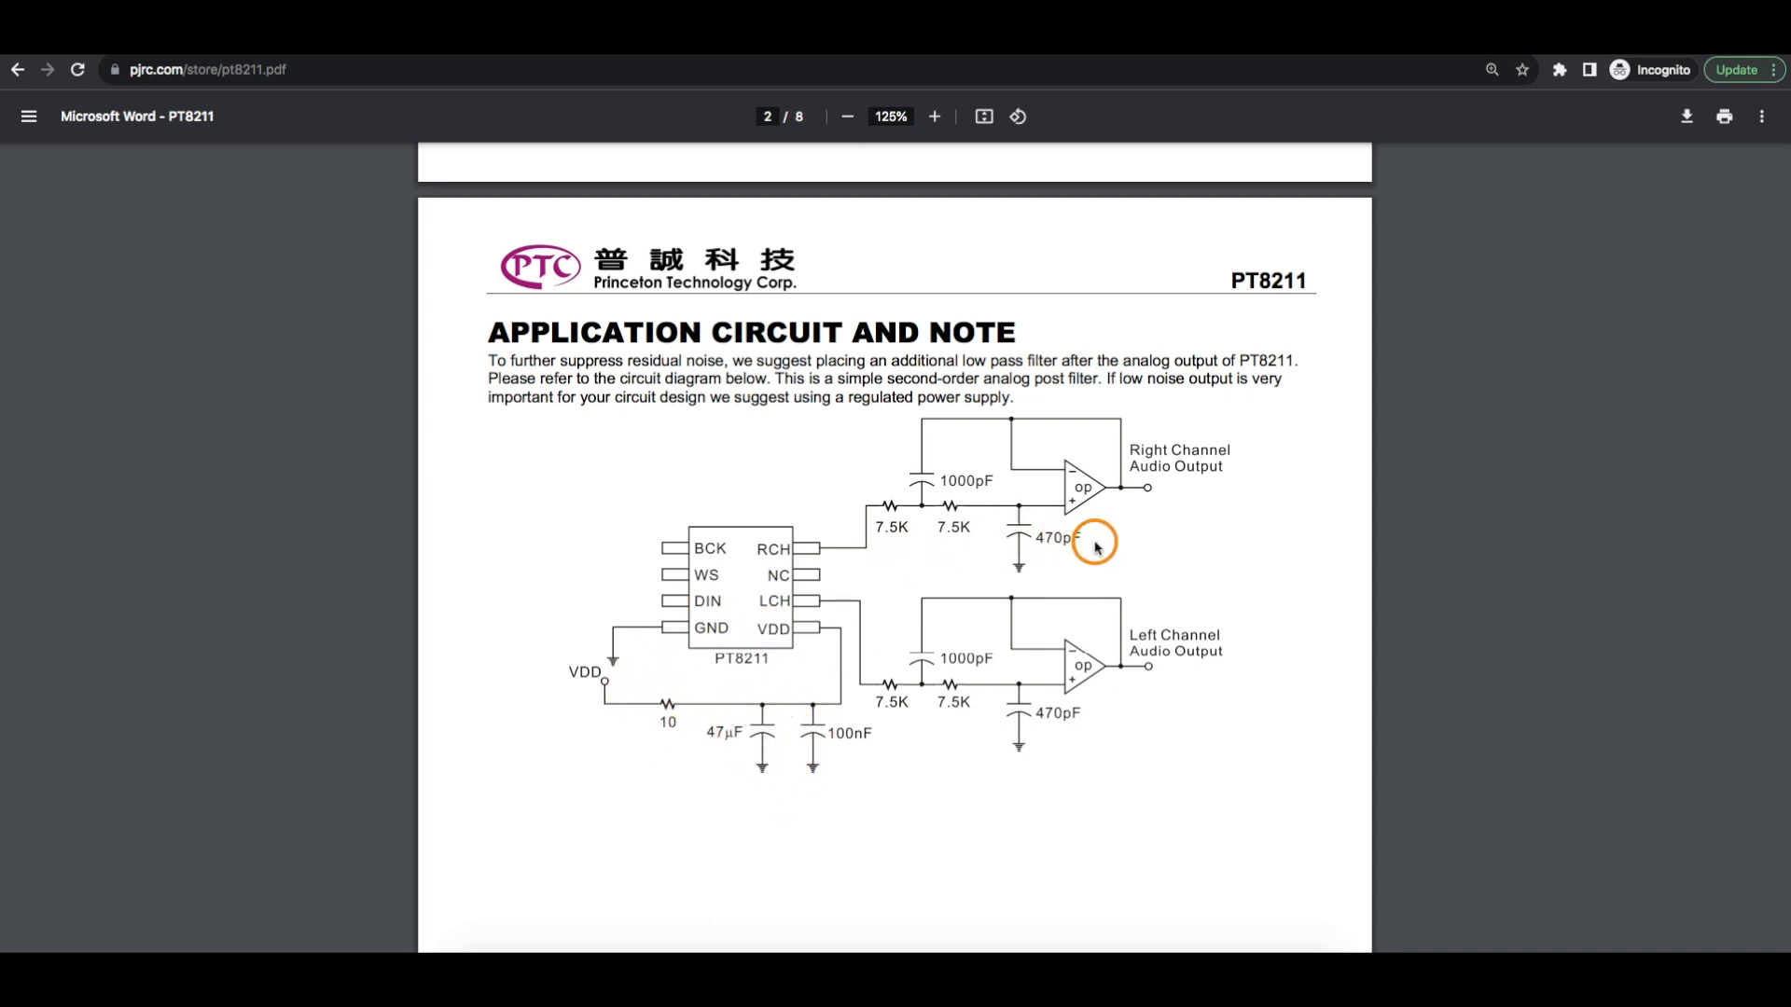
mouse_move(1024, 468)
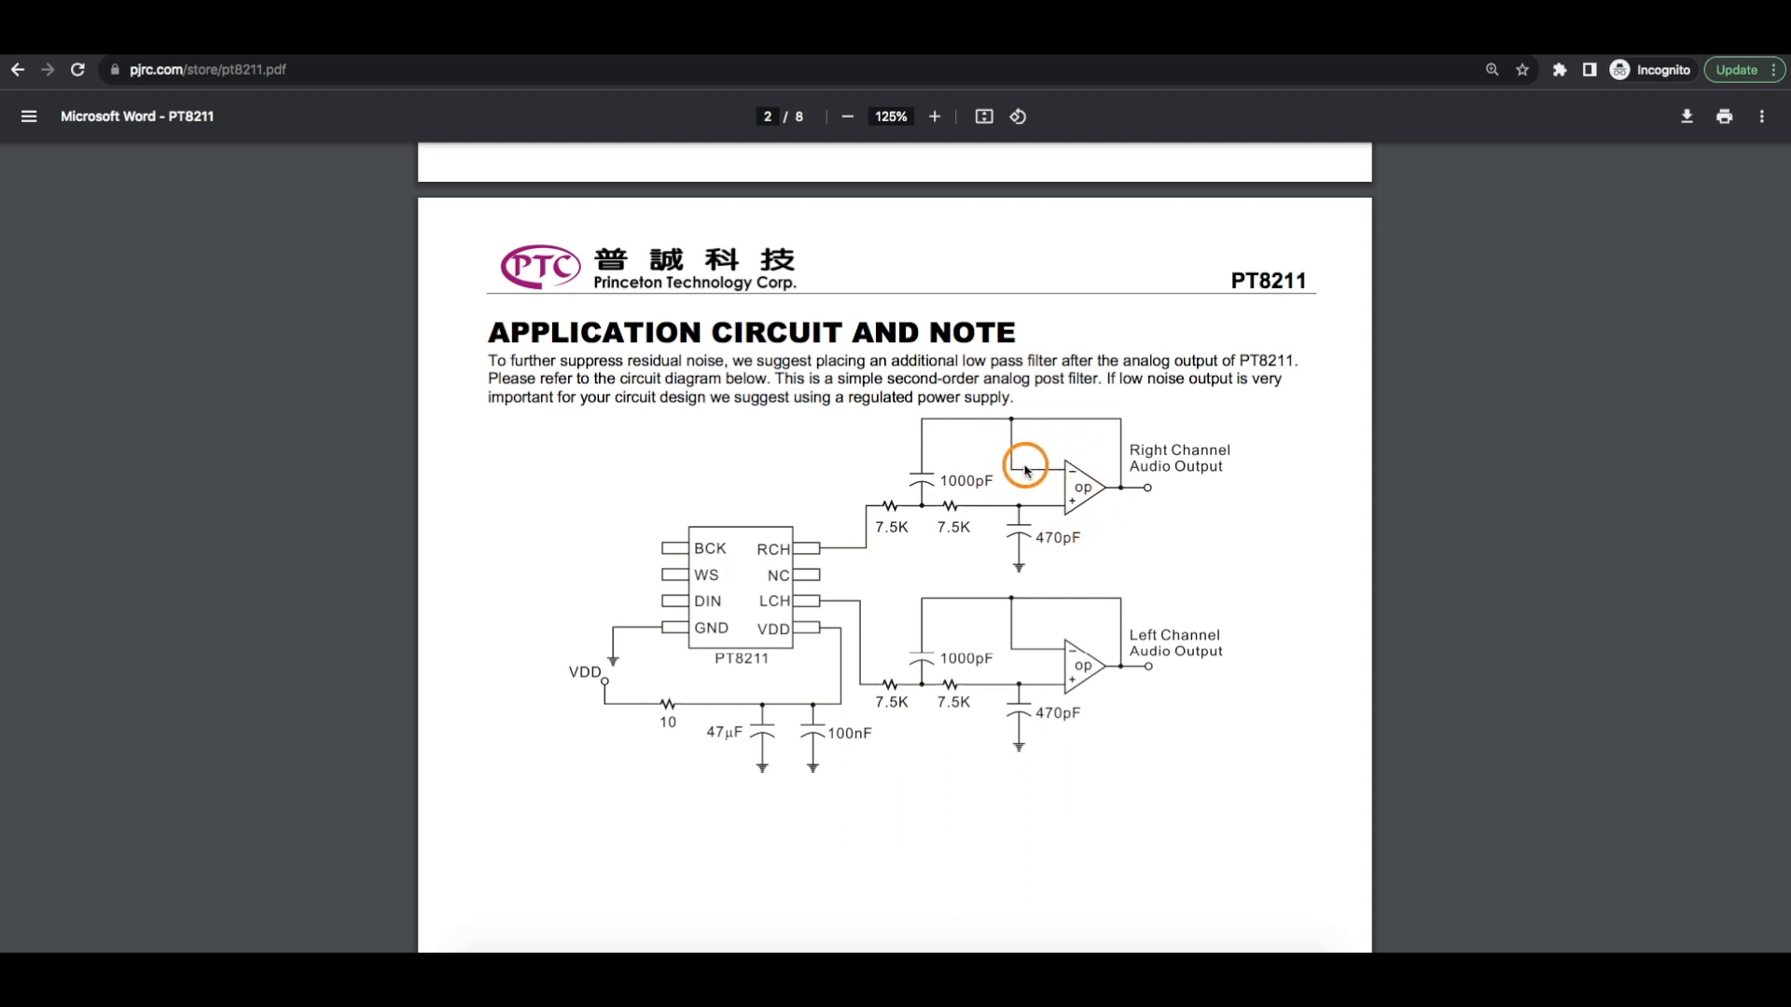
mouse_move(851, 541)
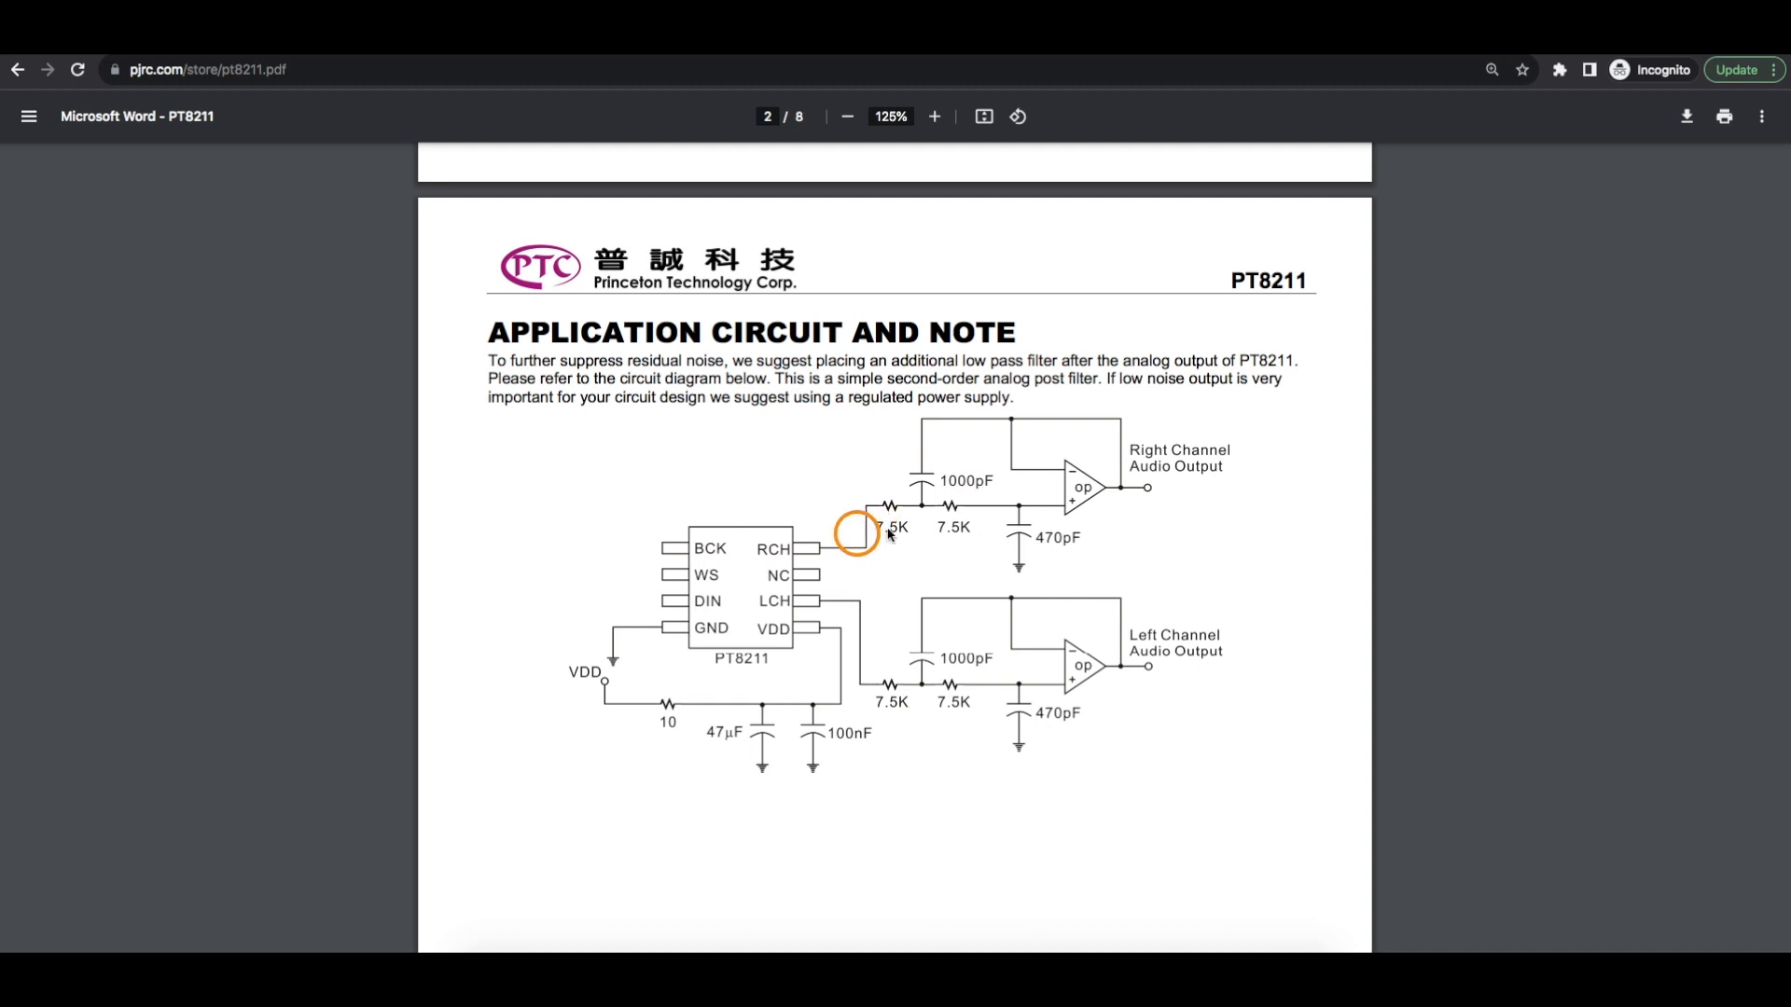
mouse_move(962, 556)
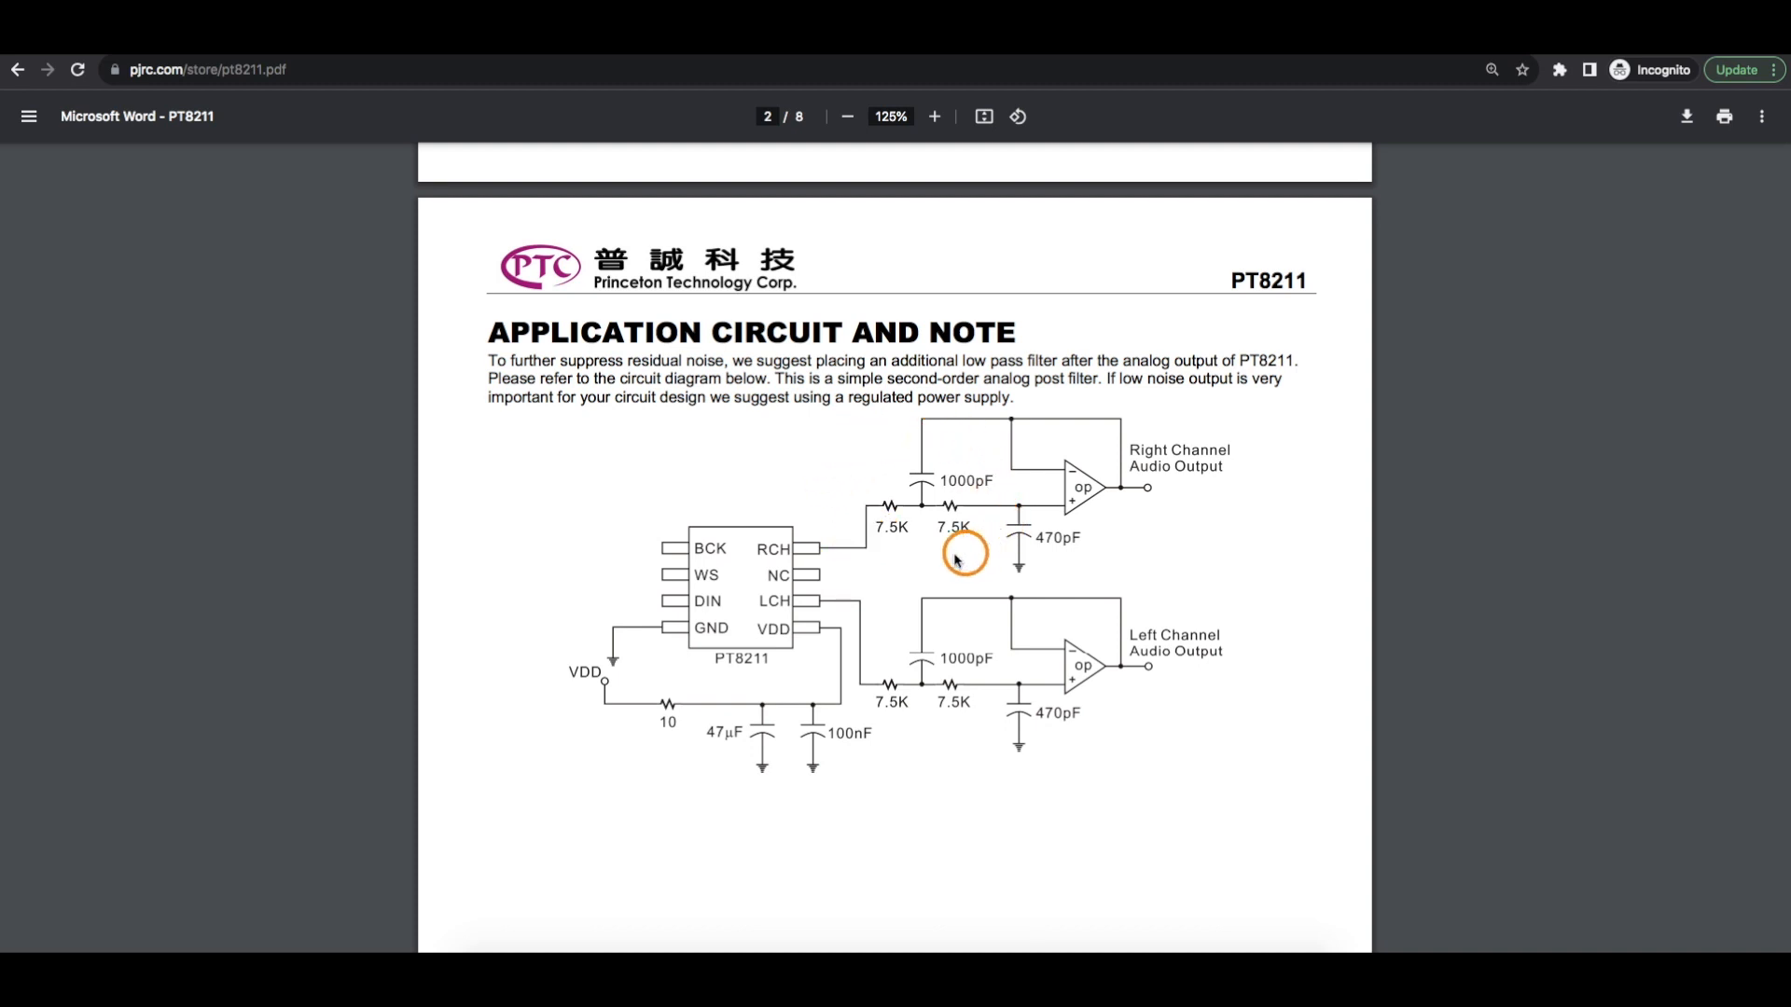
mouse_move(788, 520)
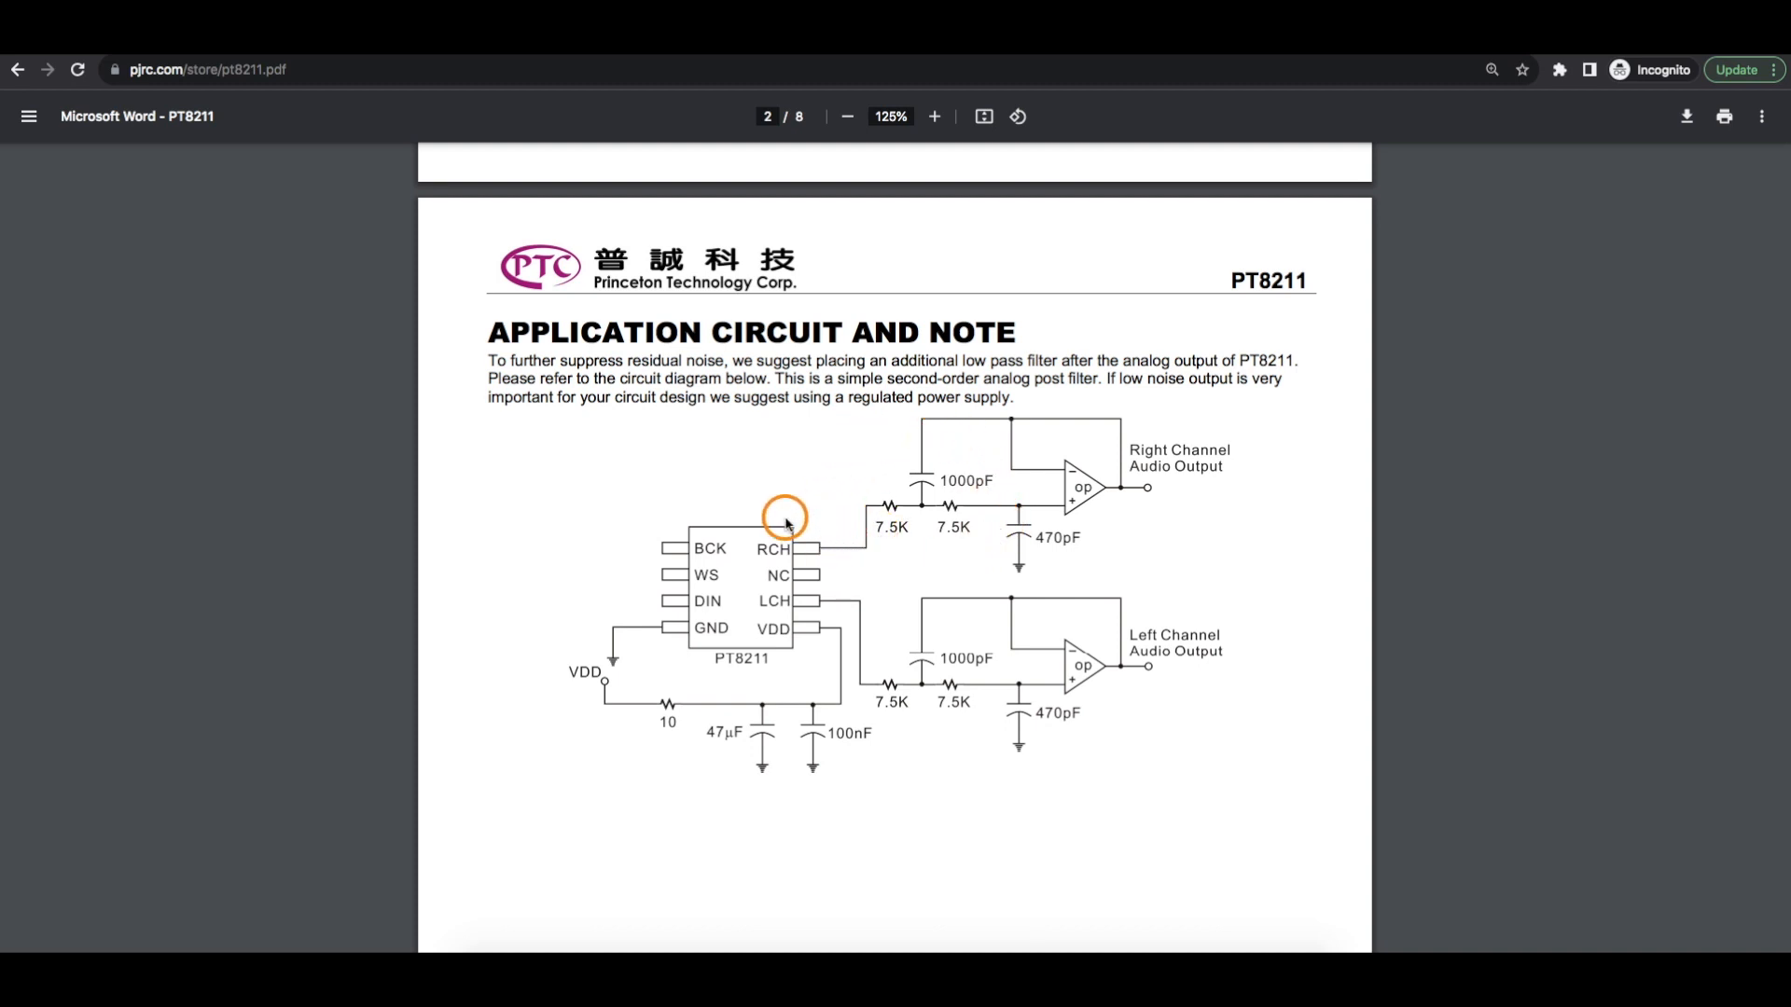
mouse_move(843, 418)
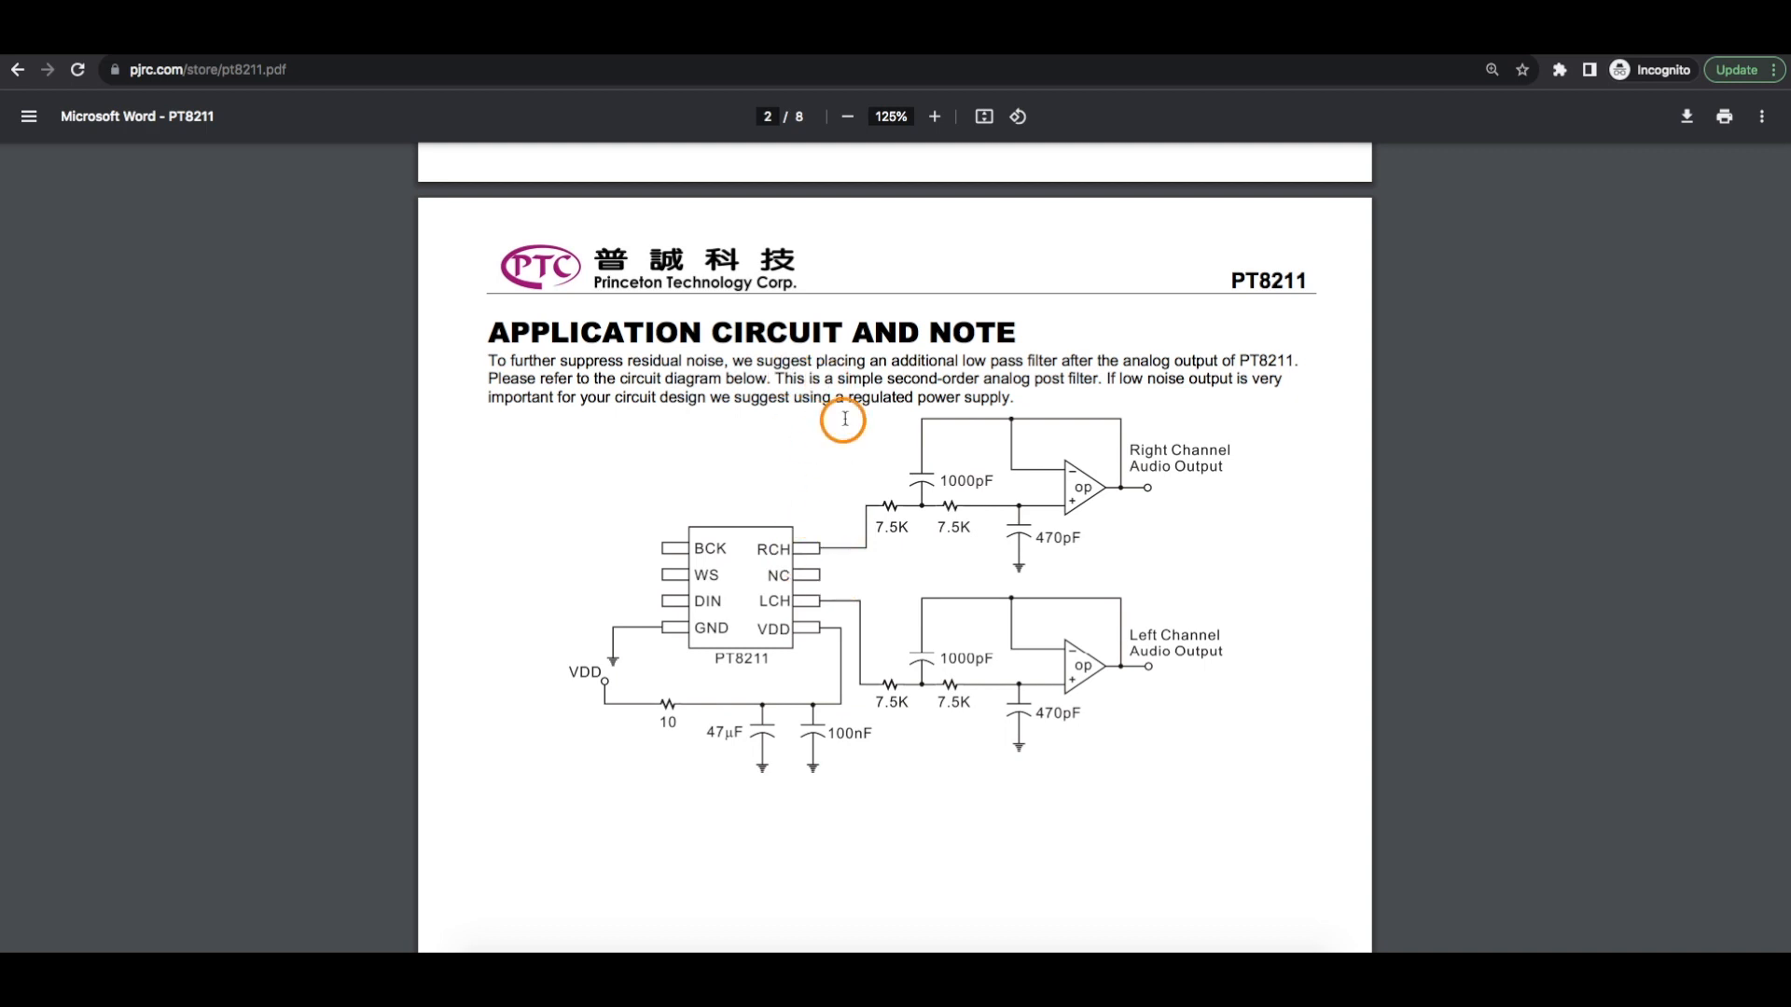
mouse_move(873, 549)
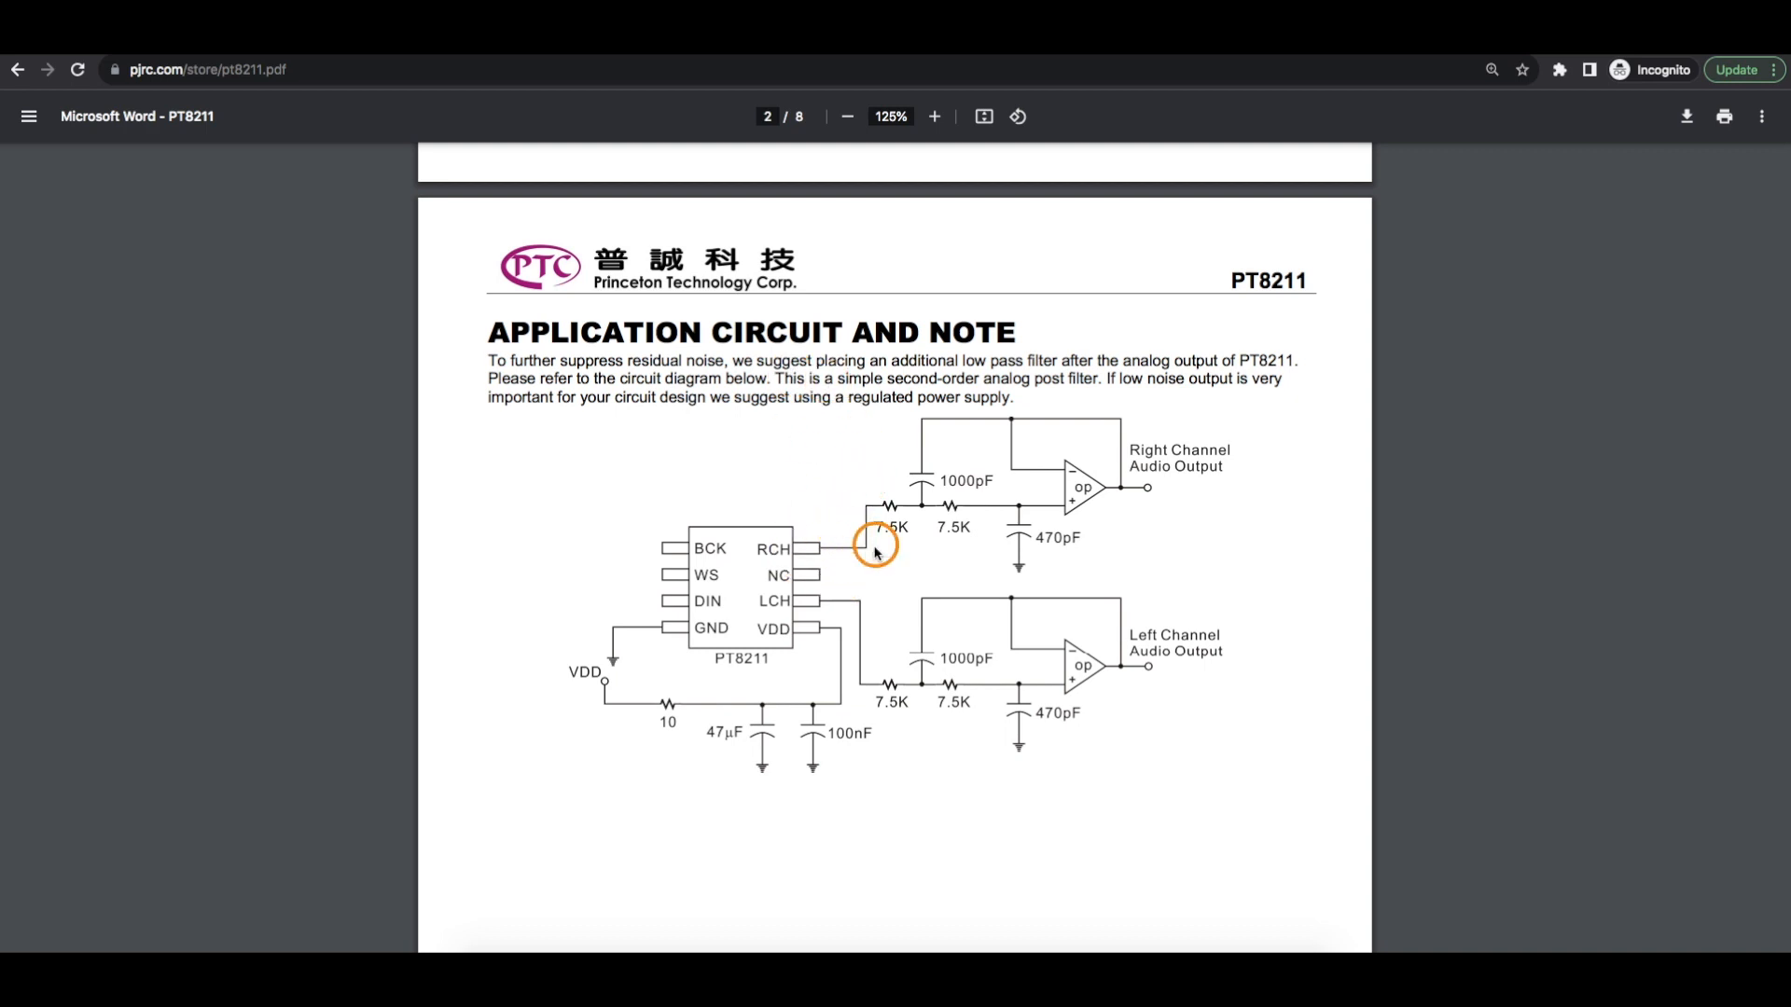
mouse_move(1017, 479)
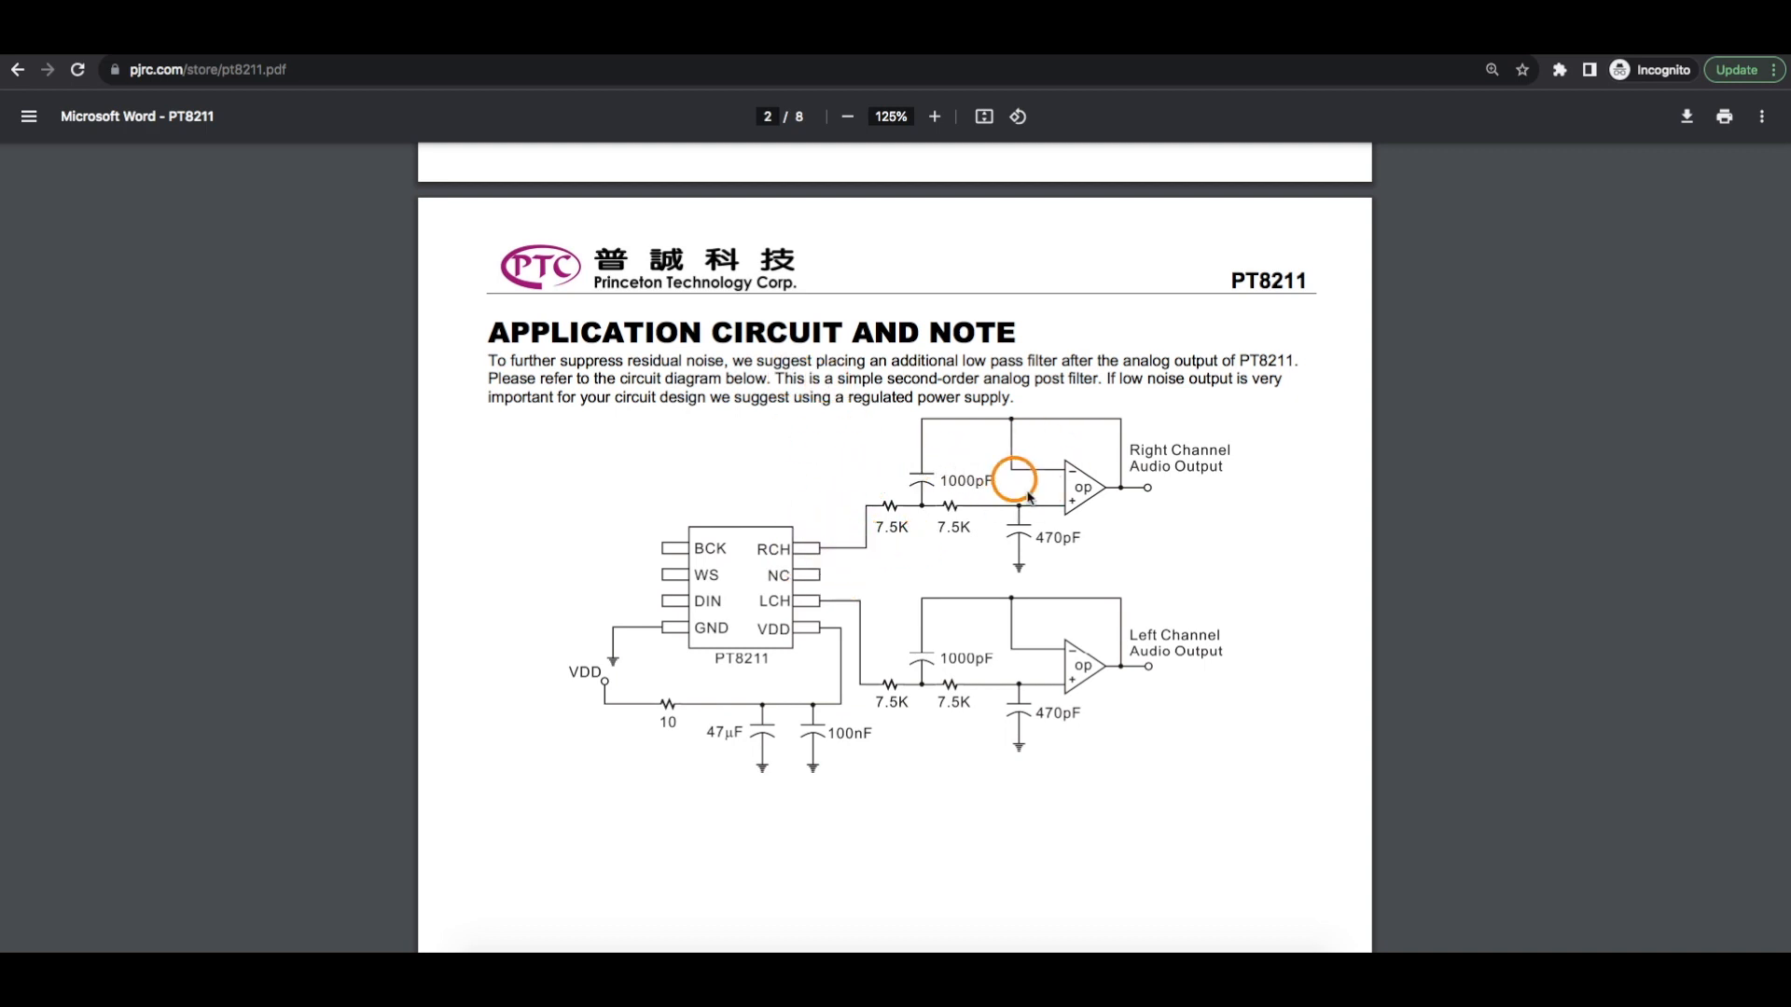
mouse_move(1033, 522)
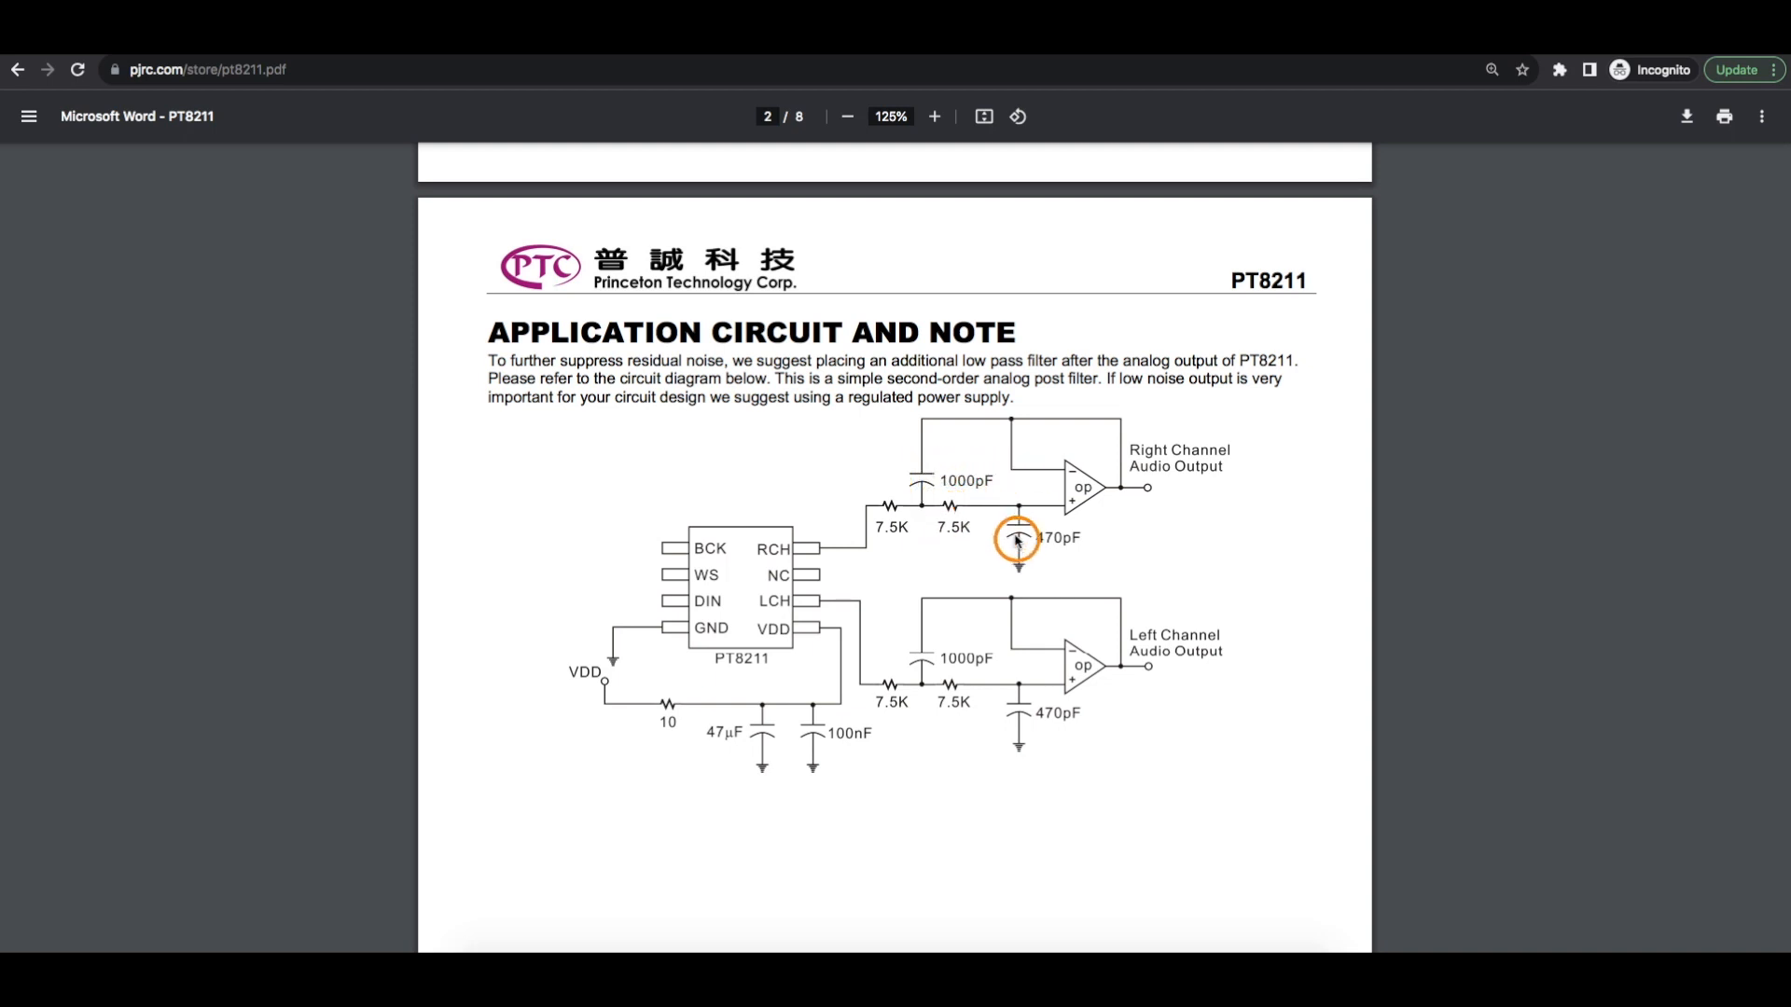
mouse_move(964, 532)
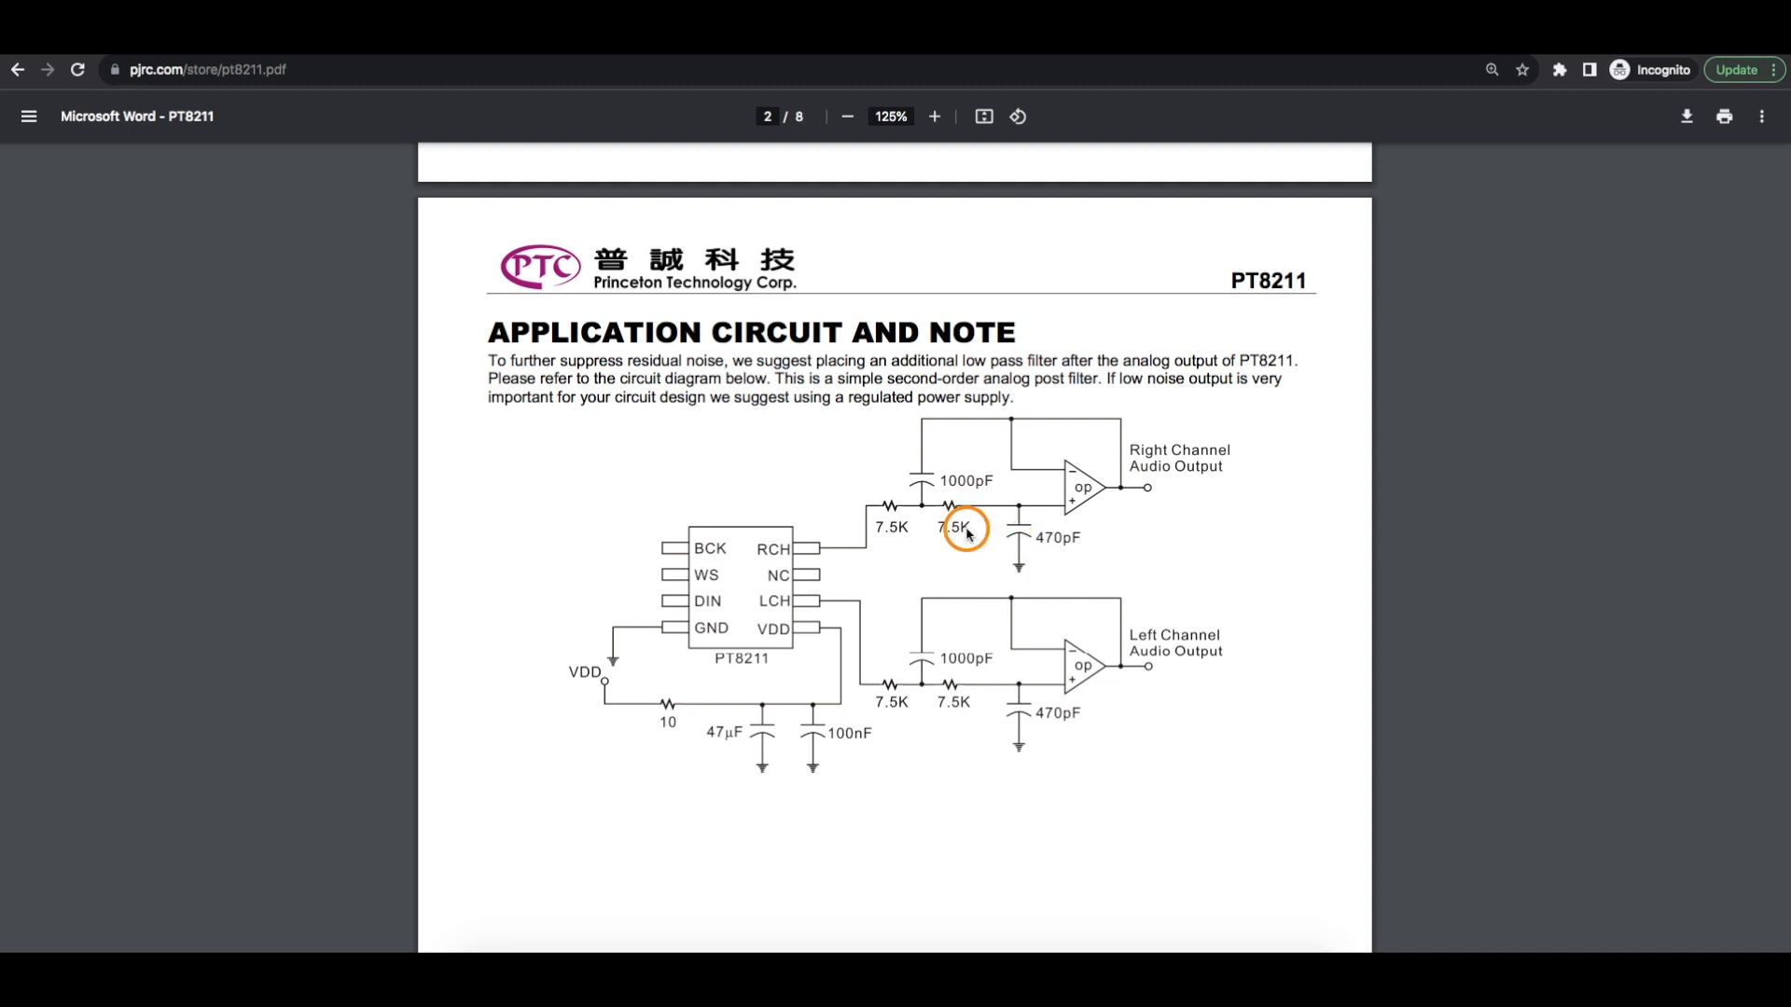
mouse_move(1024, 477)
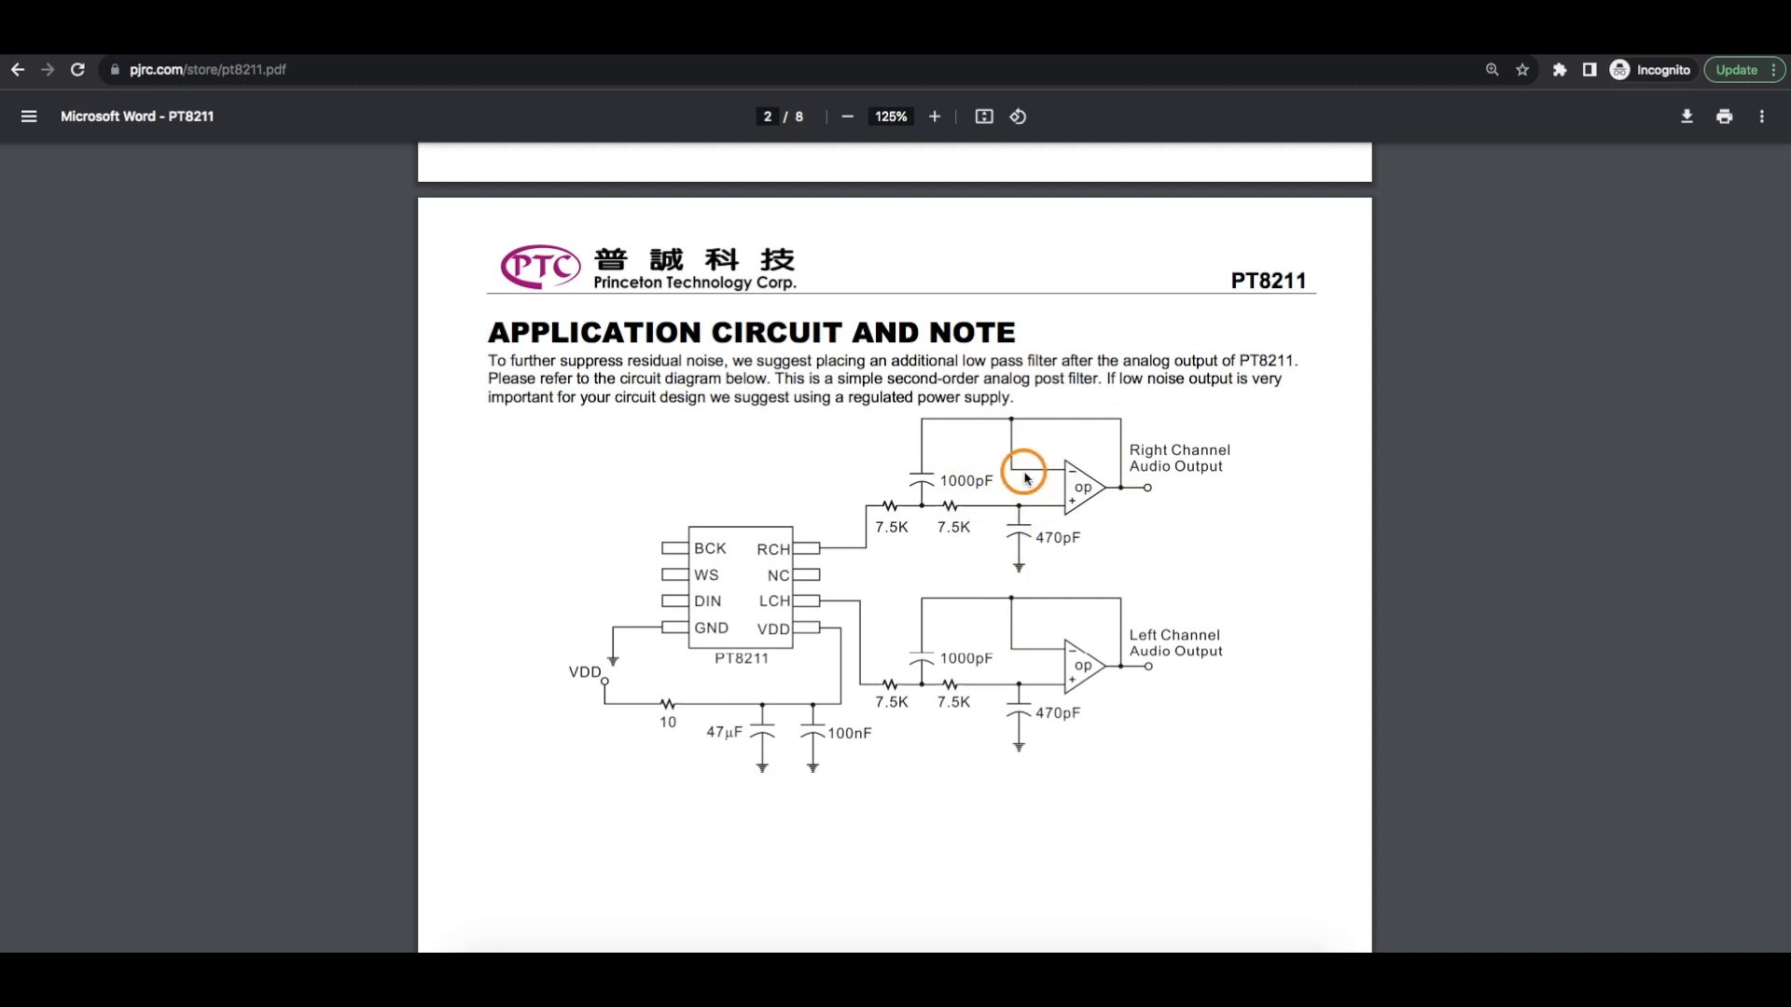
Switch to the PCBWay tab for the PT8211 I2S DAC Breakout PCB project.
click(202, 69)
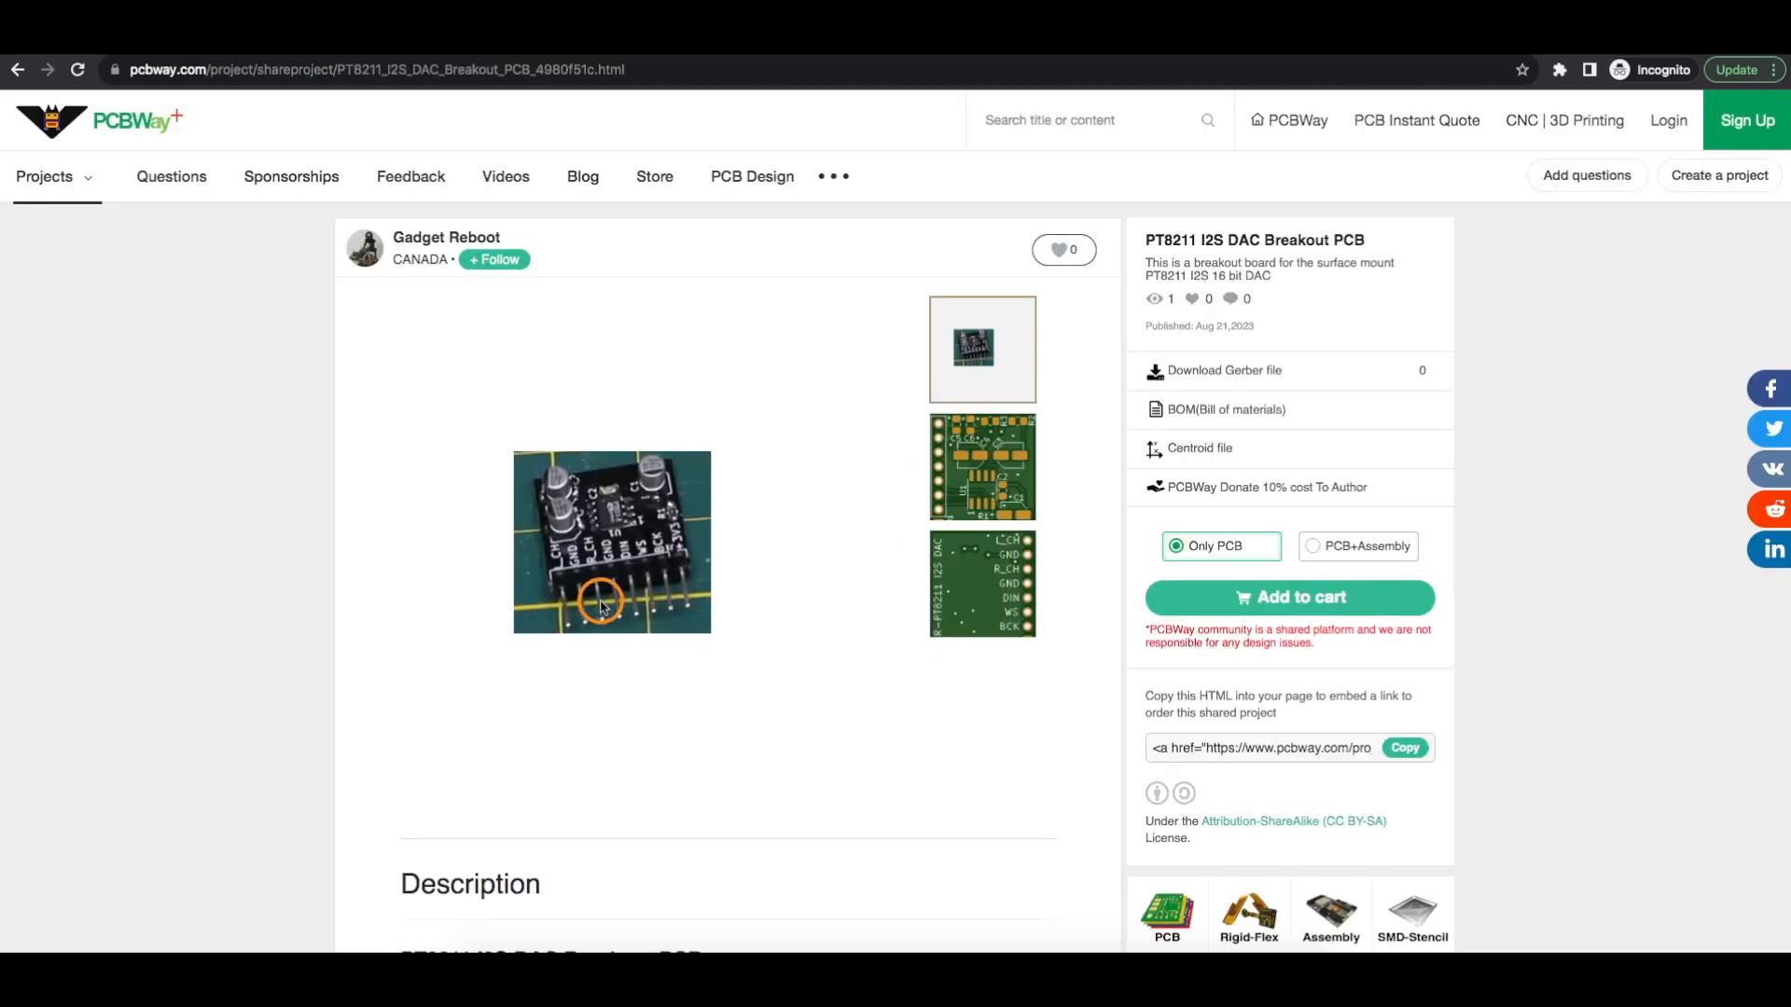
mouse_move(511, 493)
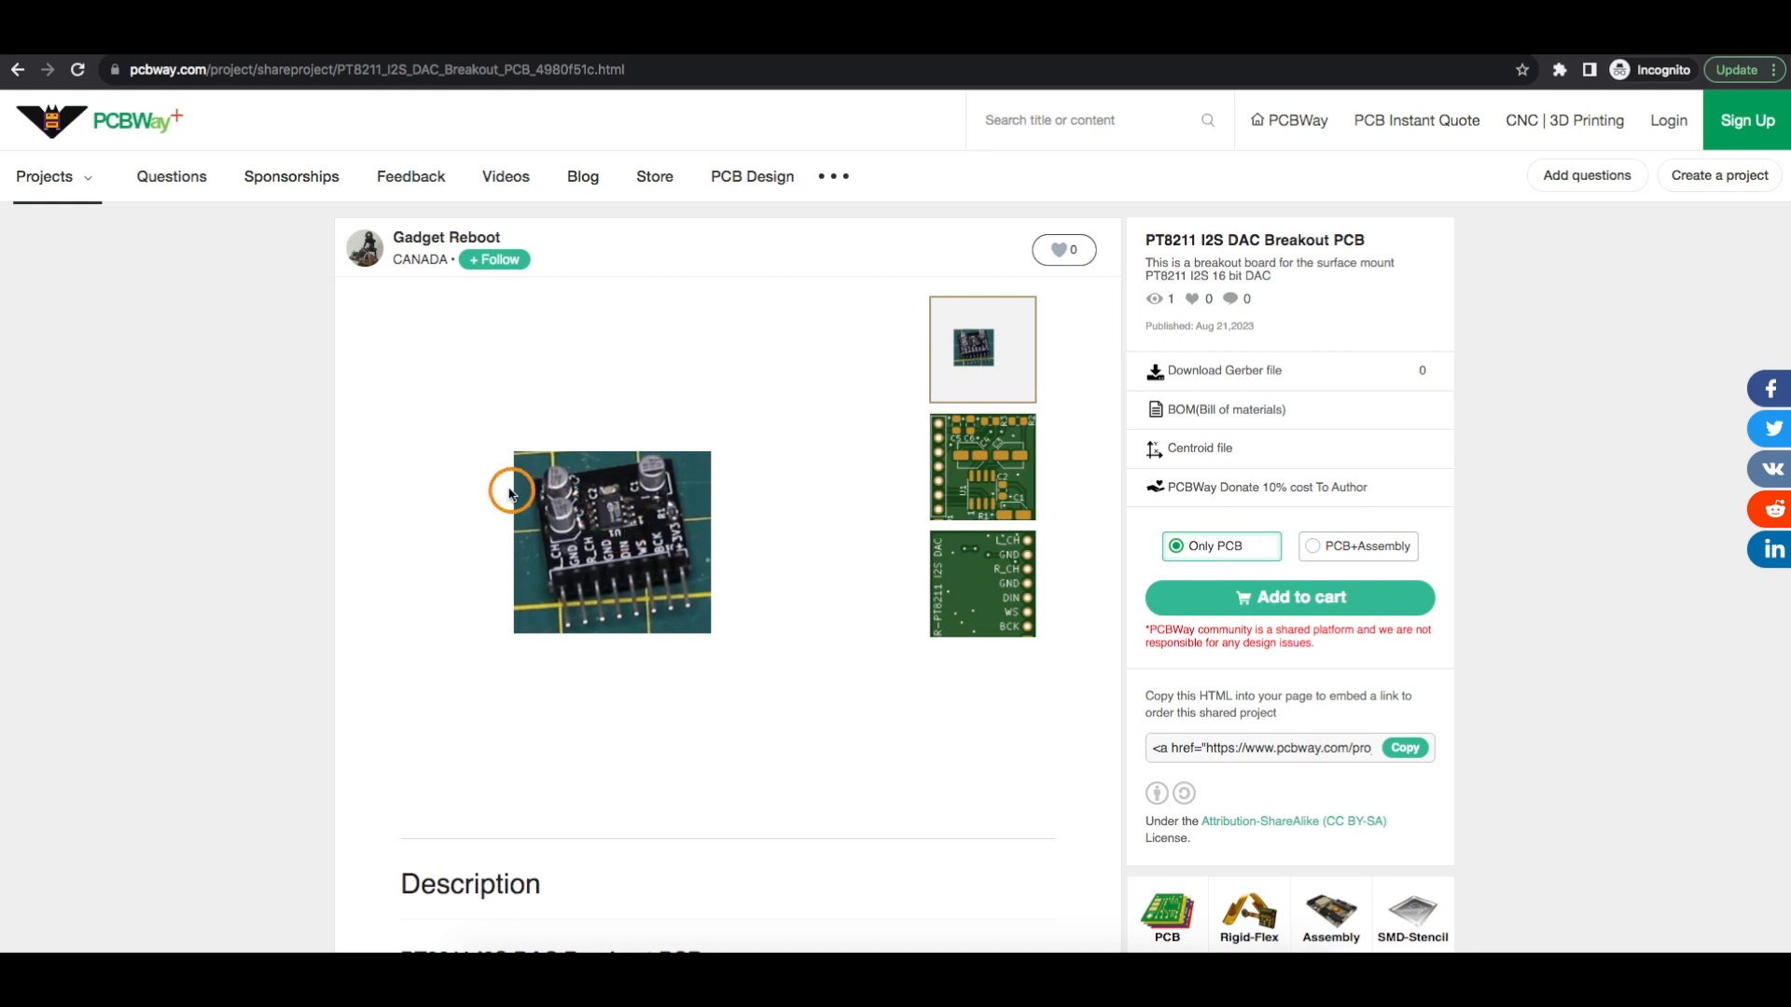
mouse_move(703, 618)
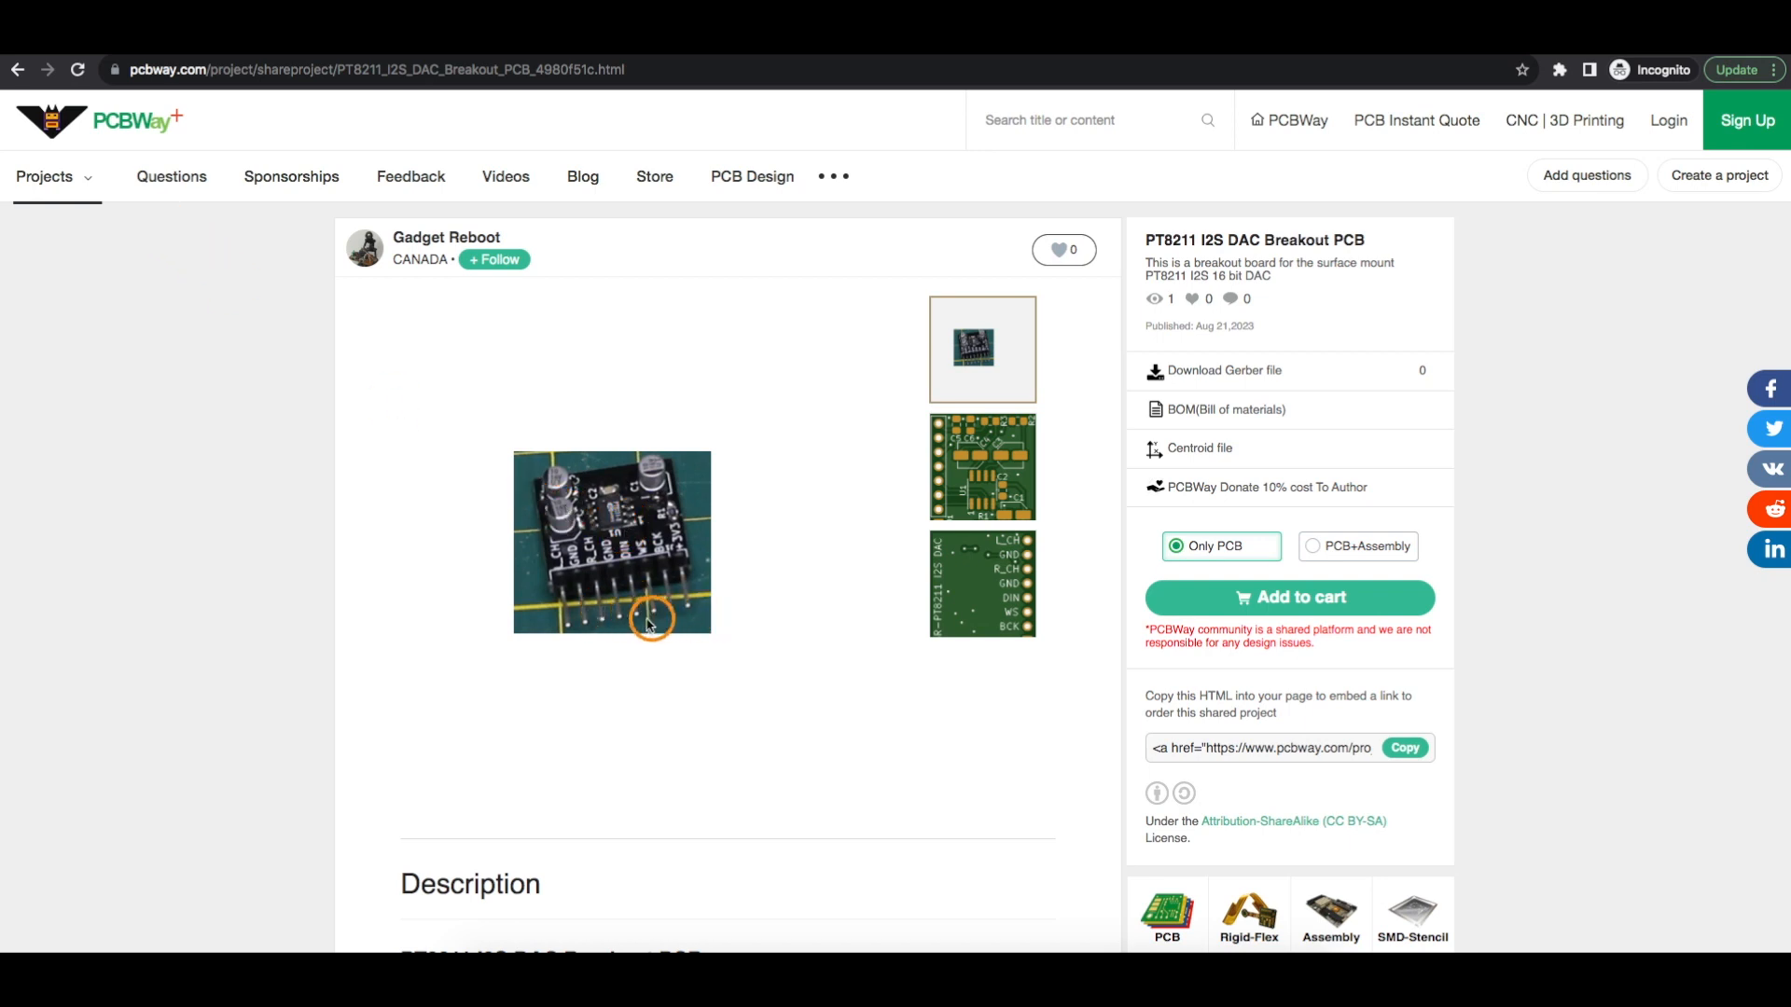
mouse_move(1052, 576)
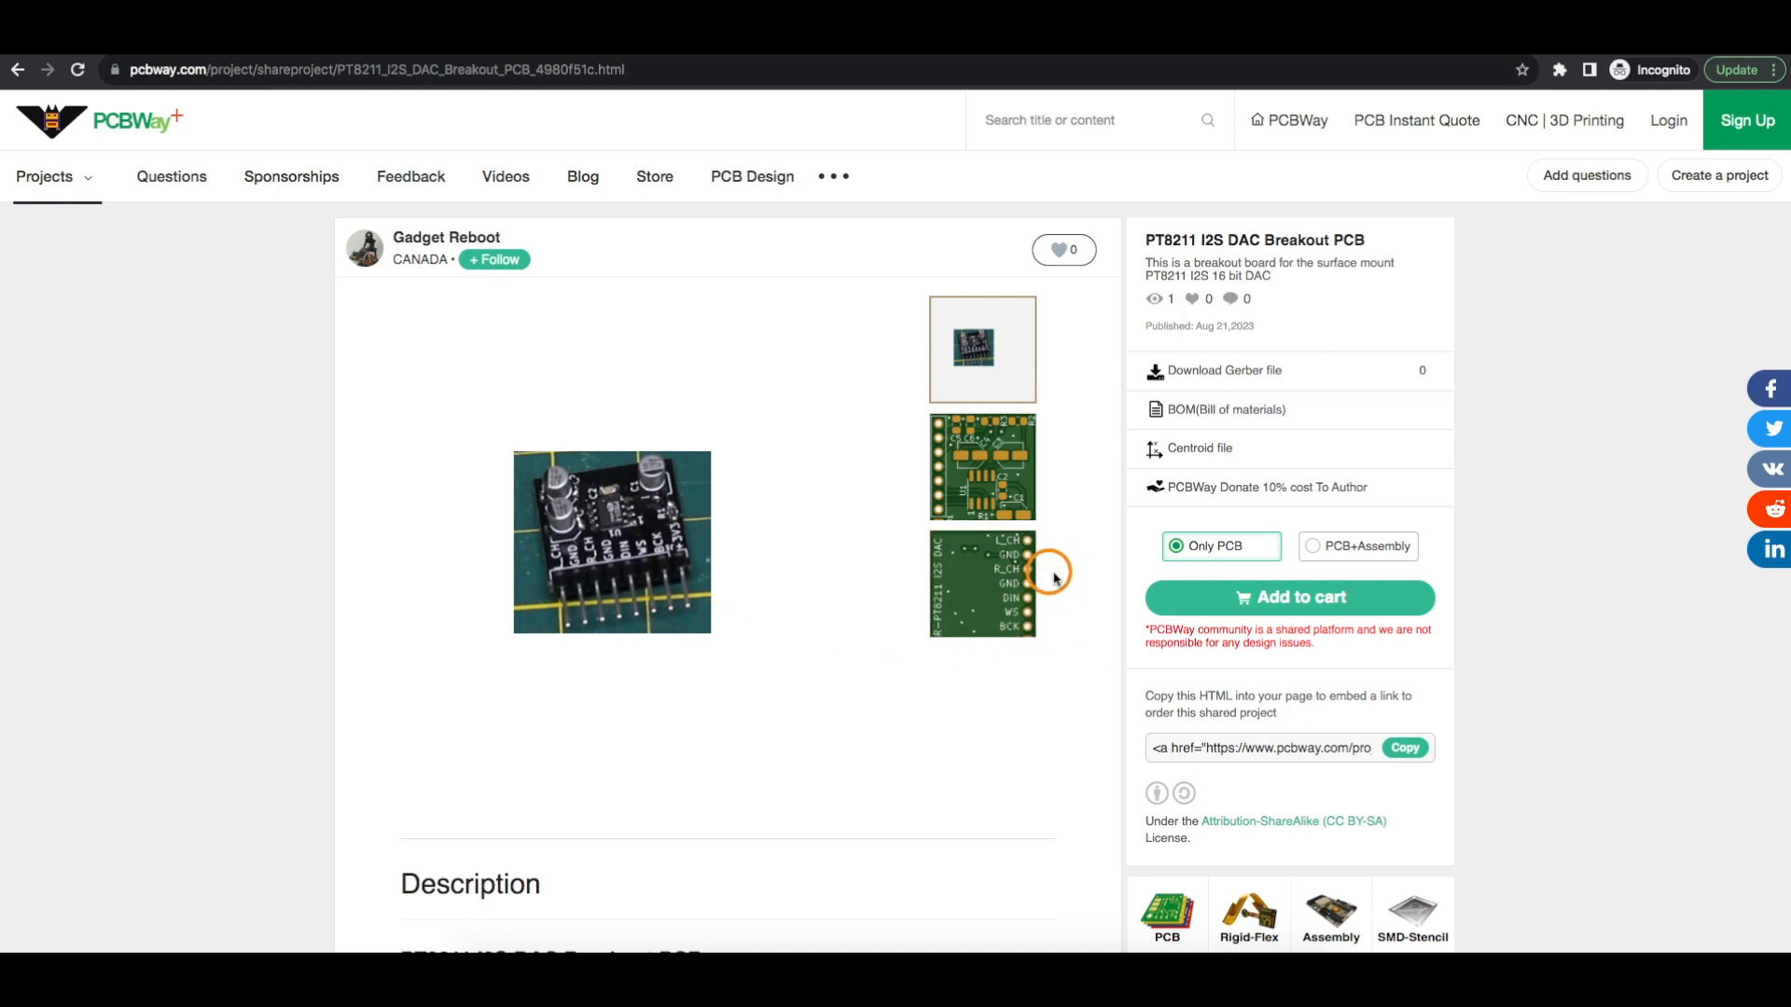
mouse_move(1052, 546)
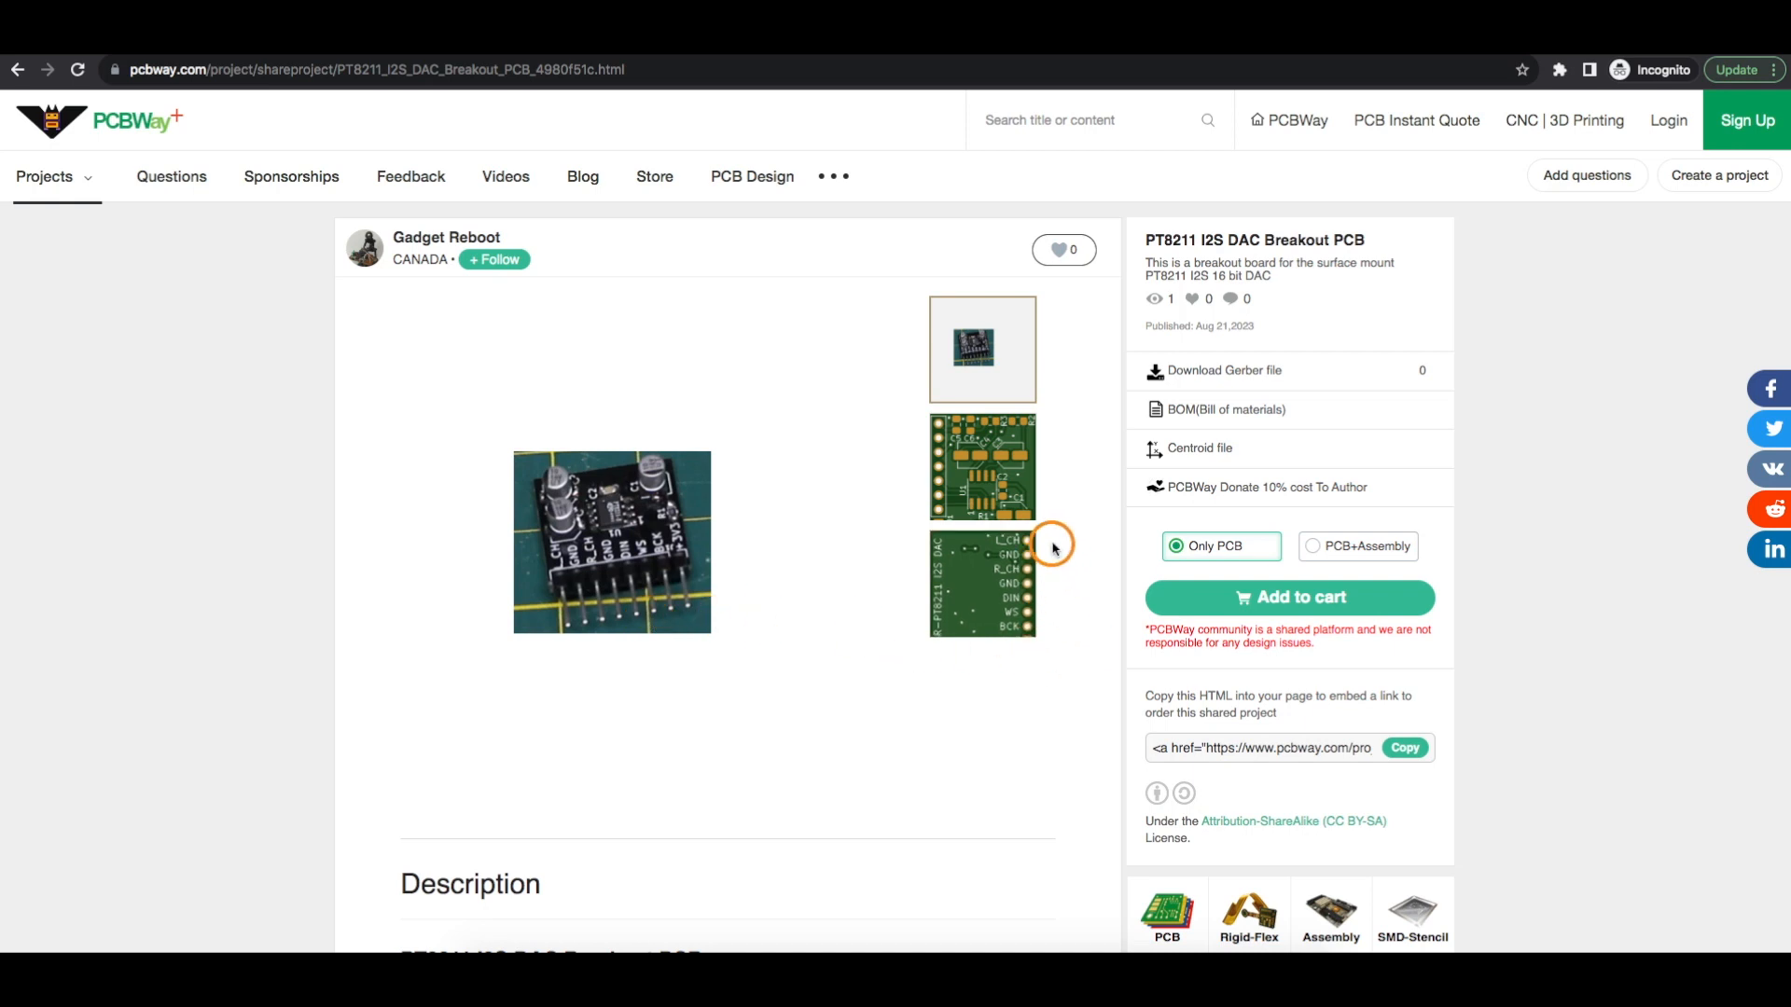
mouse_move(1052, 567)
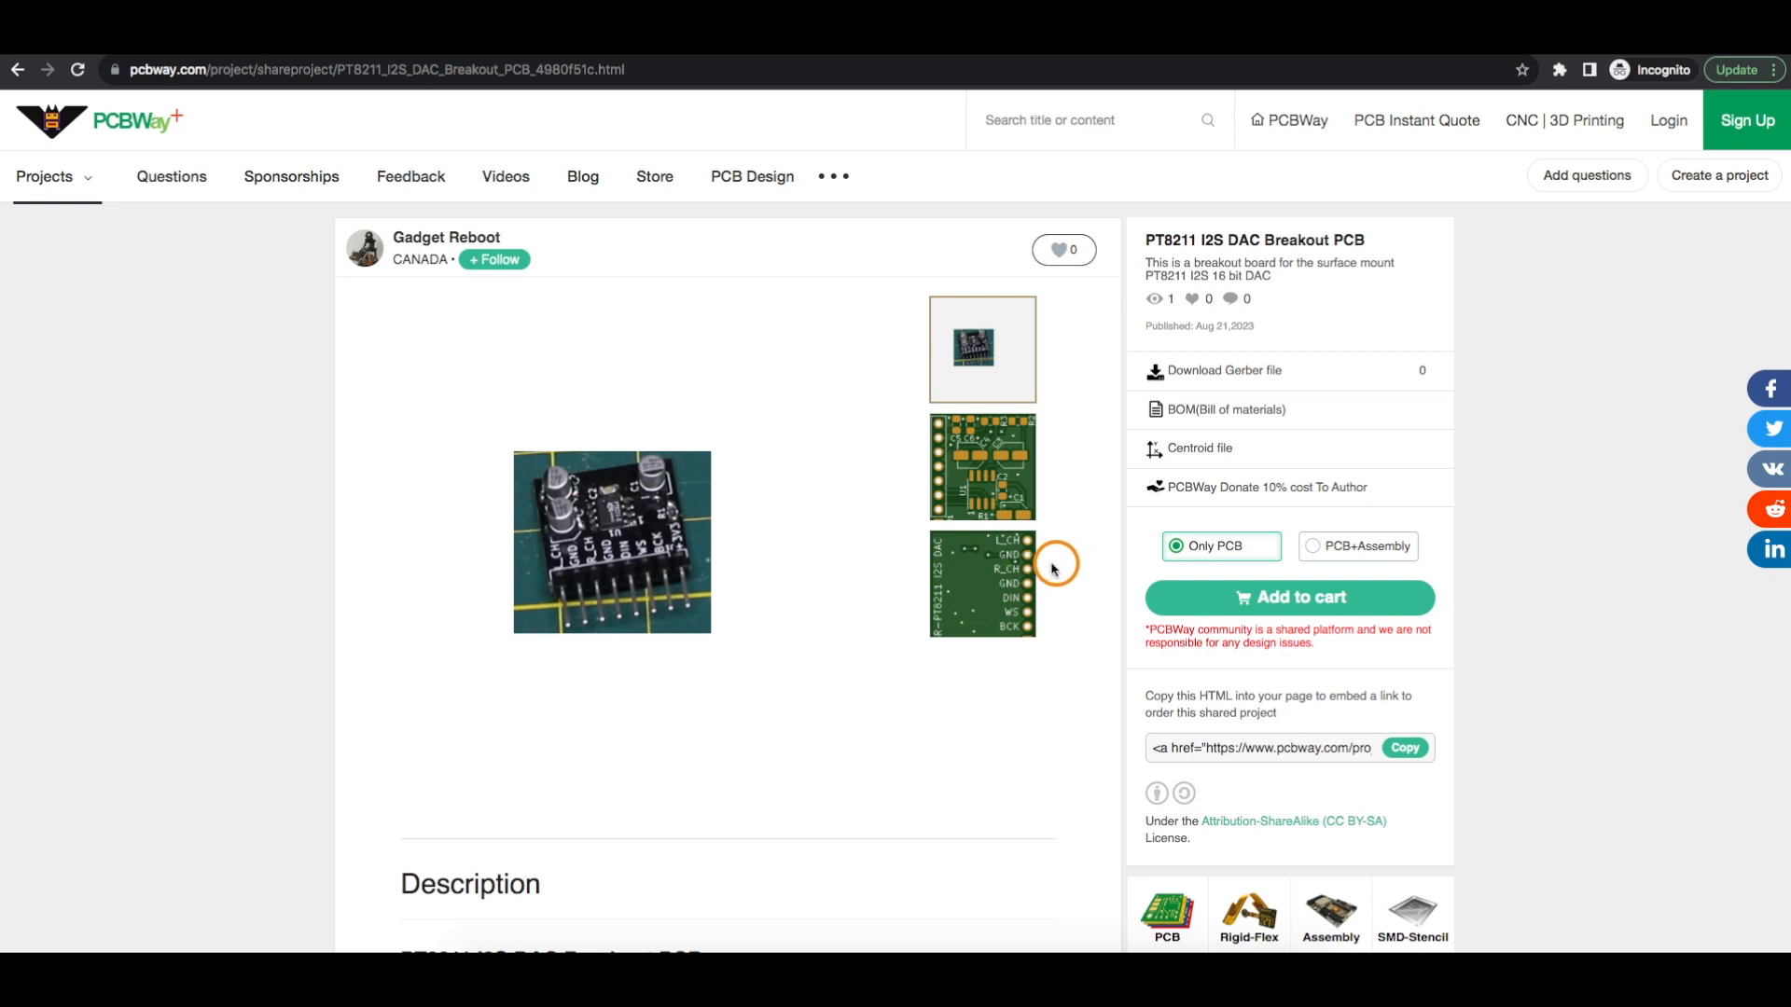
mouse_move(1067, 563)
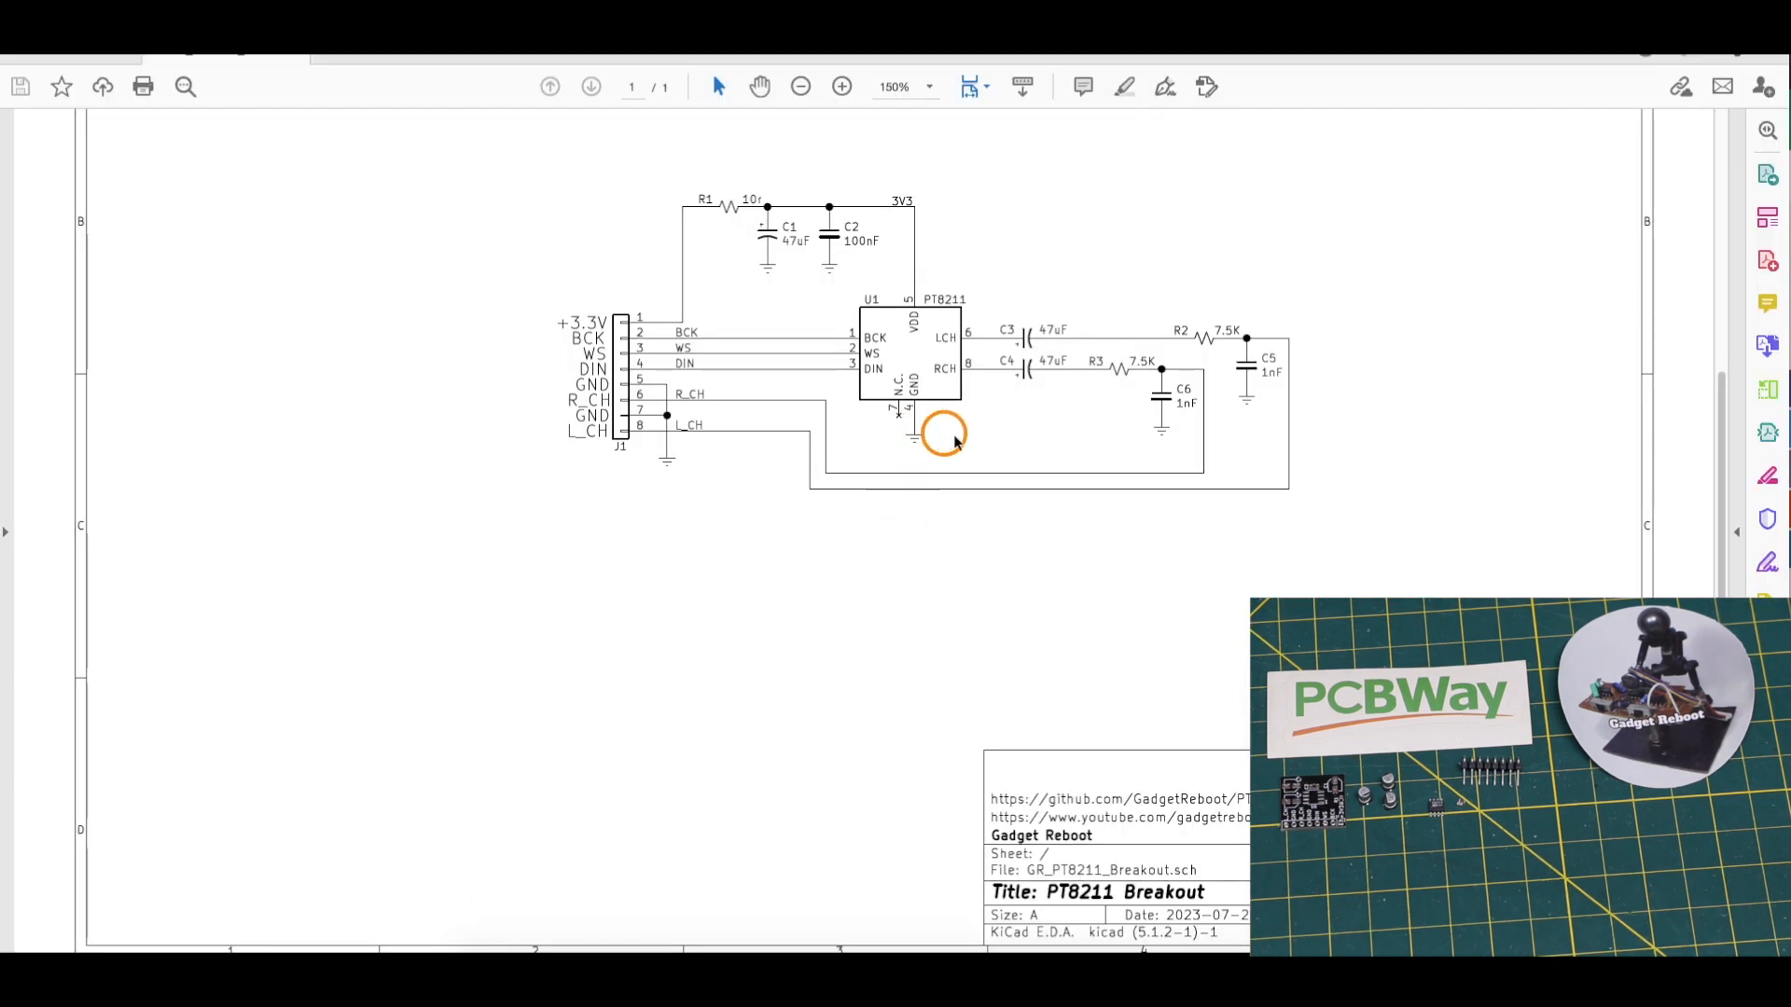
mouse_move(768, 242)
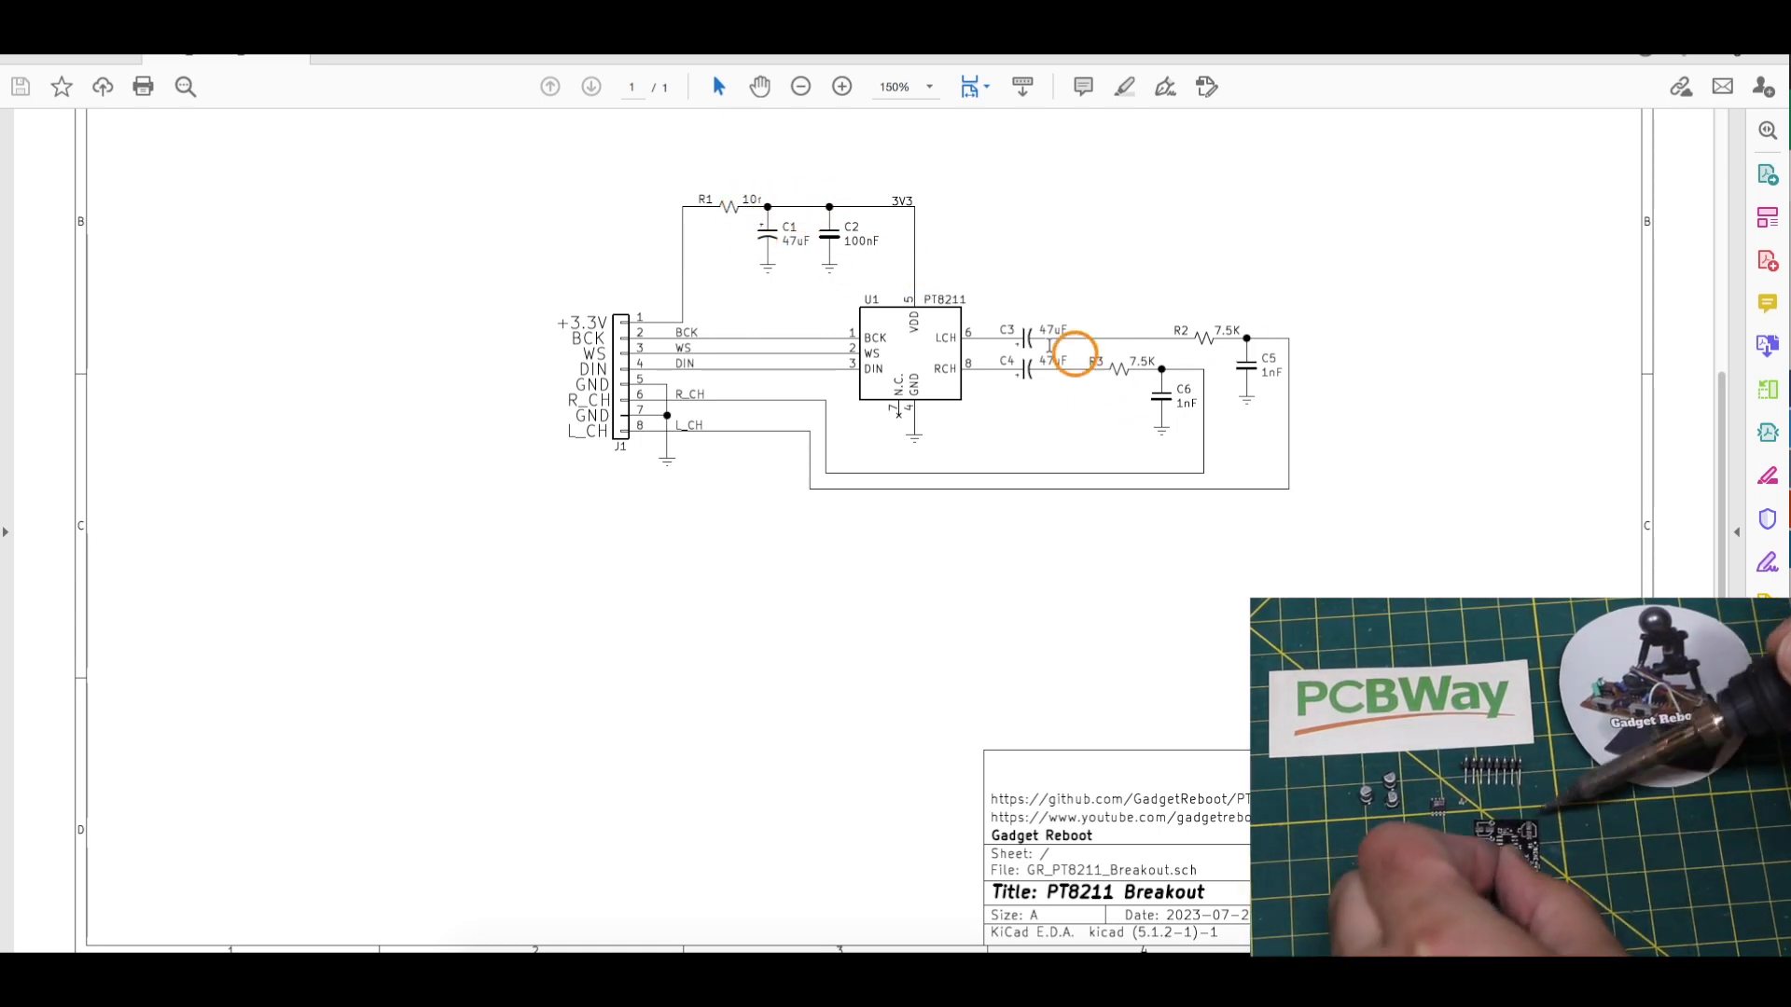
mouse_move(1250, 410)
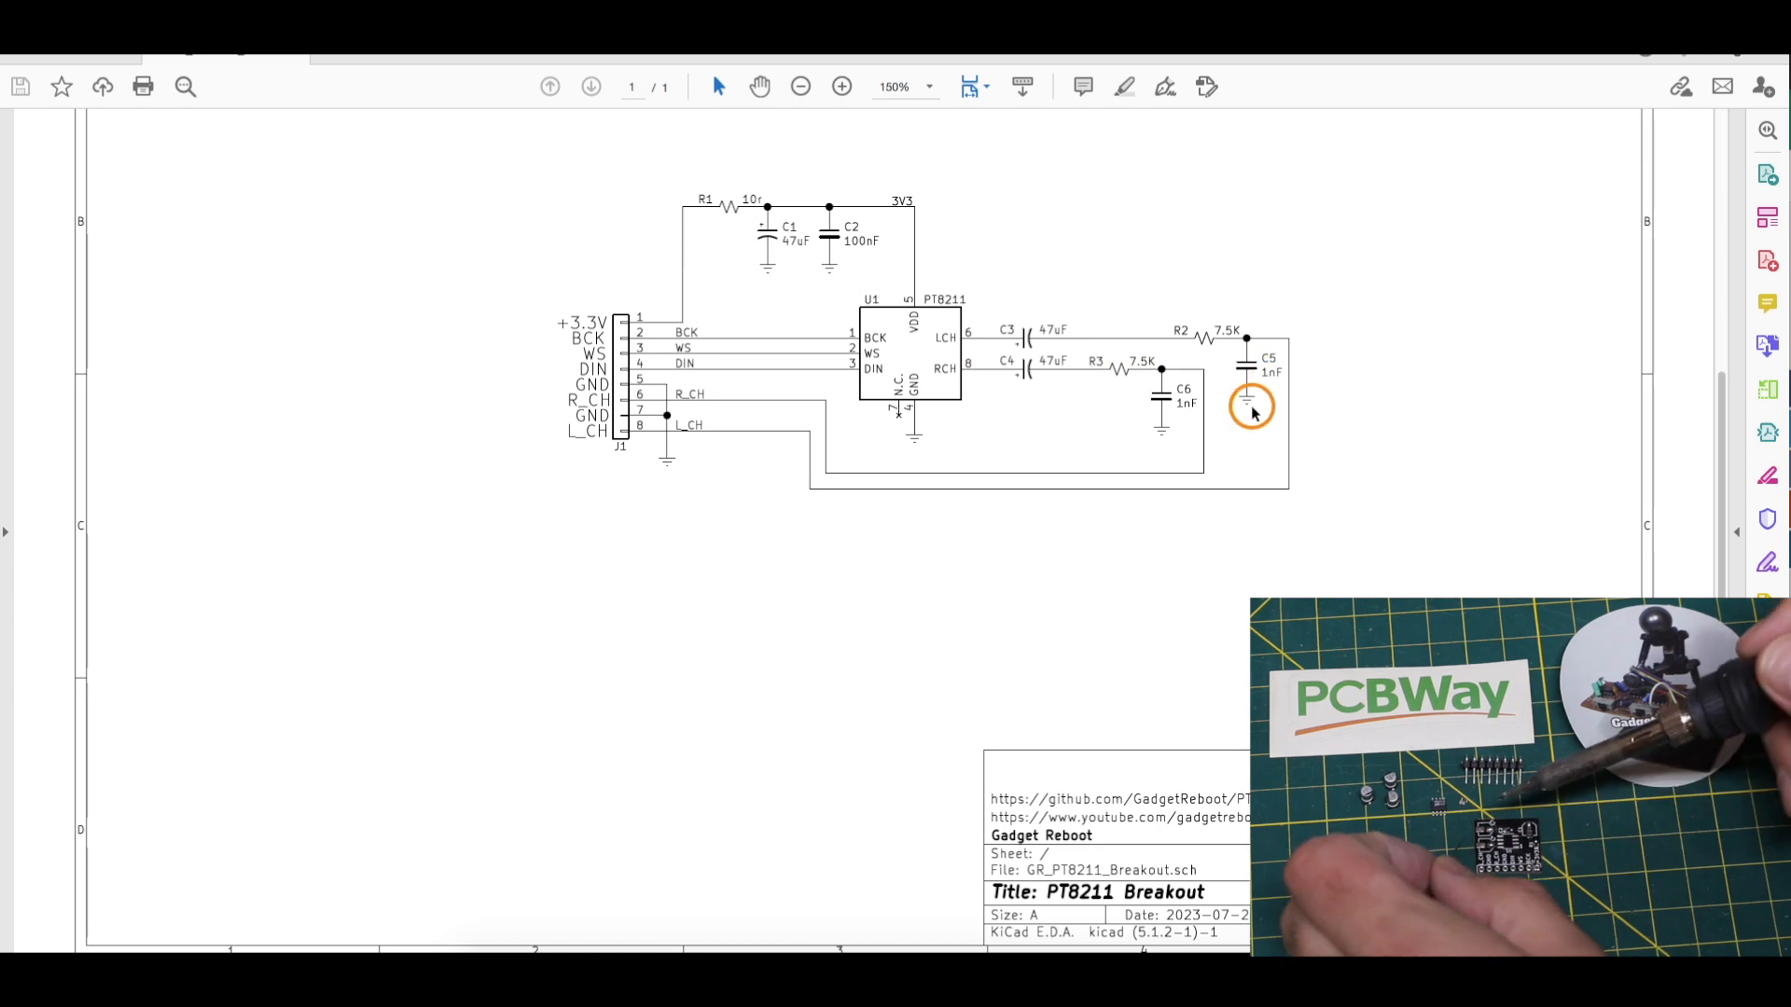
mouse_move(1102, 337)
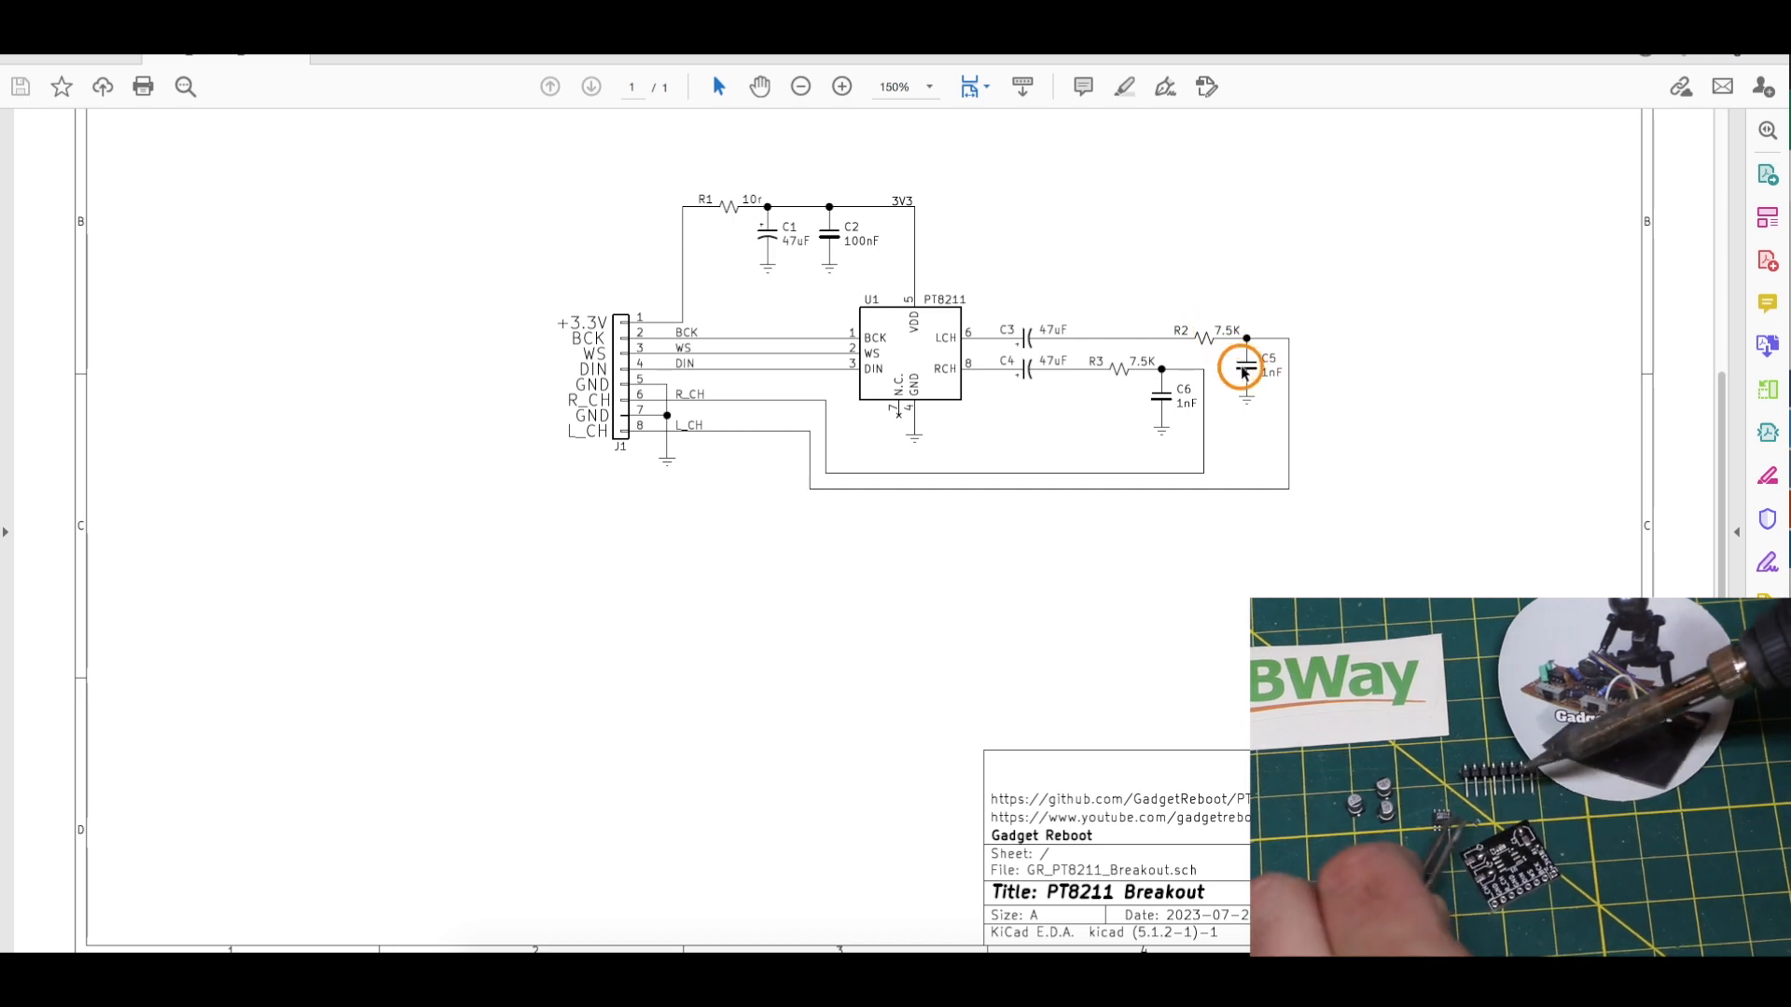
mouse_move(1262, 447)
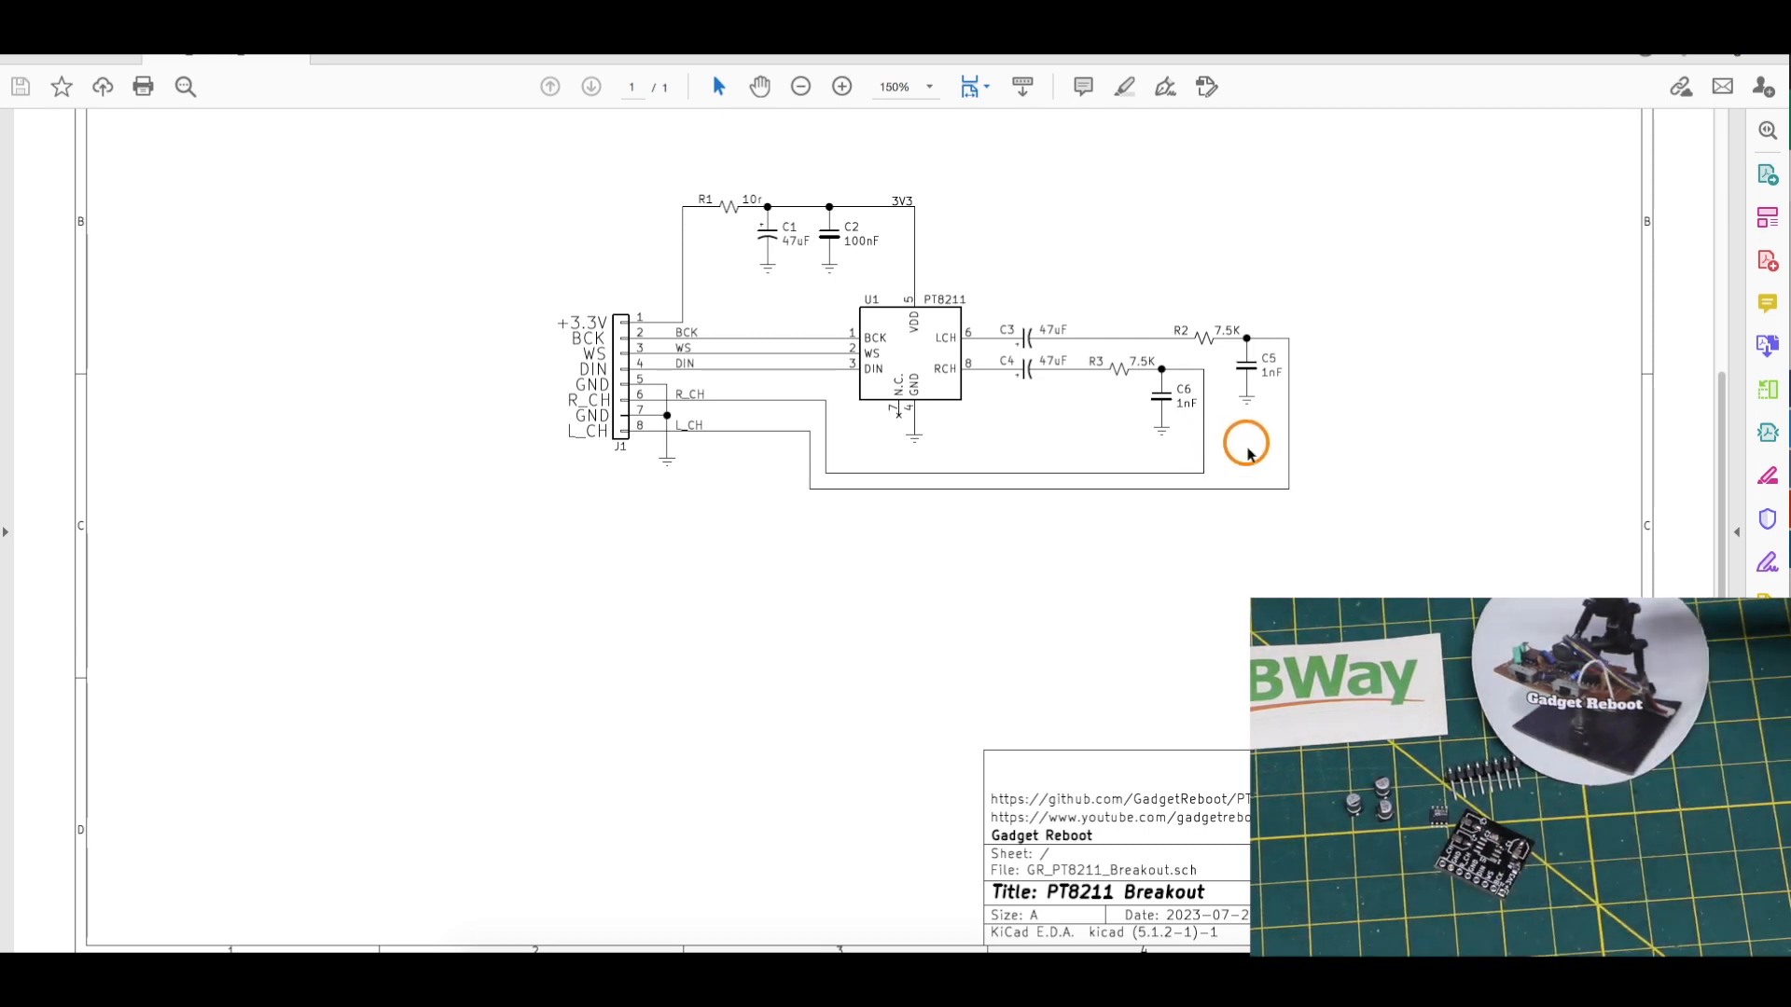
mouse_move(1198, 339)
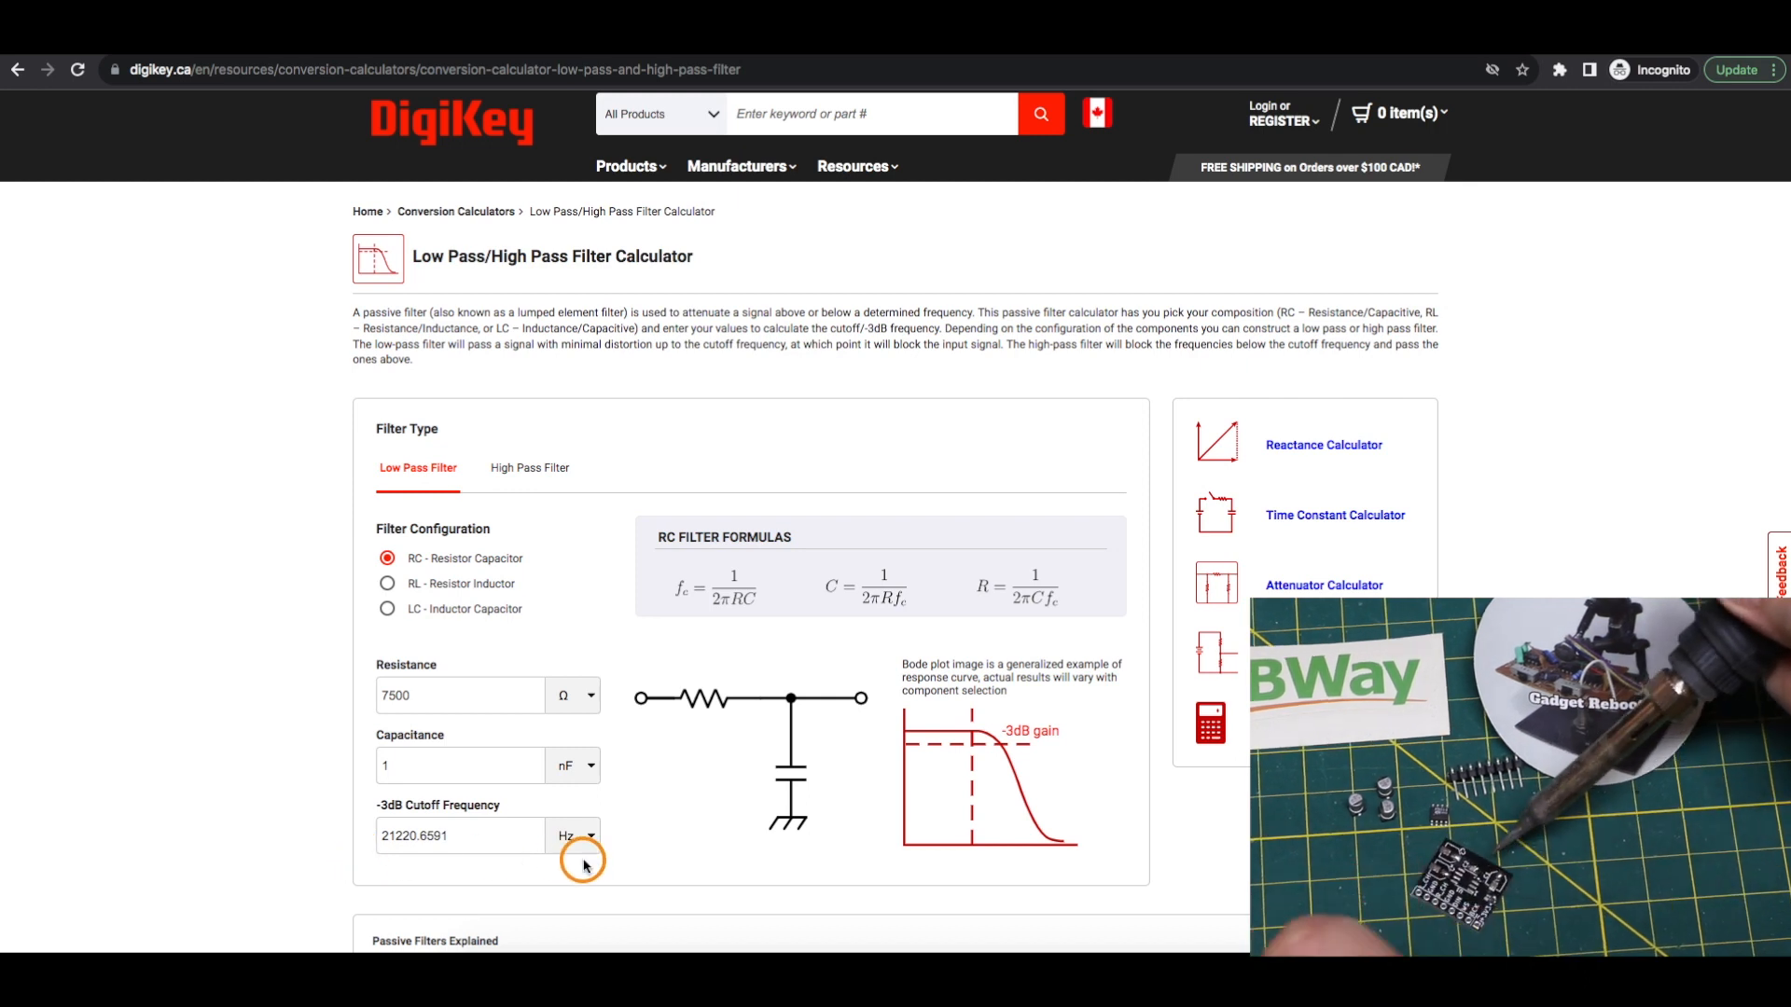
mouse_move(795, 779)
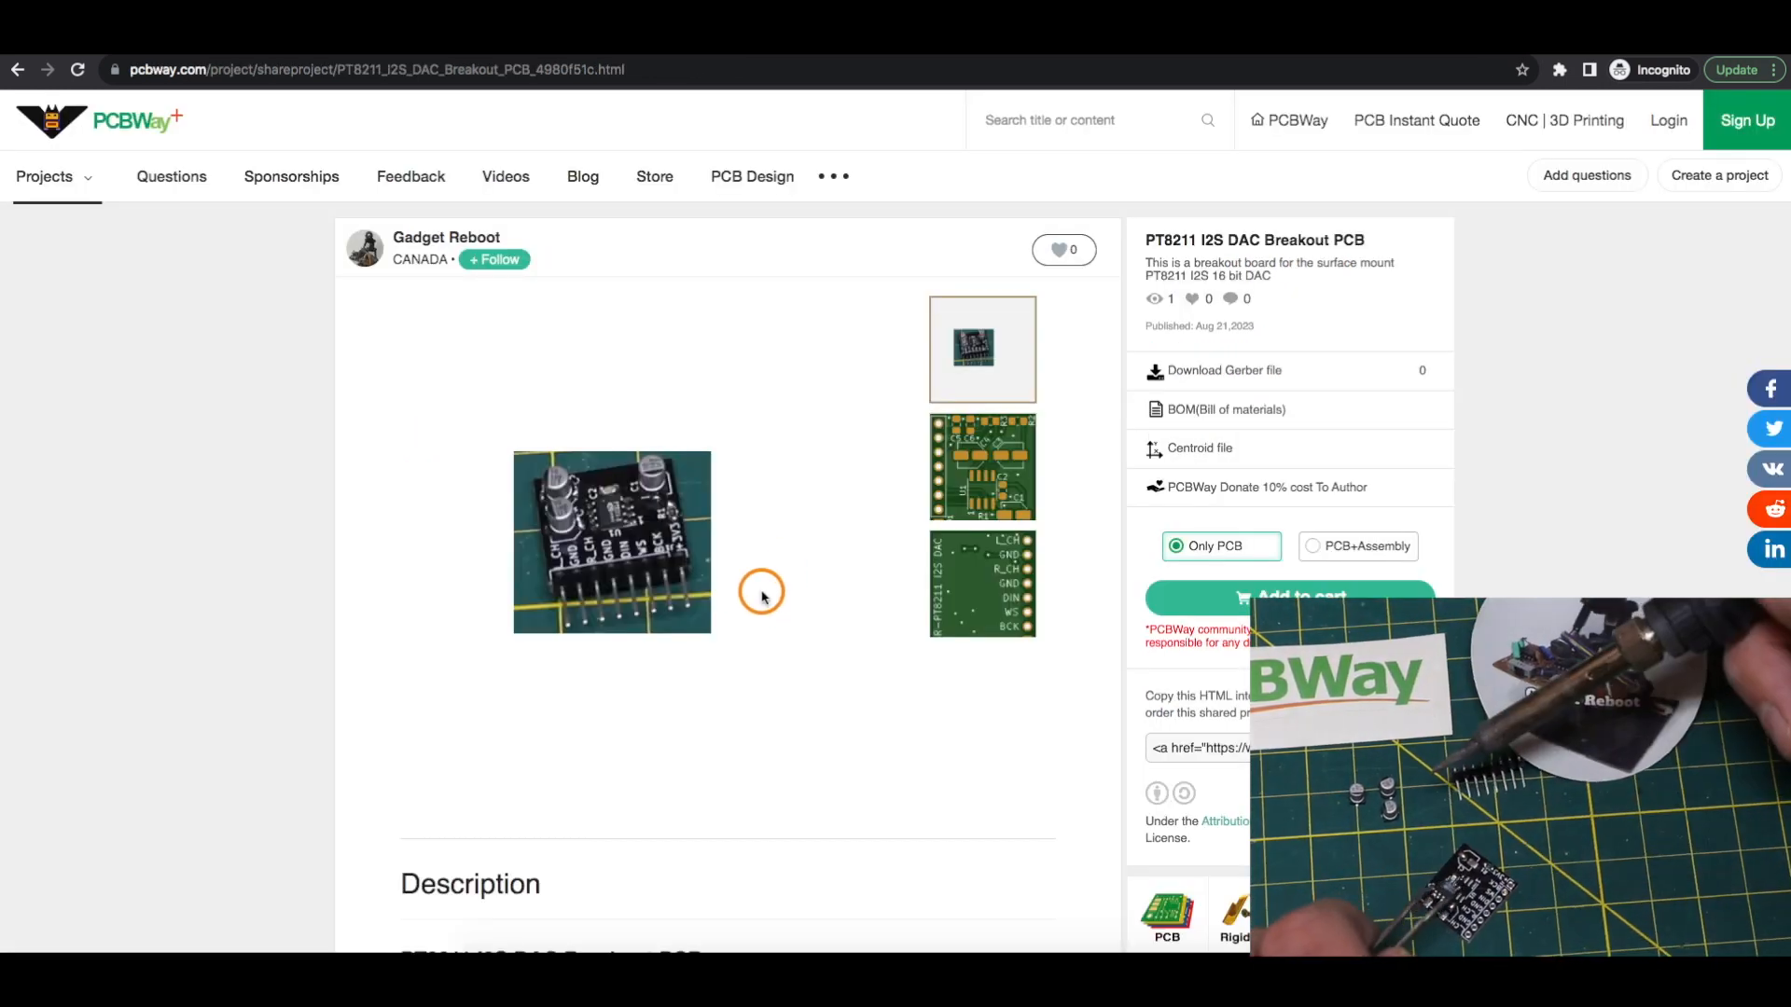
mouse_move(806, 623)
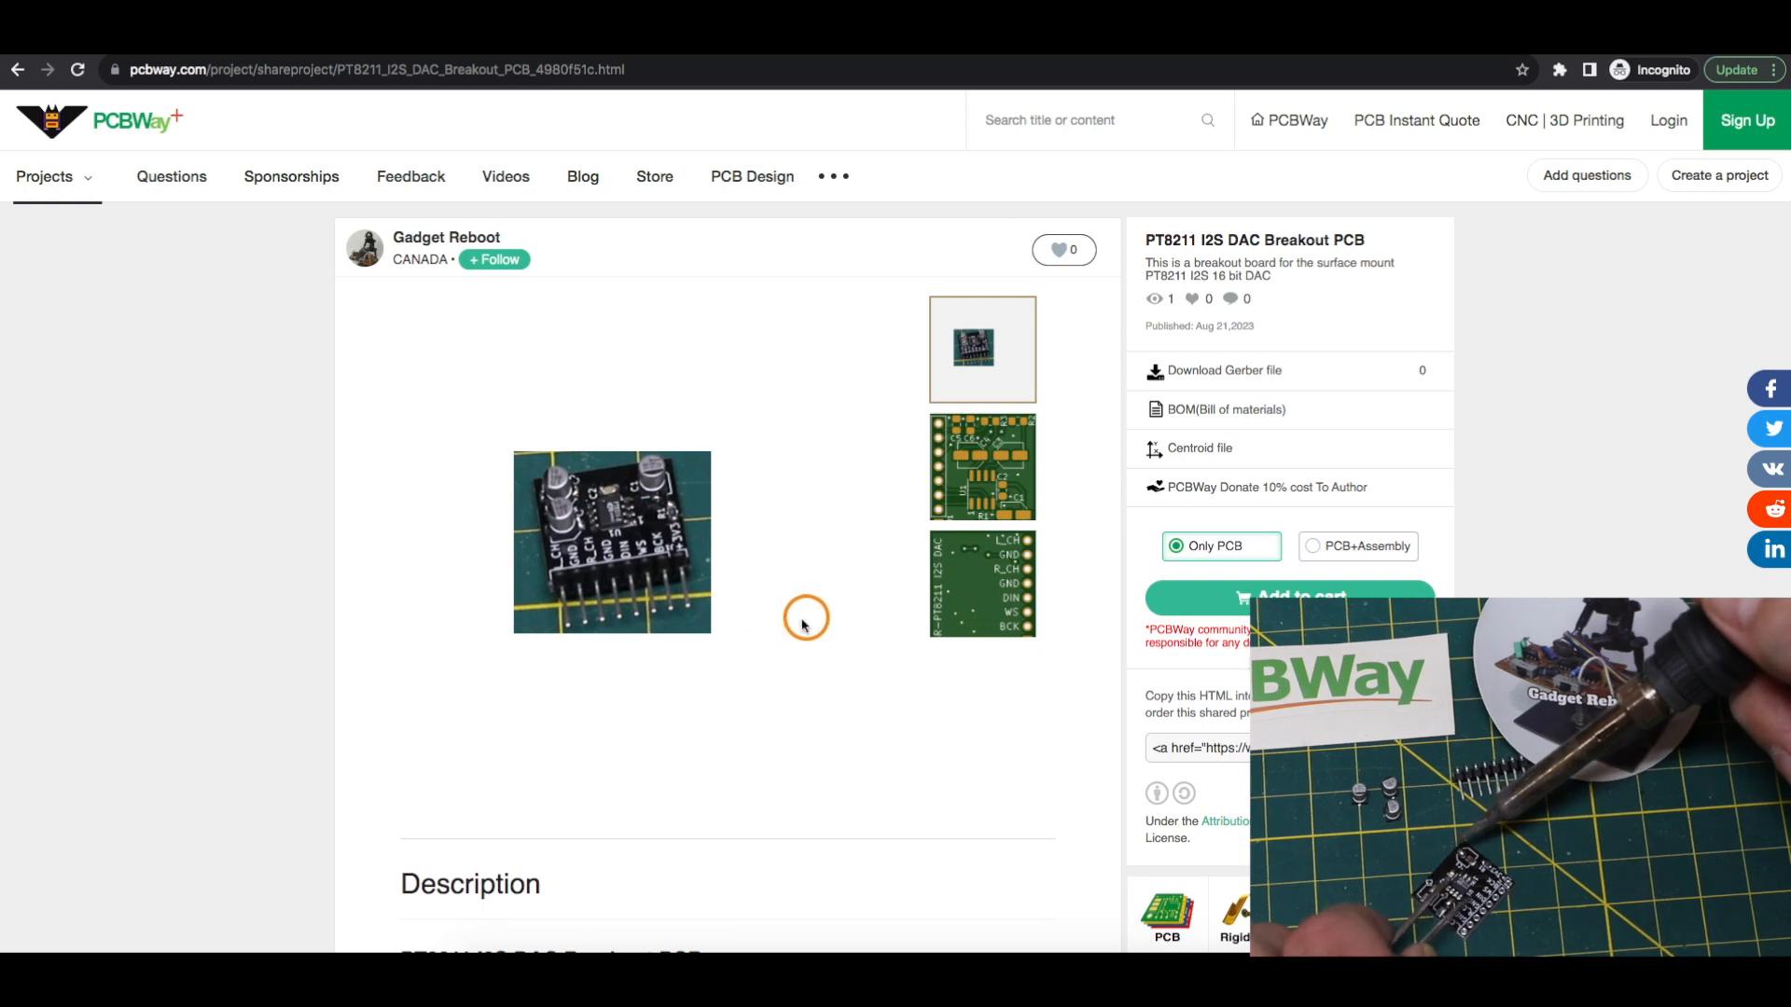
mouse_move(753, 620)
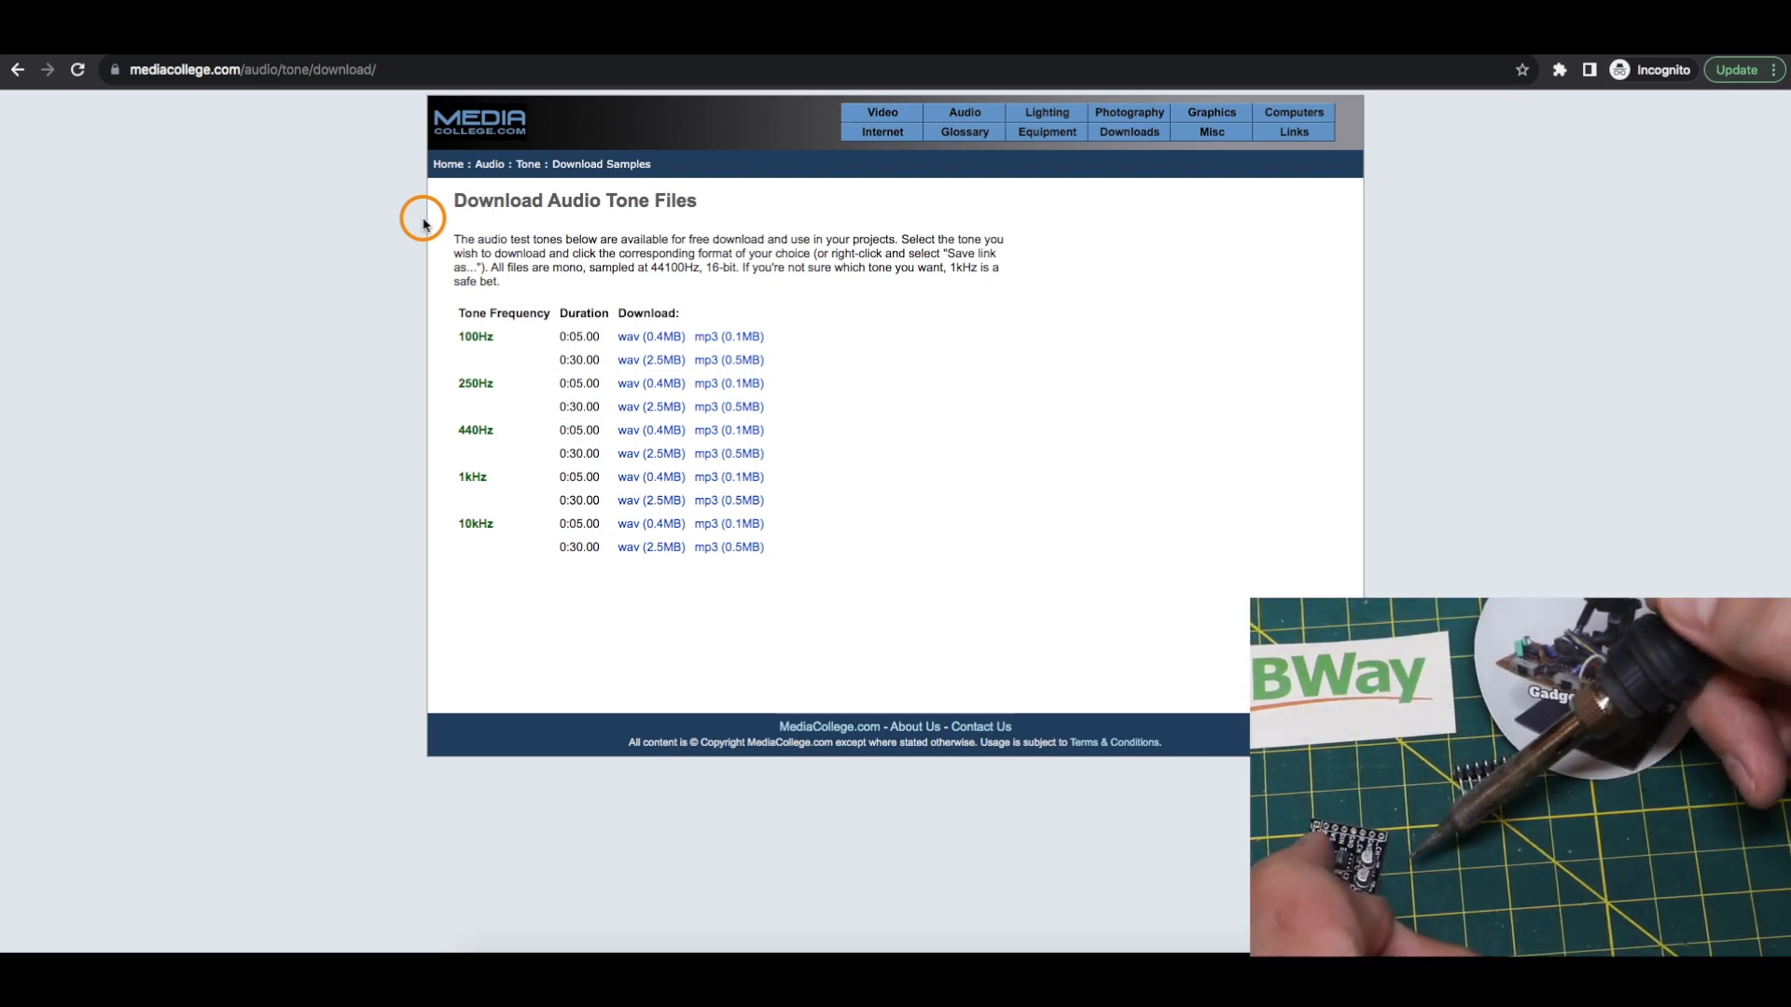
mouse_move(399, 480)
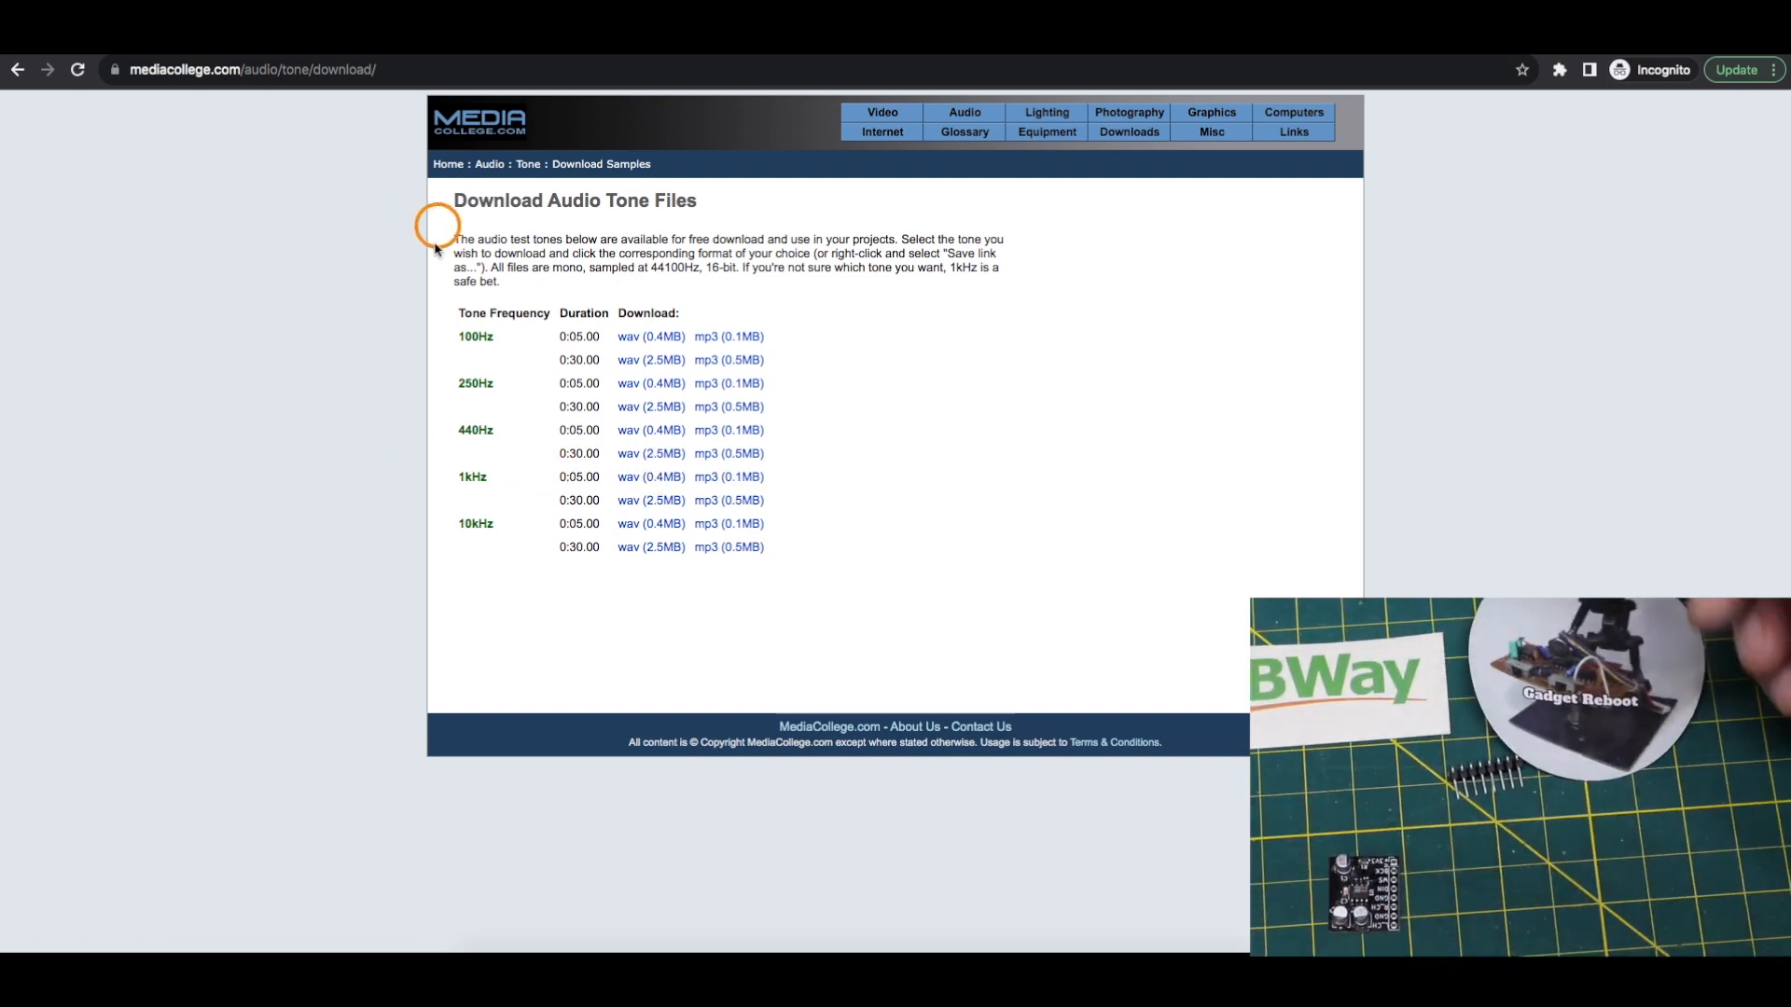
mouse_move(674, 221)
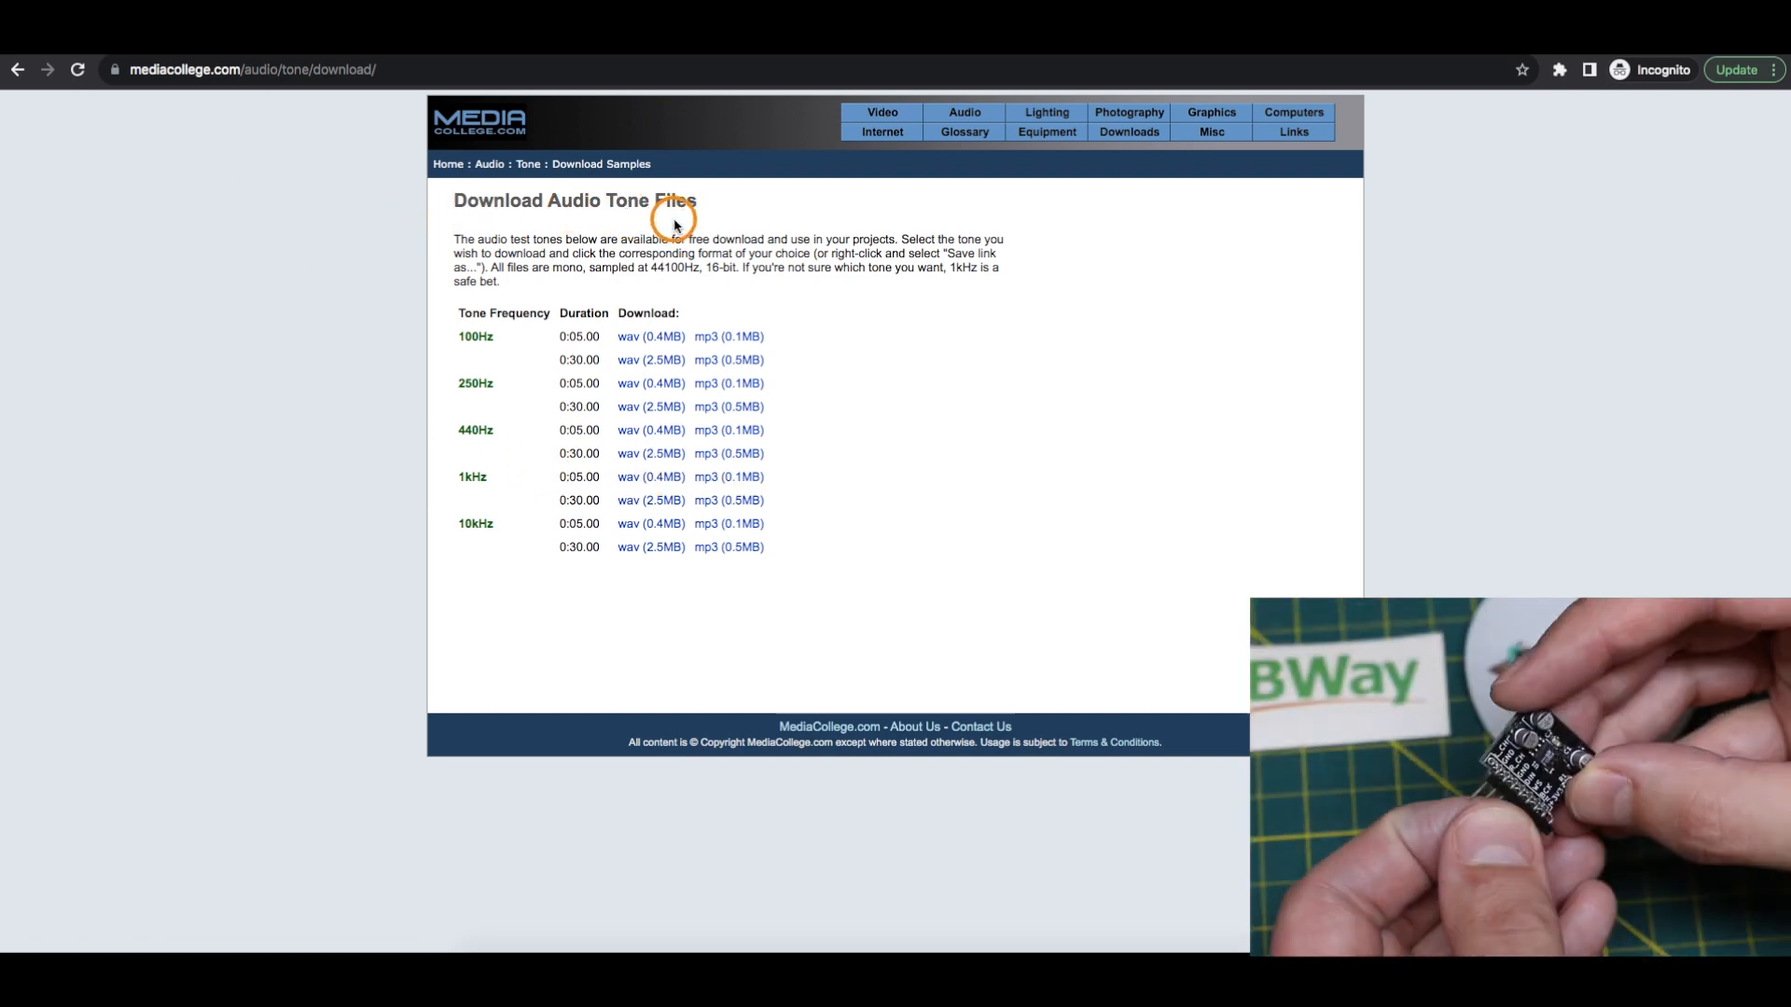
mouse_move(592, 496)
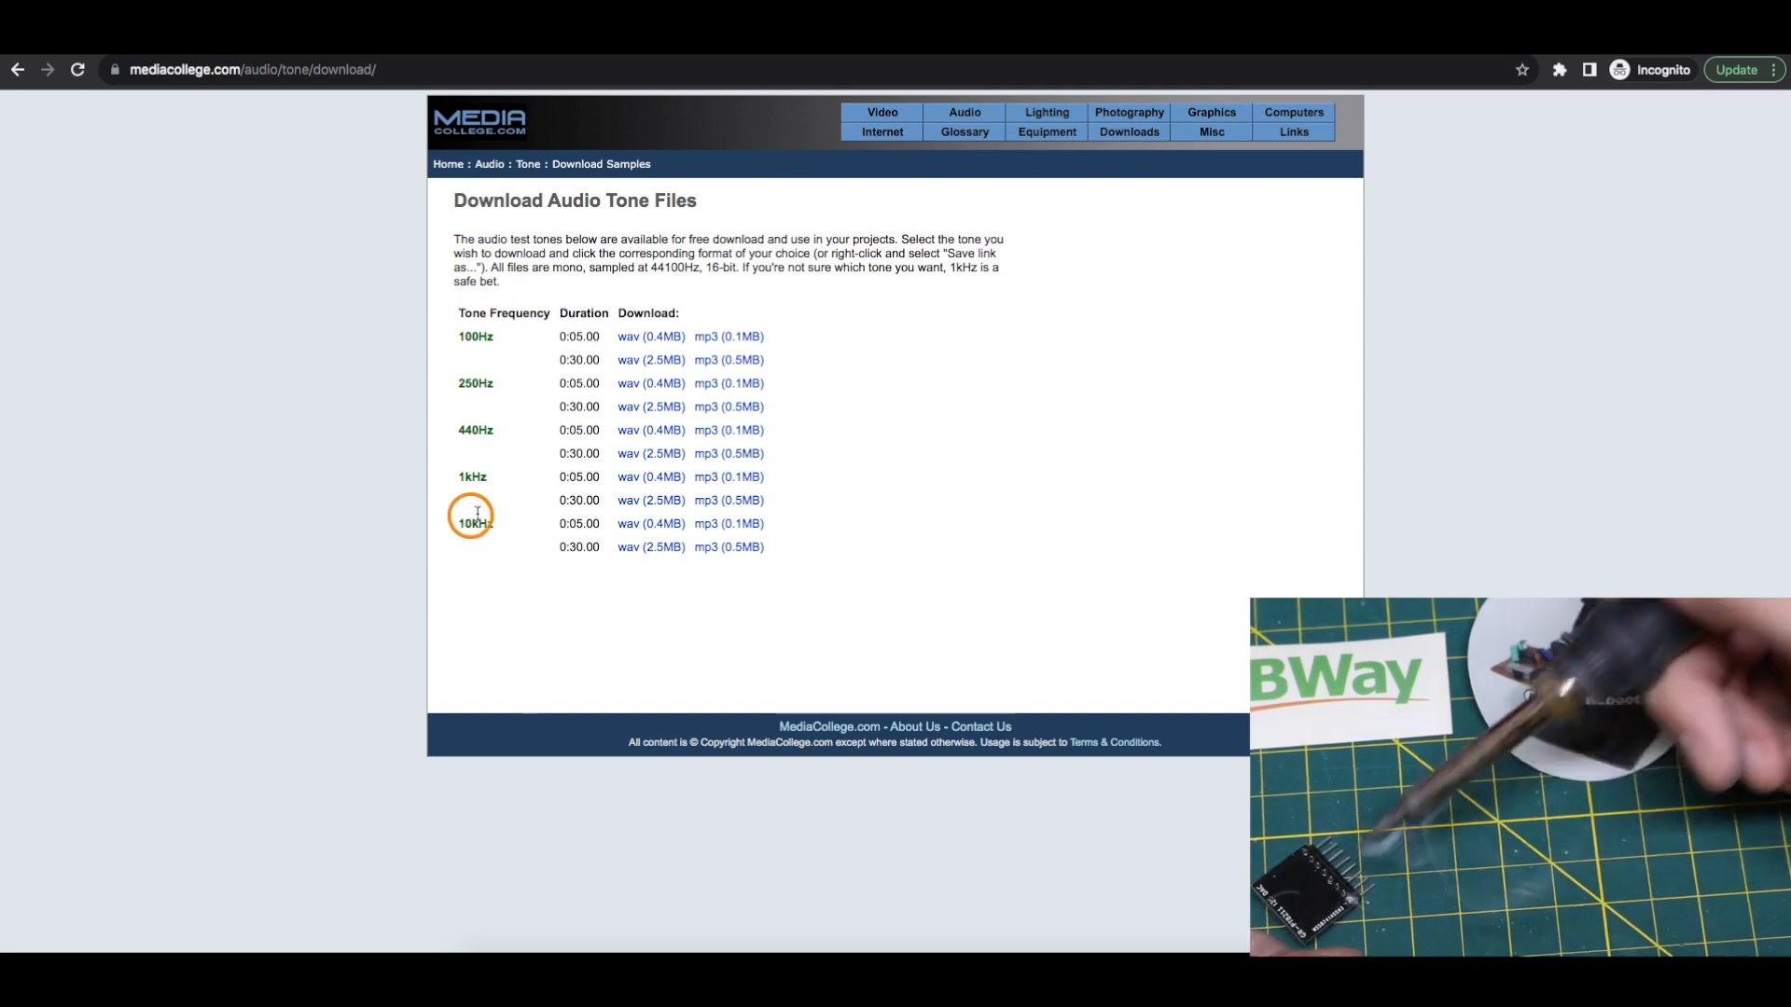
mouse_move(720, 296)
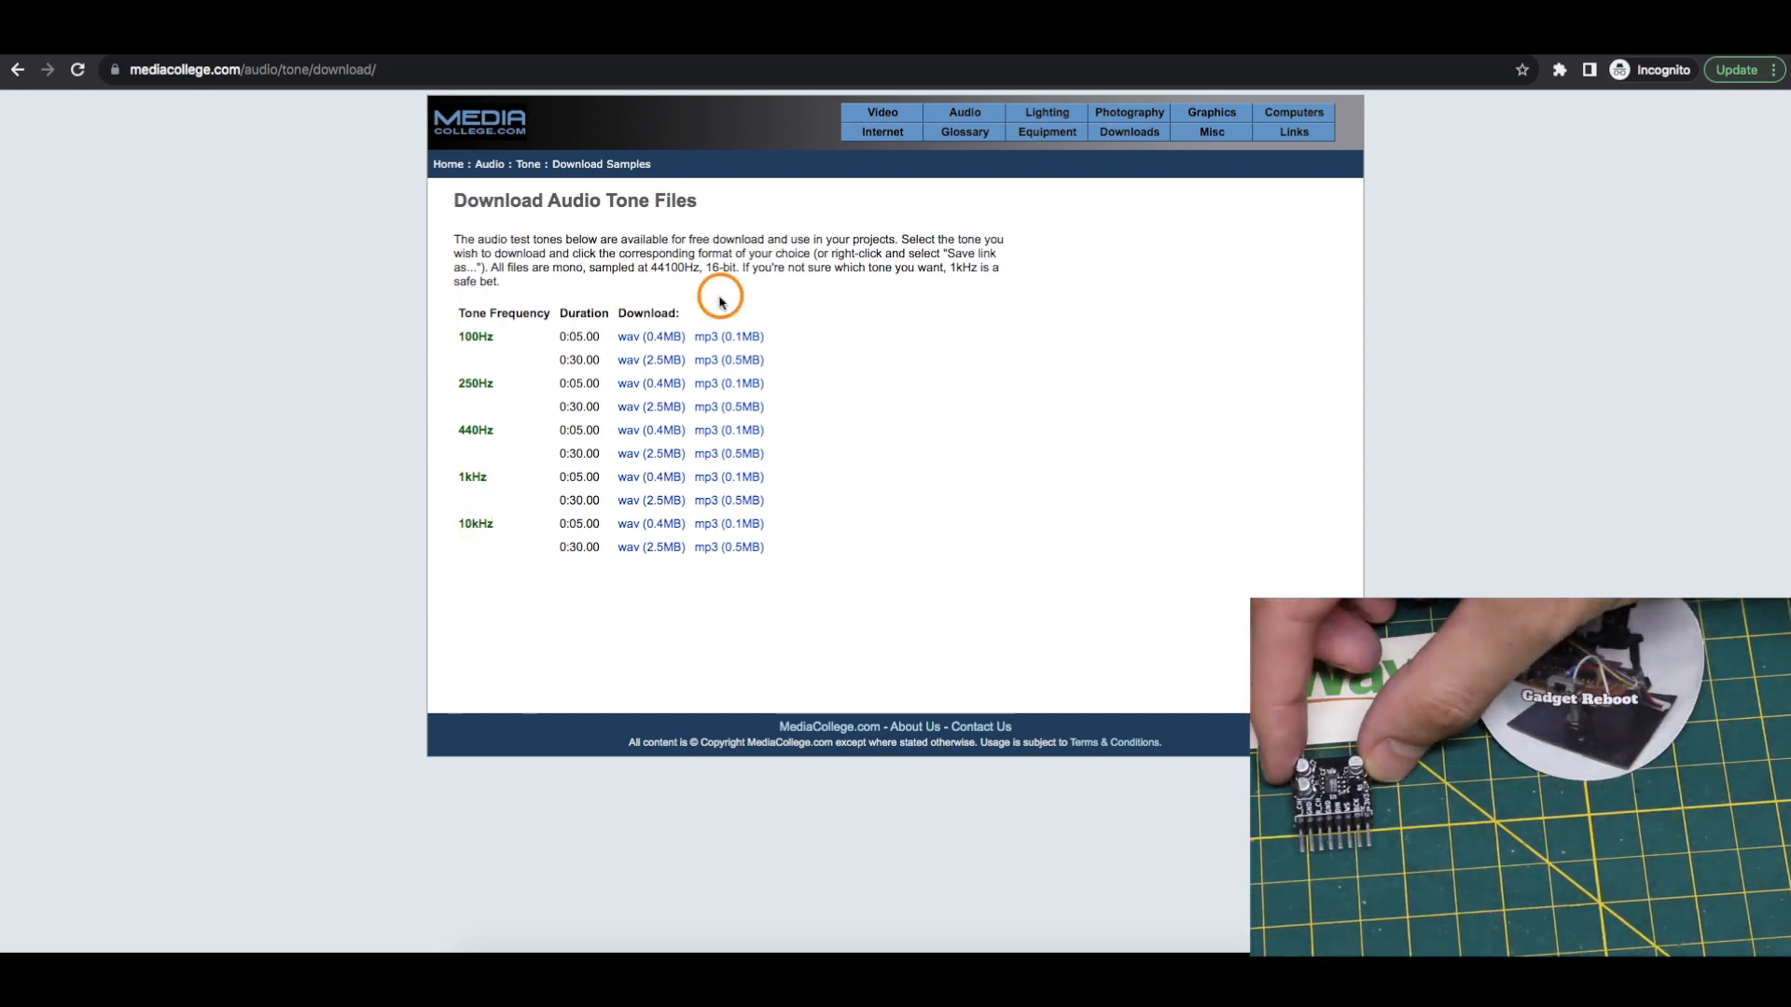
mouse_move(728, 283)
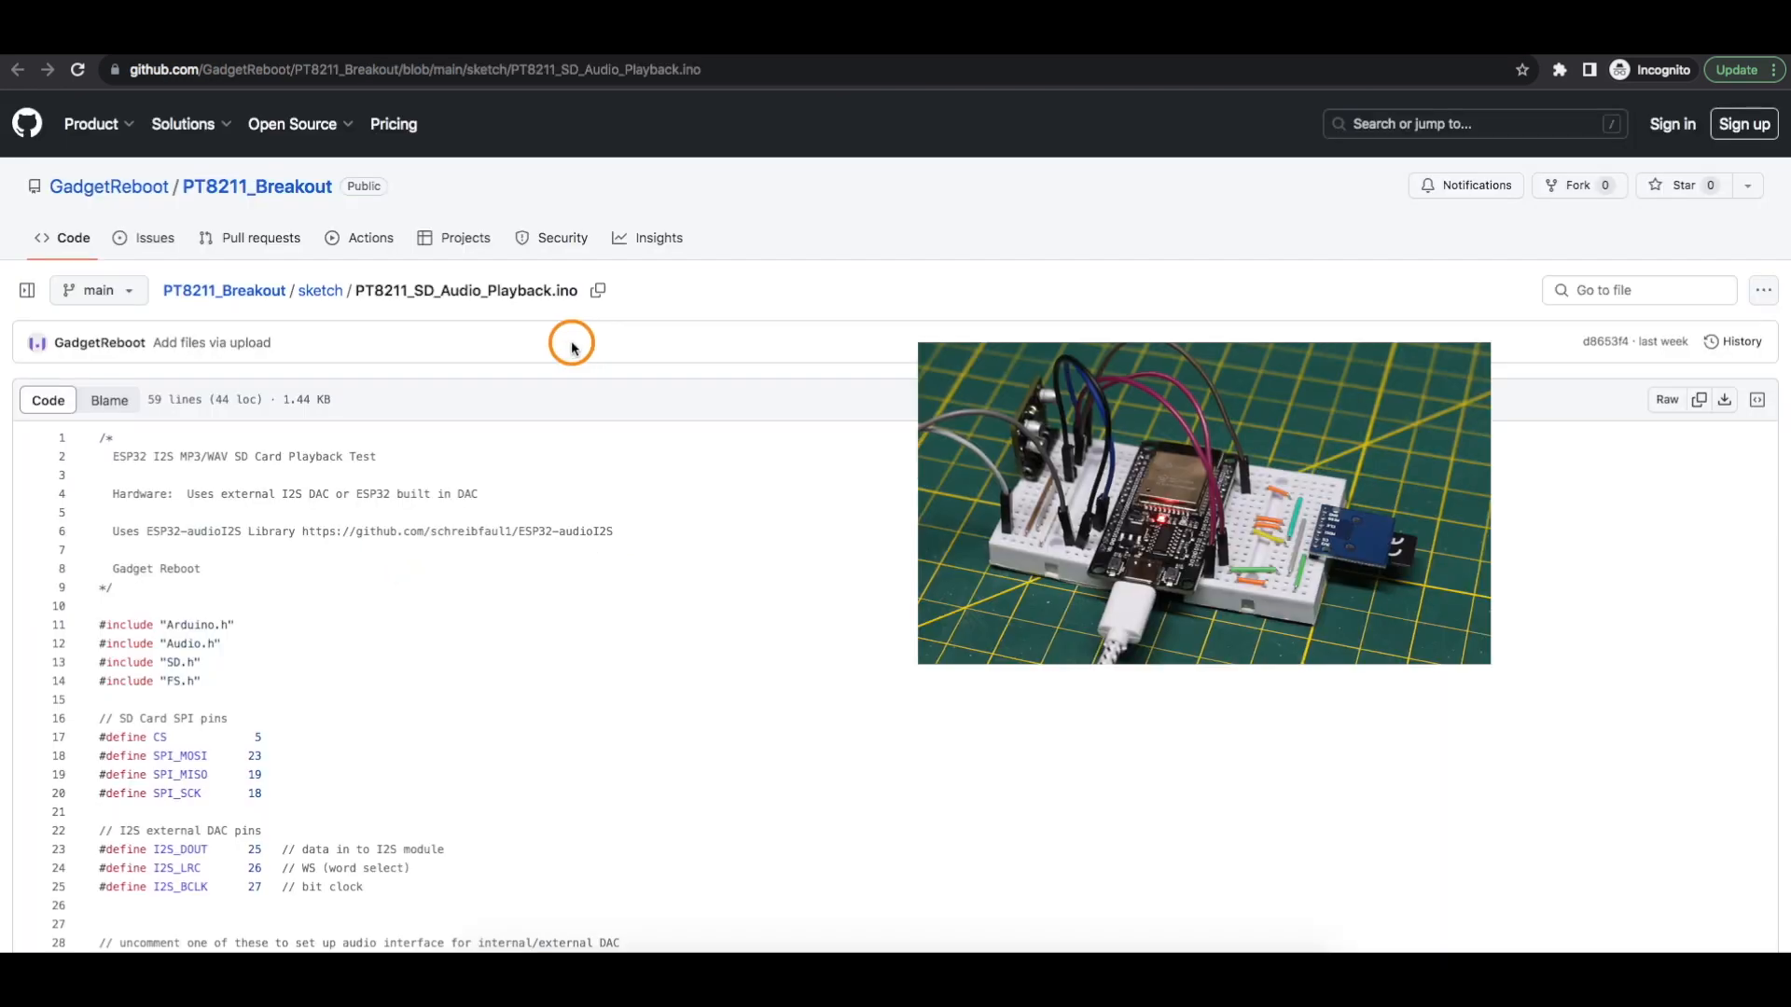
mouse_move(559, 343)
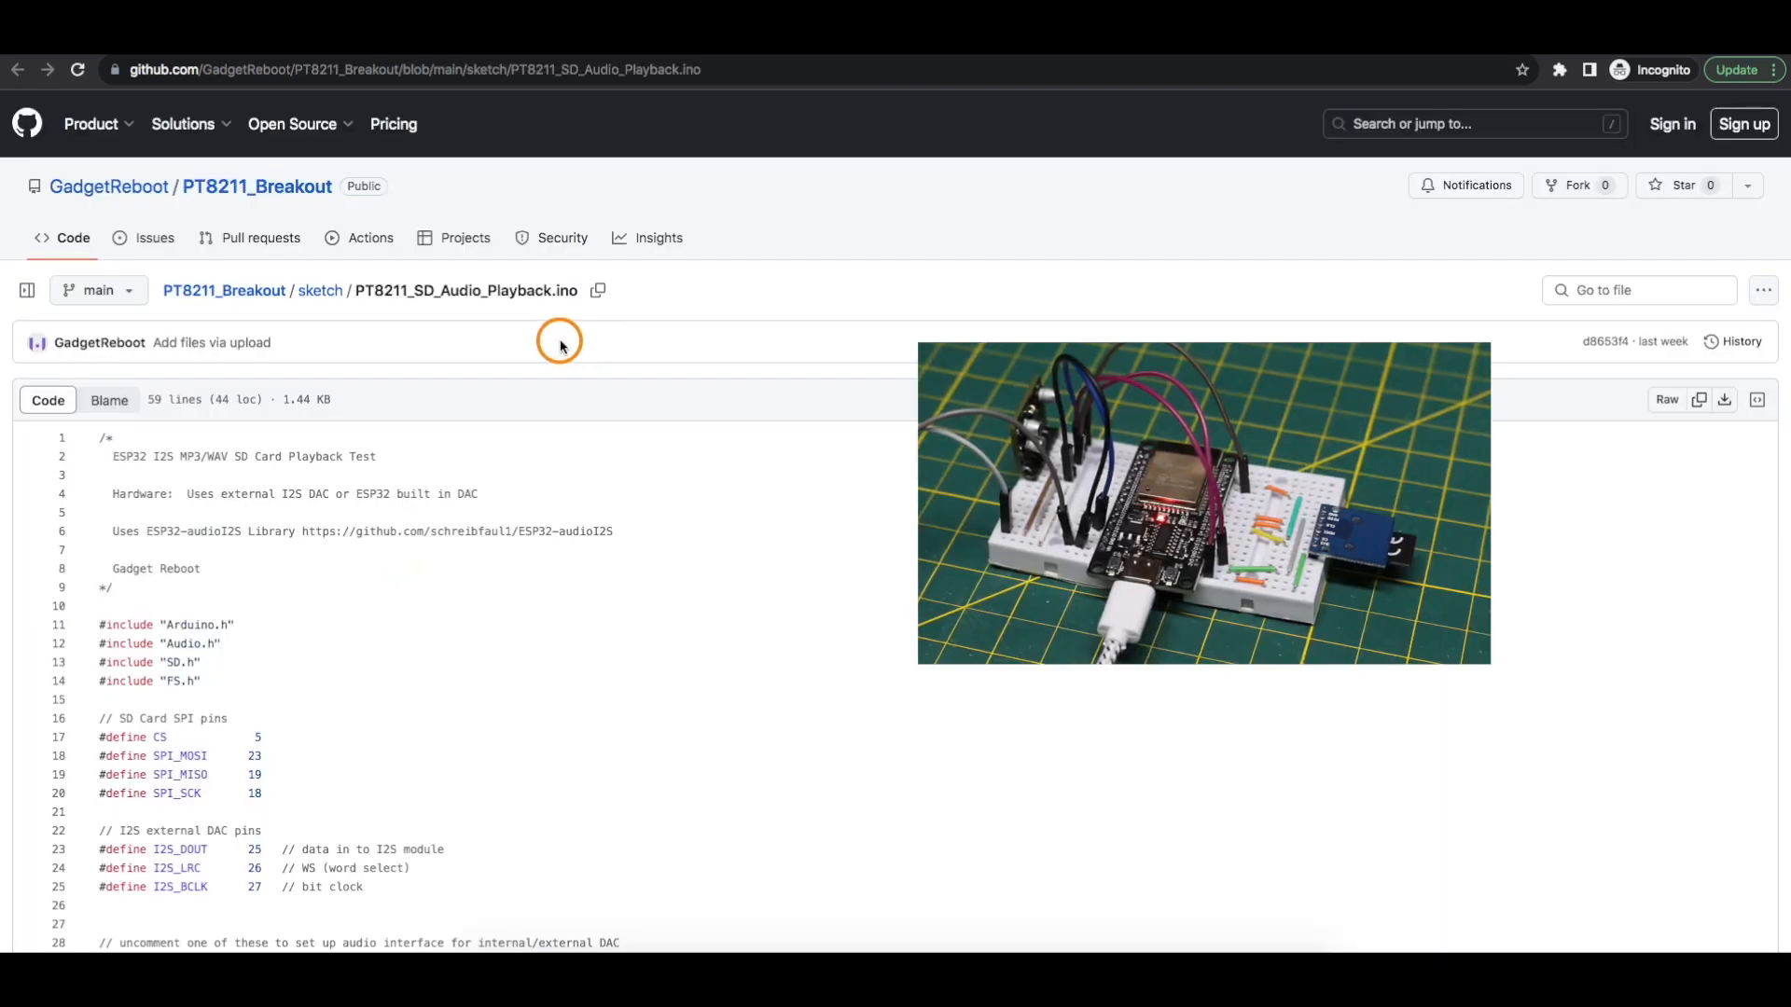
mouse_move(478, 341)
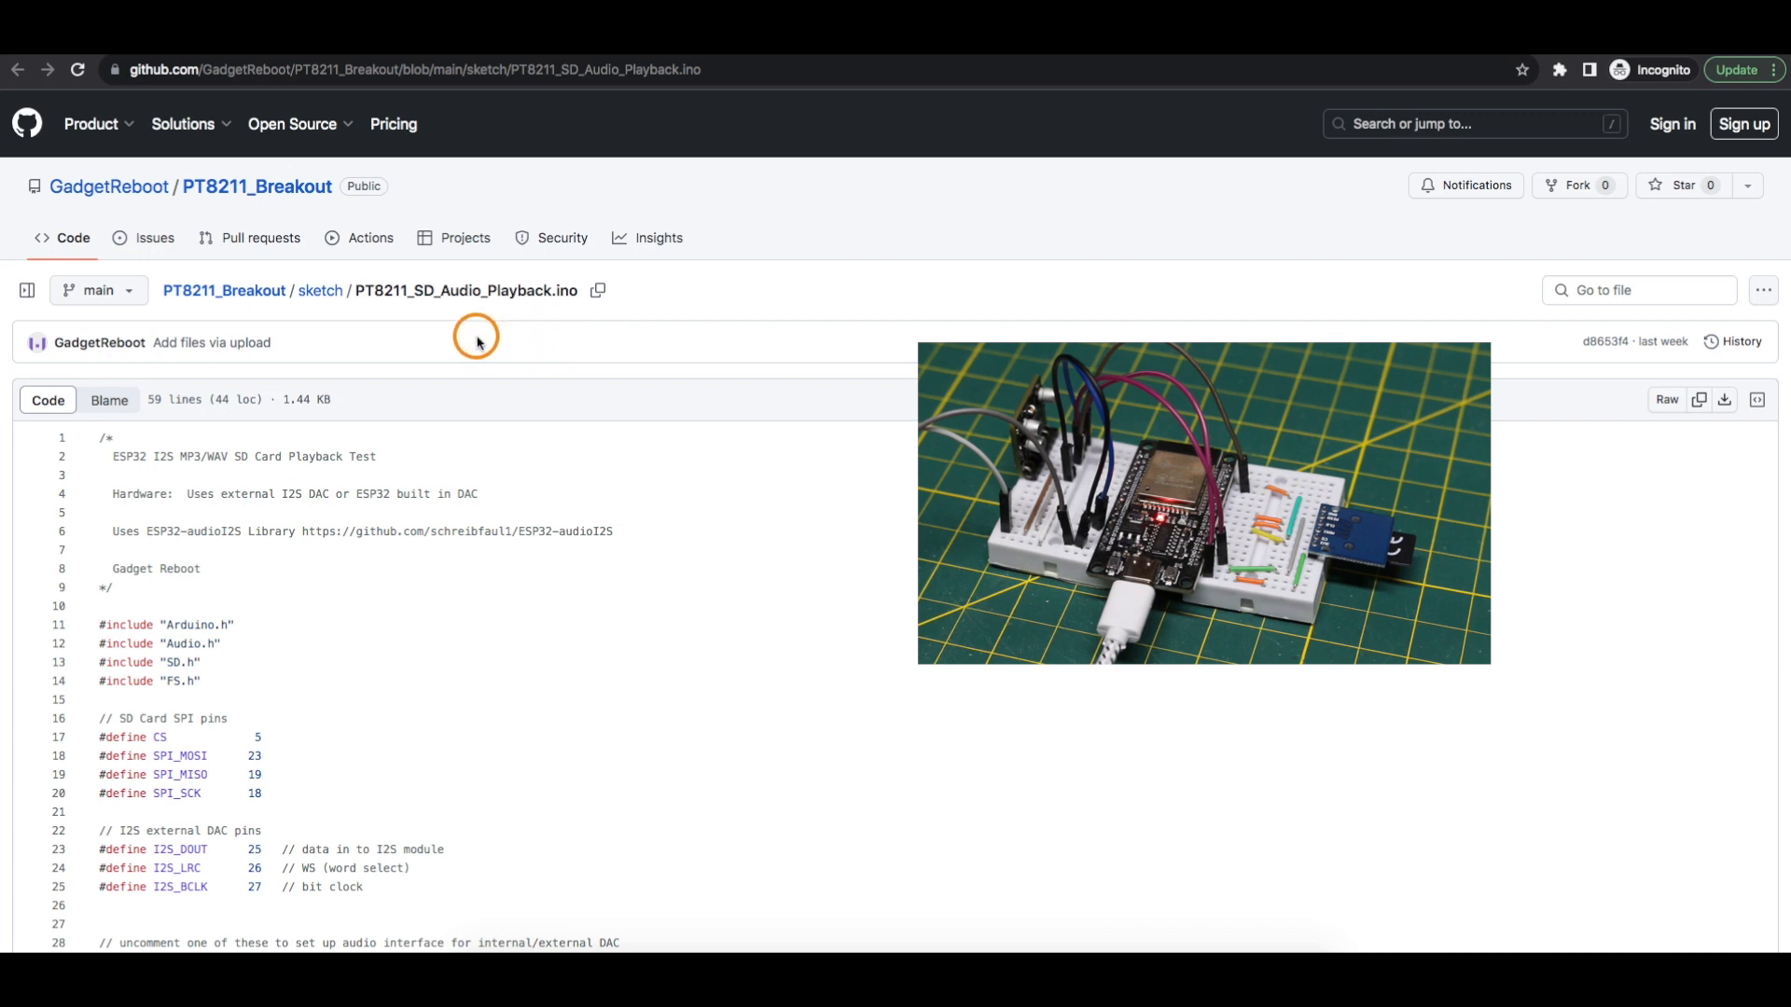
Read through the PT8211_SD_Audio_Playback.ino sketch down to setup, volume and the testfile.mp3 playback loop.
scroll(down, 3)
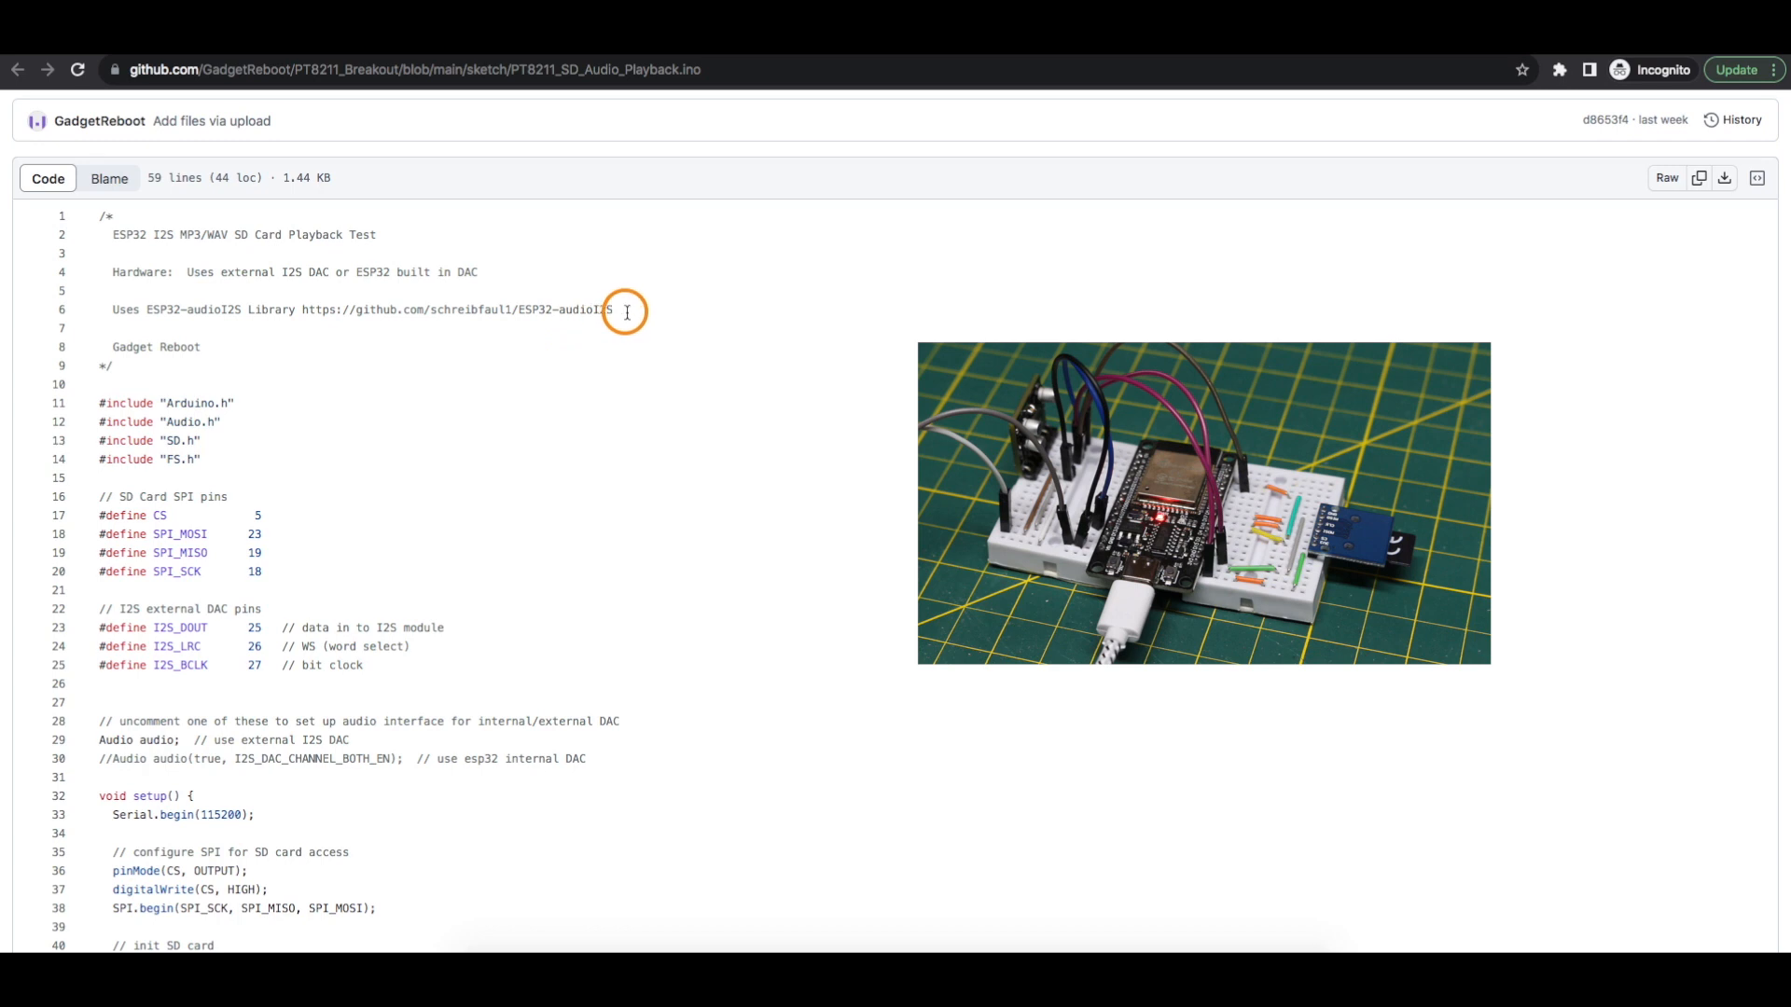
mouse_move(58, 328)
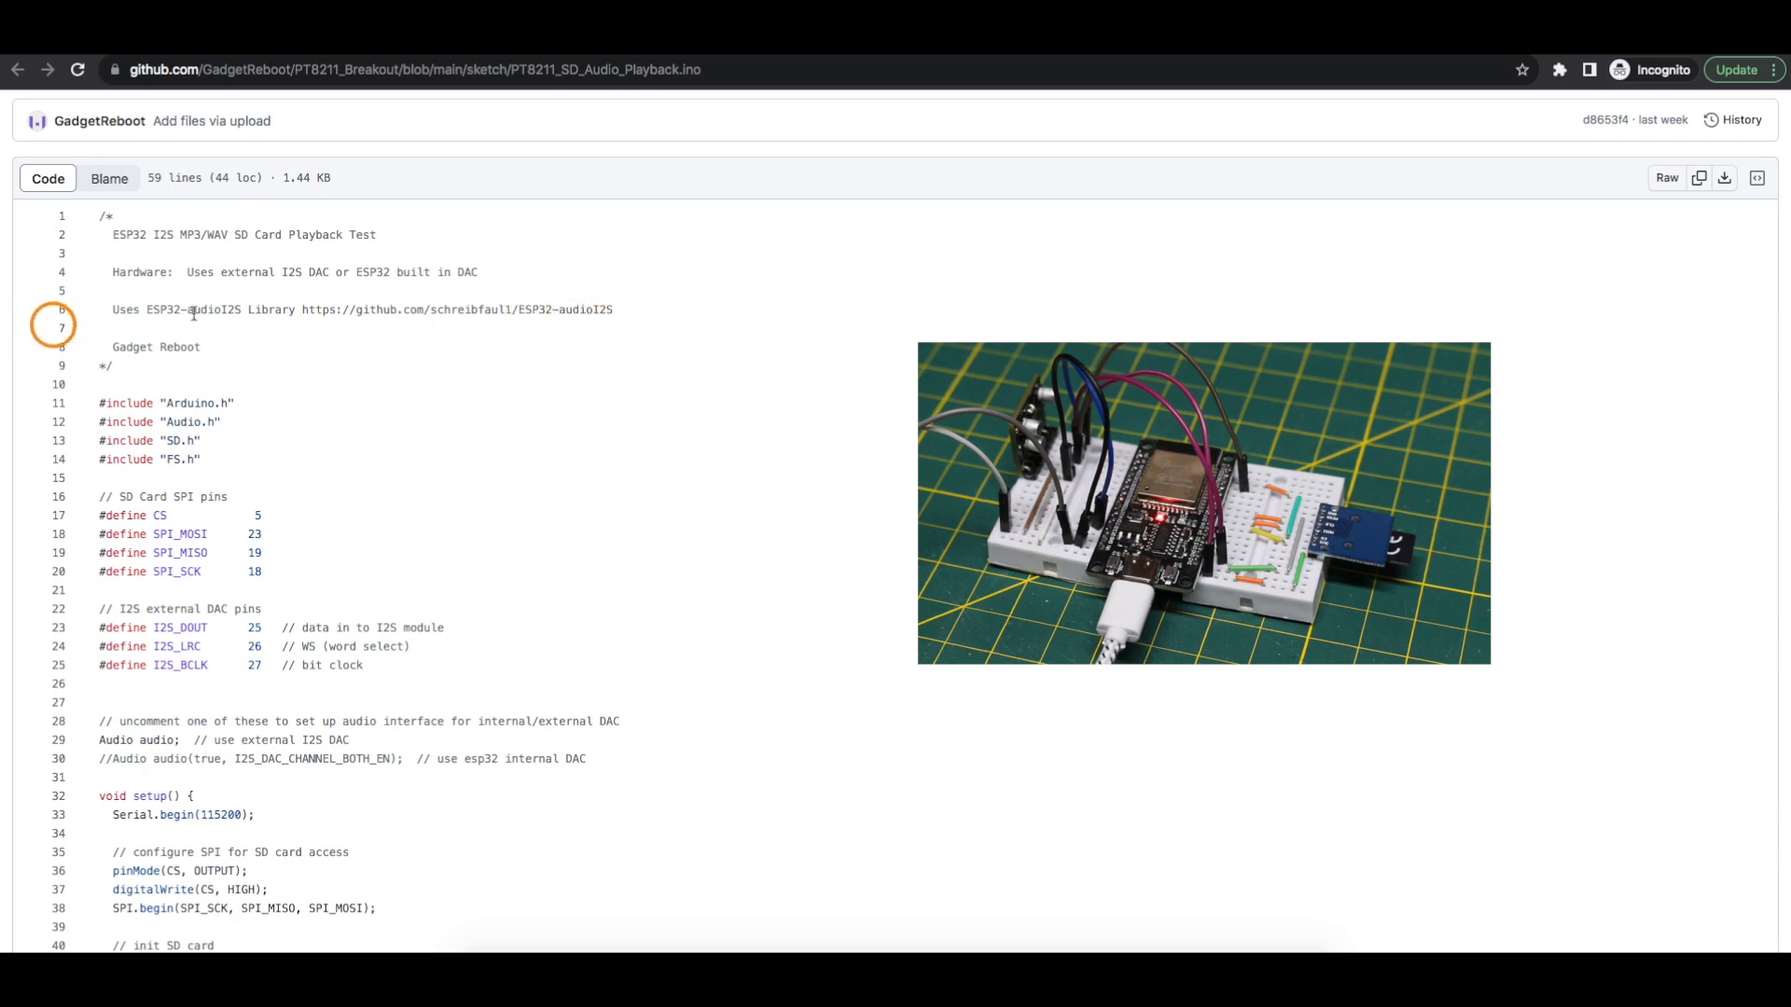
scroll(down, 3)
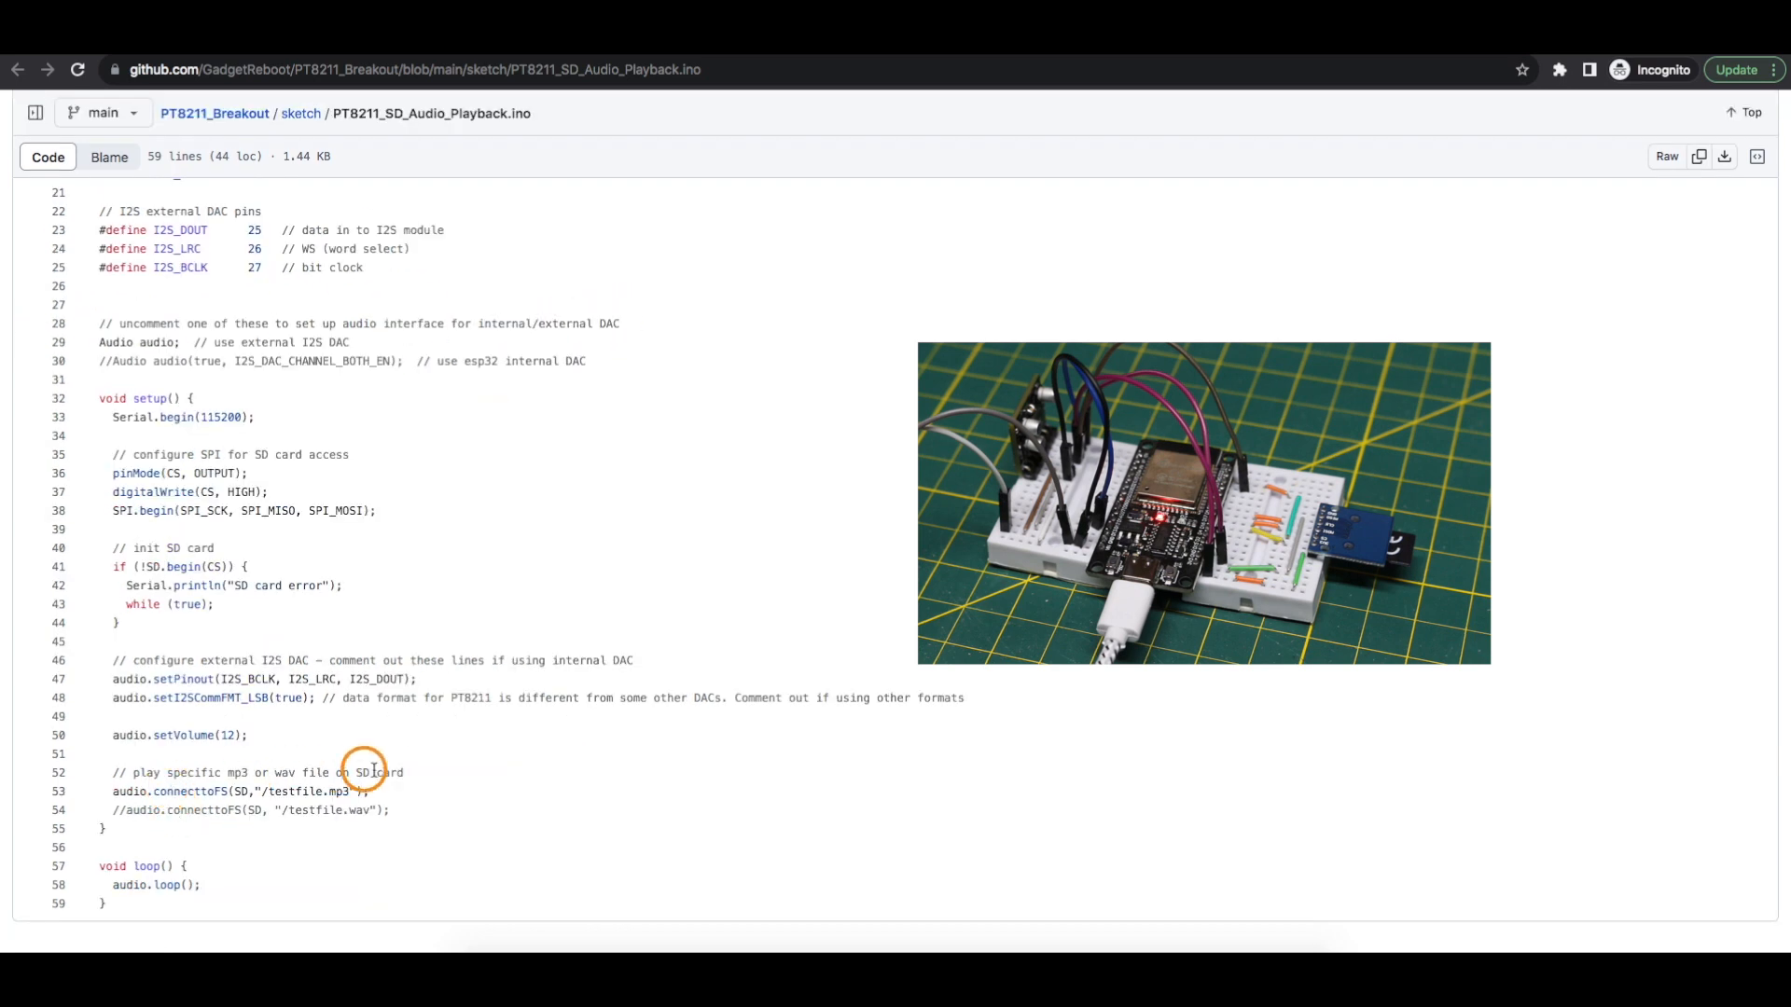
mouse_move(355, 810)
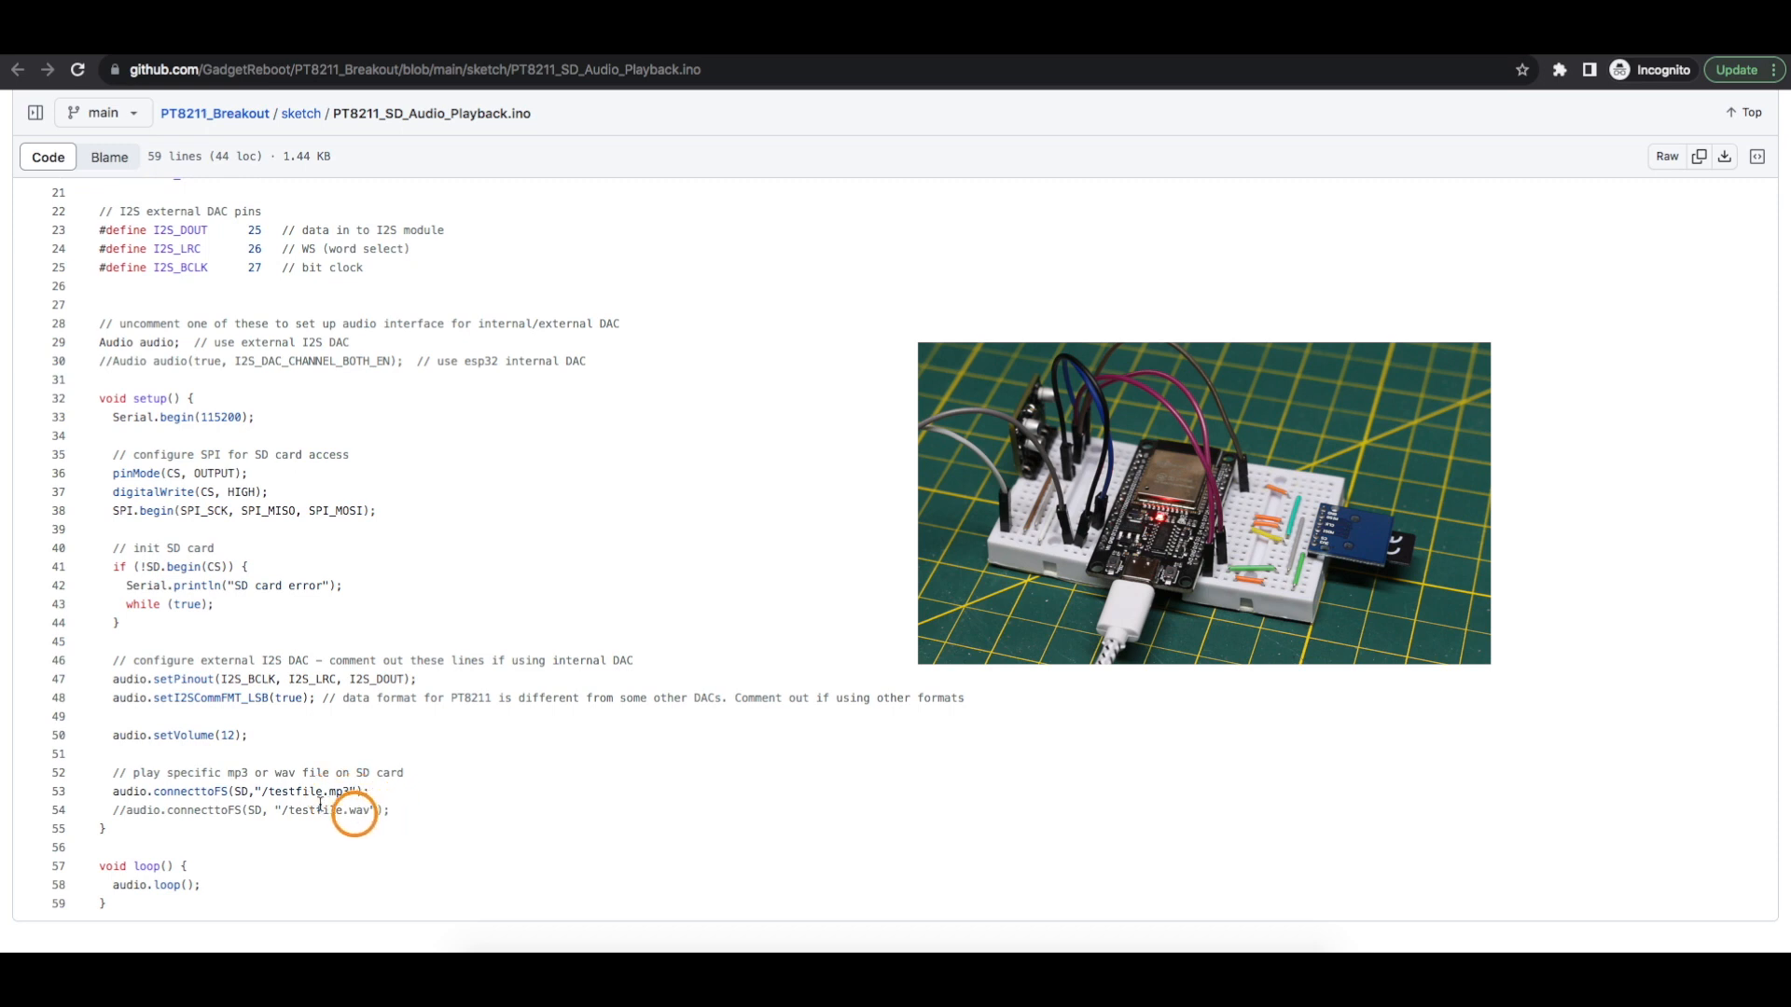
mouse_move(293, 829)
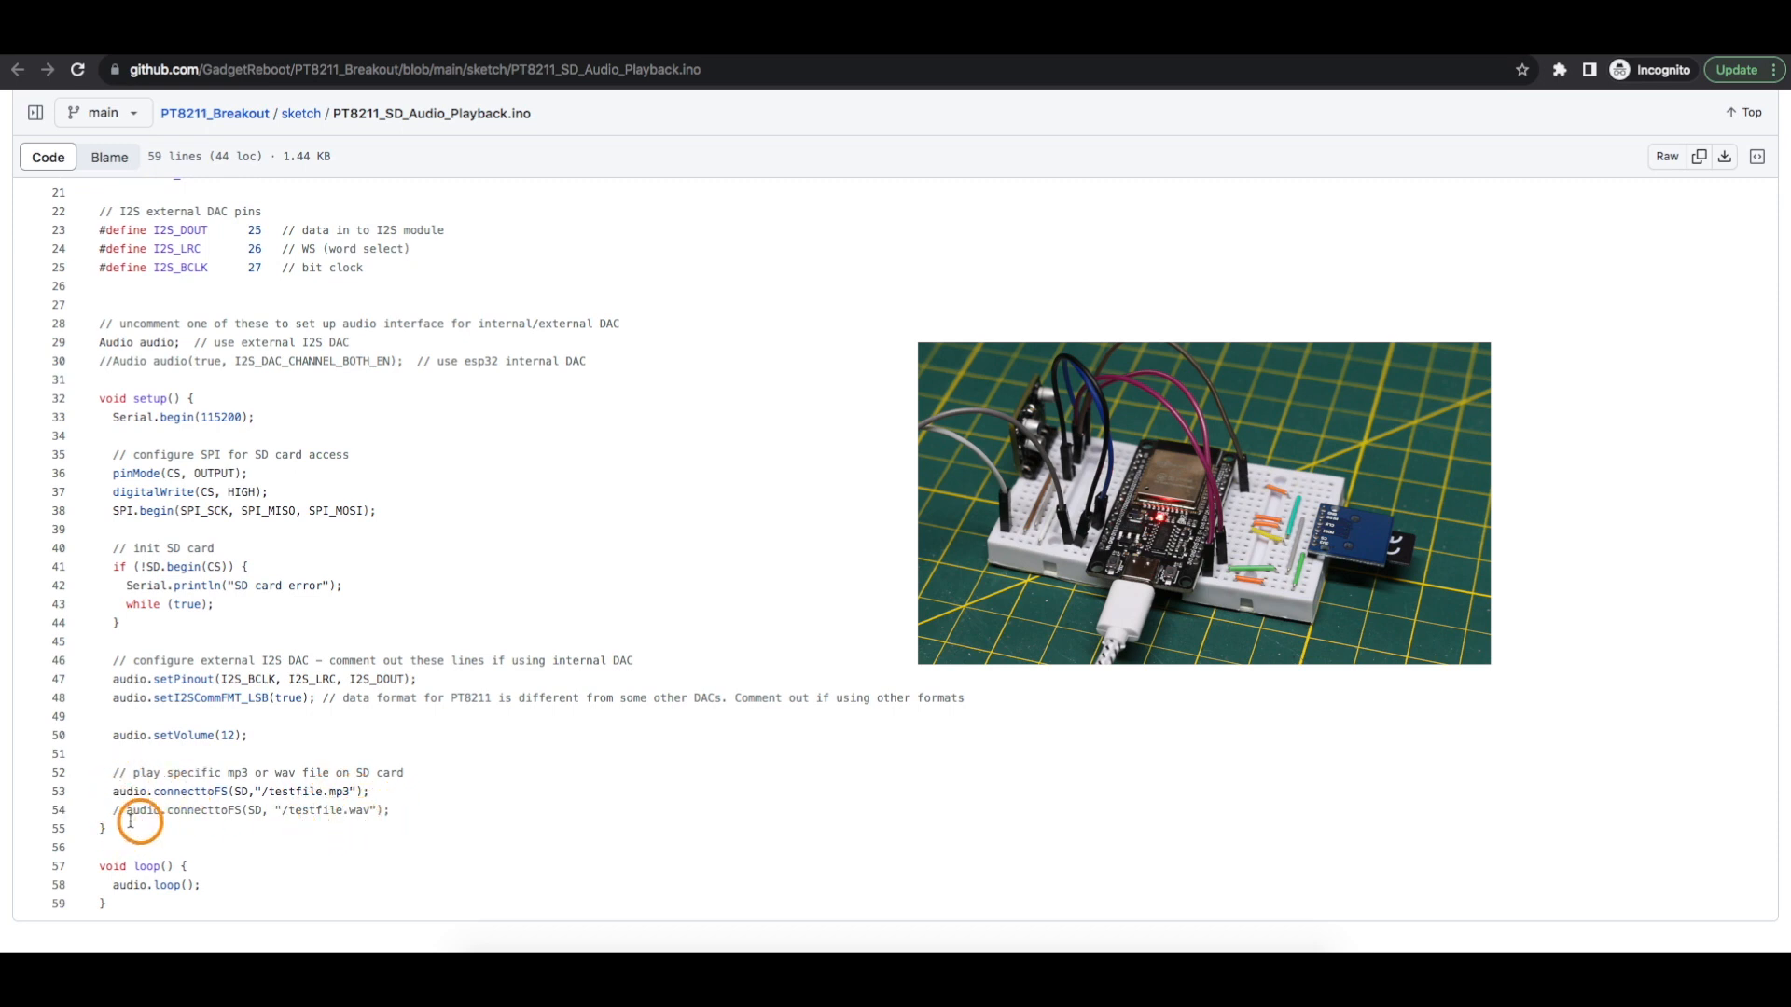
scroll(up, 3)
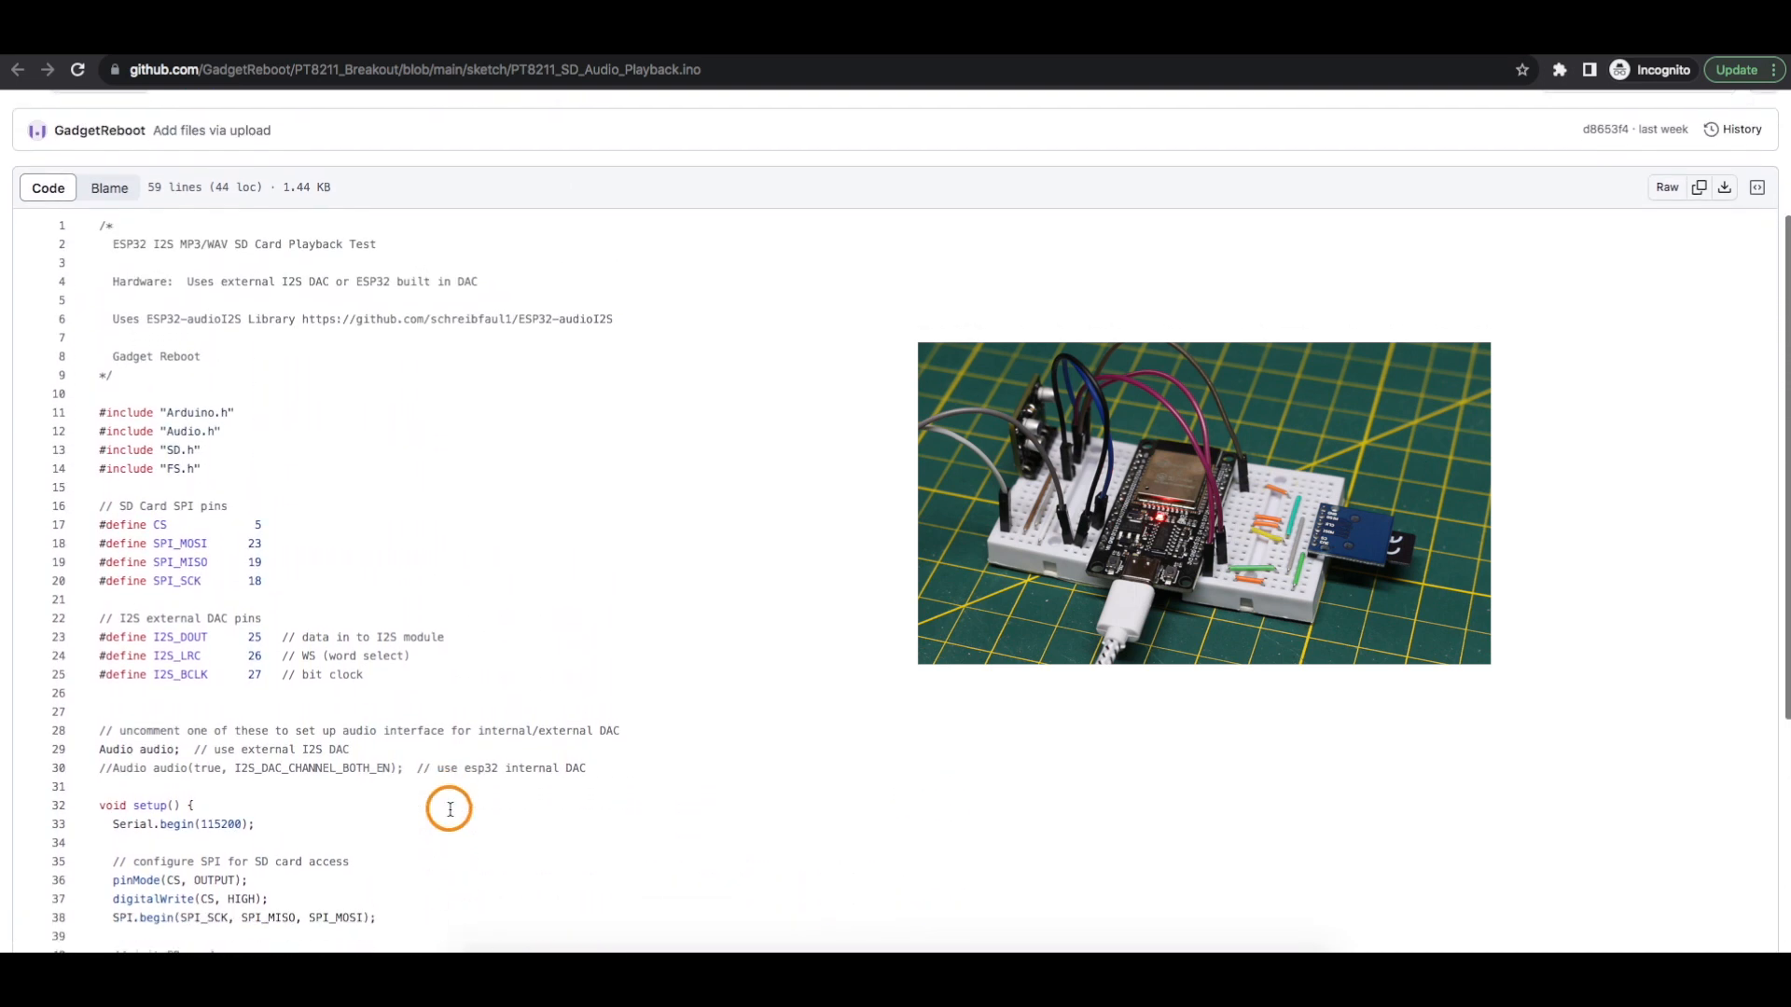
scroll(down, 3)
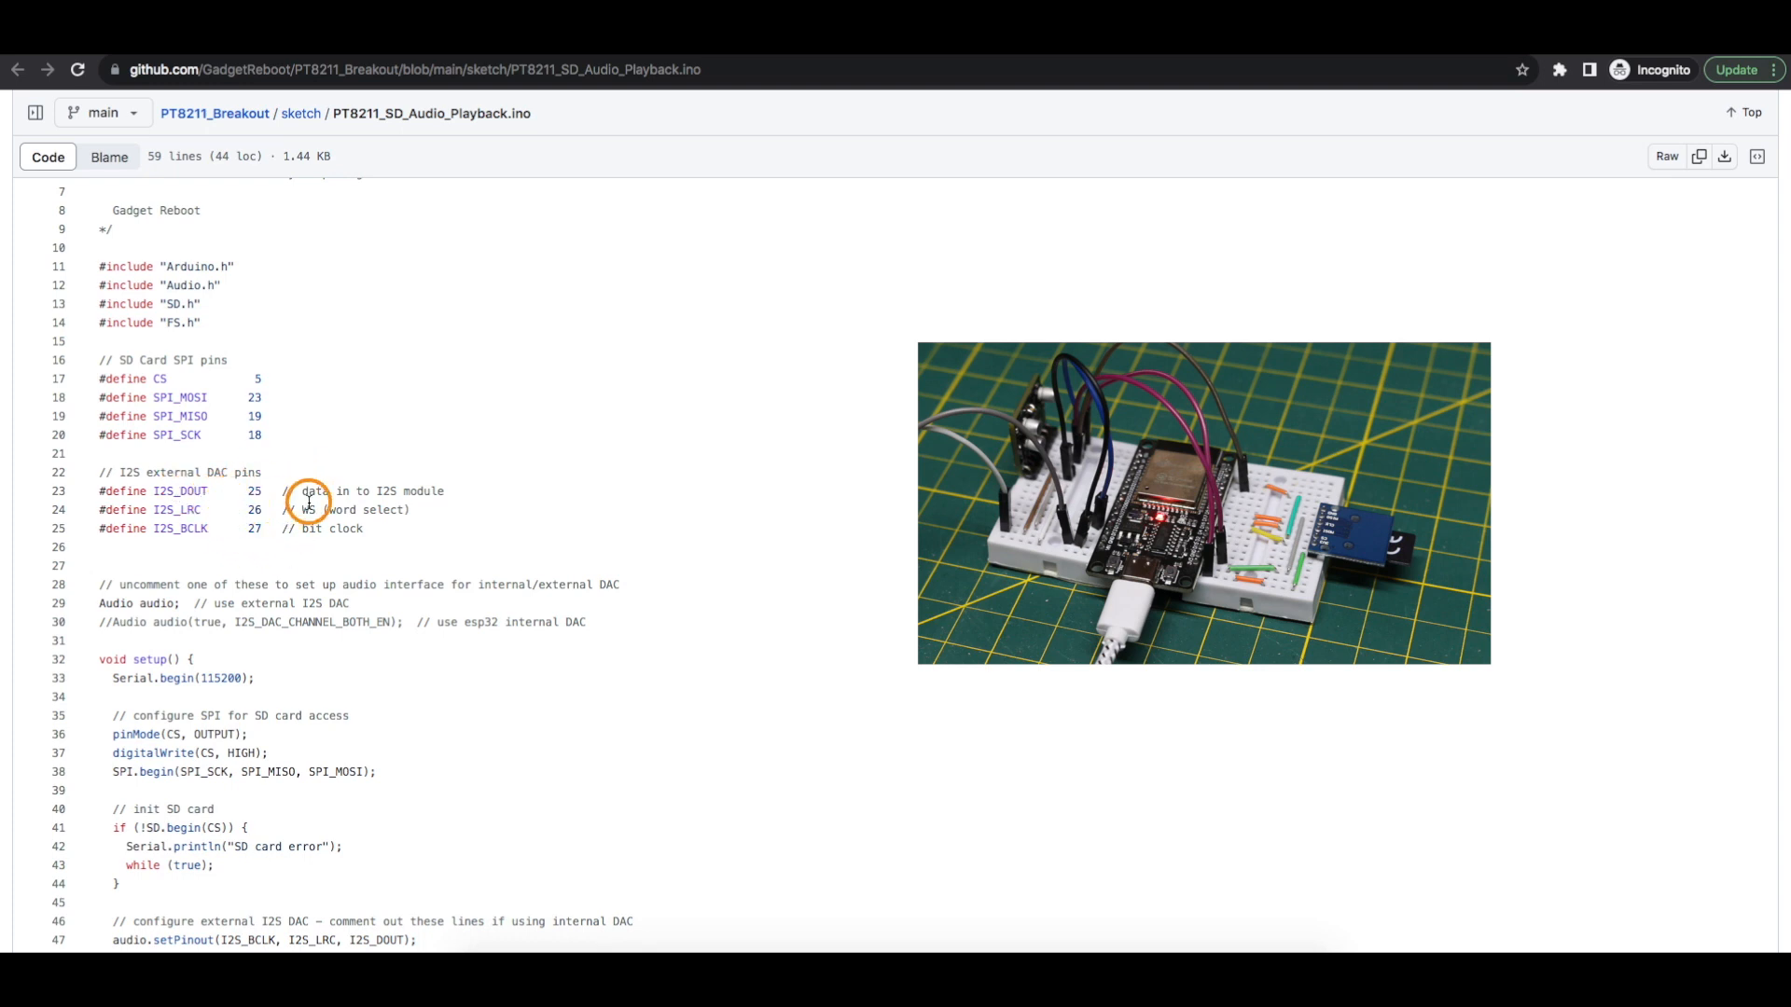
mouse_move(211, 537)
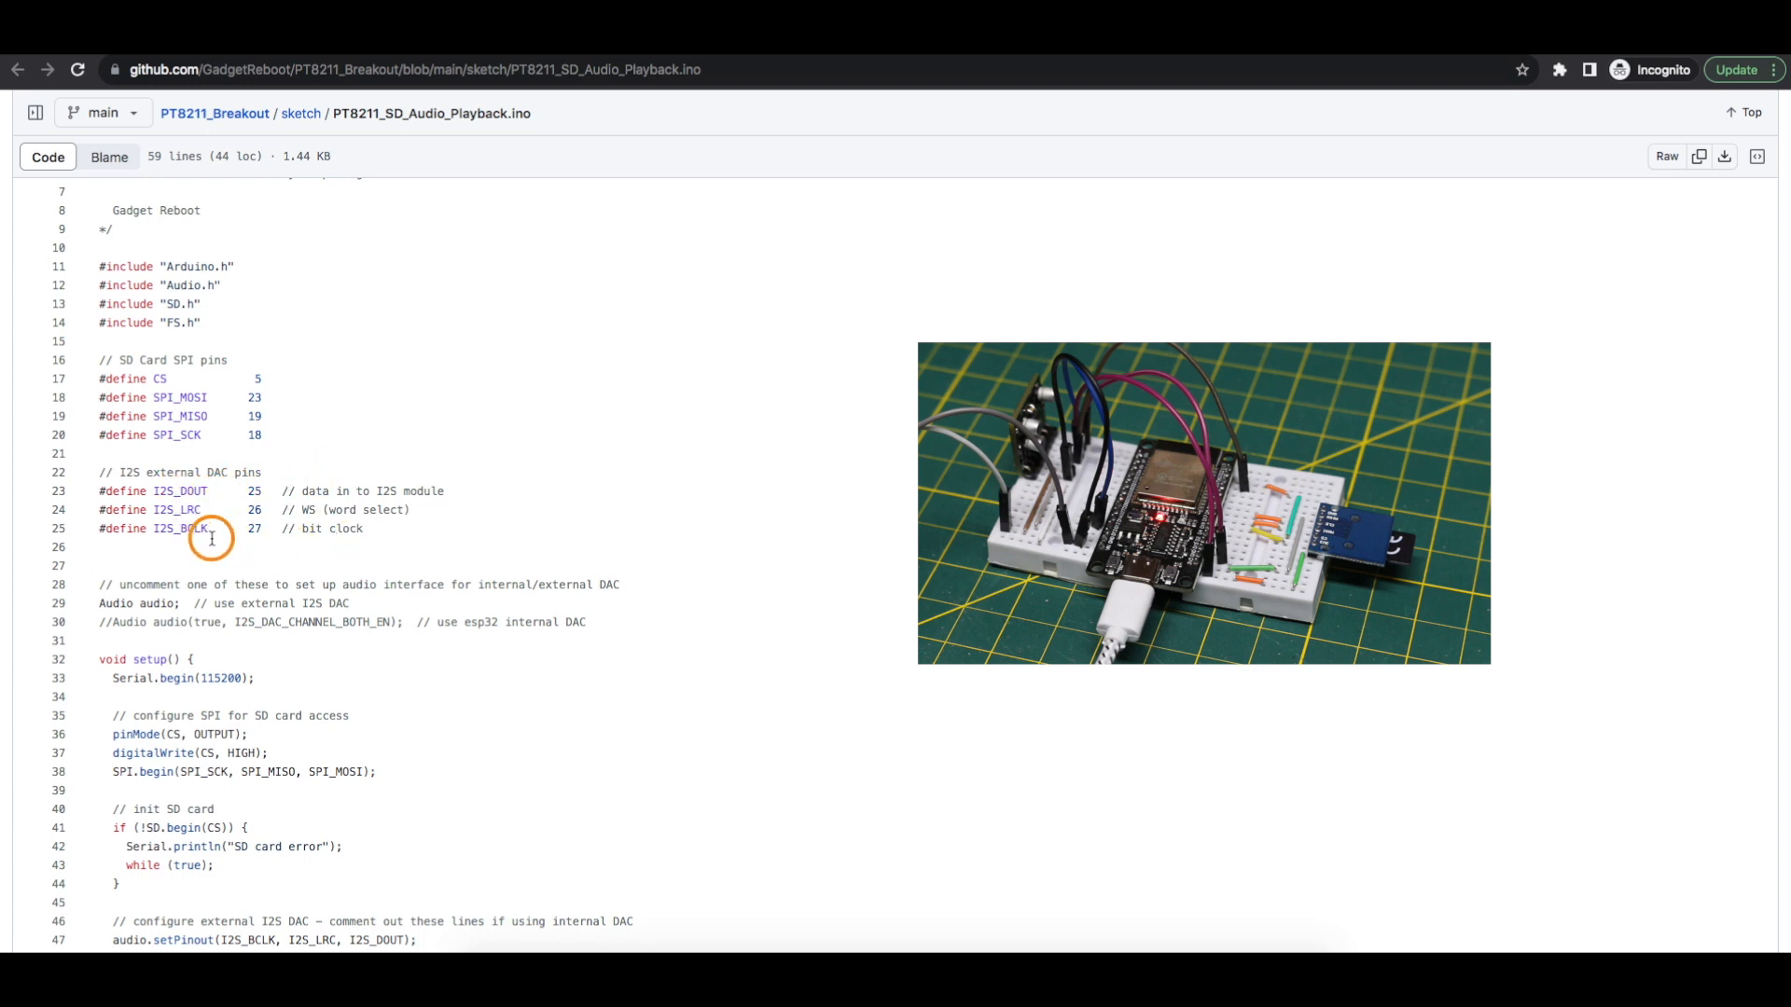
scroll(down, 3)
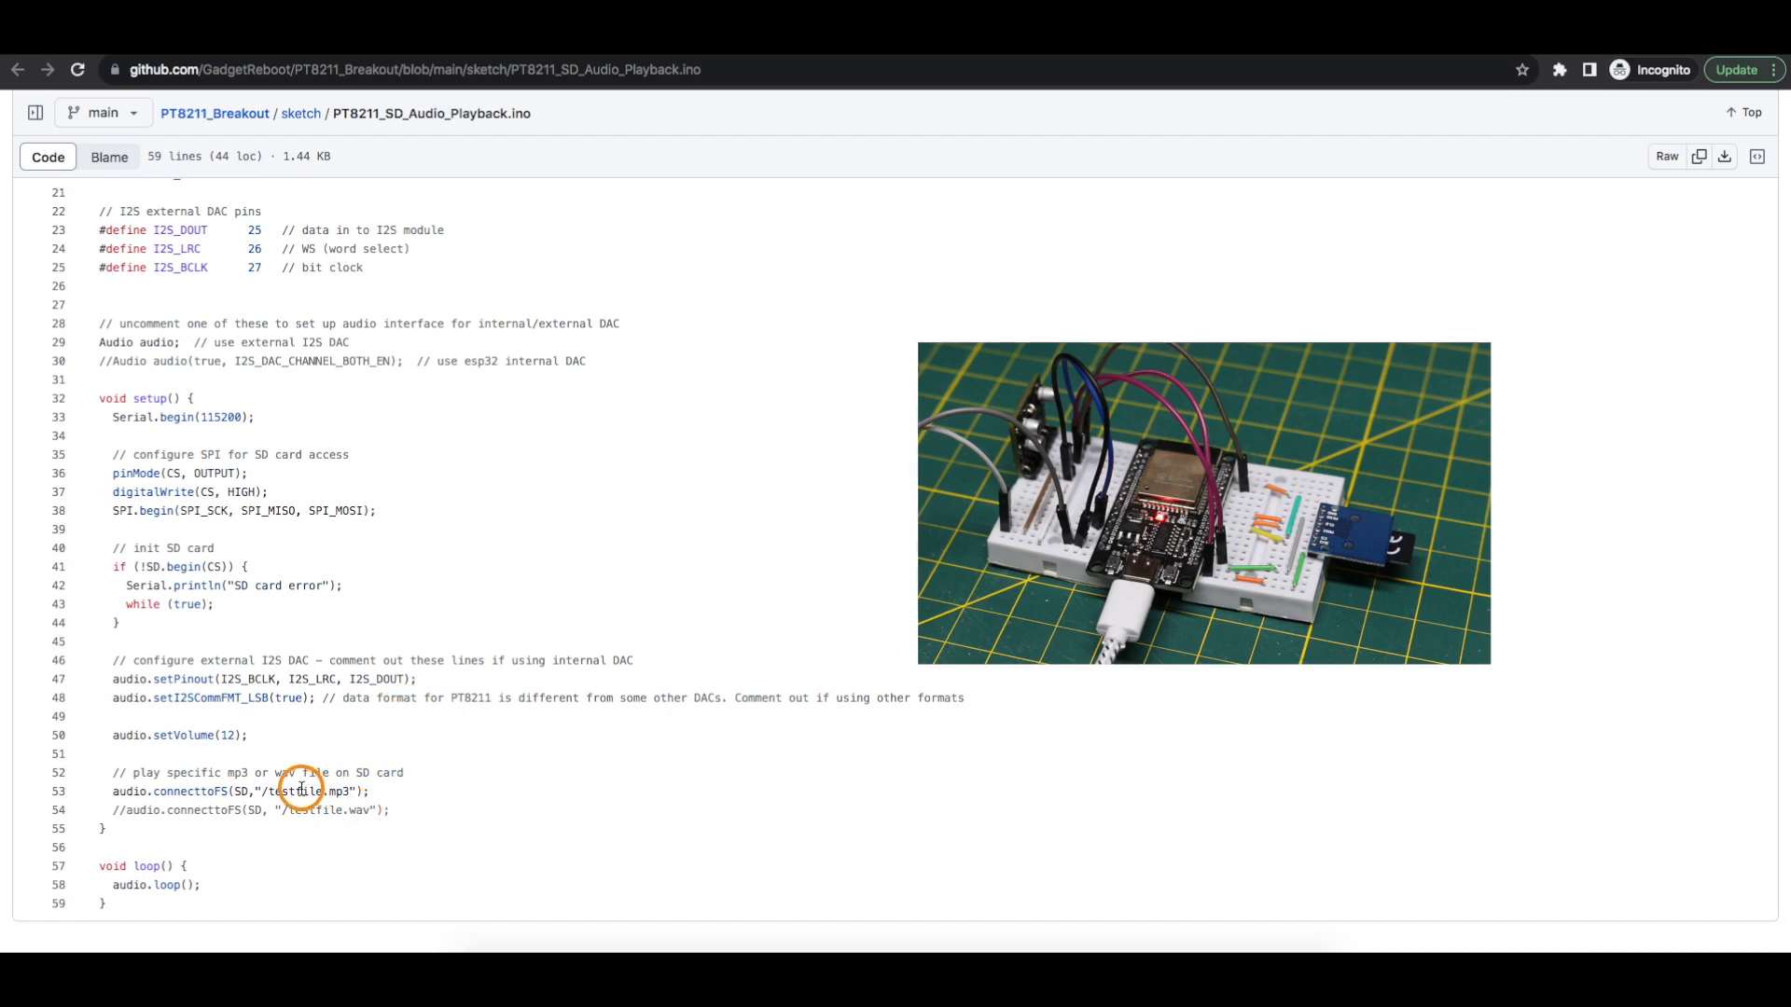
mouse_move(258, 810)
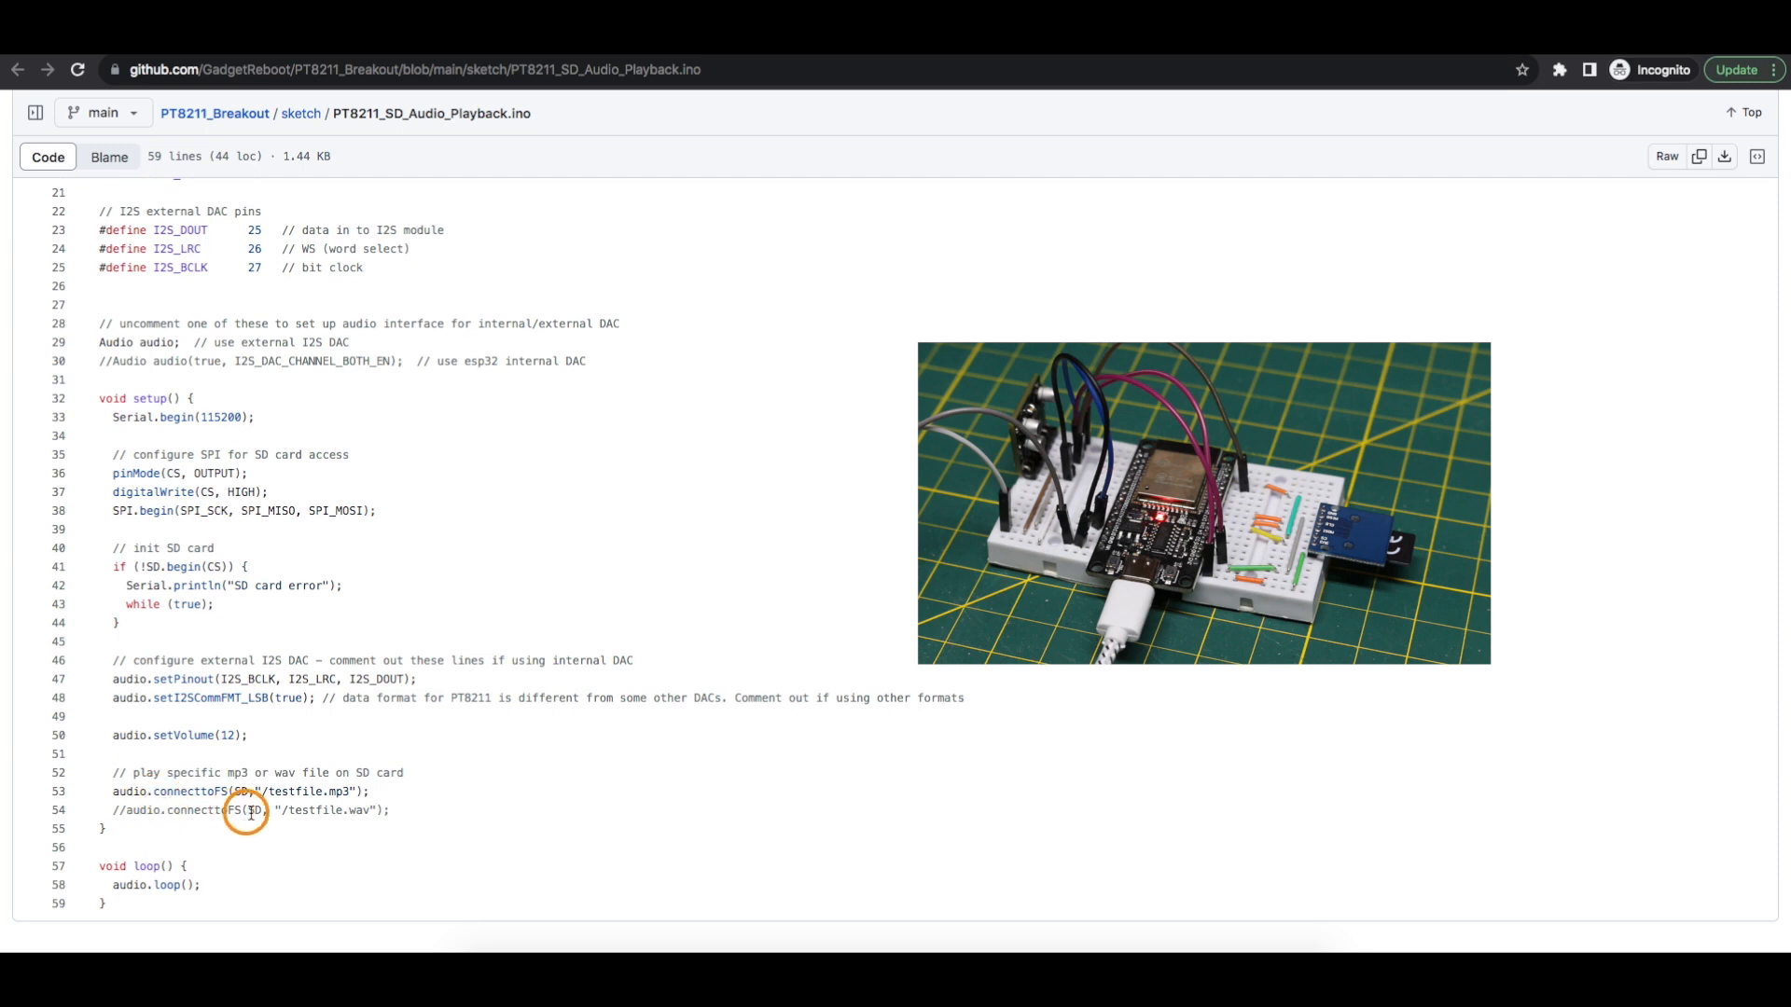
mouse_move(286, 800)
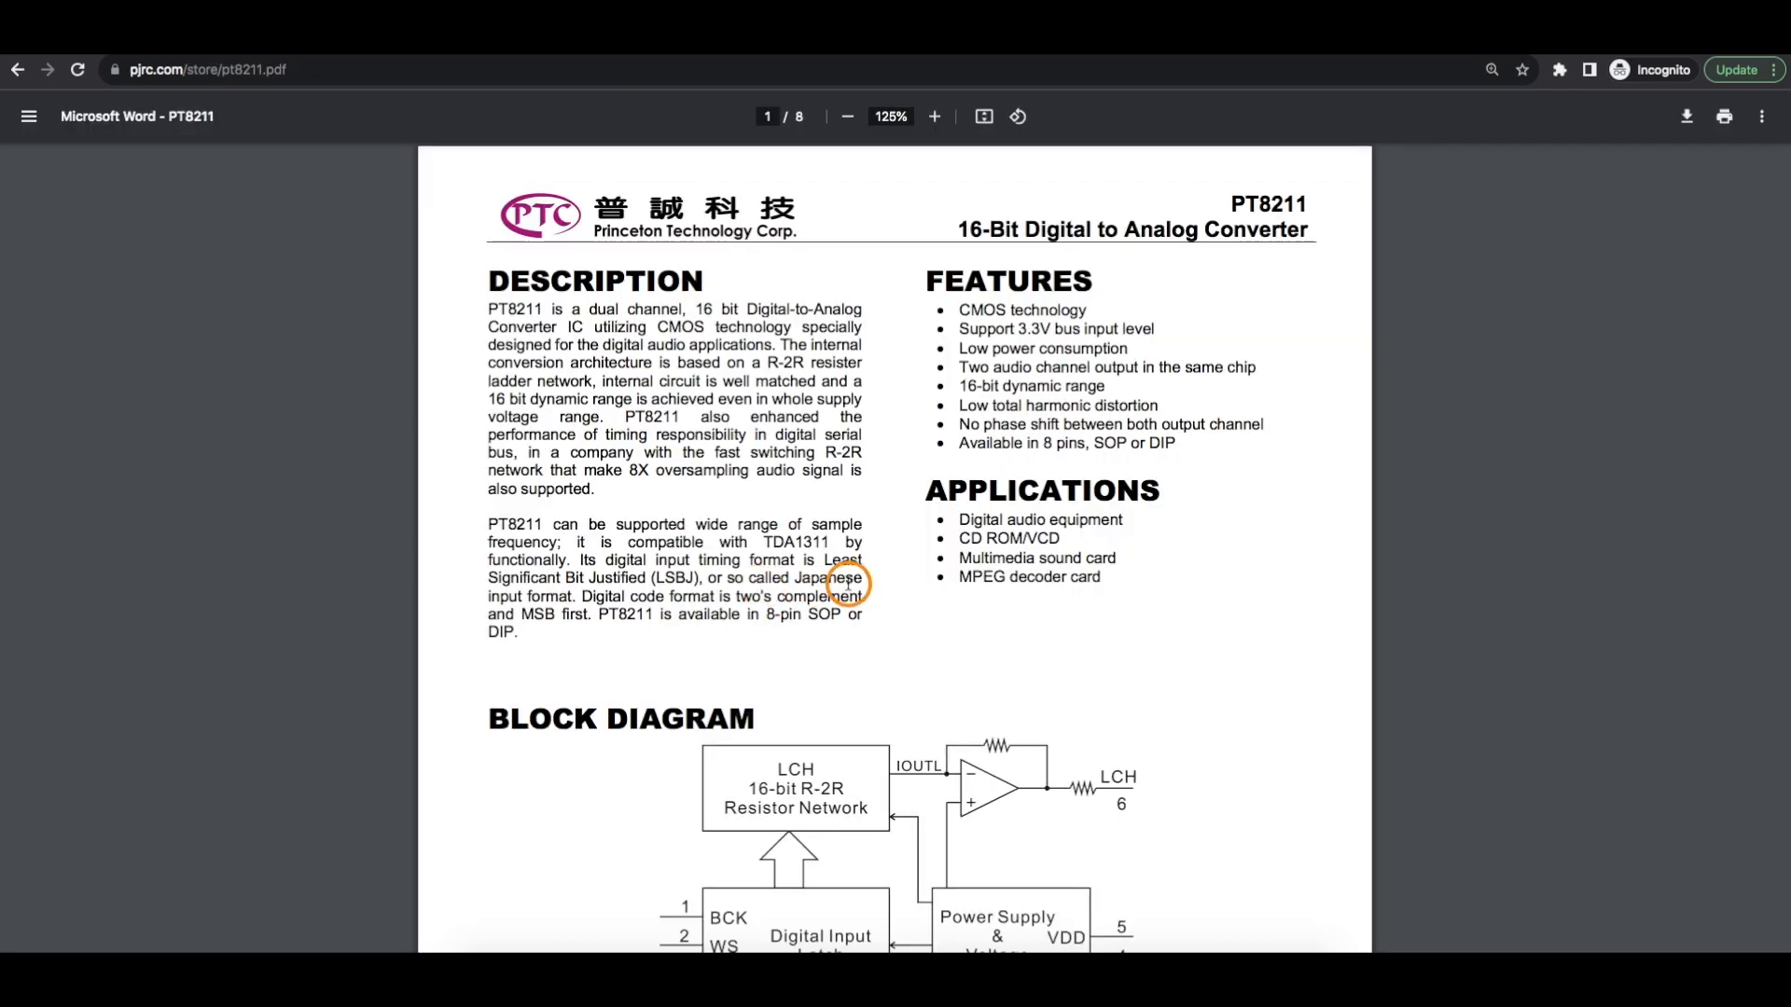
mouse_move(537, 582)
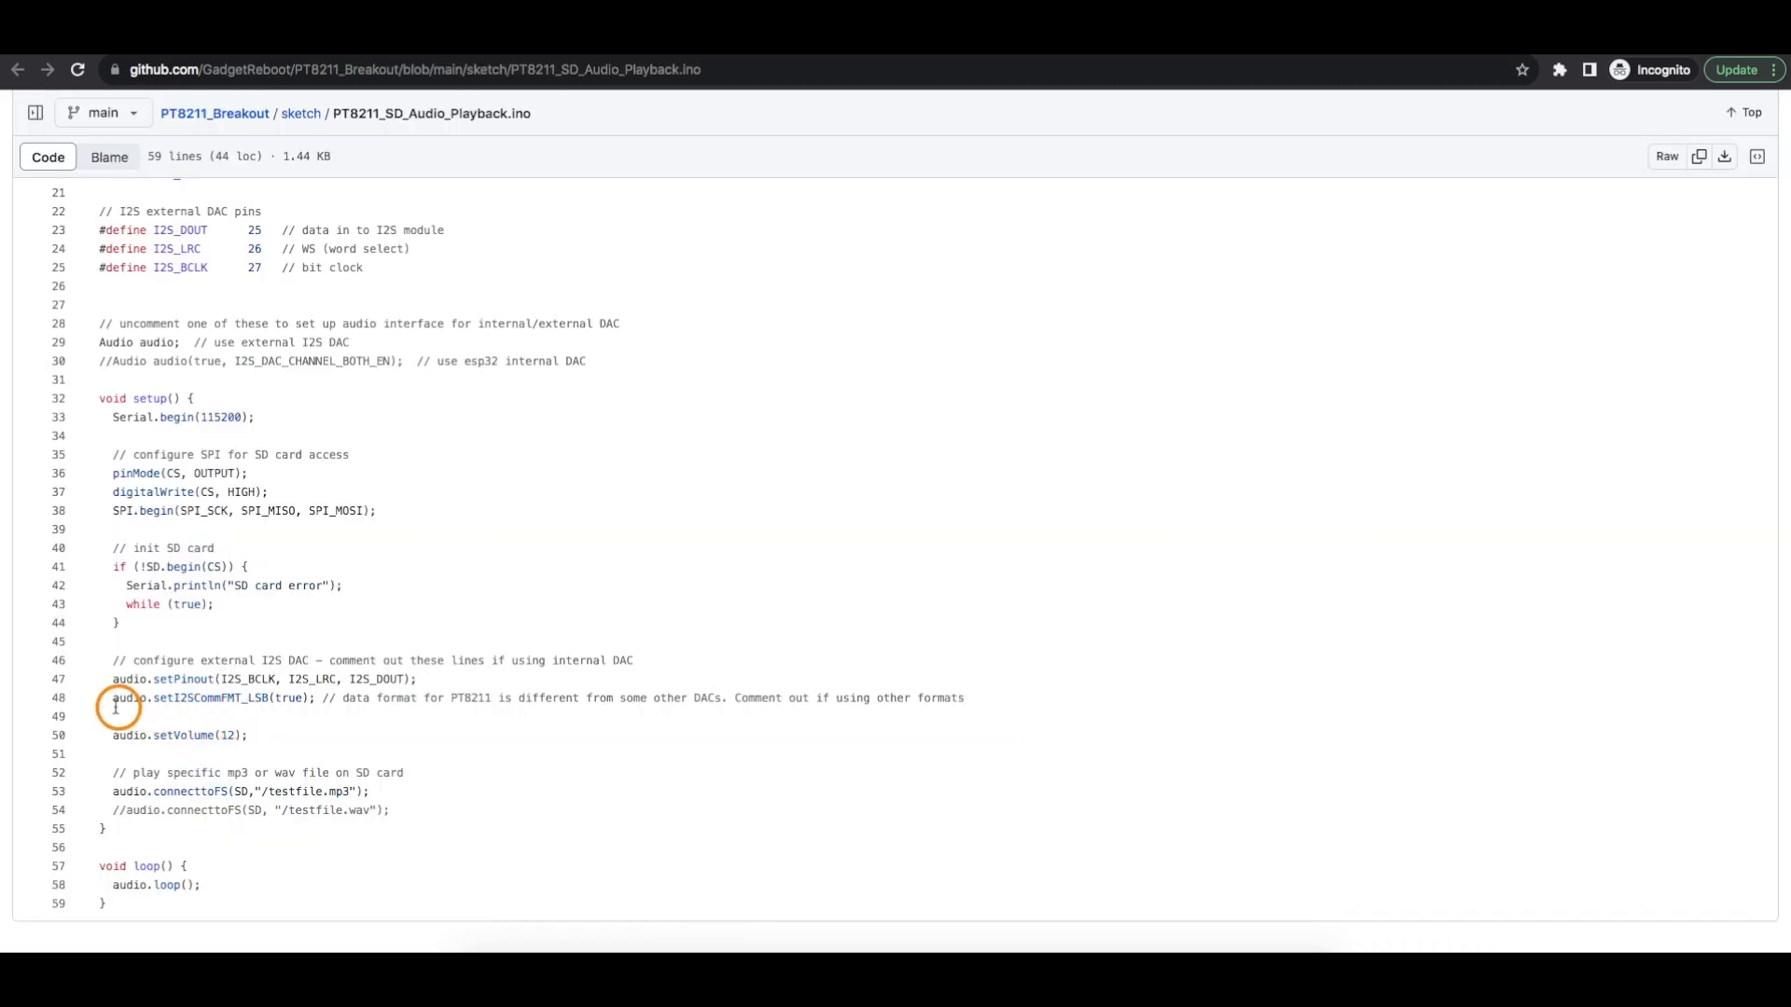
mouse_move(308, 705)
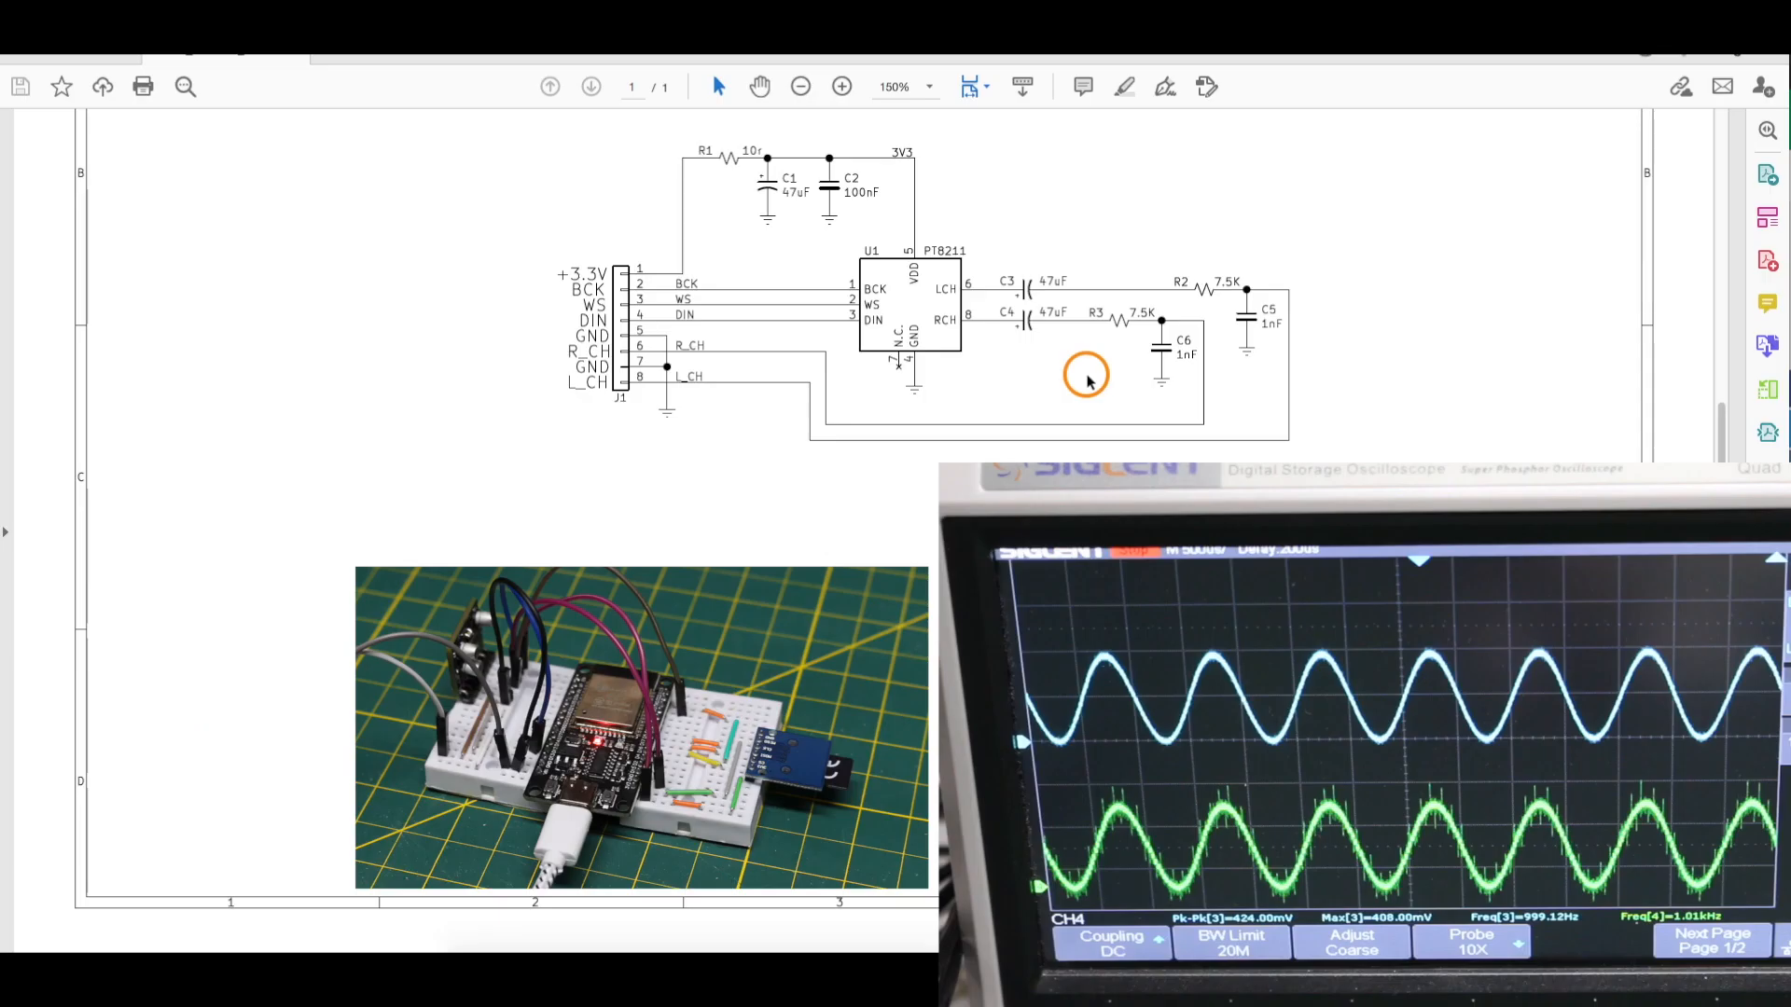
mouse_move(837, 437)
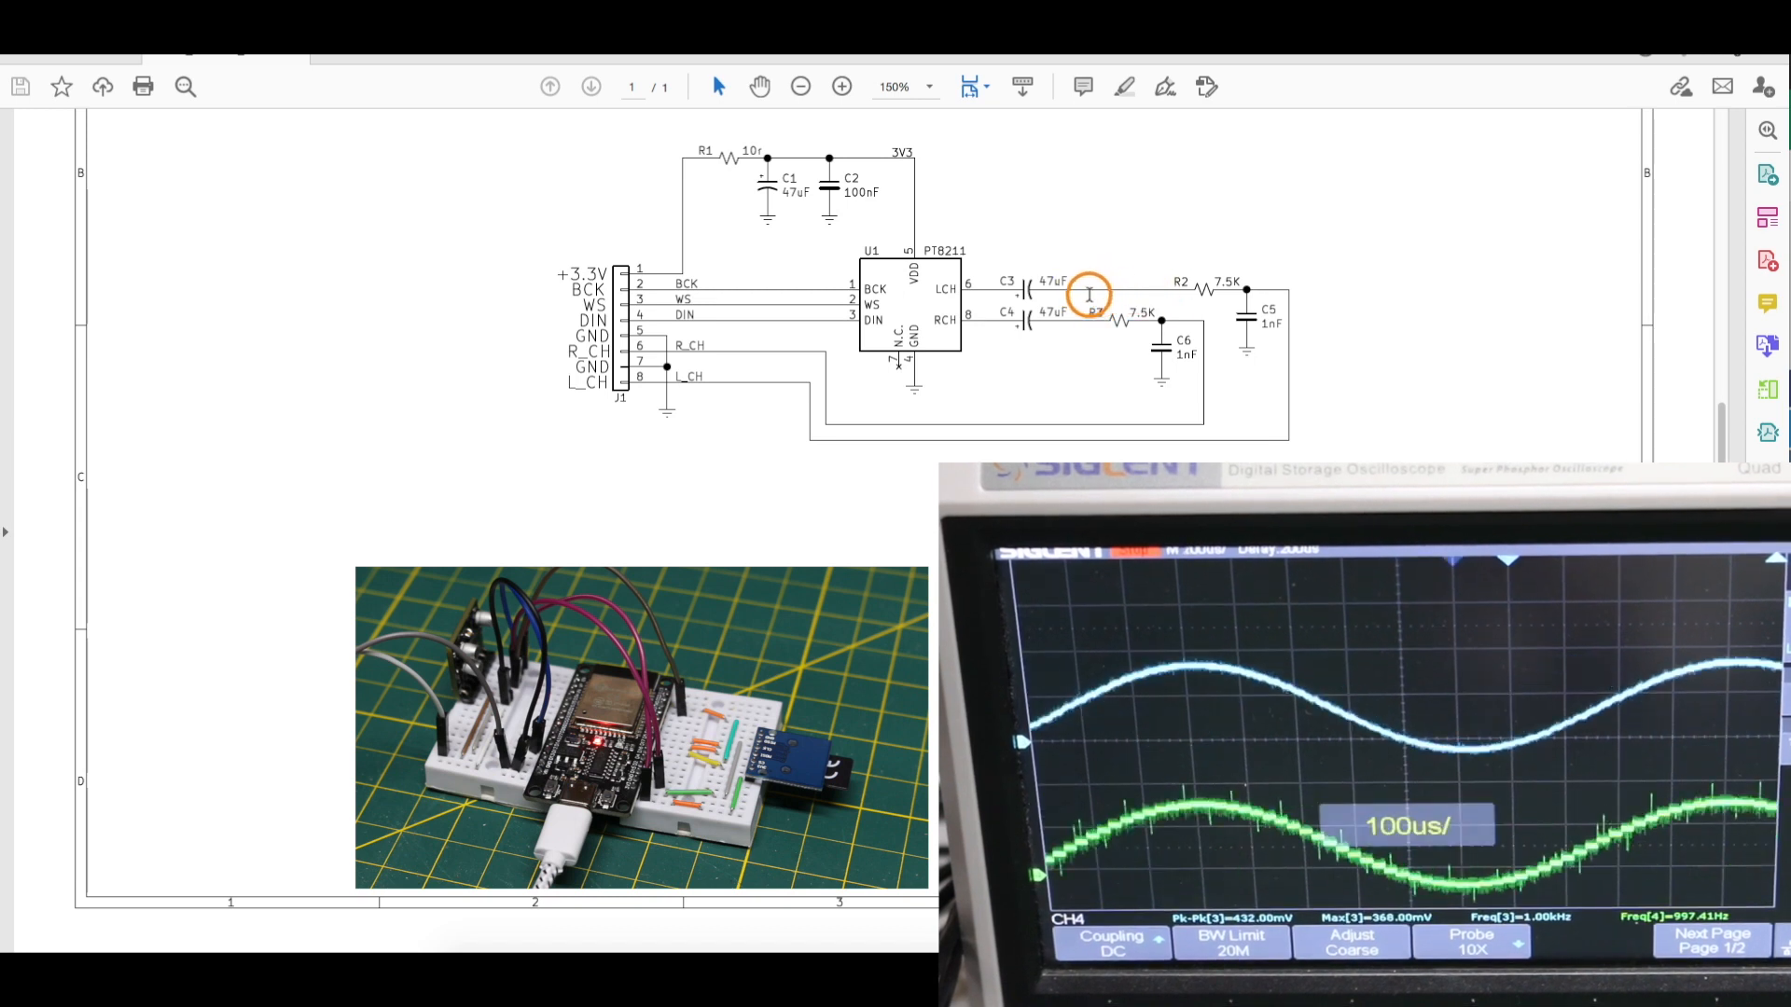
mouse_move(1102, 247)
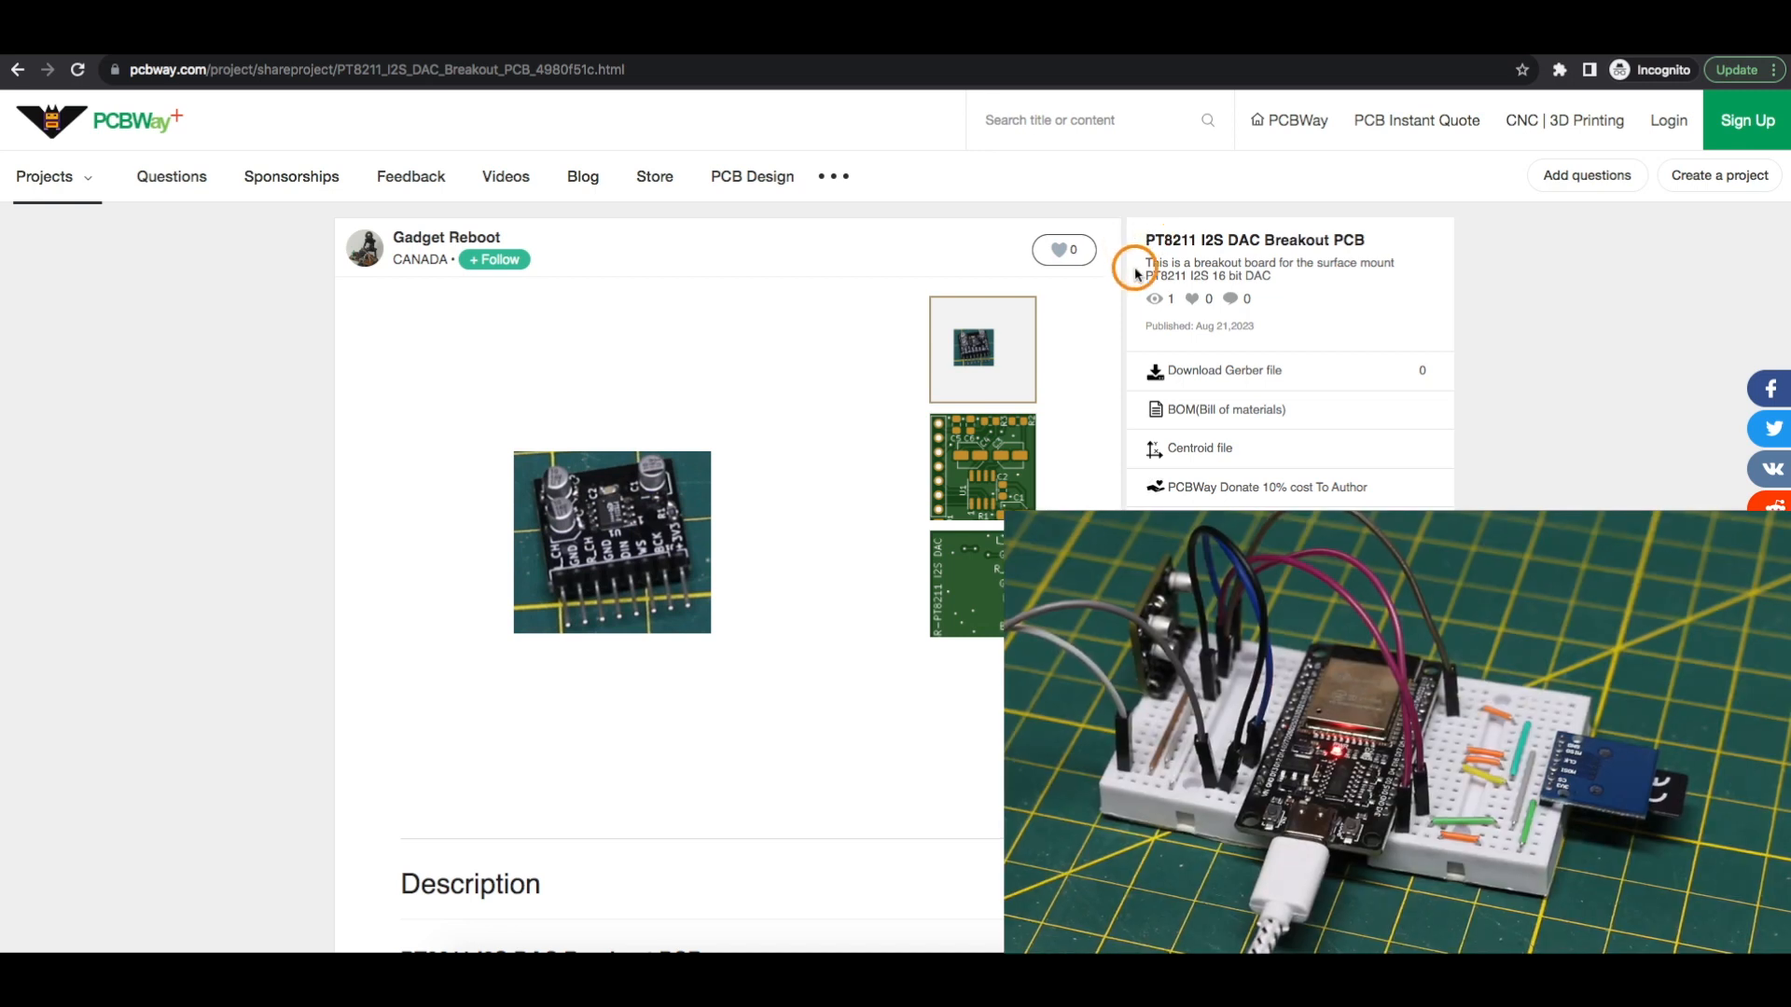
mouse_move(1177, 242)
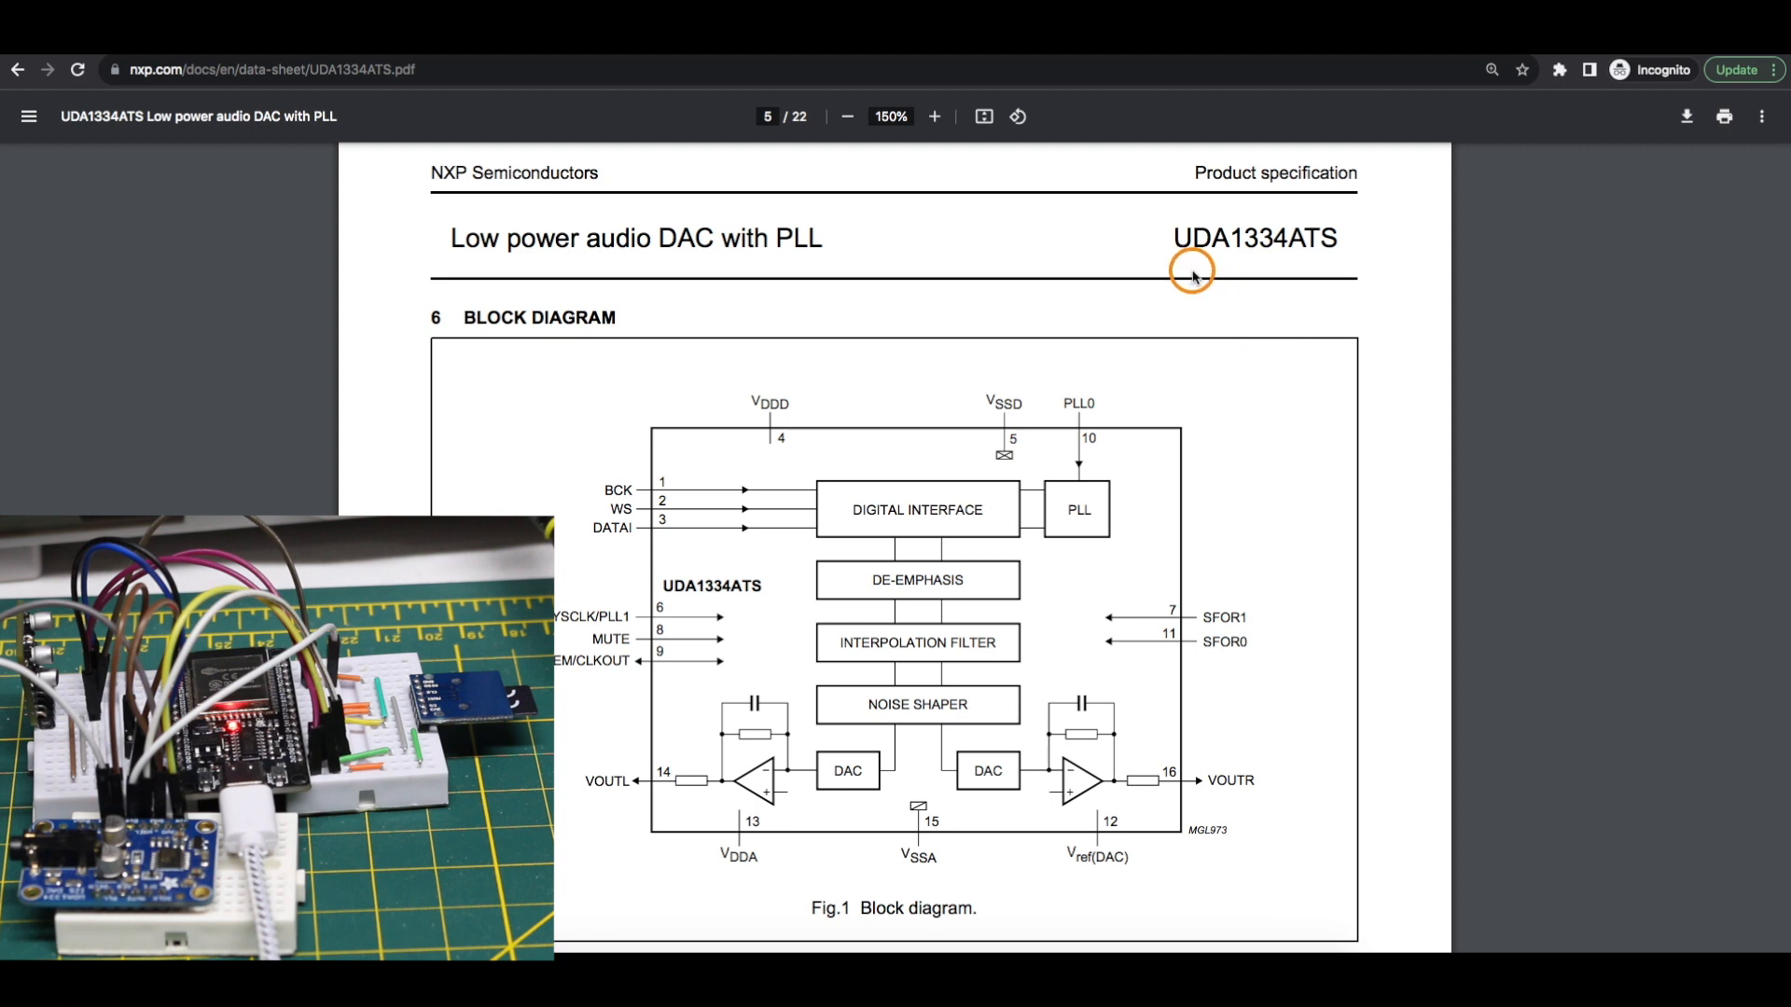
mouse_move(1192, 267)
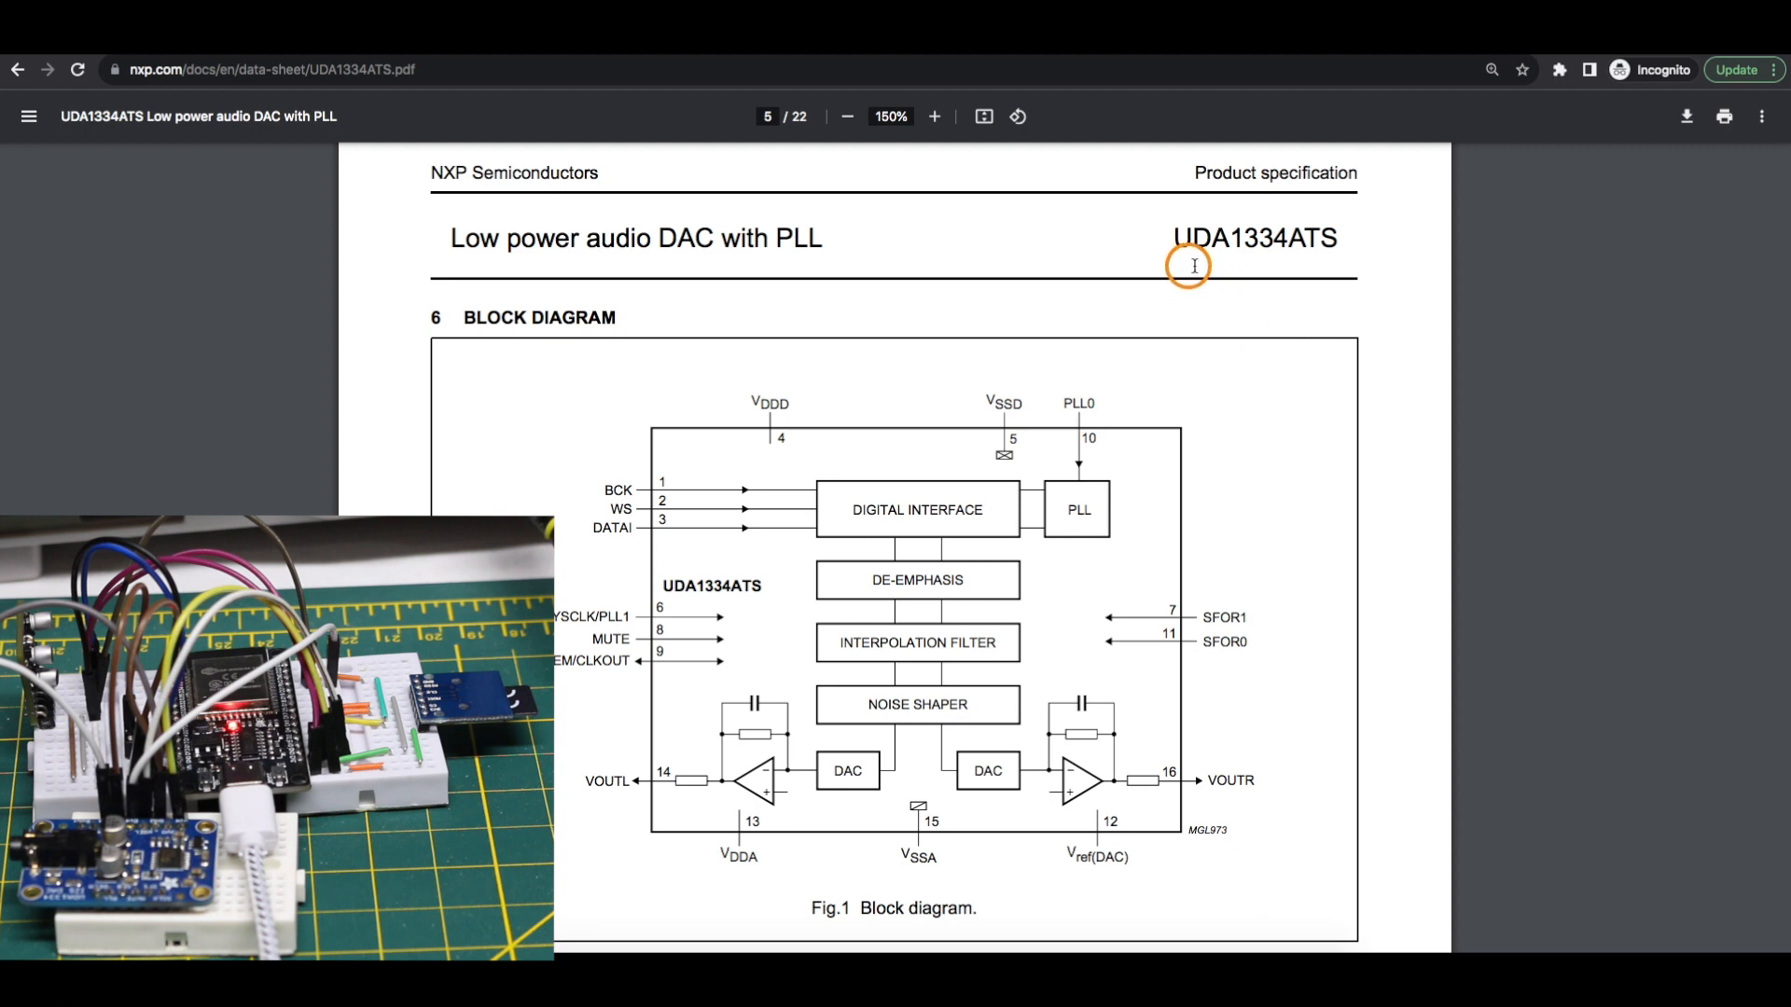
mouse_move(1301, 275)
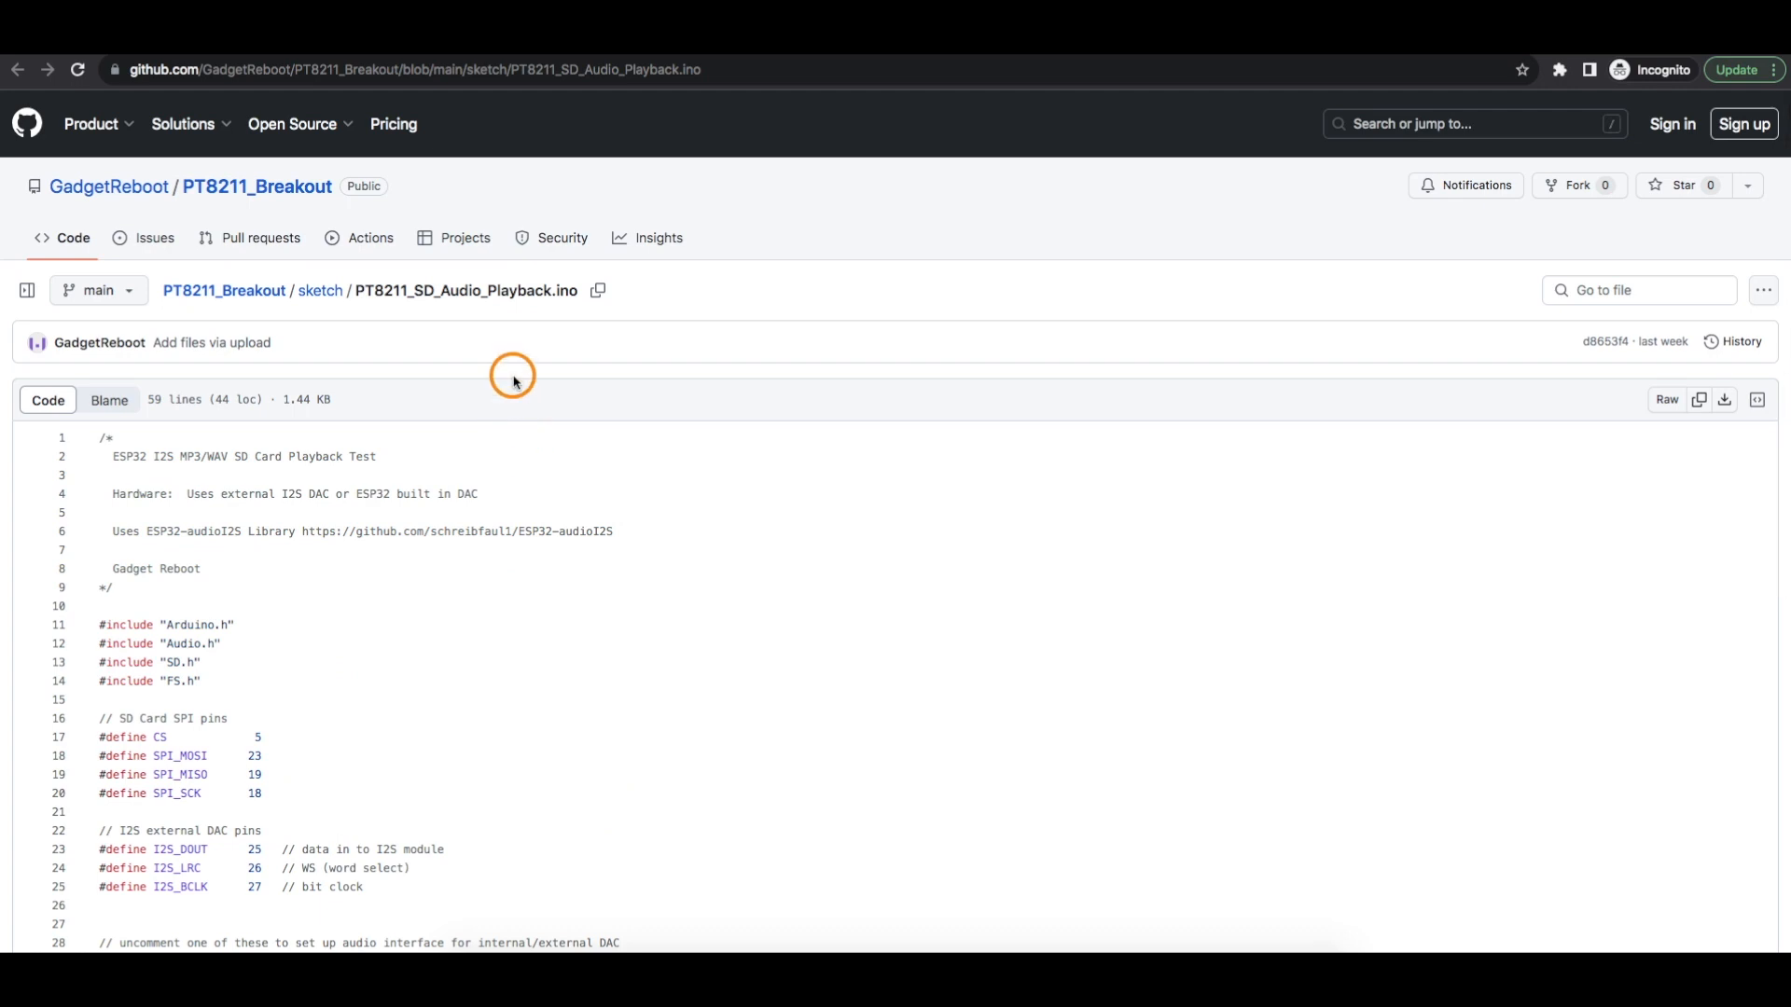
Scroll the sketch from the I2S pin defines down through setup and loop.
scroll(down, 3)
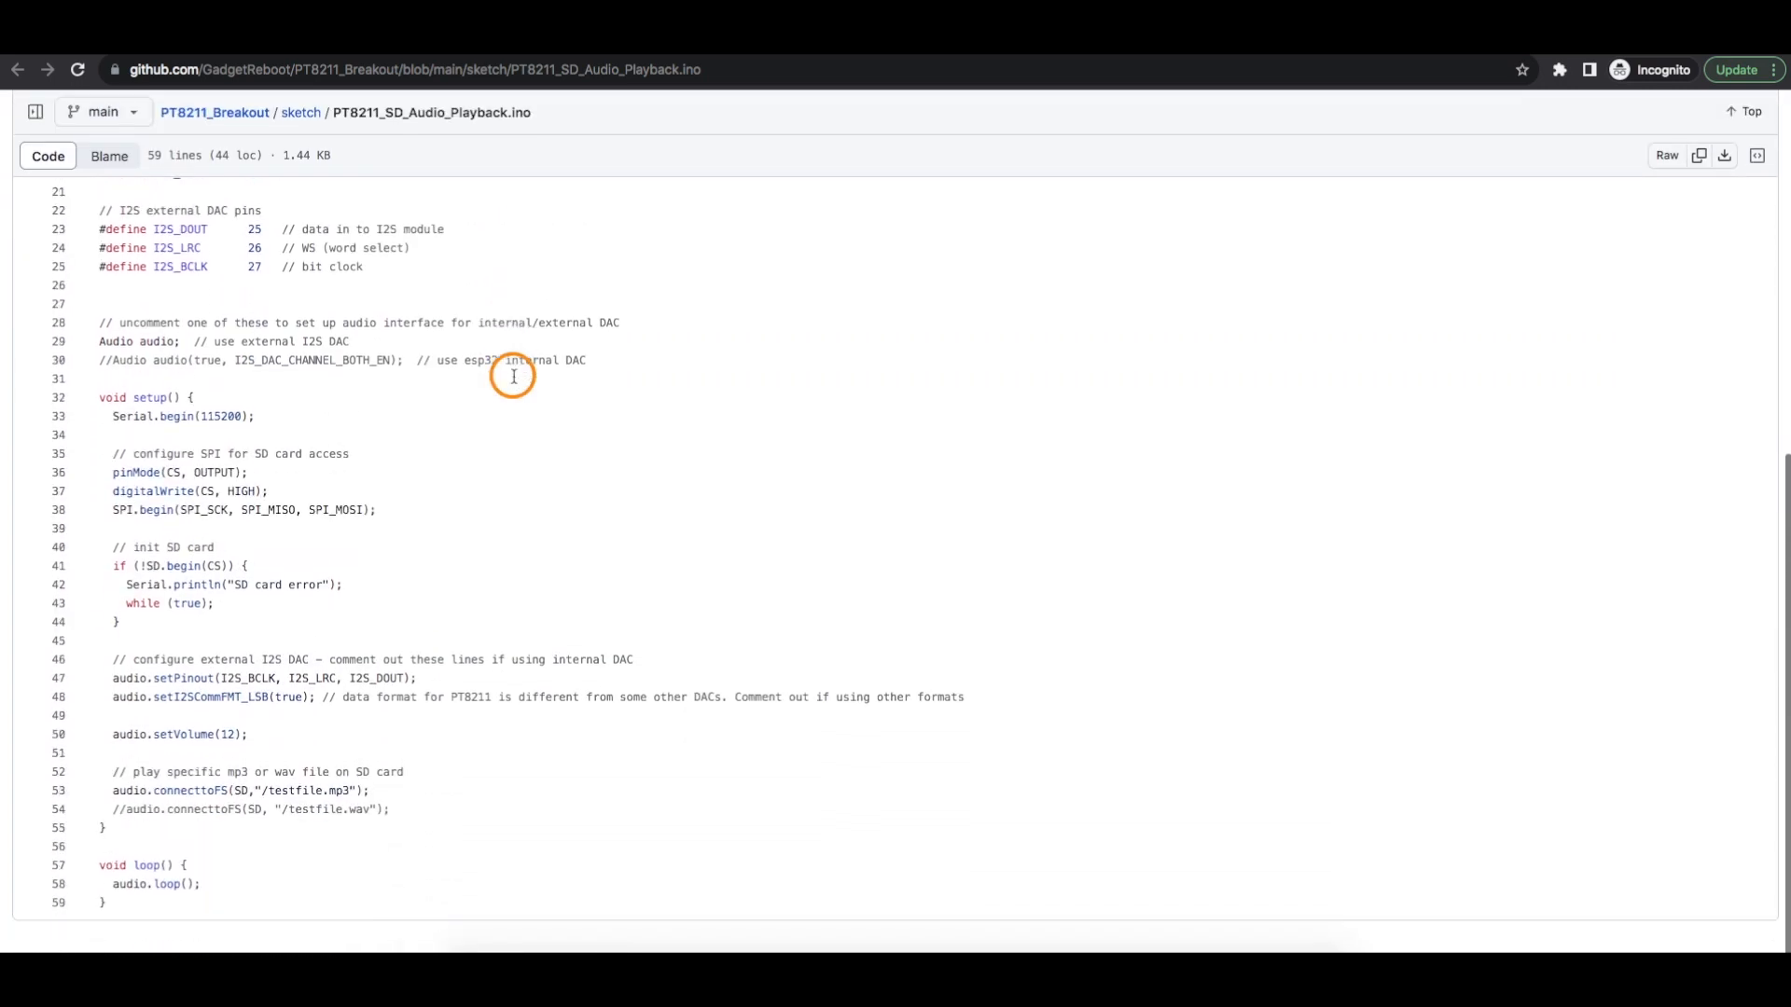
mouse_move(340, 791)
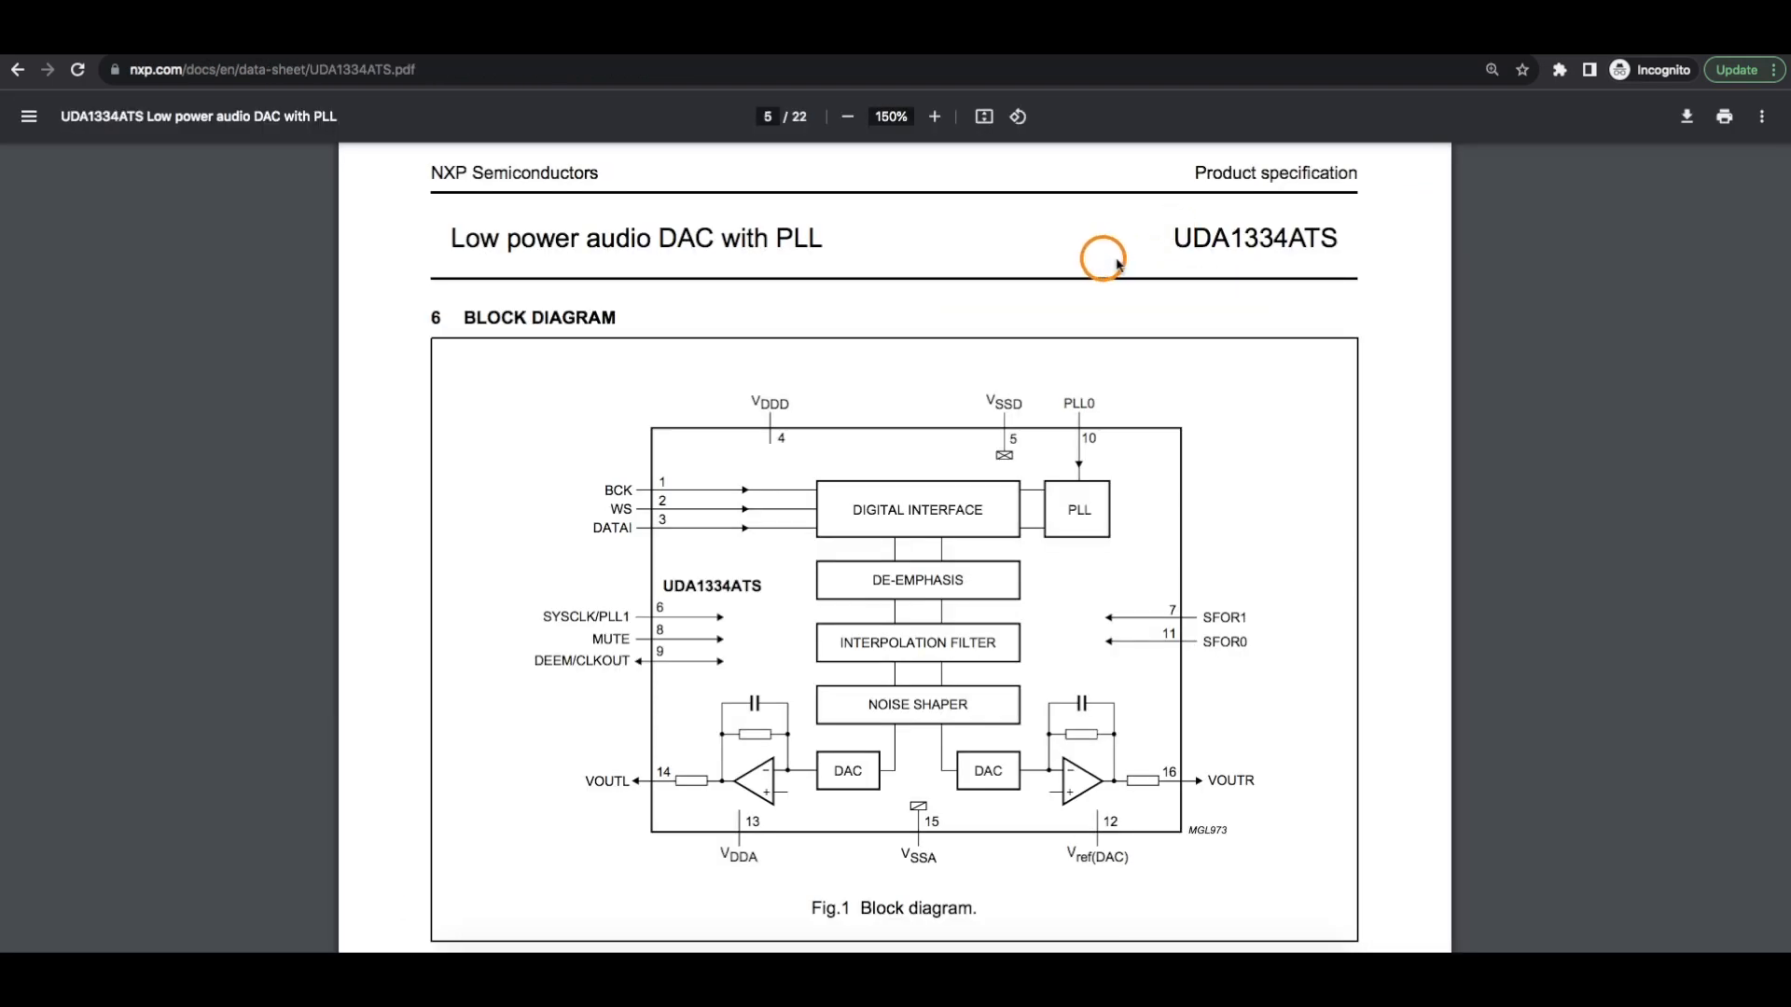
mouse_move(1285, 269)
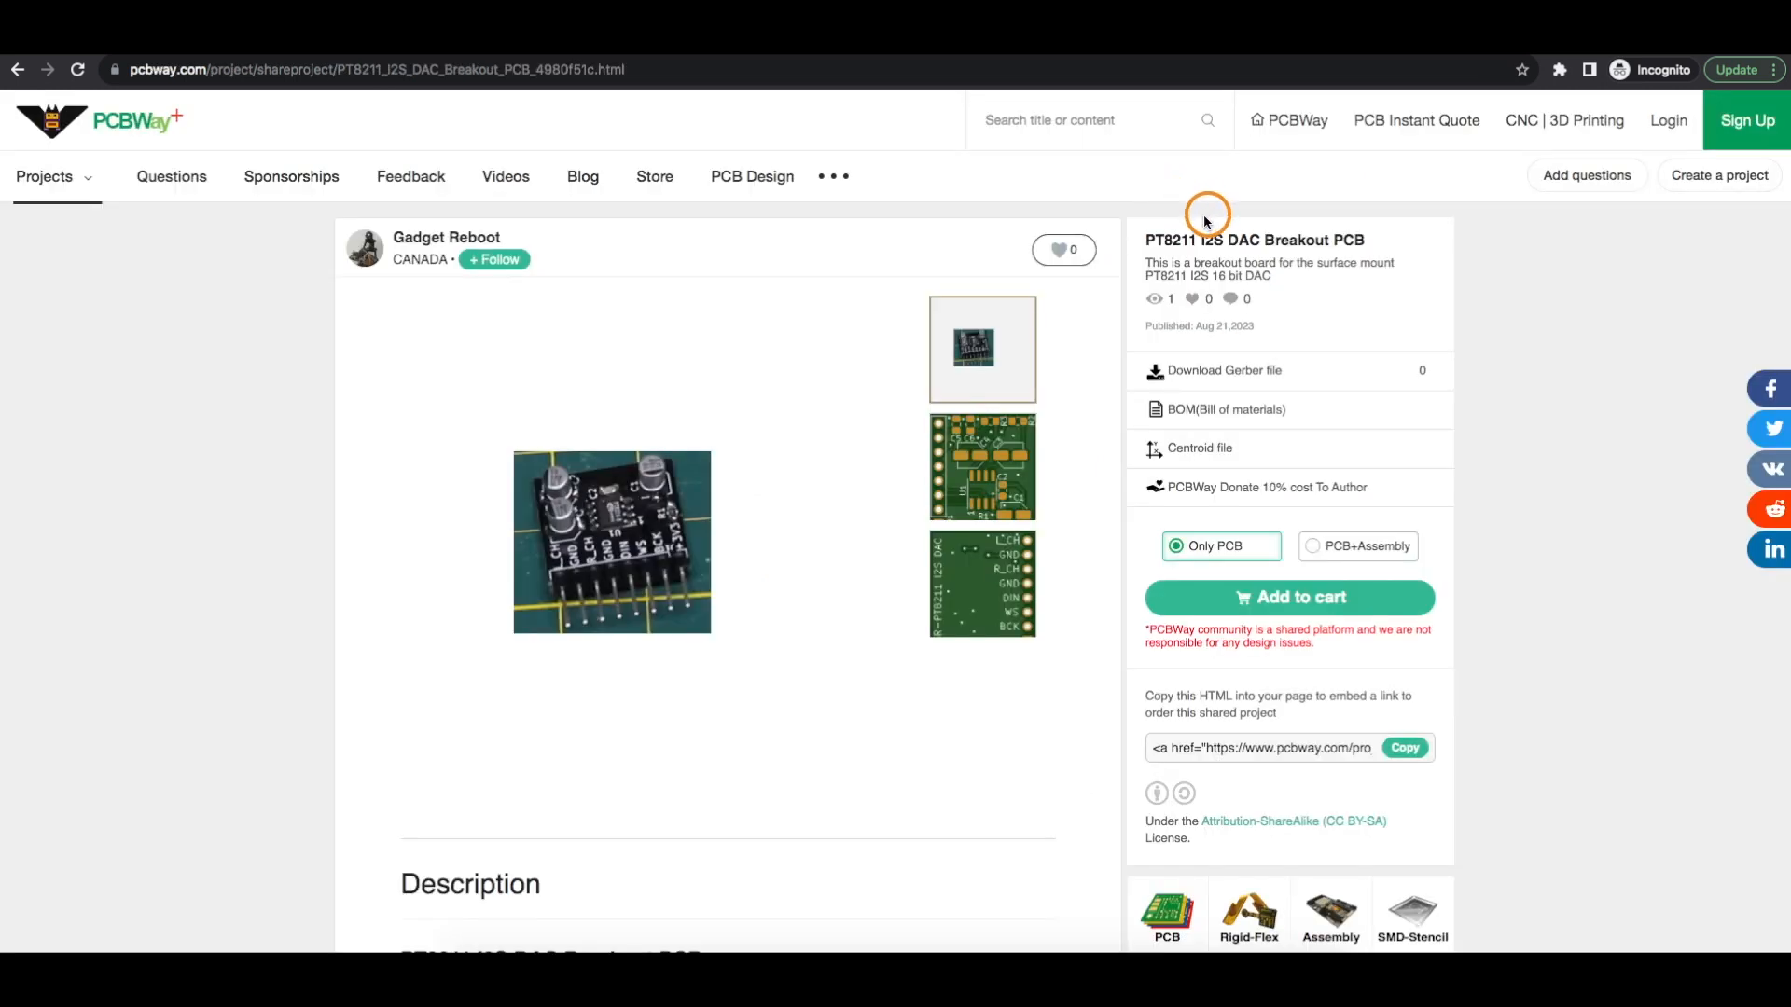
mouse_move(1193, 237)
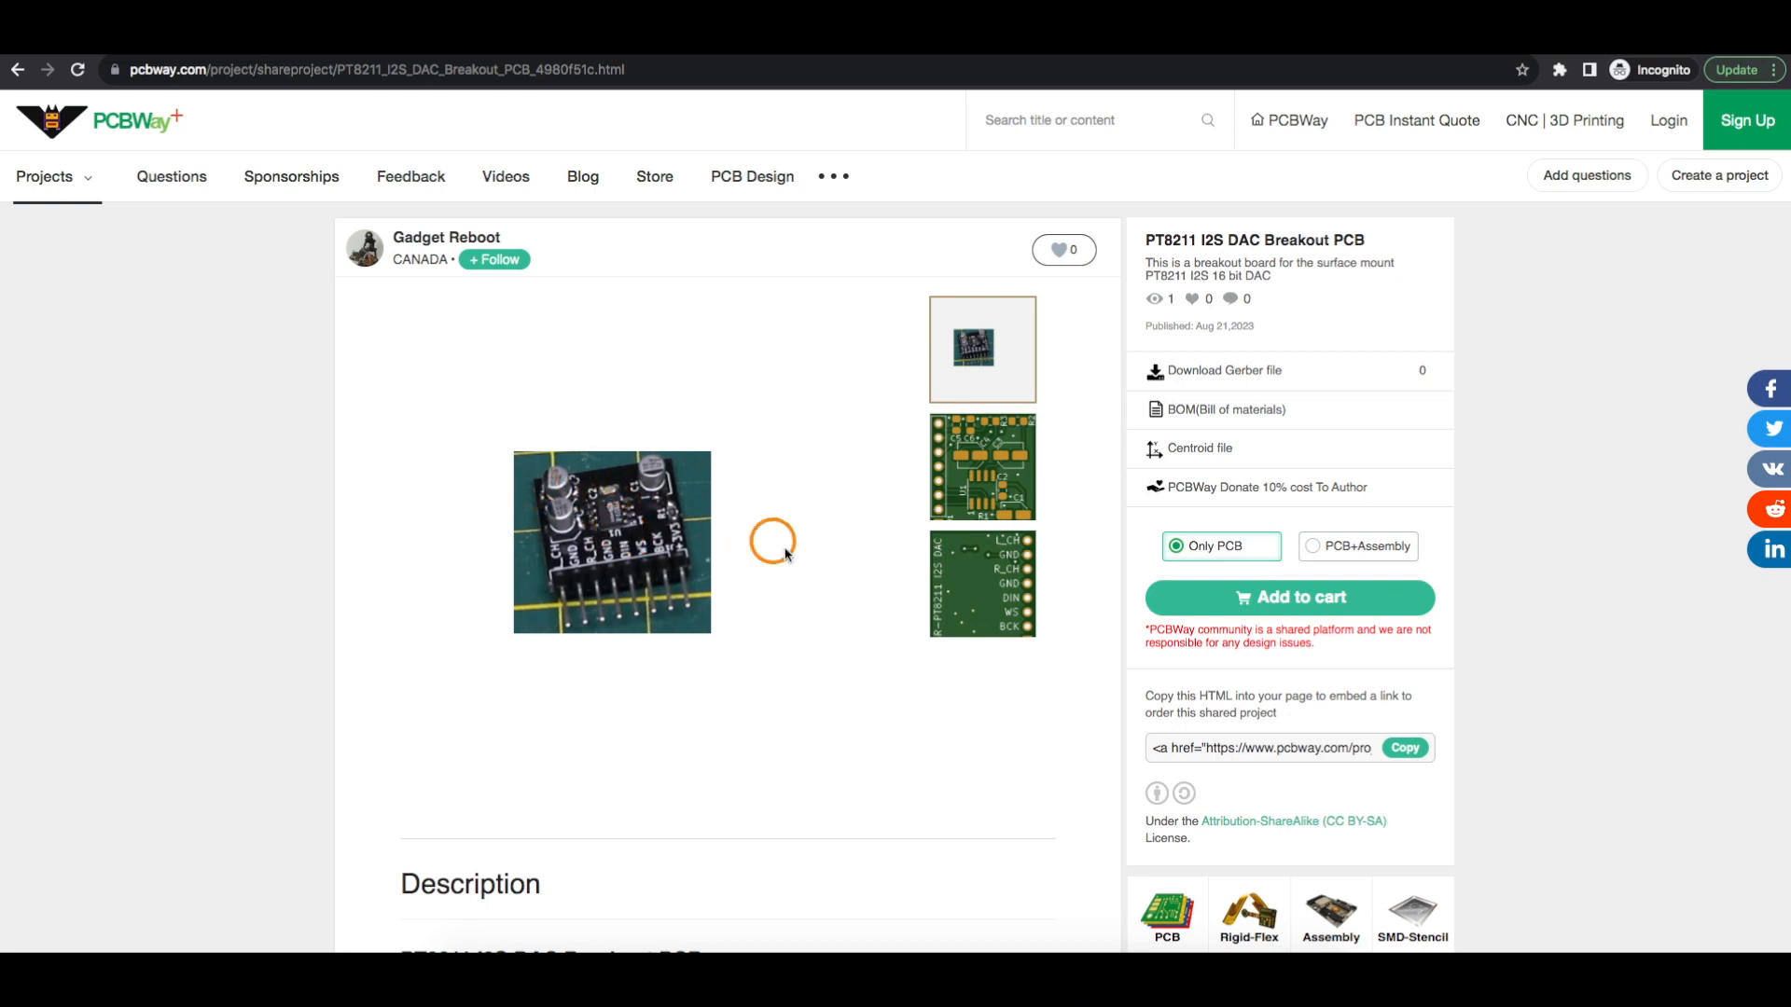
mouse_move(752, 537)
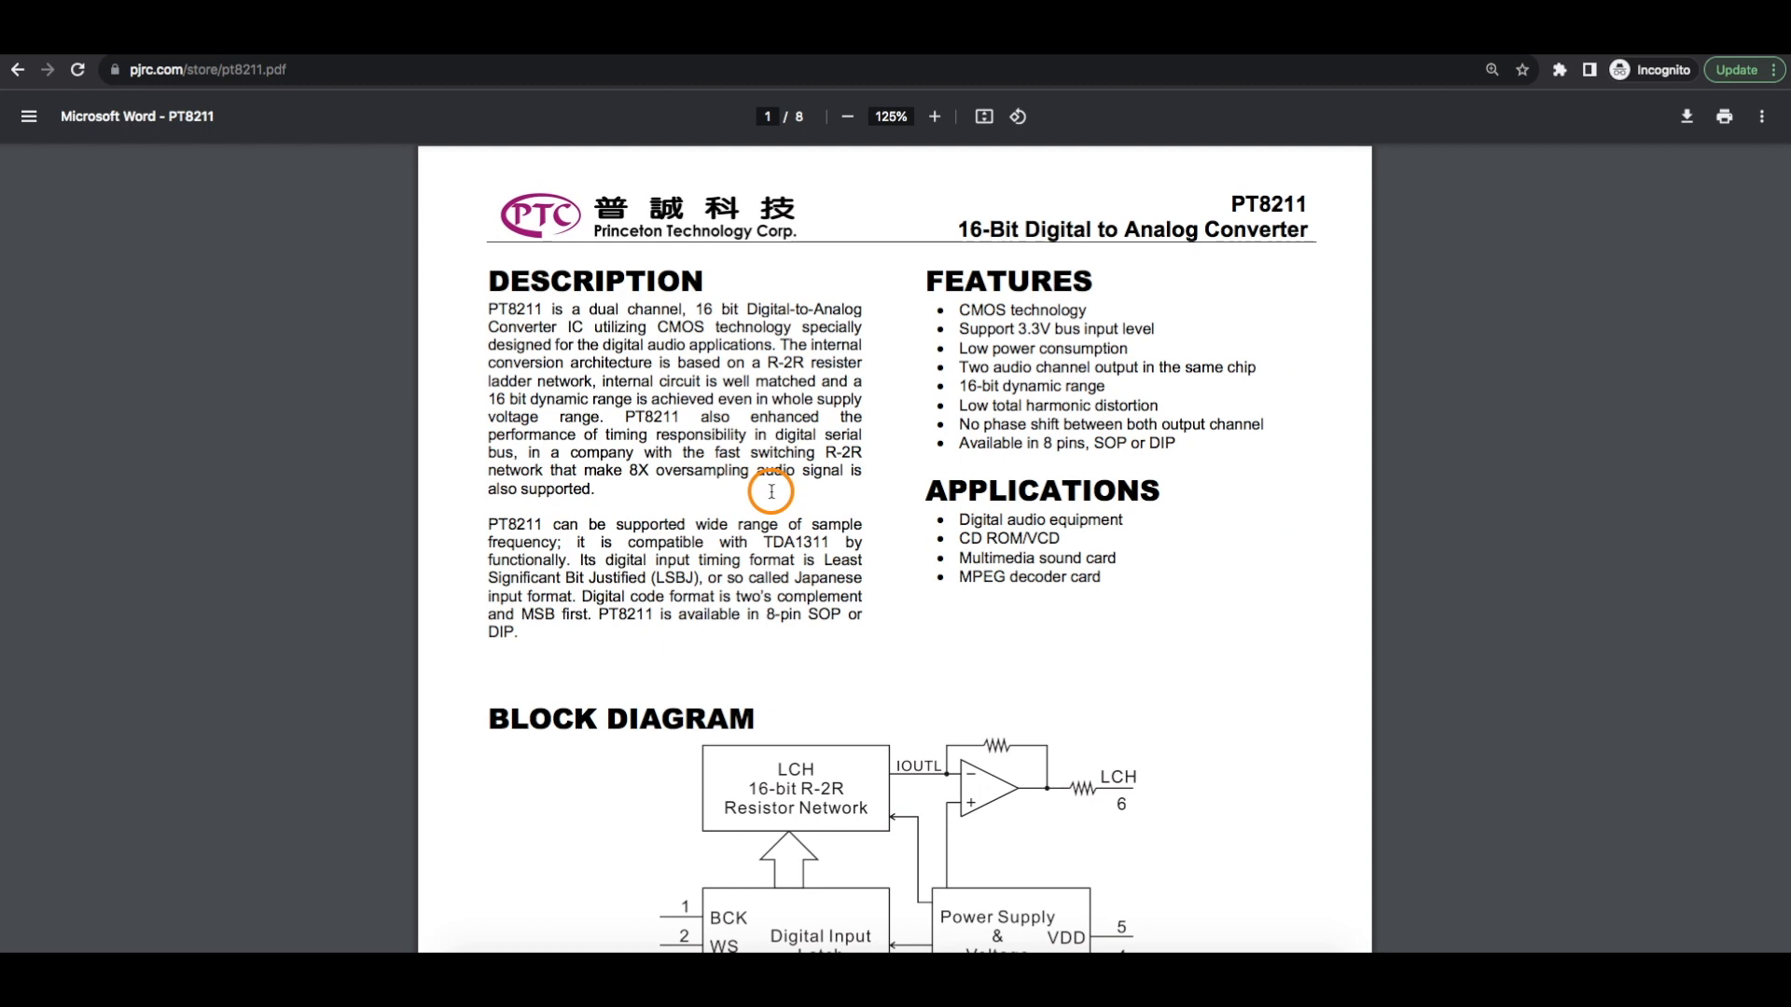
Scroll the datasheet to the block diagram with BCK, WS and DIN feeding both R-2R networks.
scroll(down, 3)
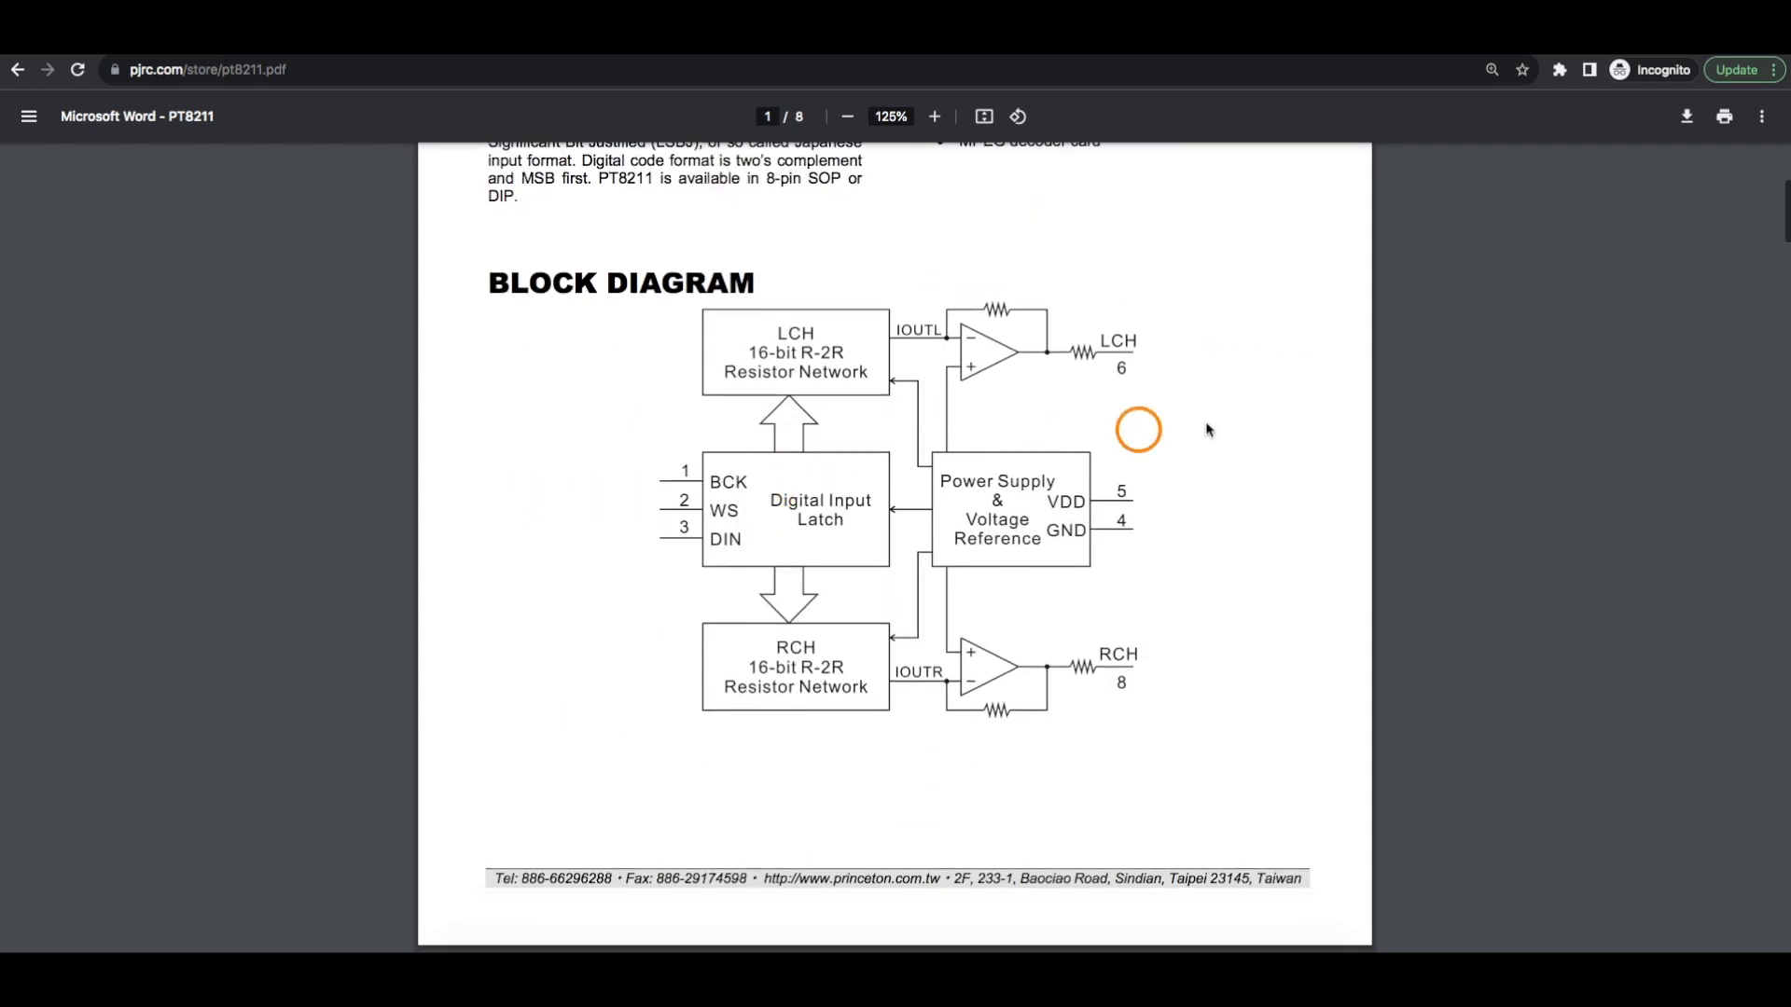
mouse_move(1184, 543)
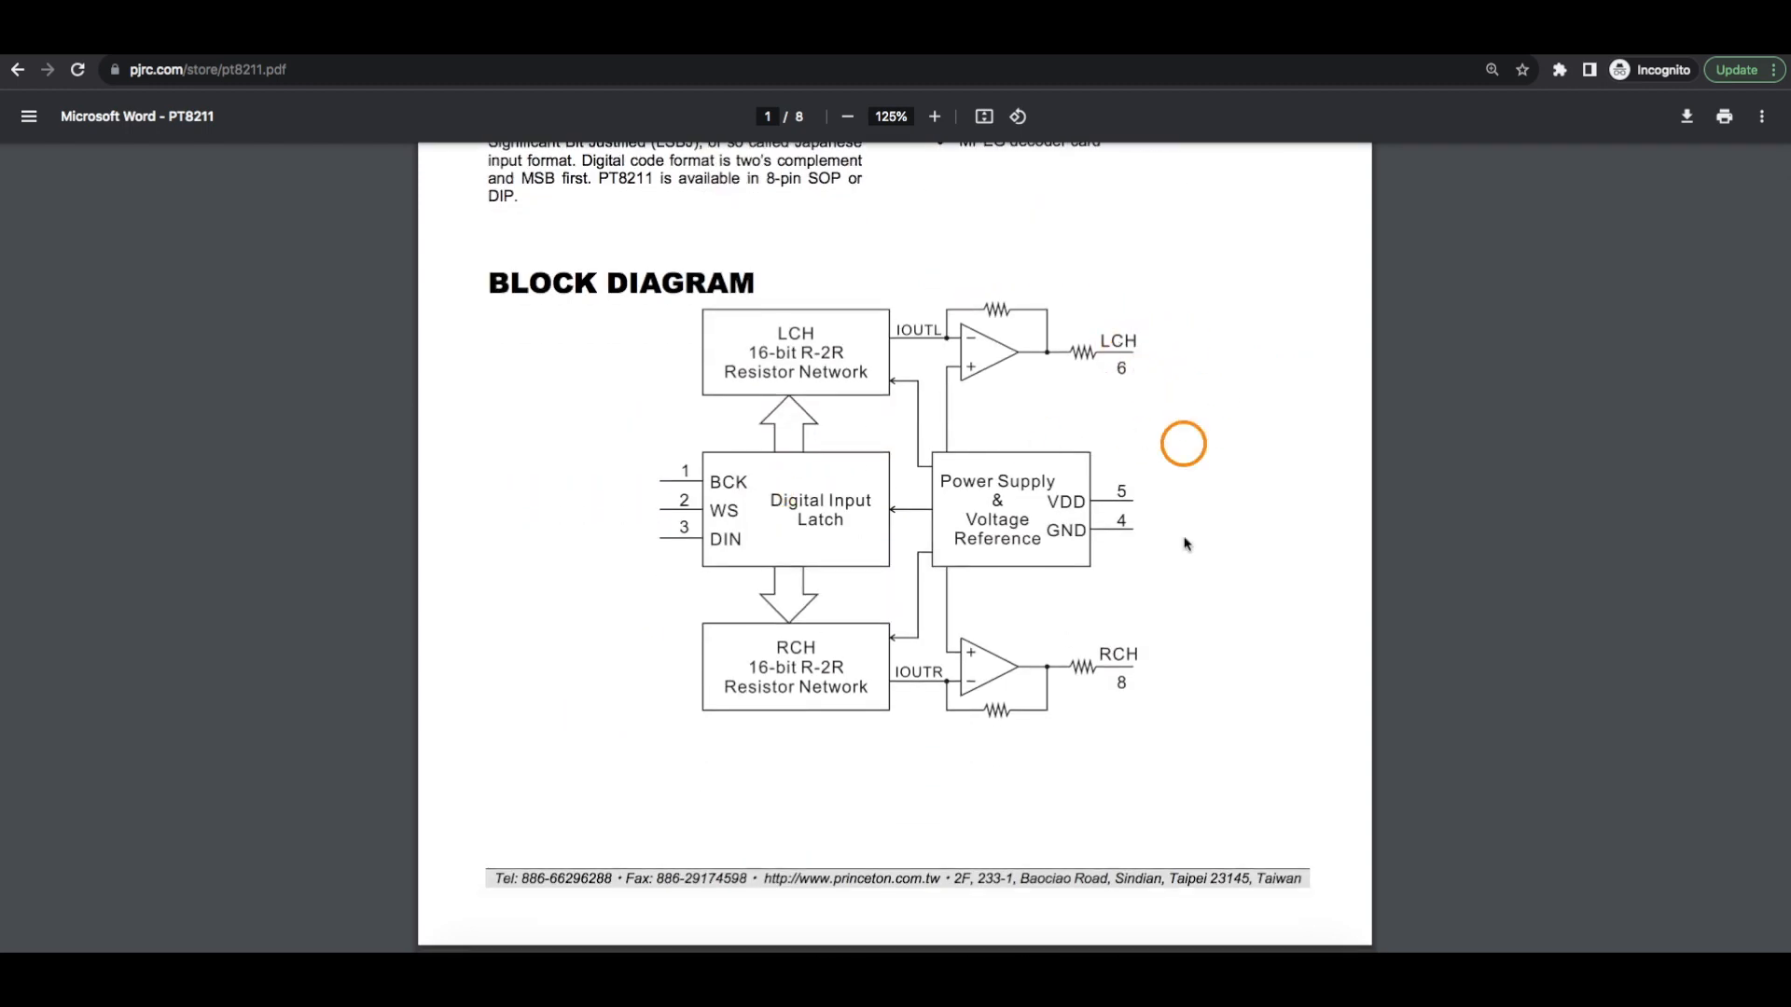
mouse_move(1108, 668)
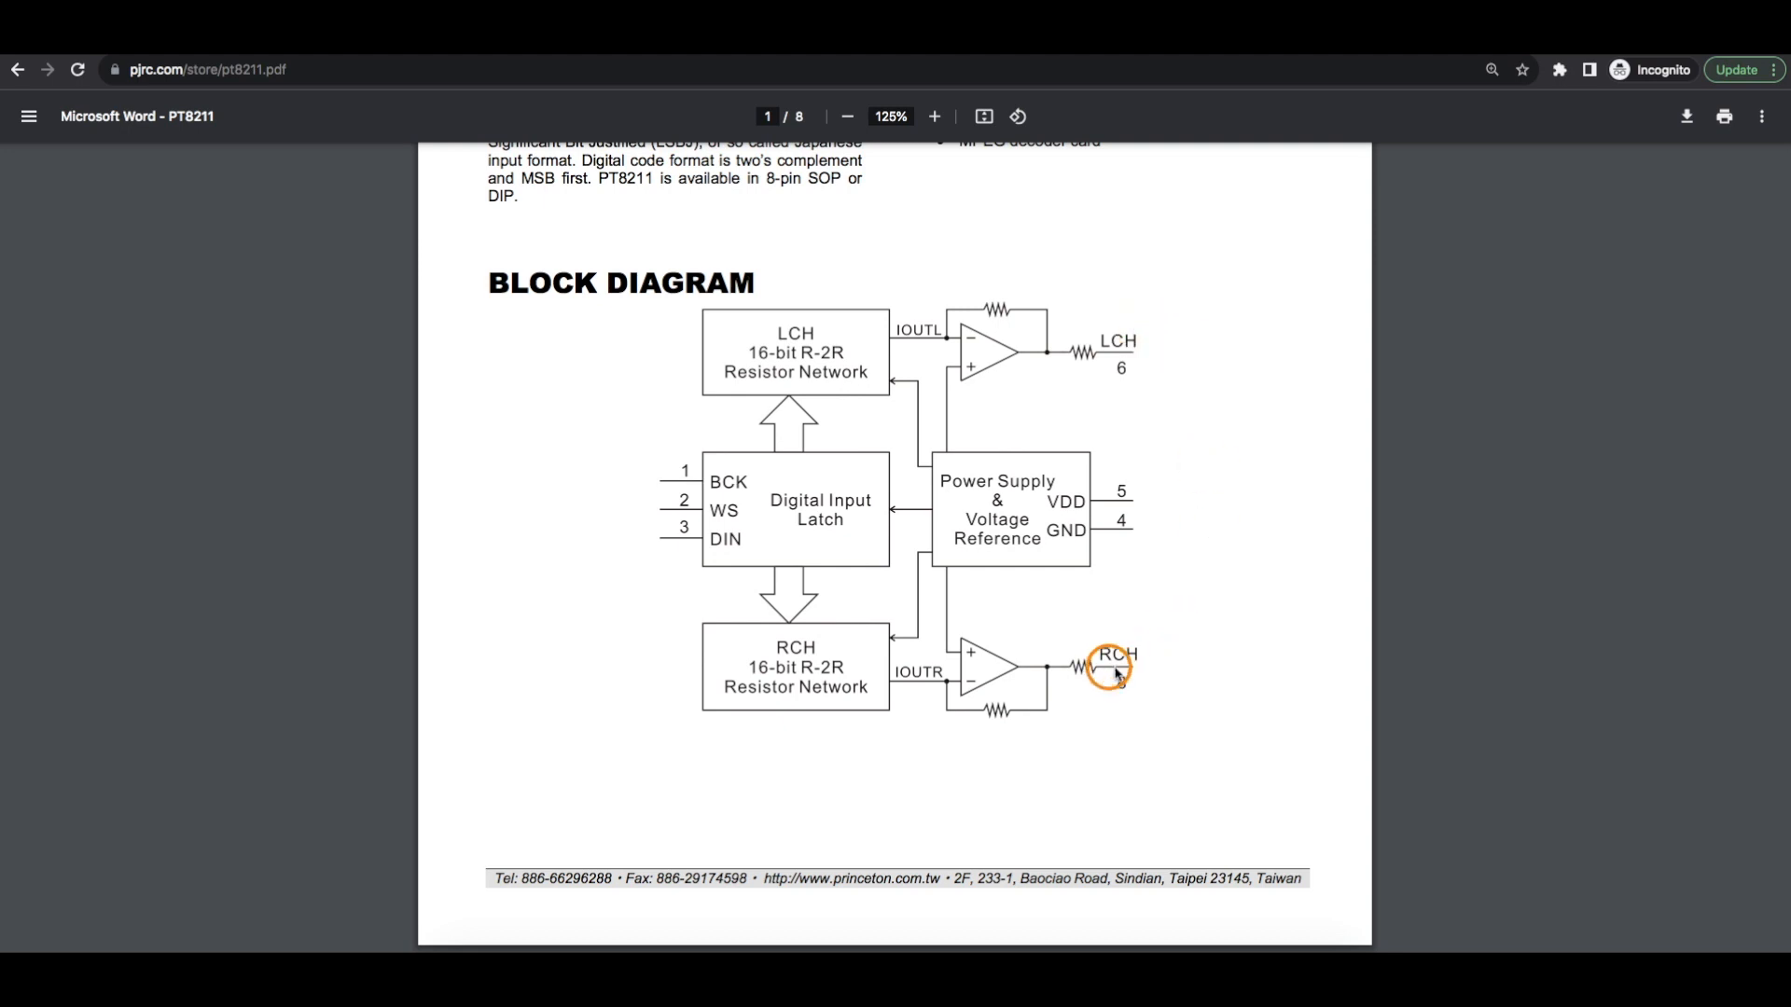
mouse_move(1179, 520)
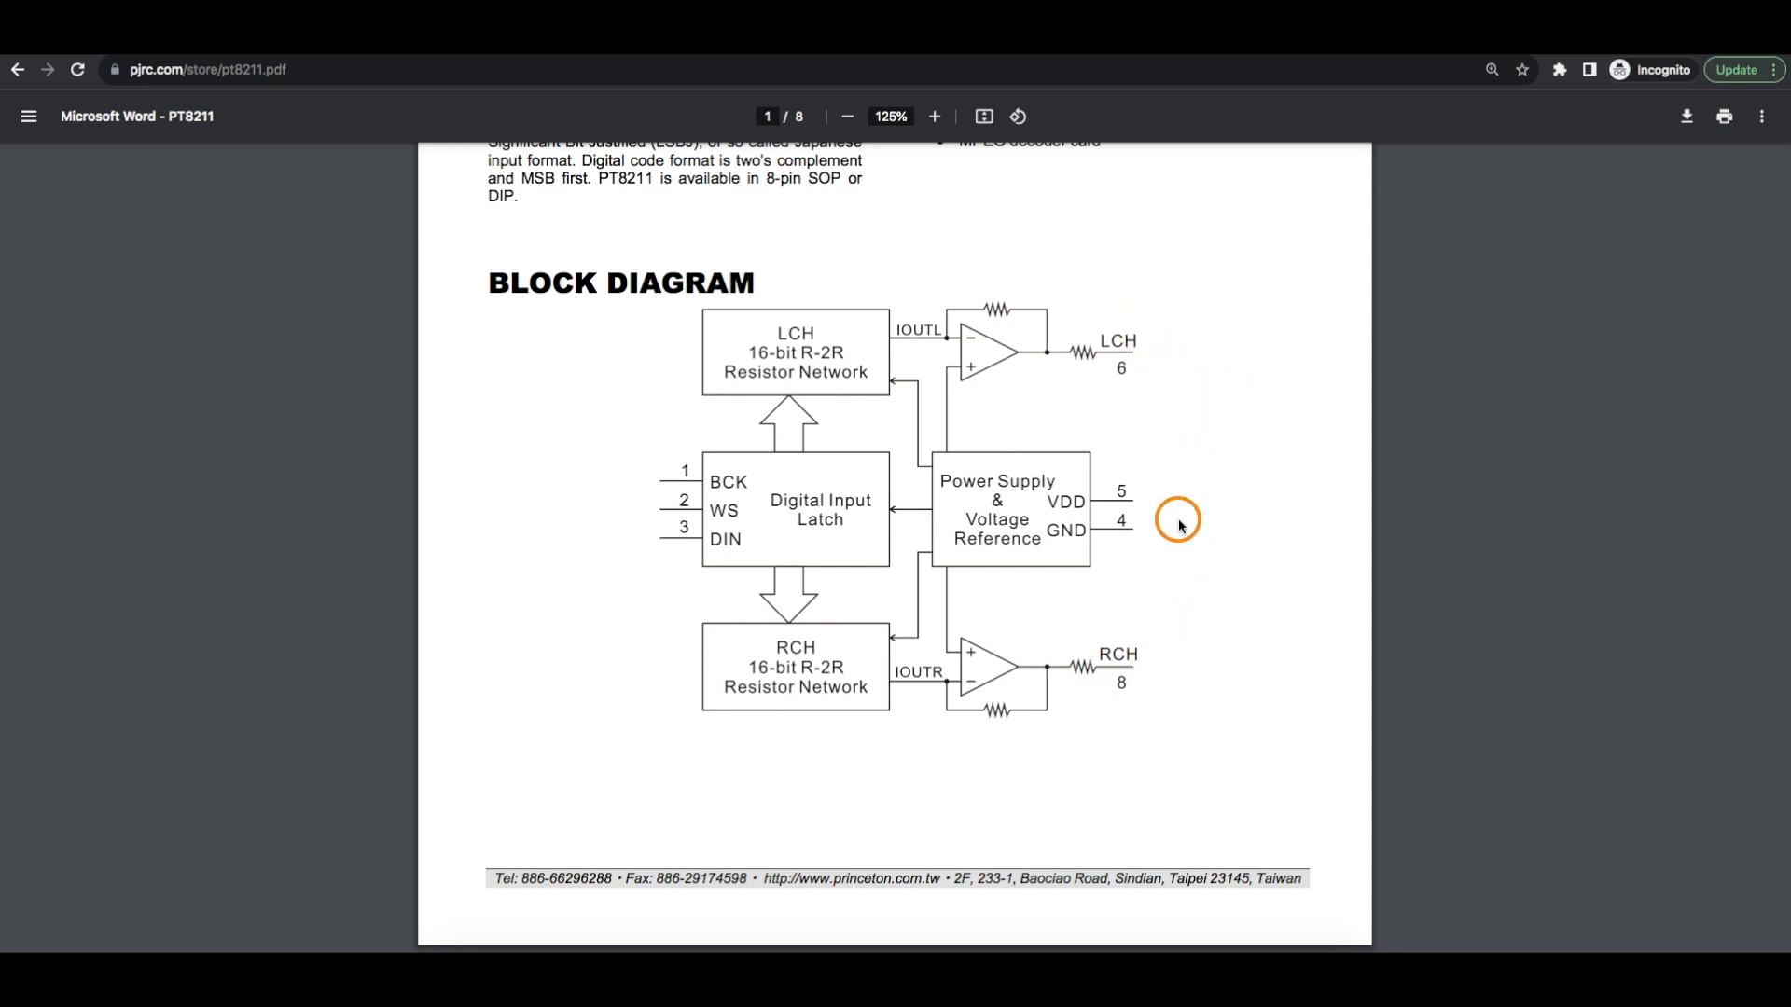
mouse_move(1197, 406)
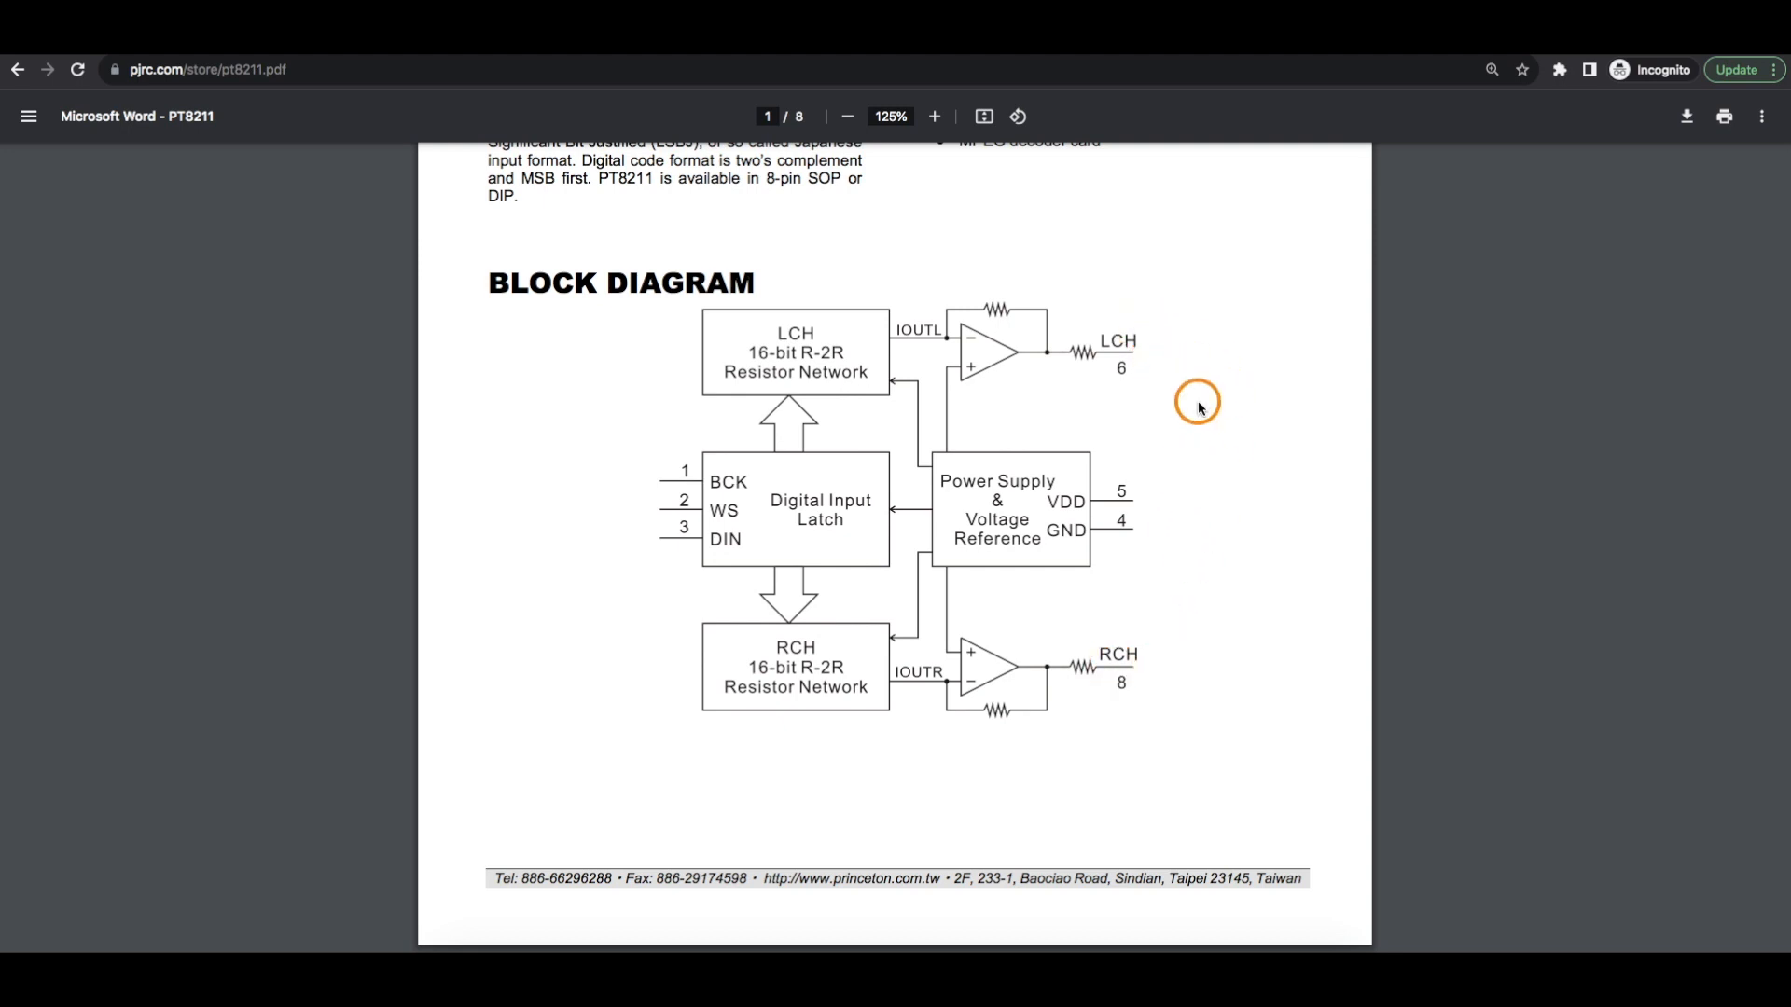
mouse_move(1288, 332)
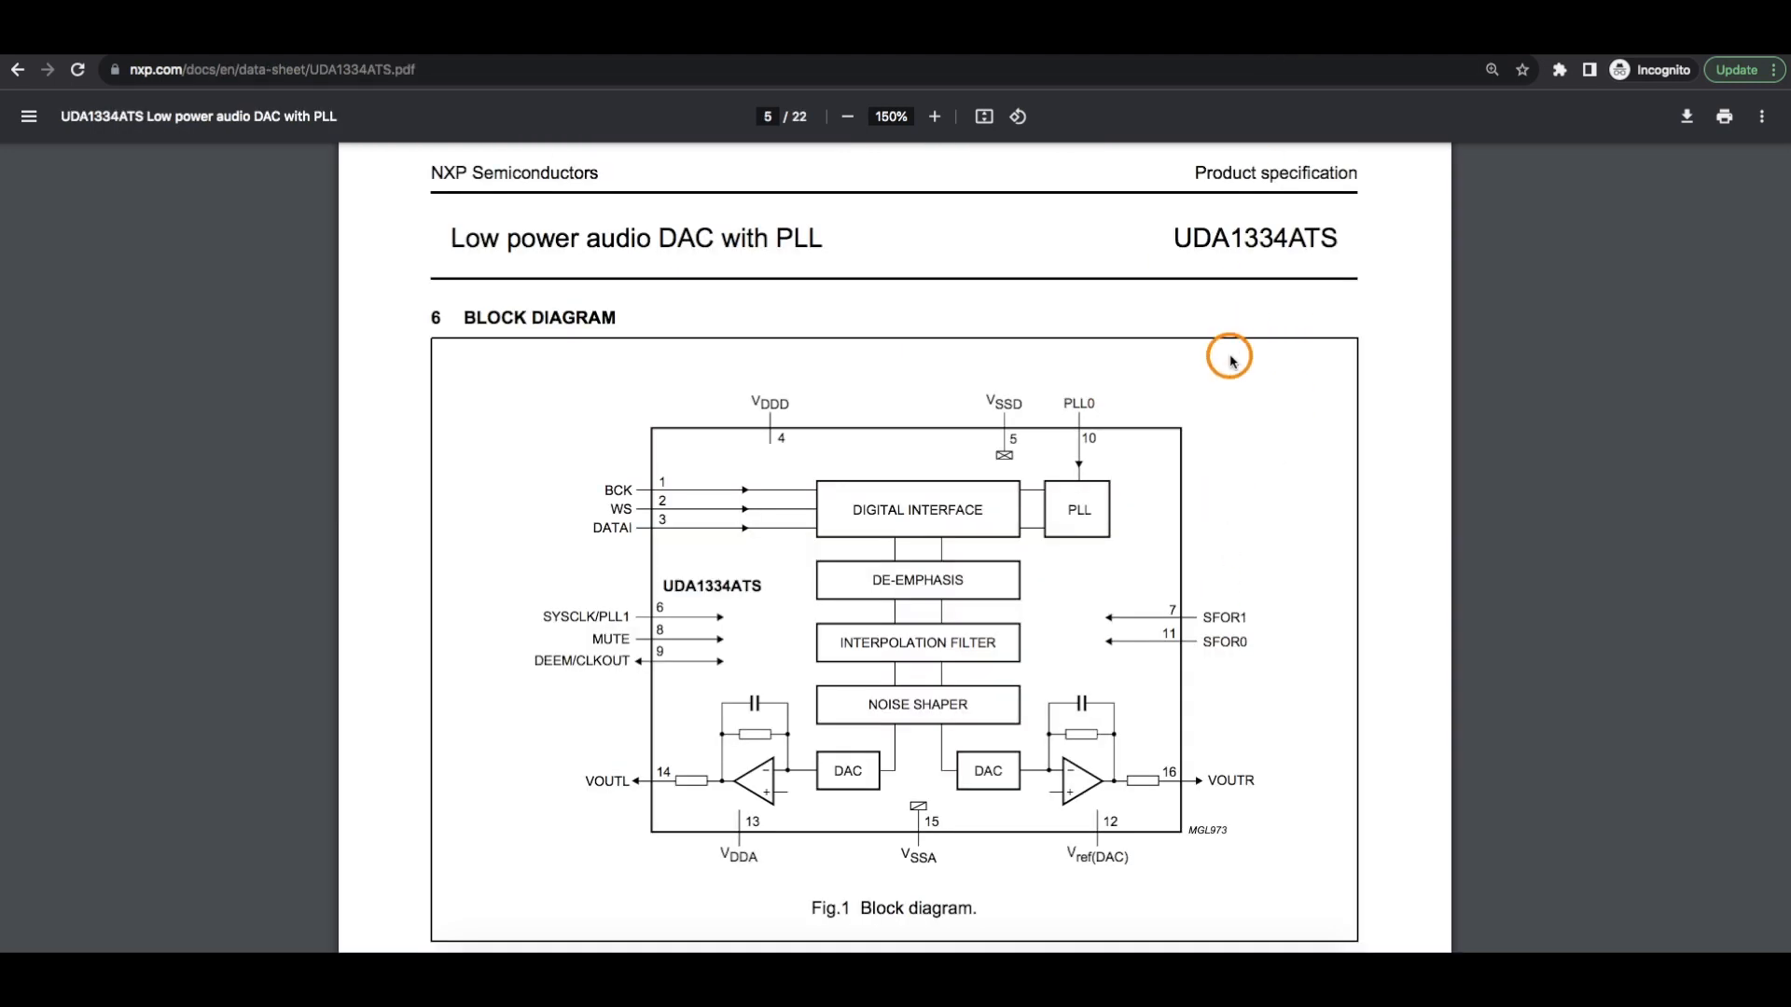
mouse_move(1285, 266)
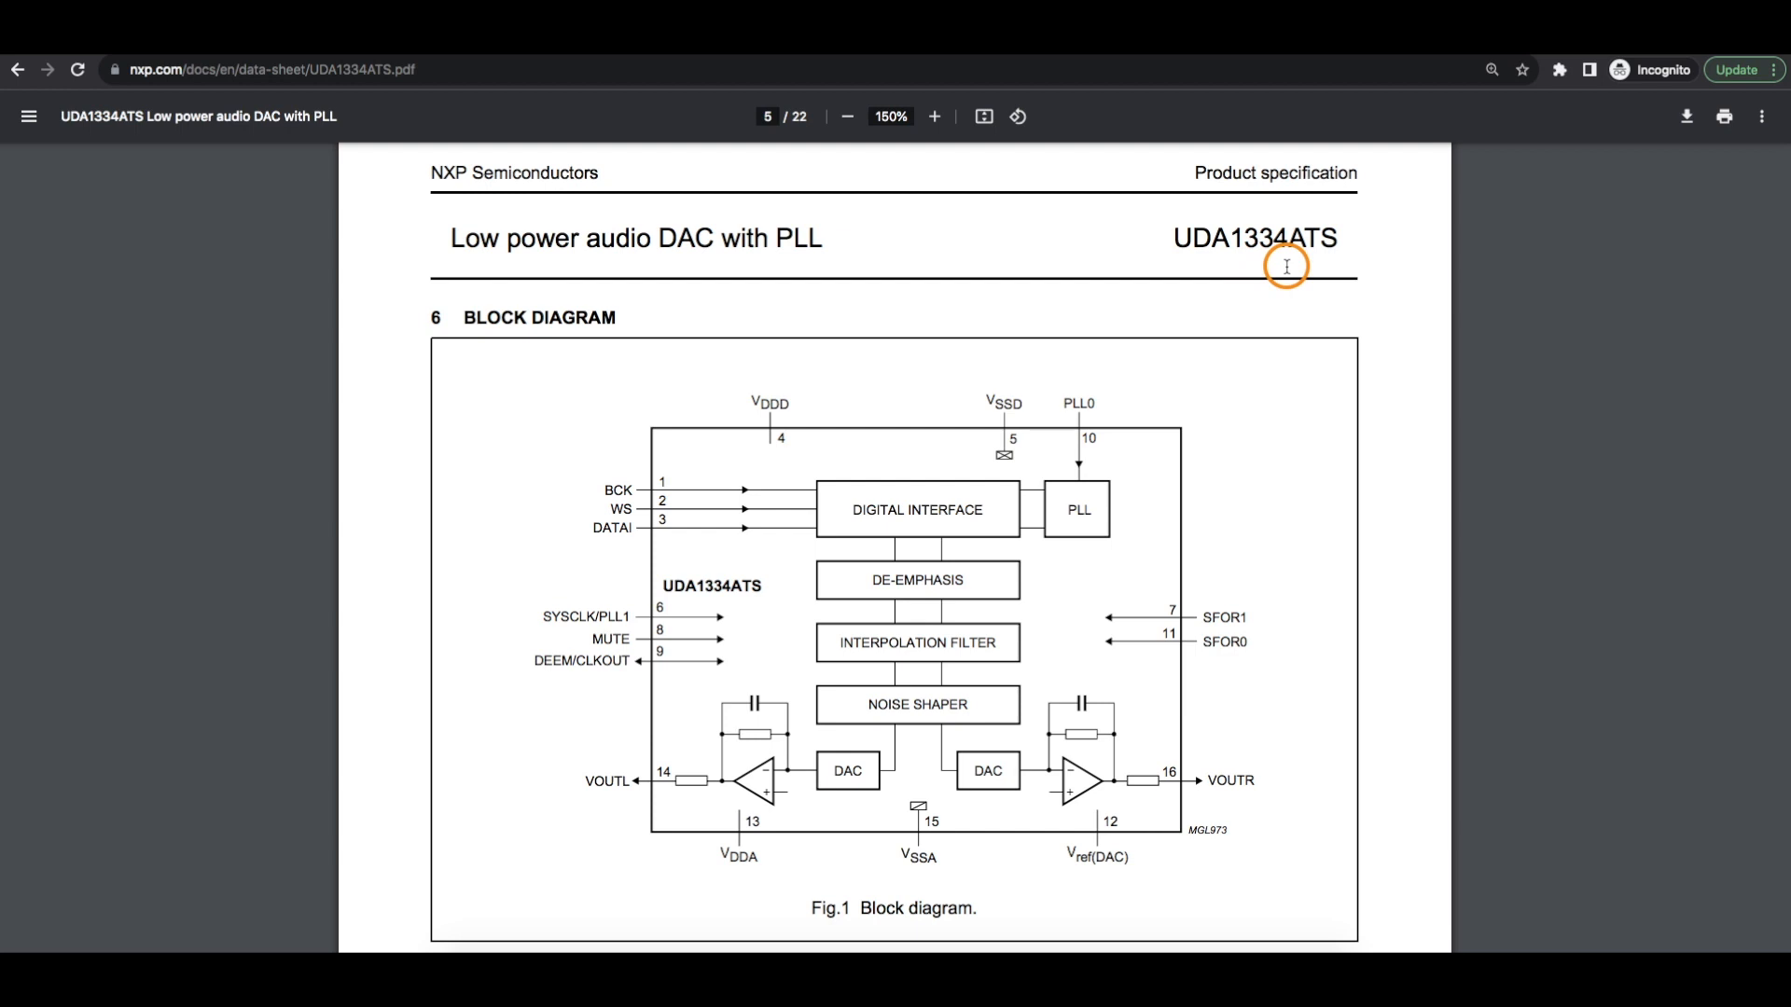
mouse_move(628, 797)
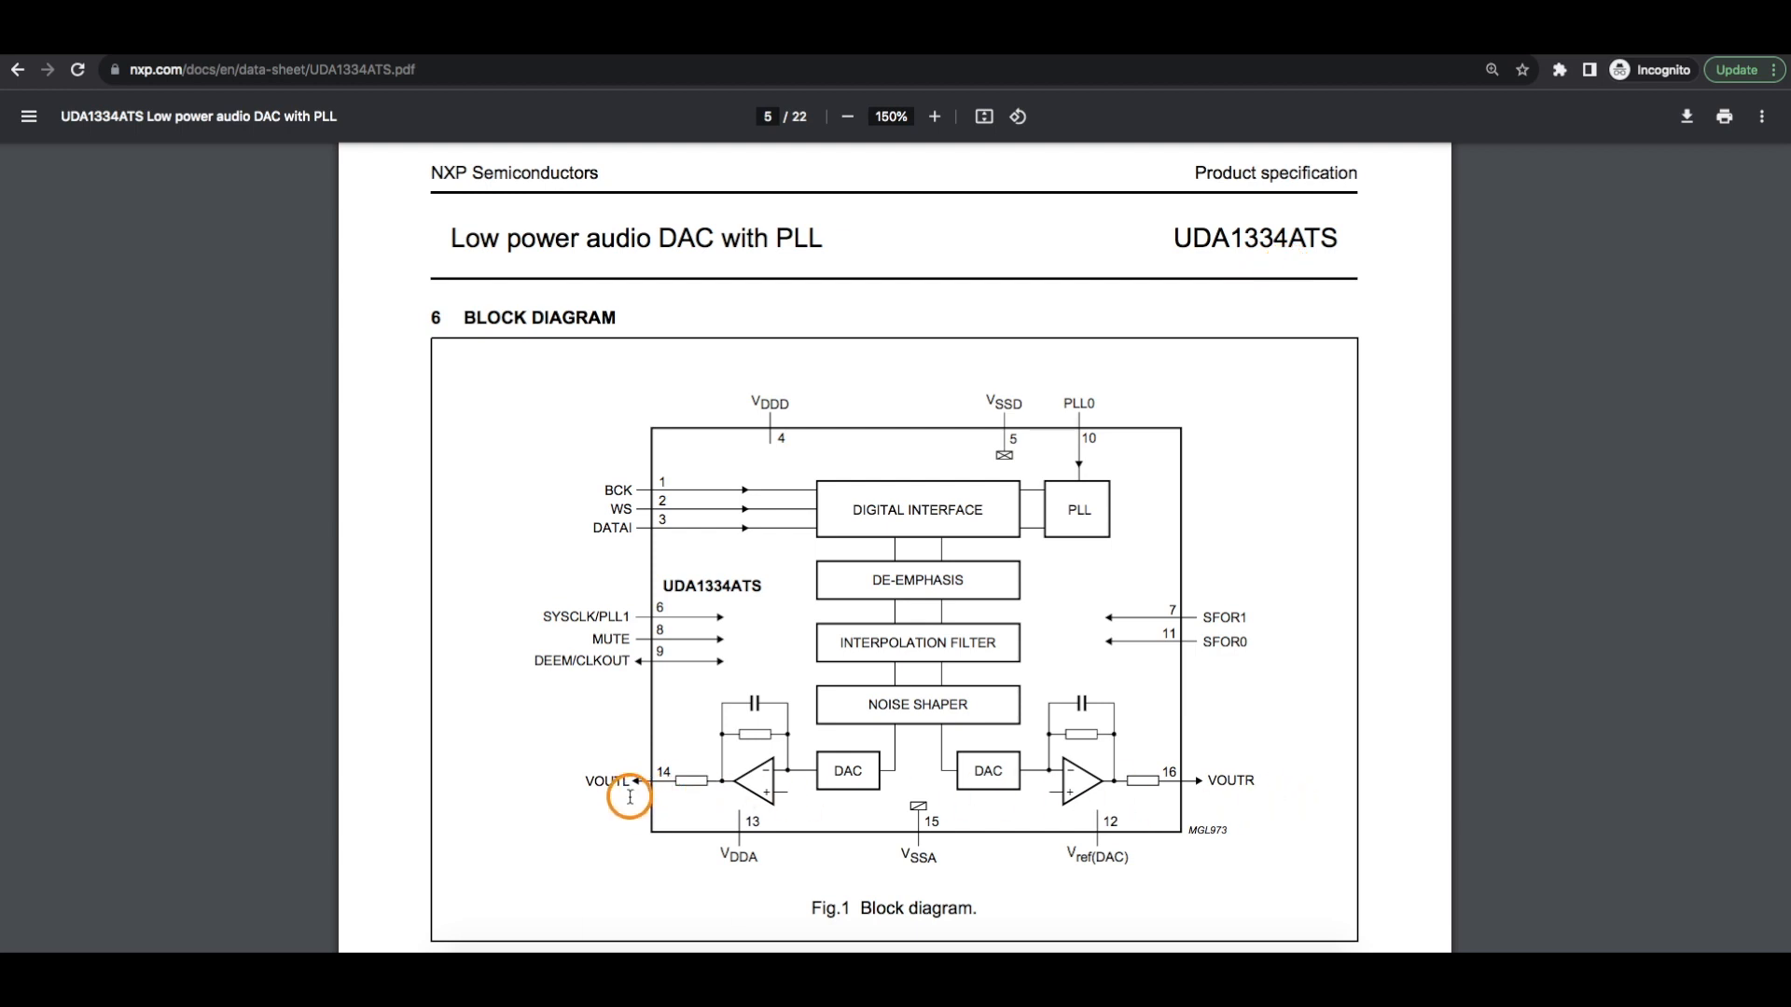
mouse_move(1119, 770)
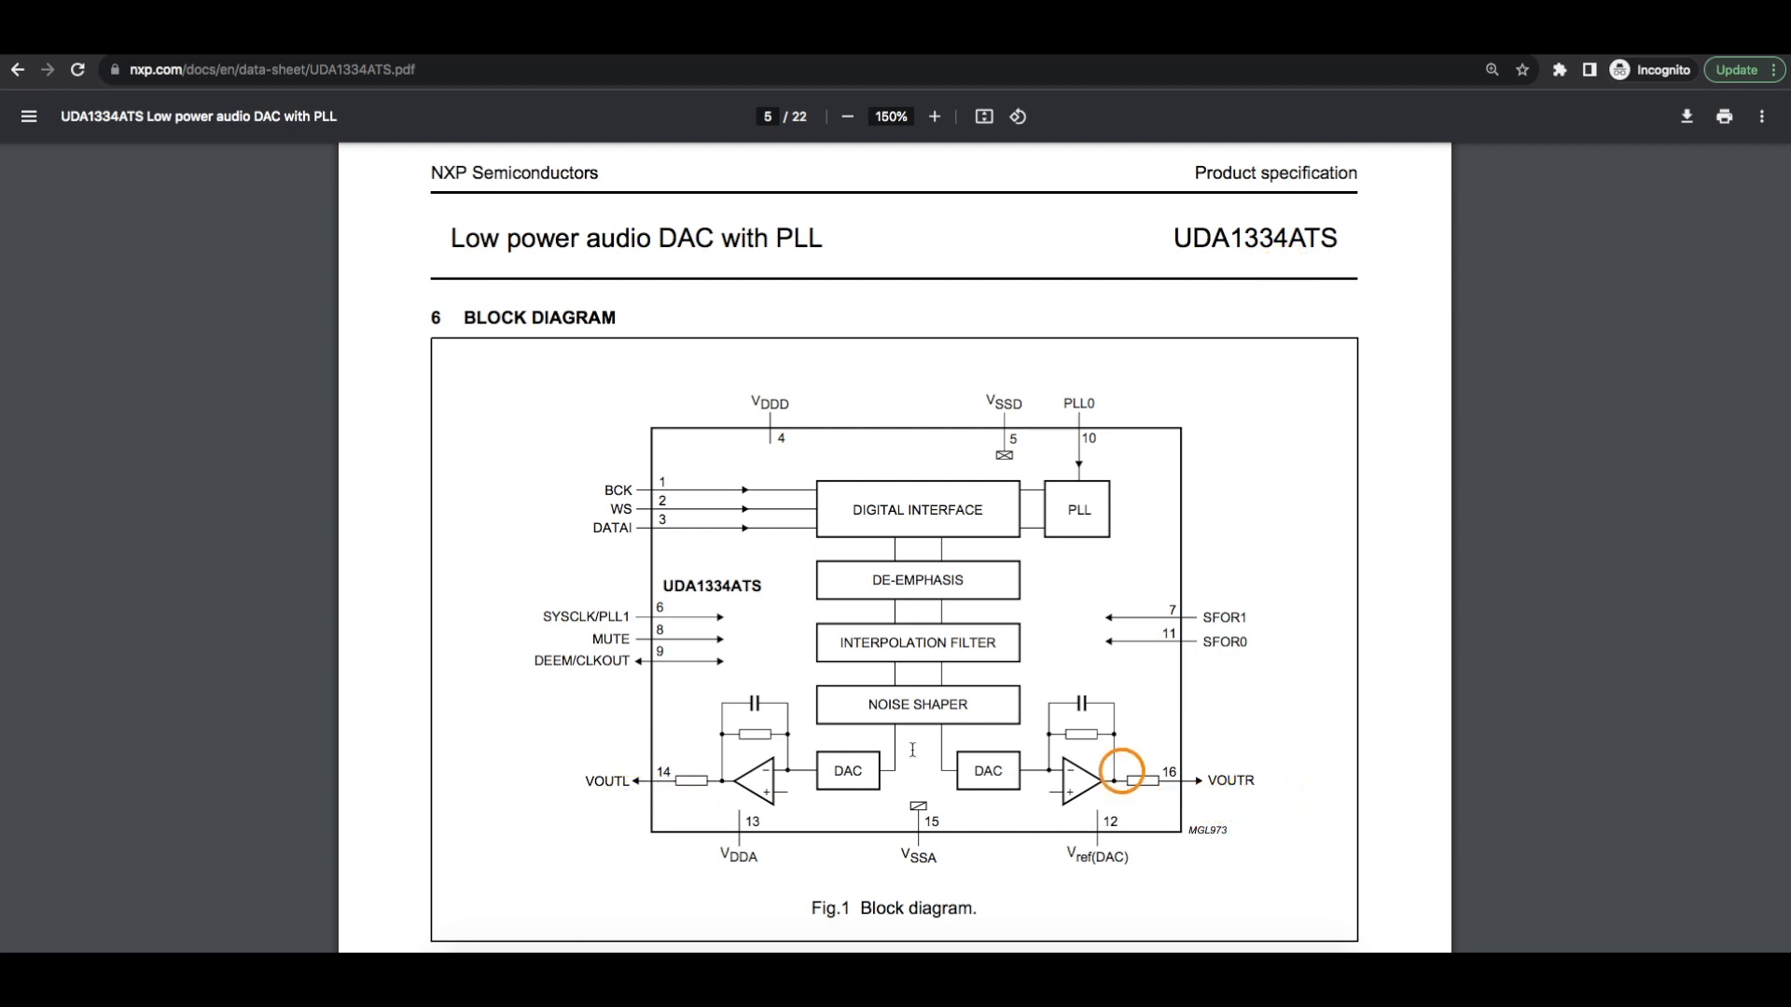
mouse_move(634, 778)
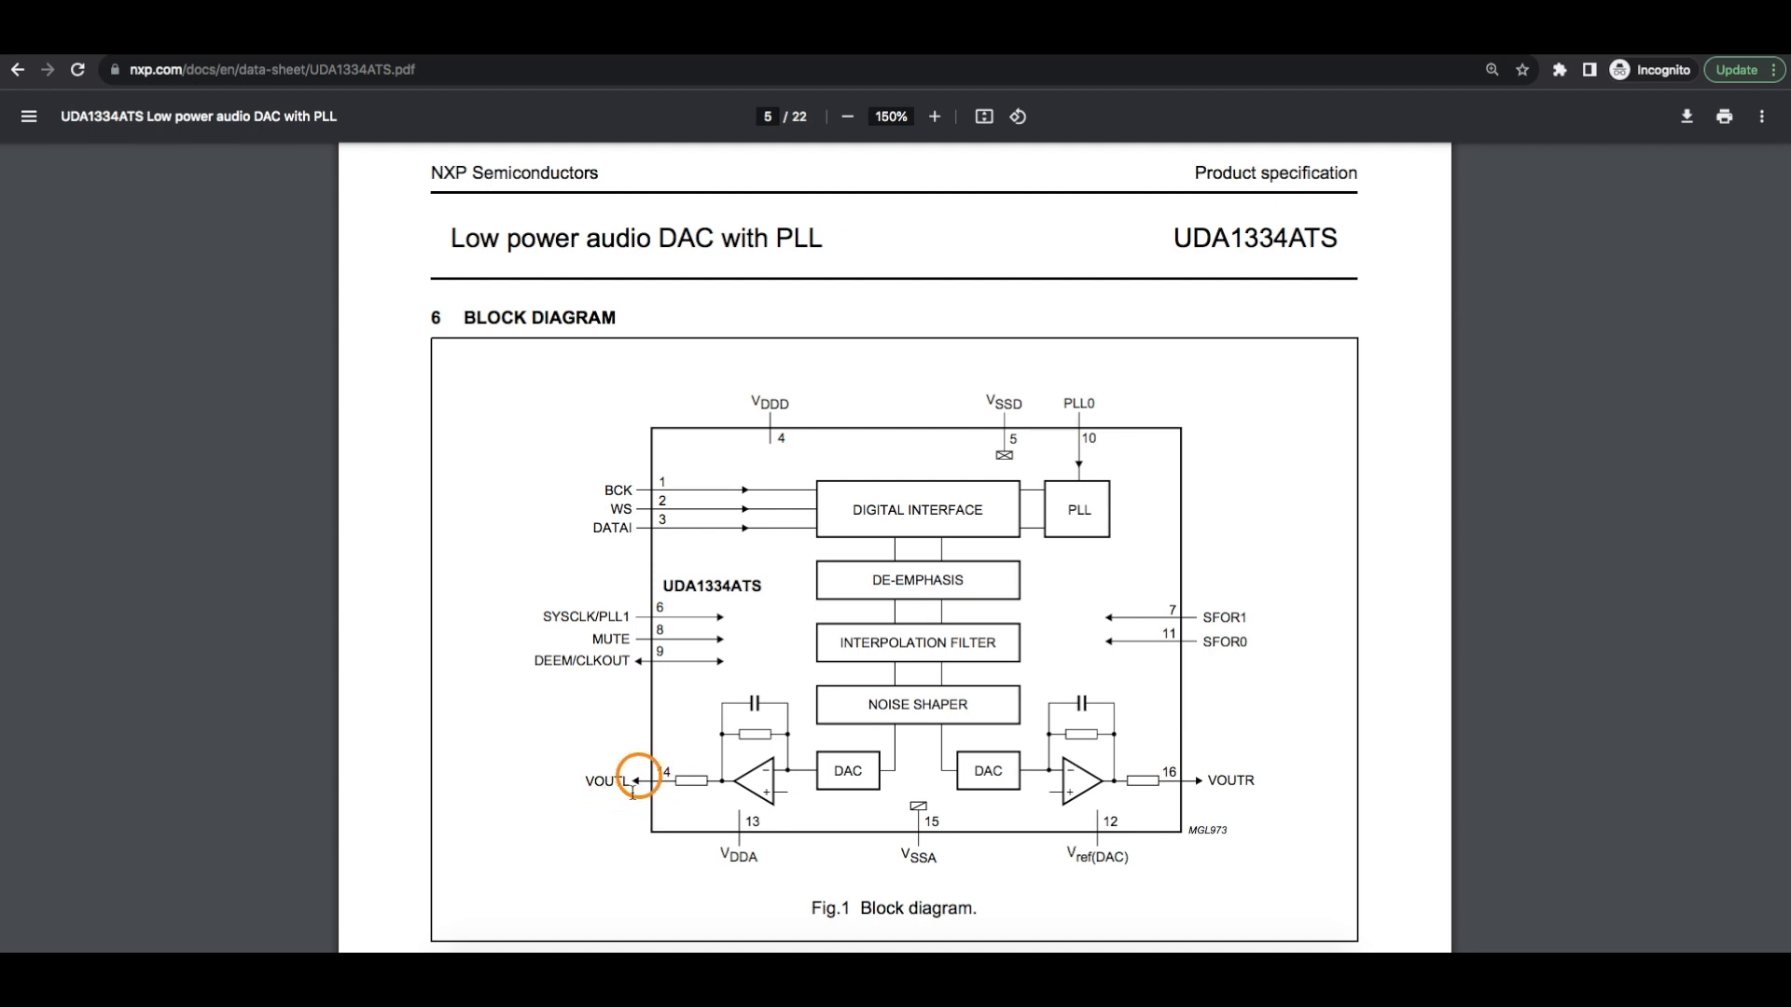
mouse_move(598, 796)
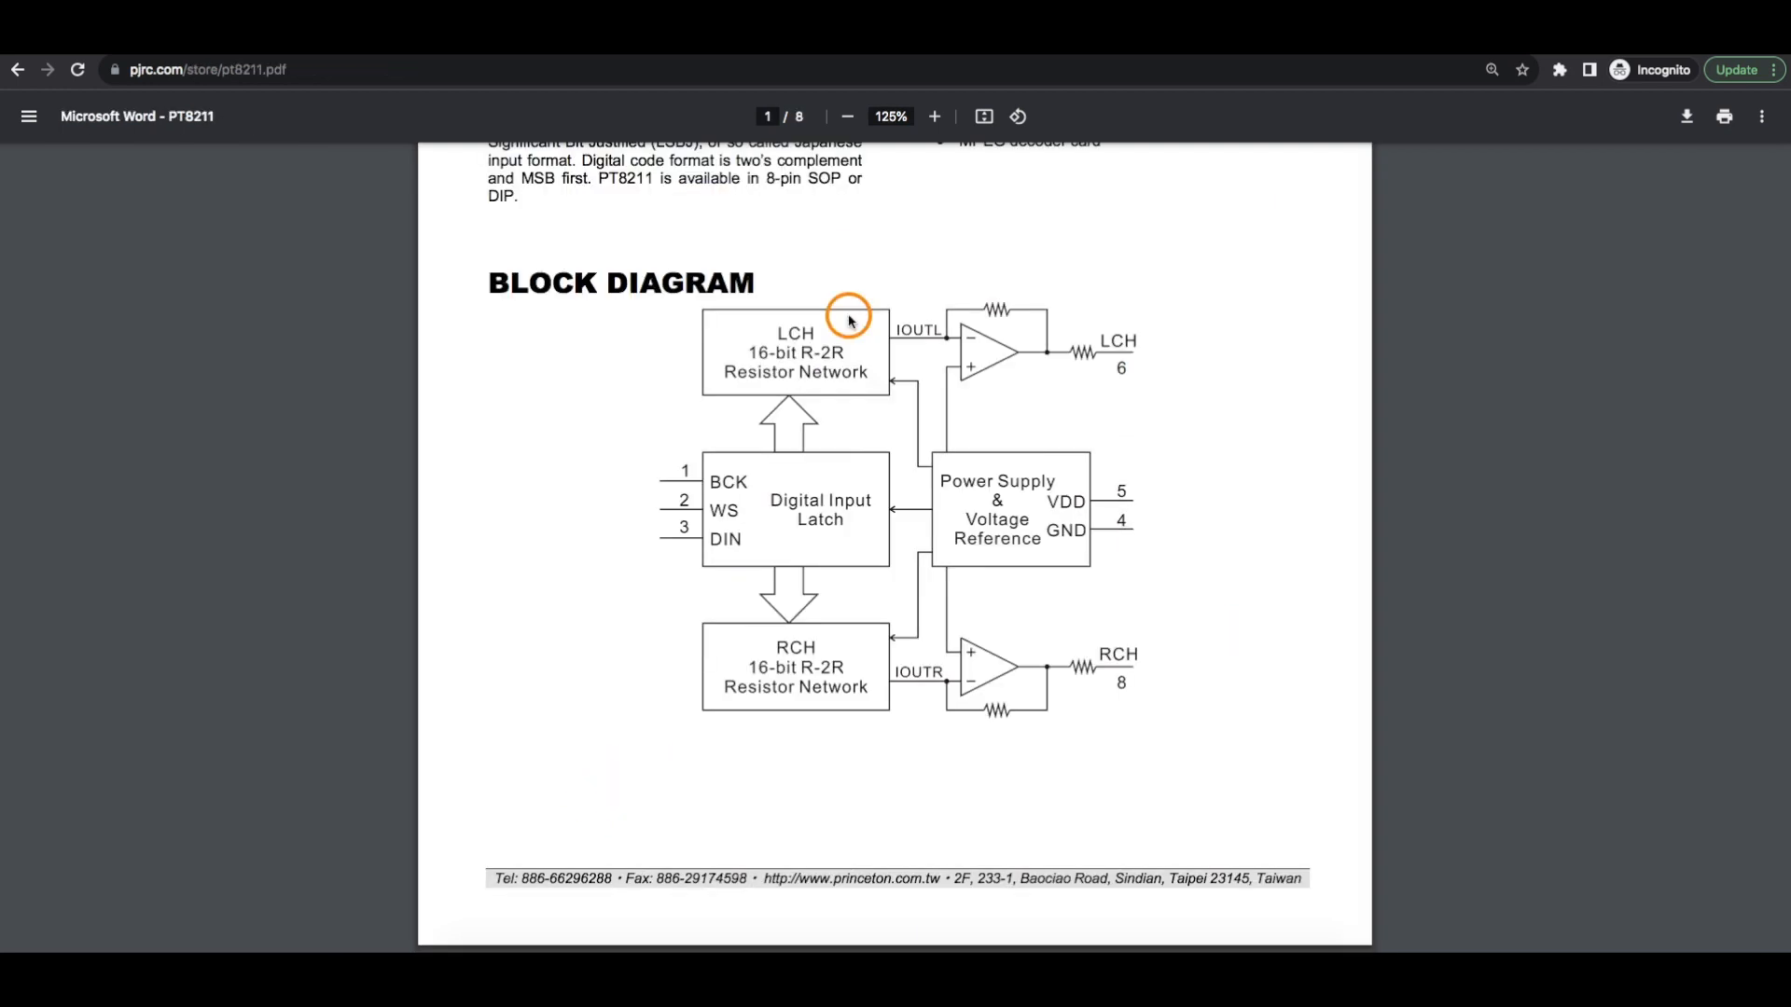
mouse_move(1188, 317)
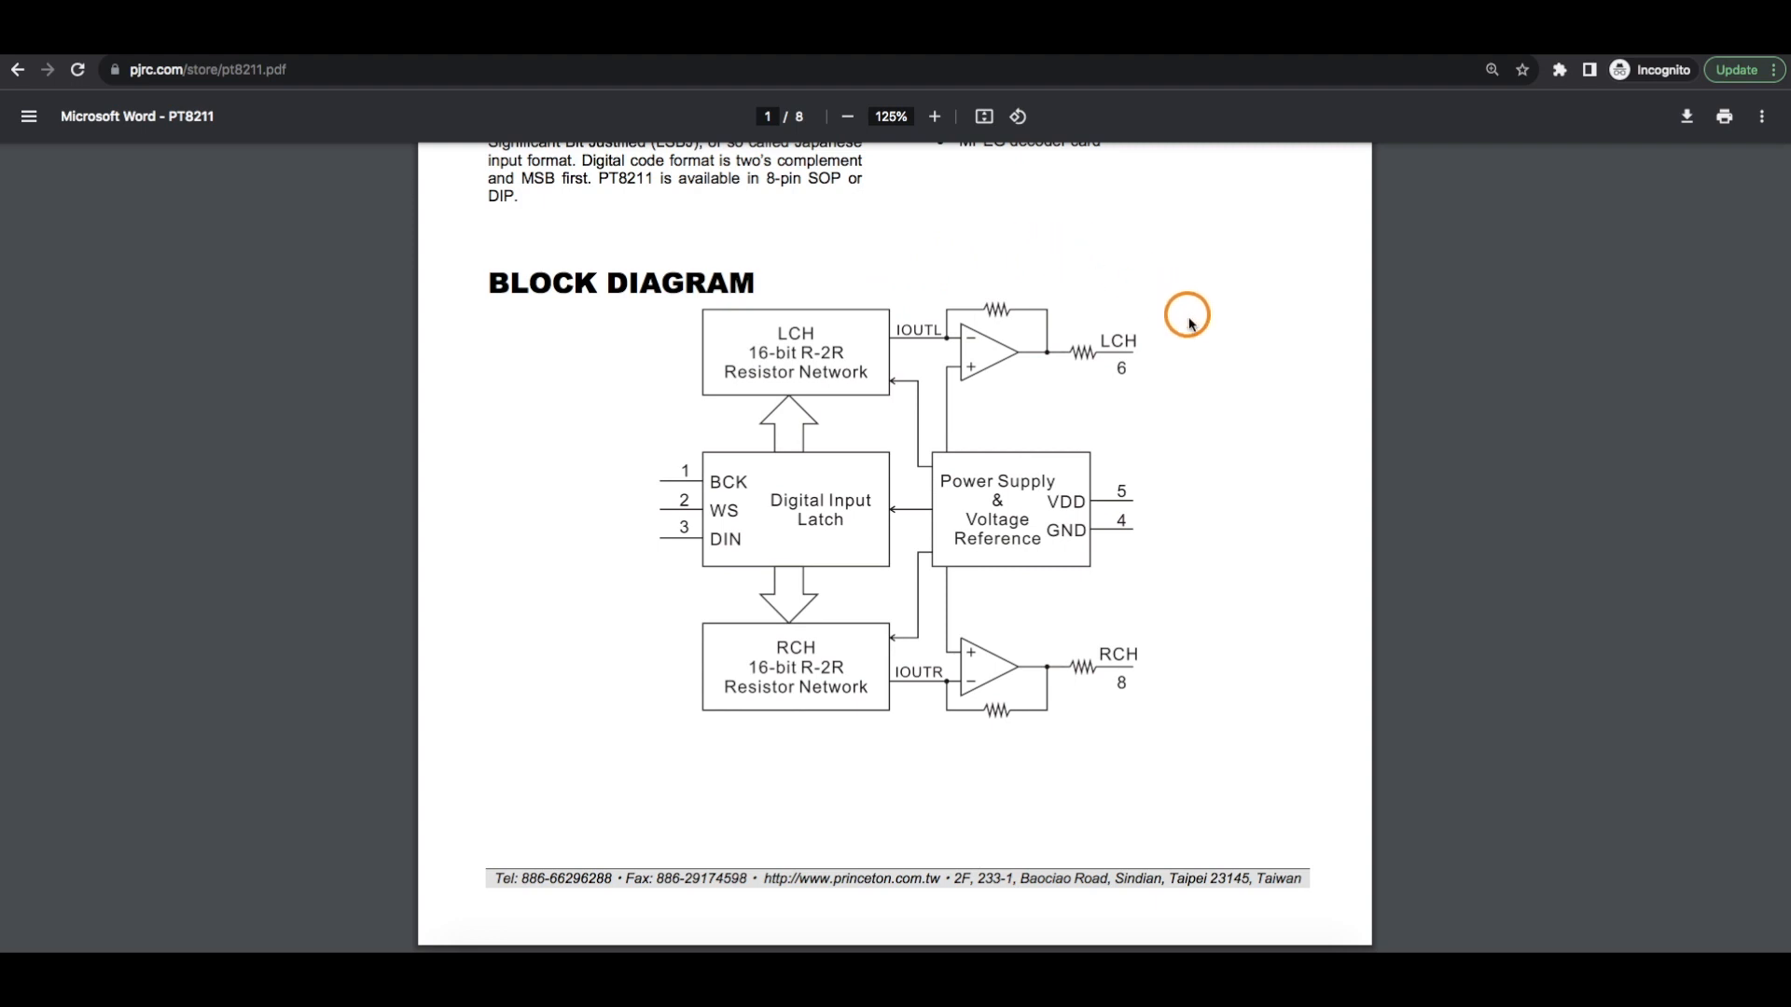
mouse_move(1162, 363)
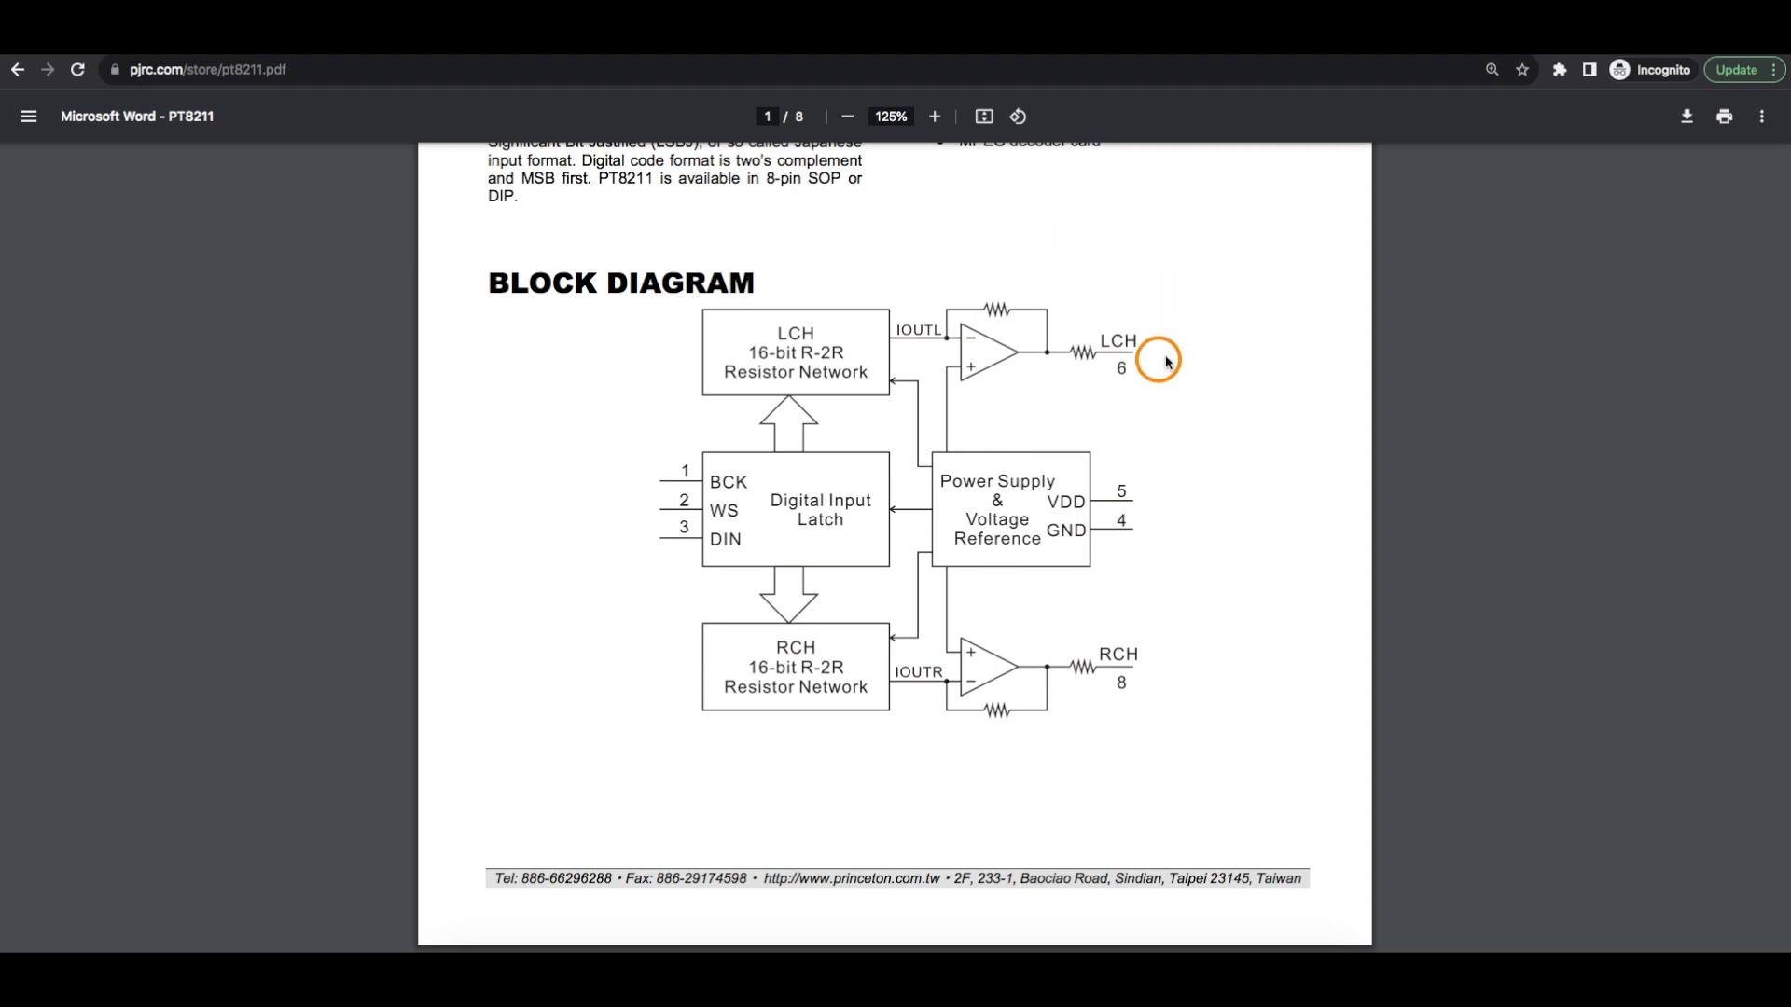
mouse_move(1147, 418)
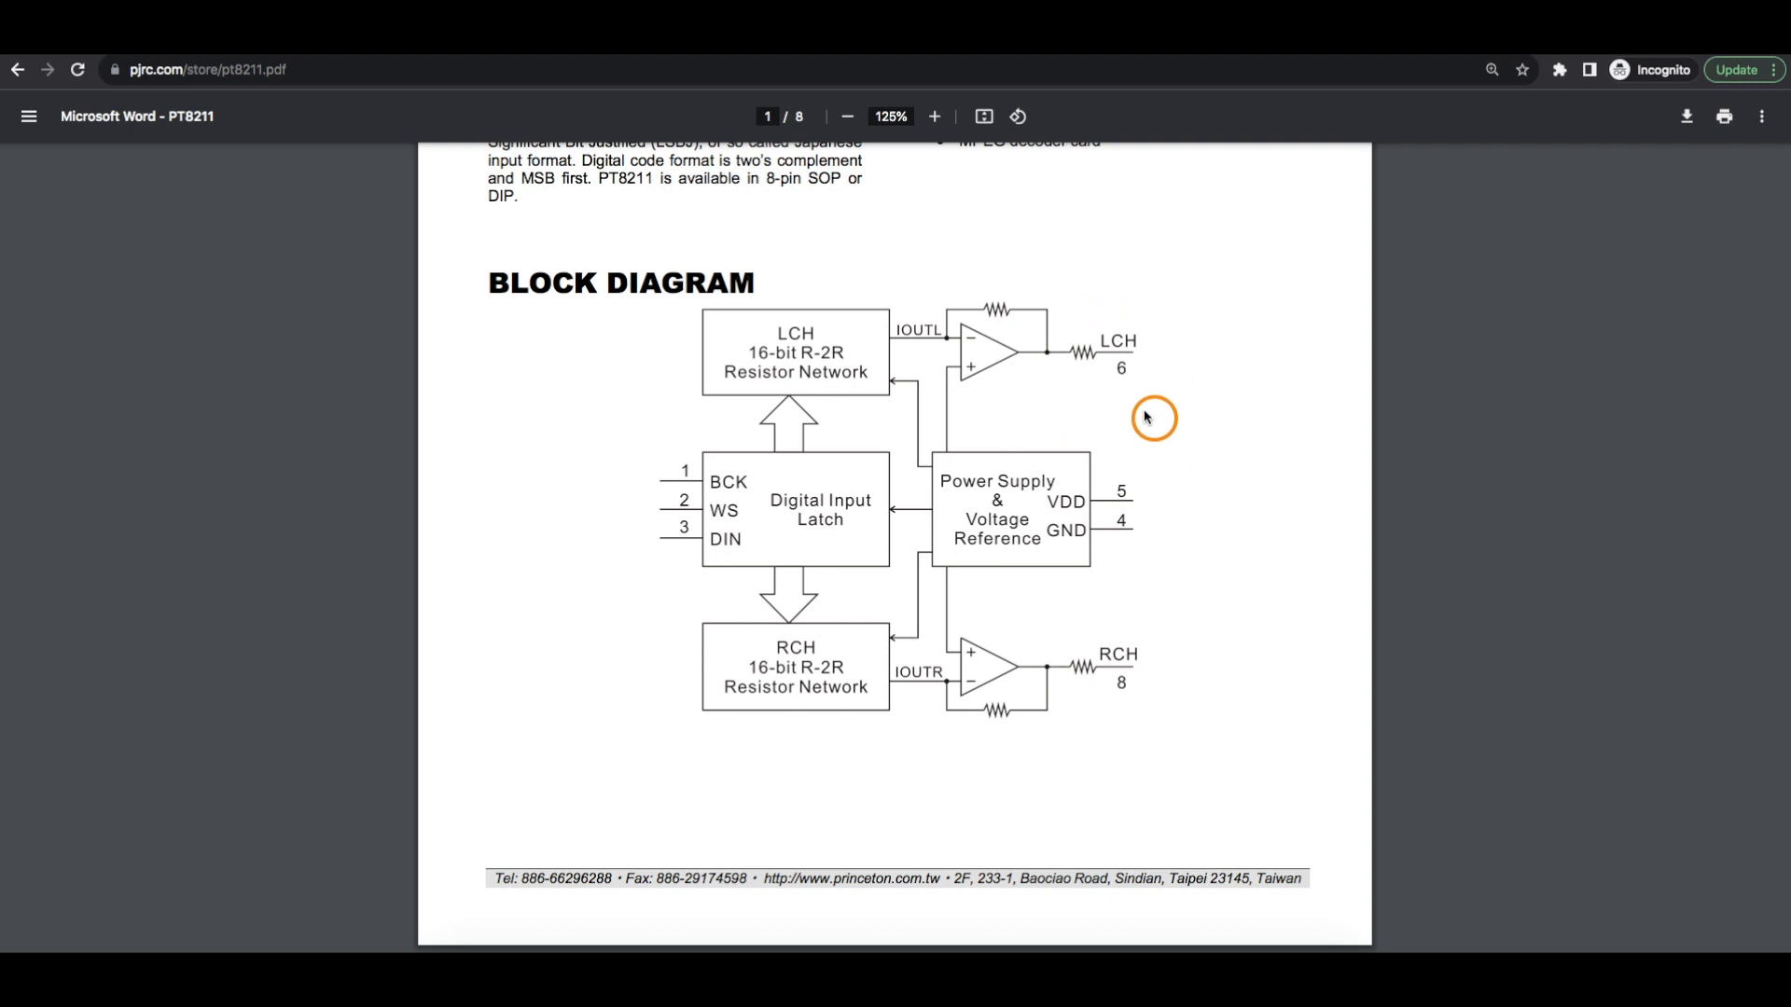
mouse_move(679, 532)
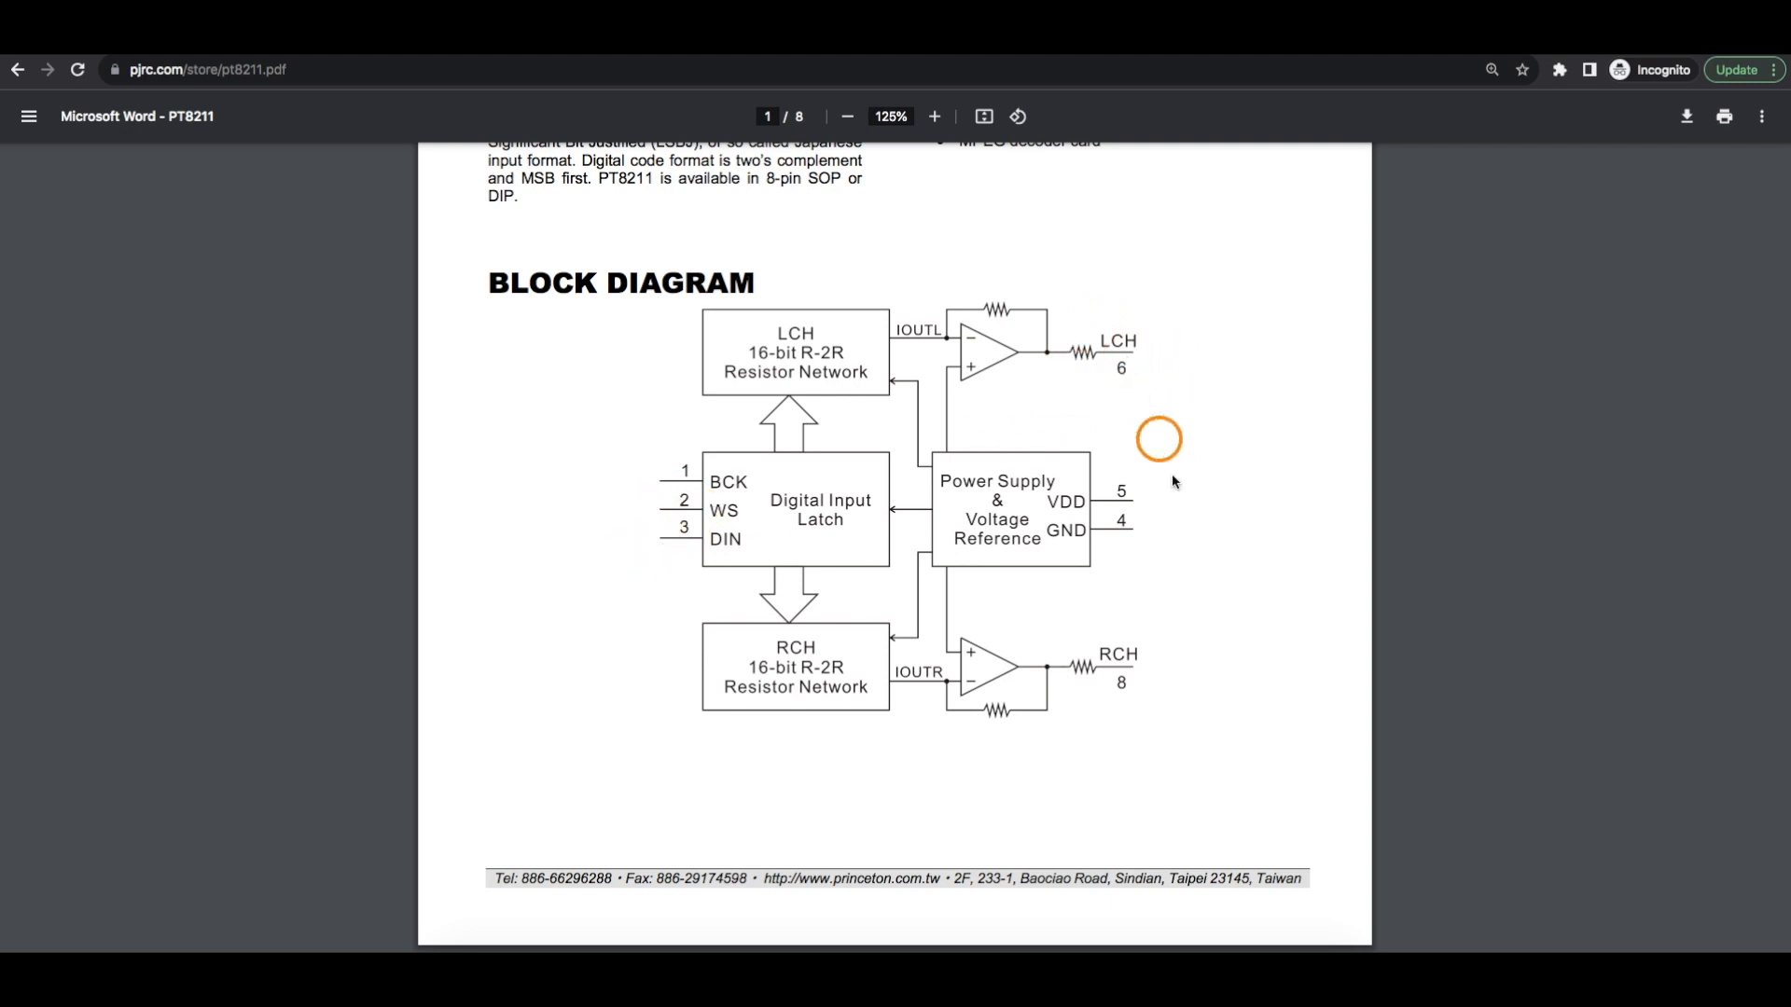
mouse_move(1173, 394)
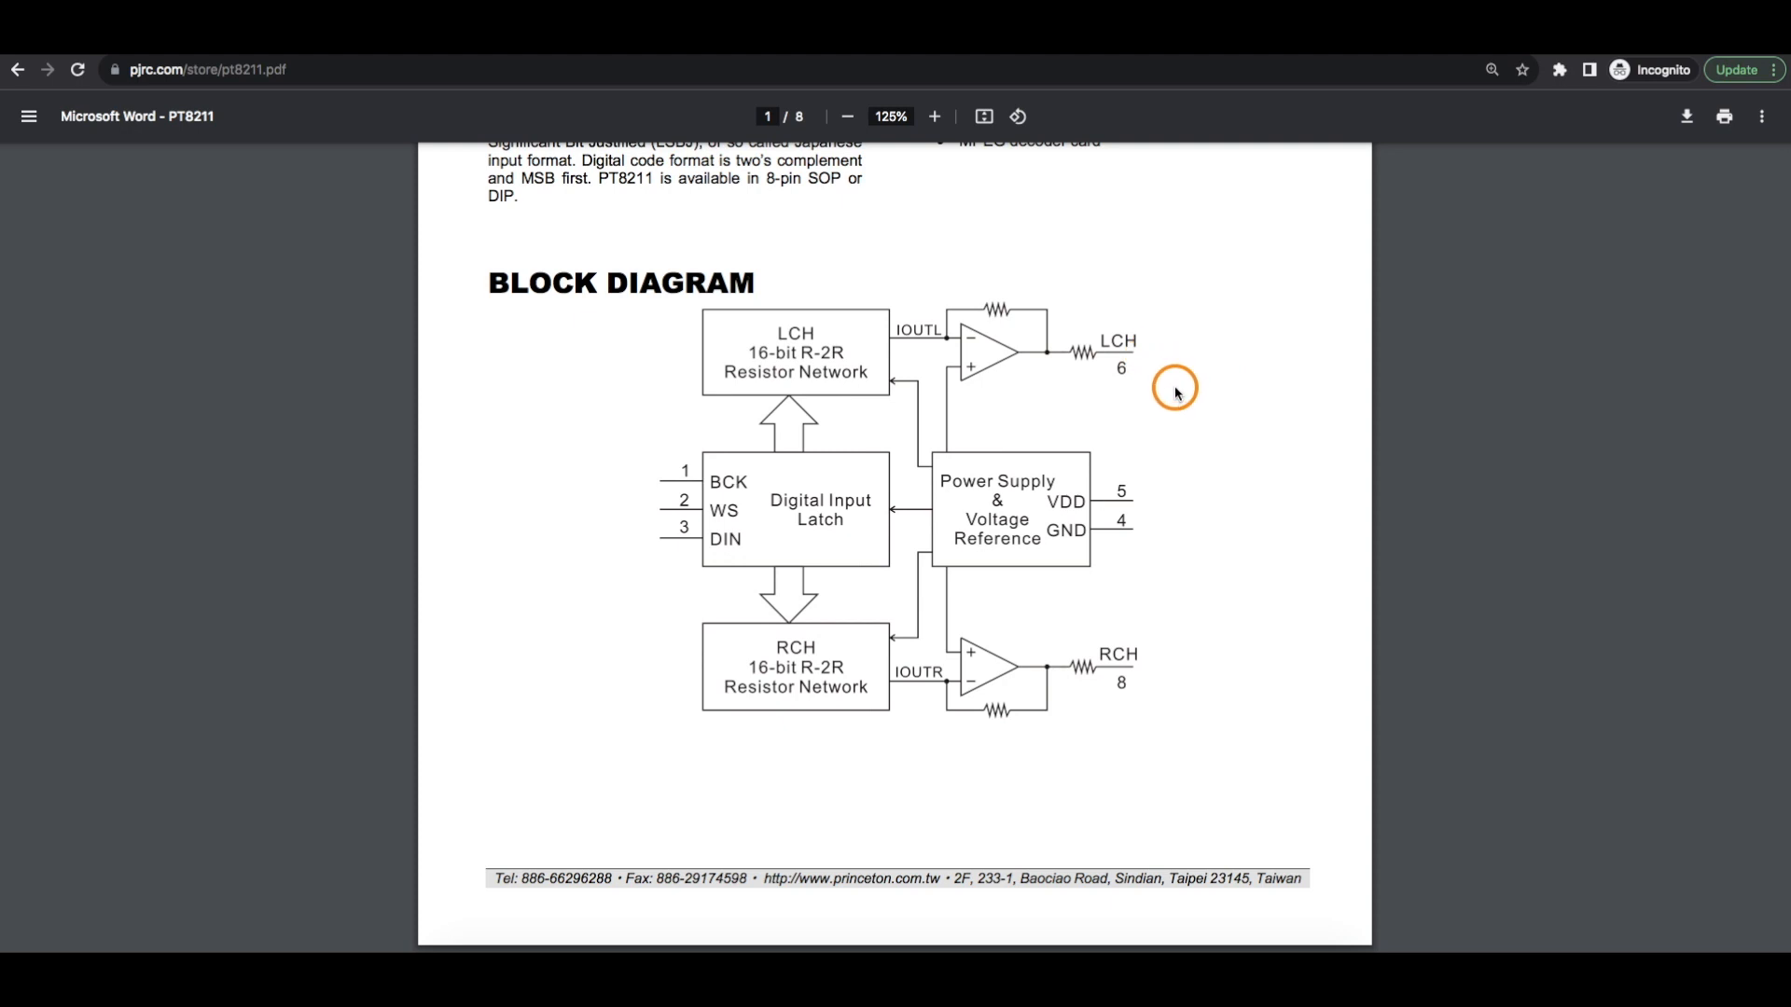
mouse_move(1097, 366)
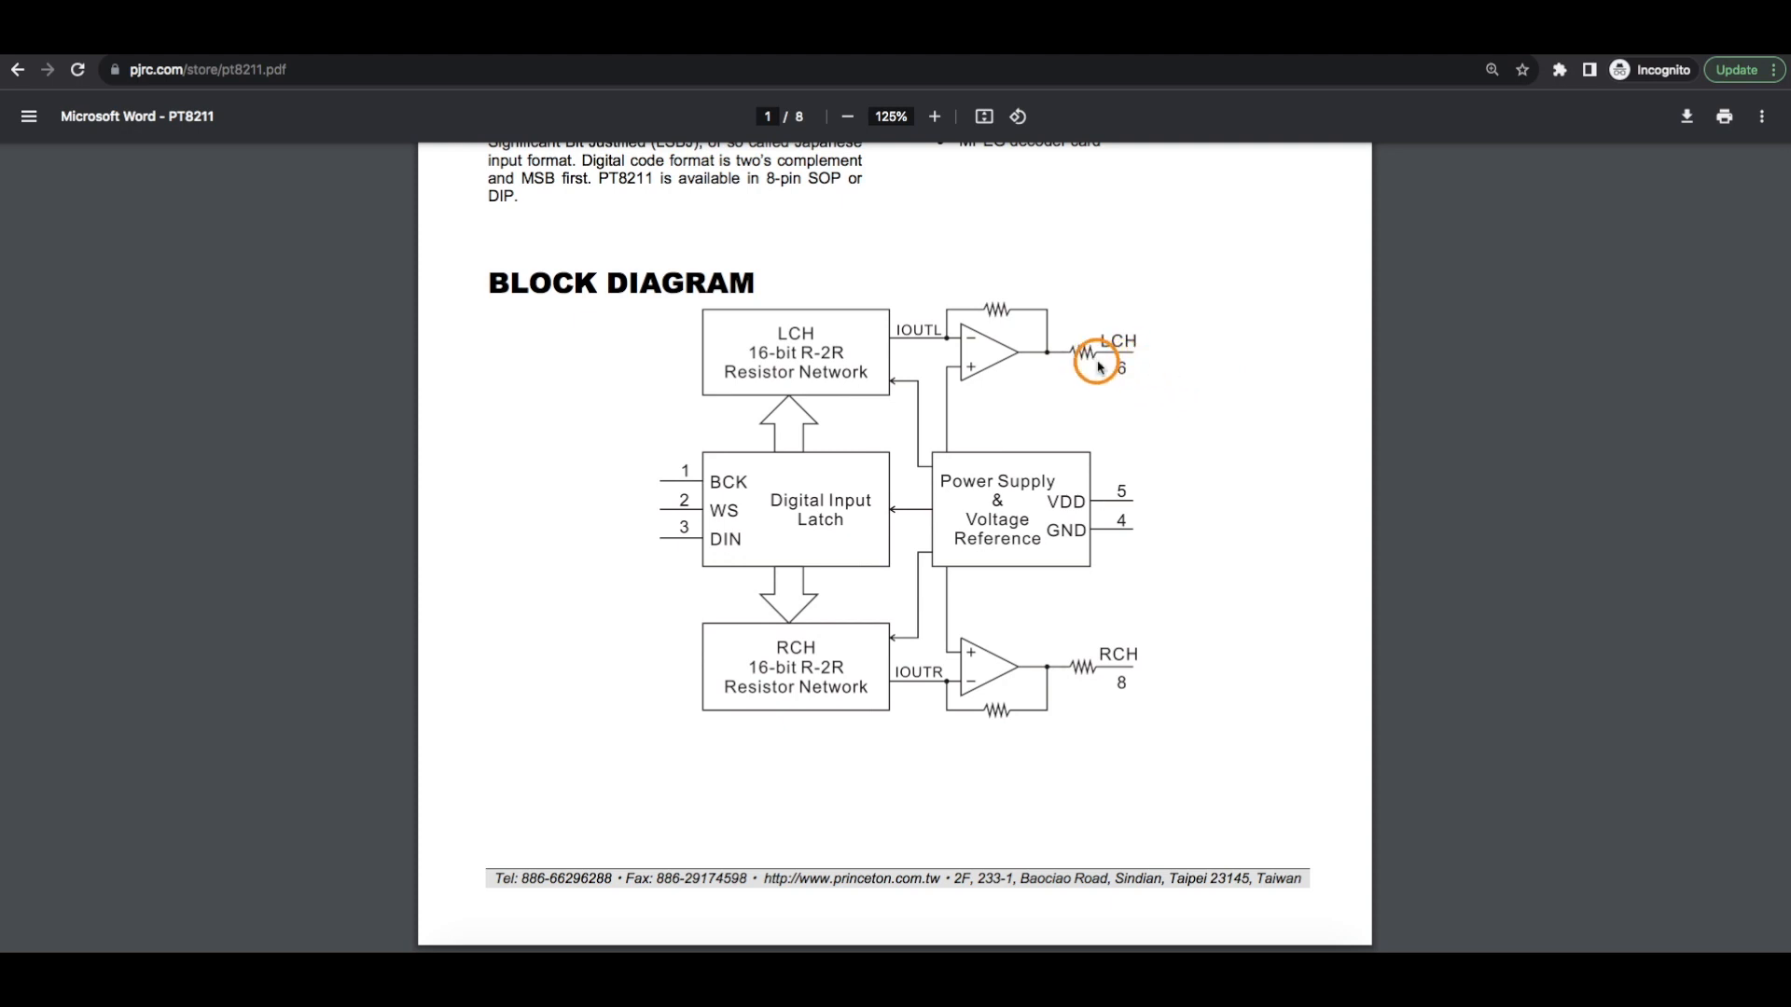
mouse_move(1156, 367)
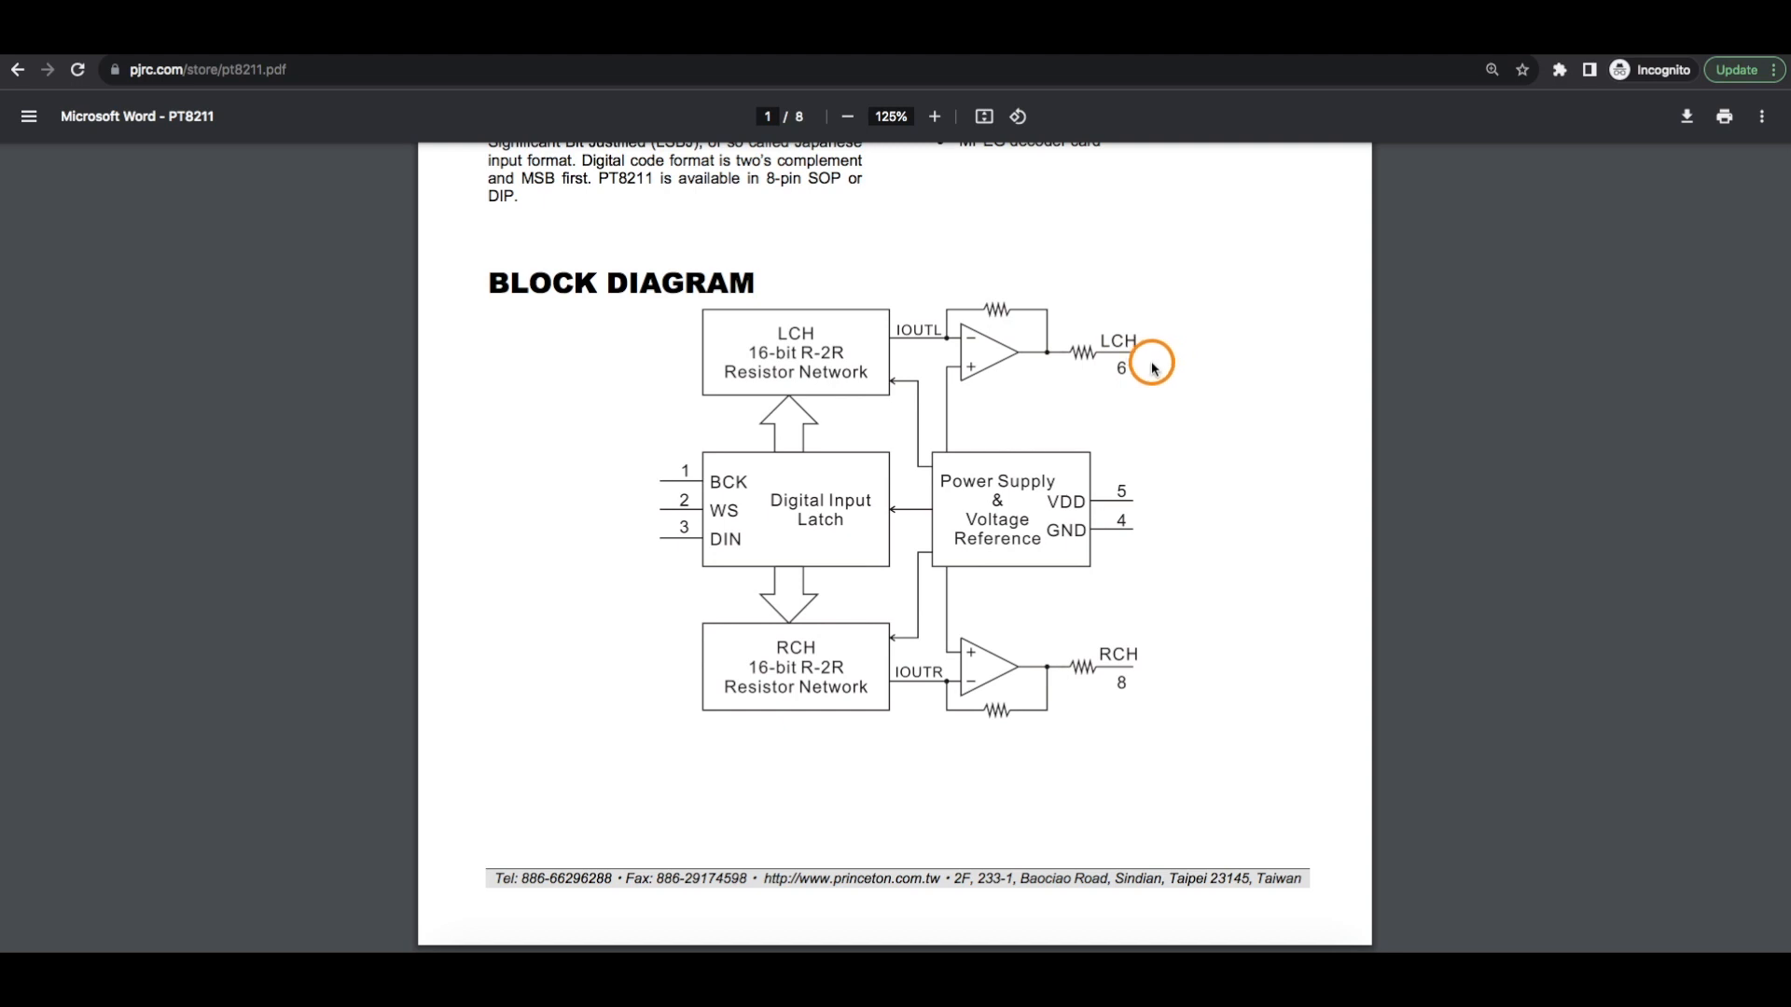
mouse_move(1154, 627)
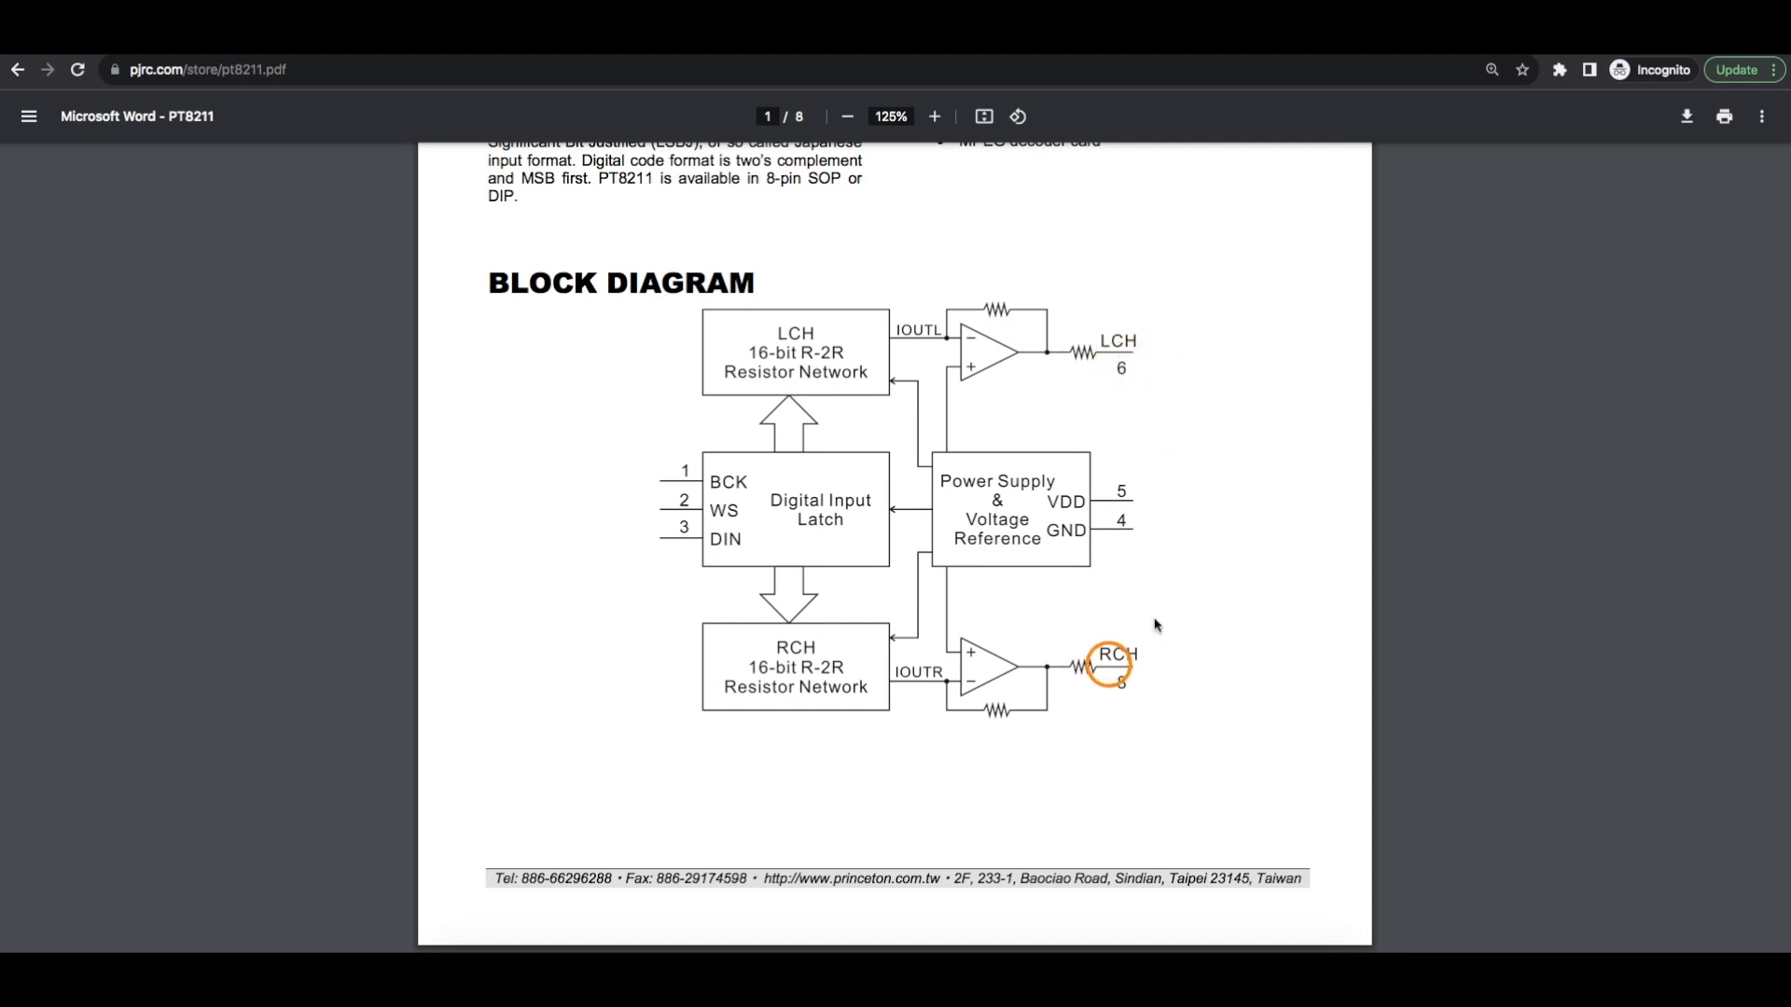
mouse_move(1218, 500)
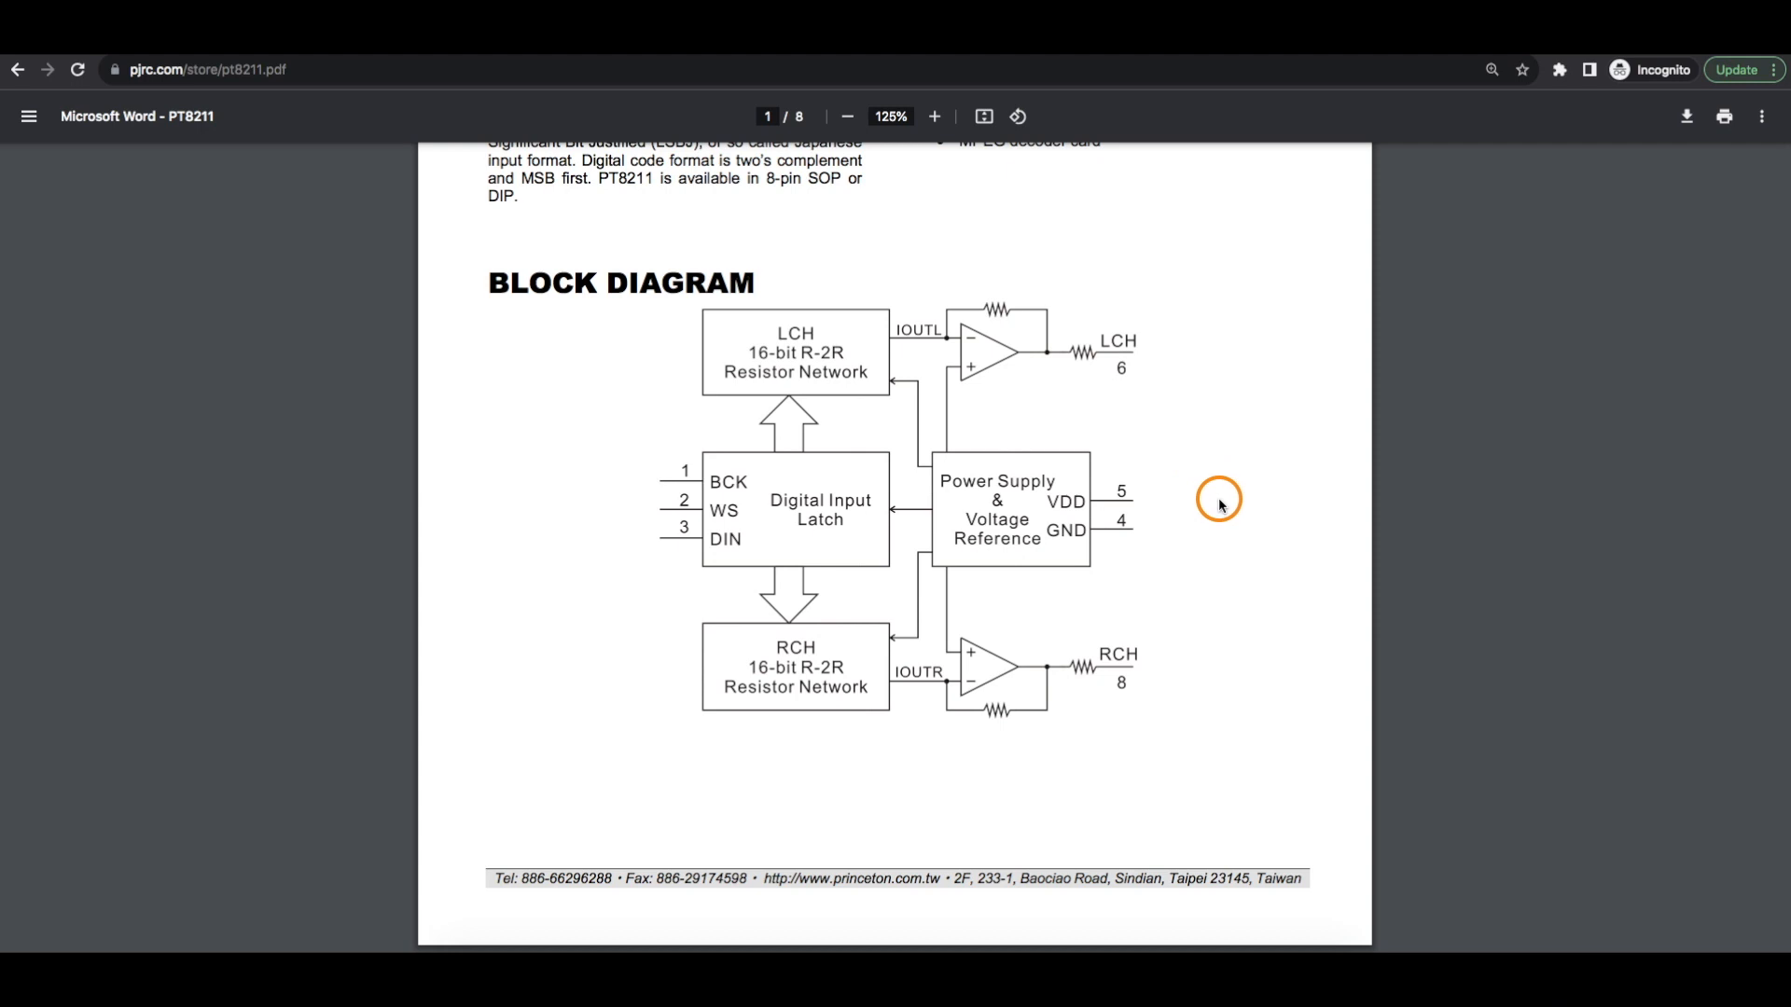
mouse_move(1192, 461)
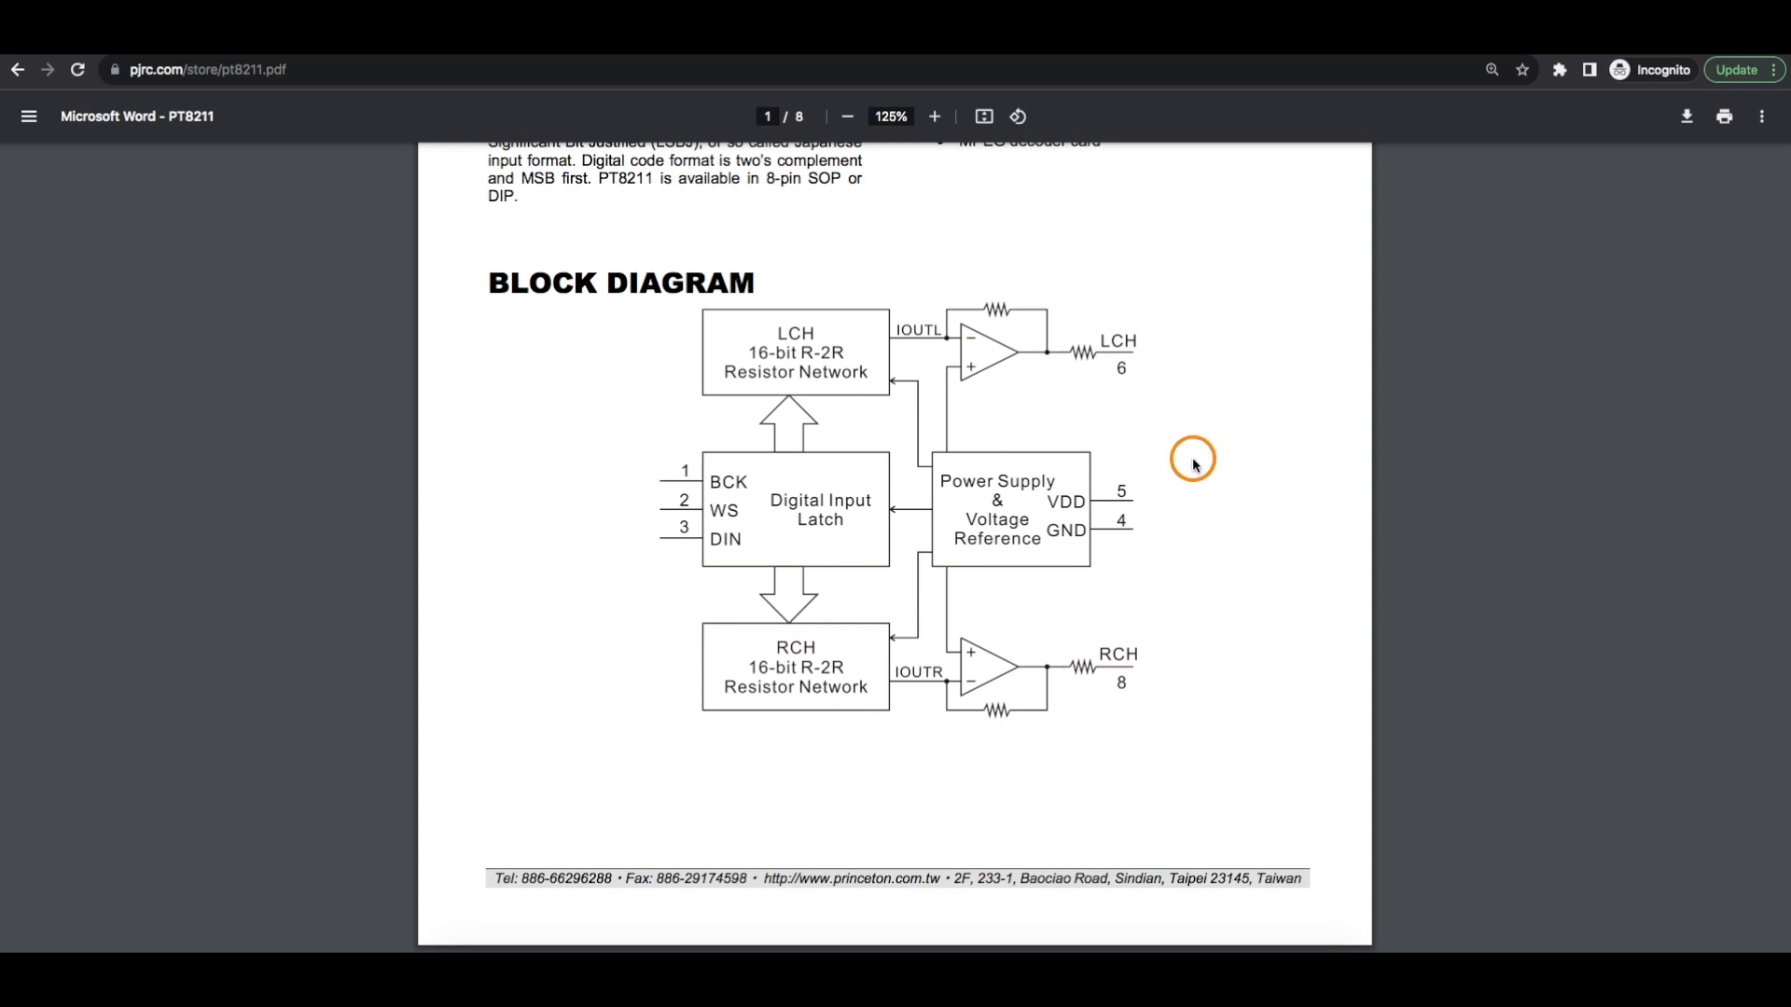
mouse_move(1198, 501)
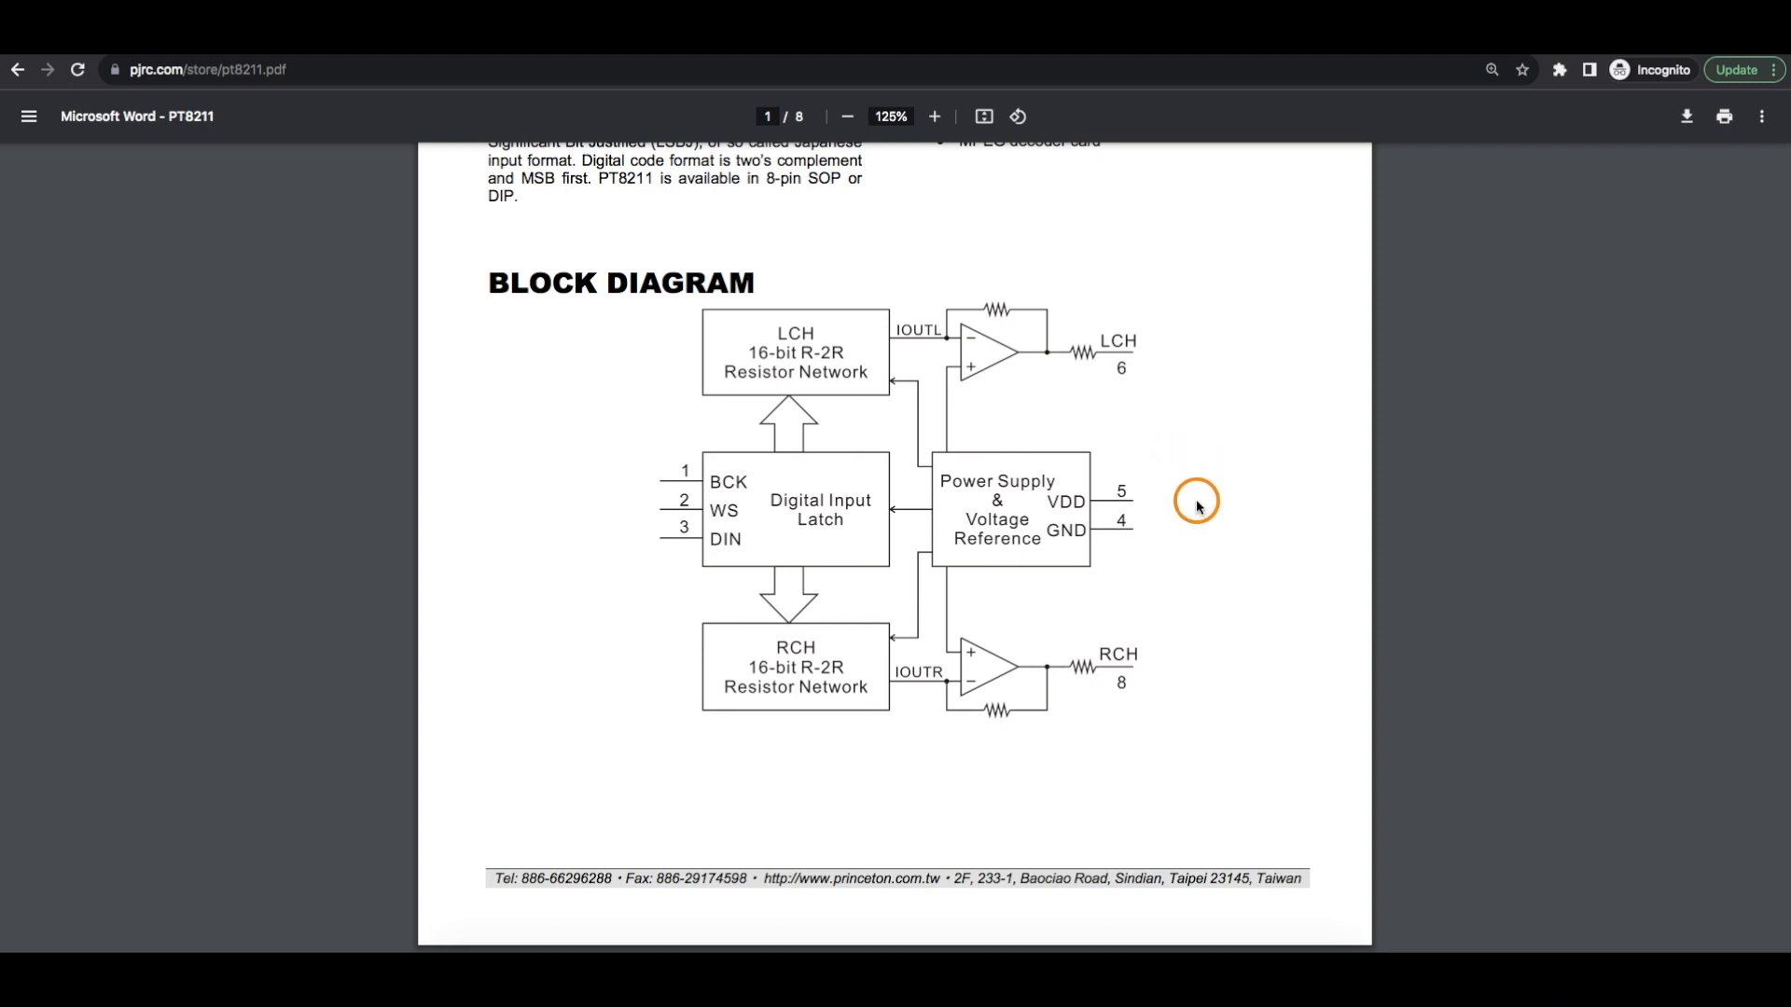
mouse_move(1182, 644)
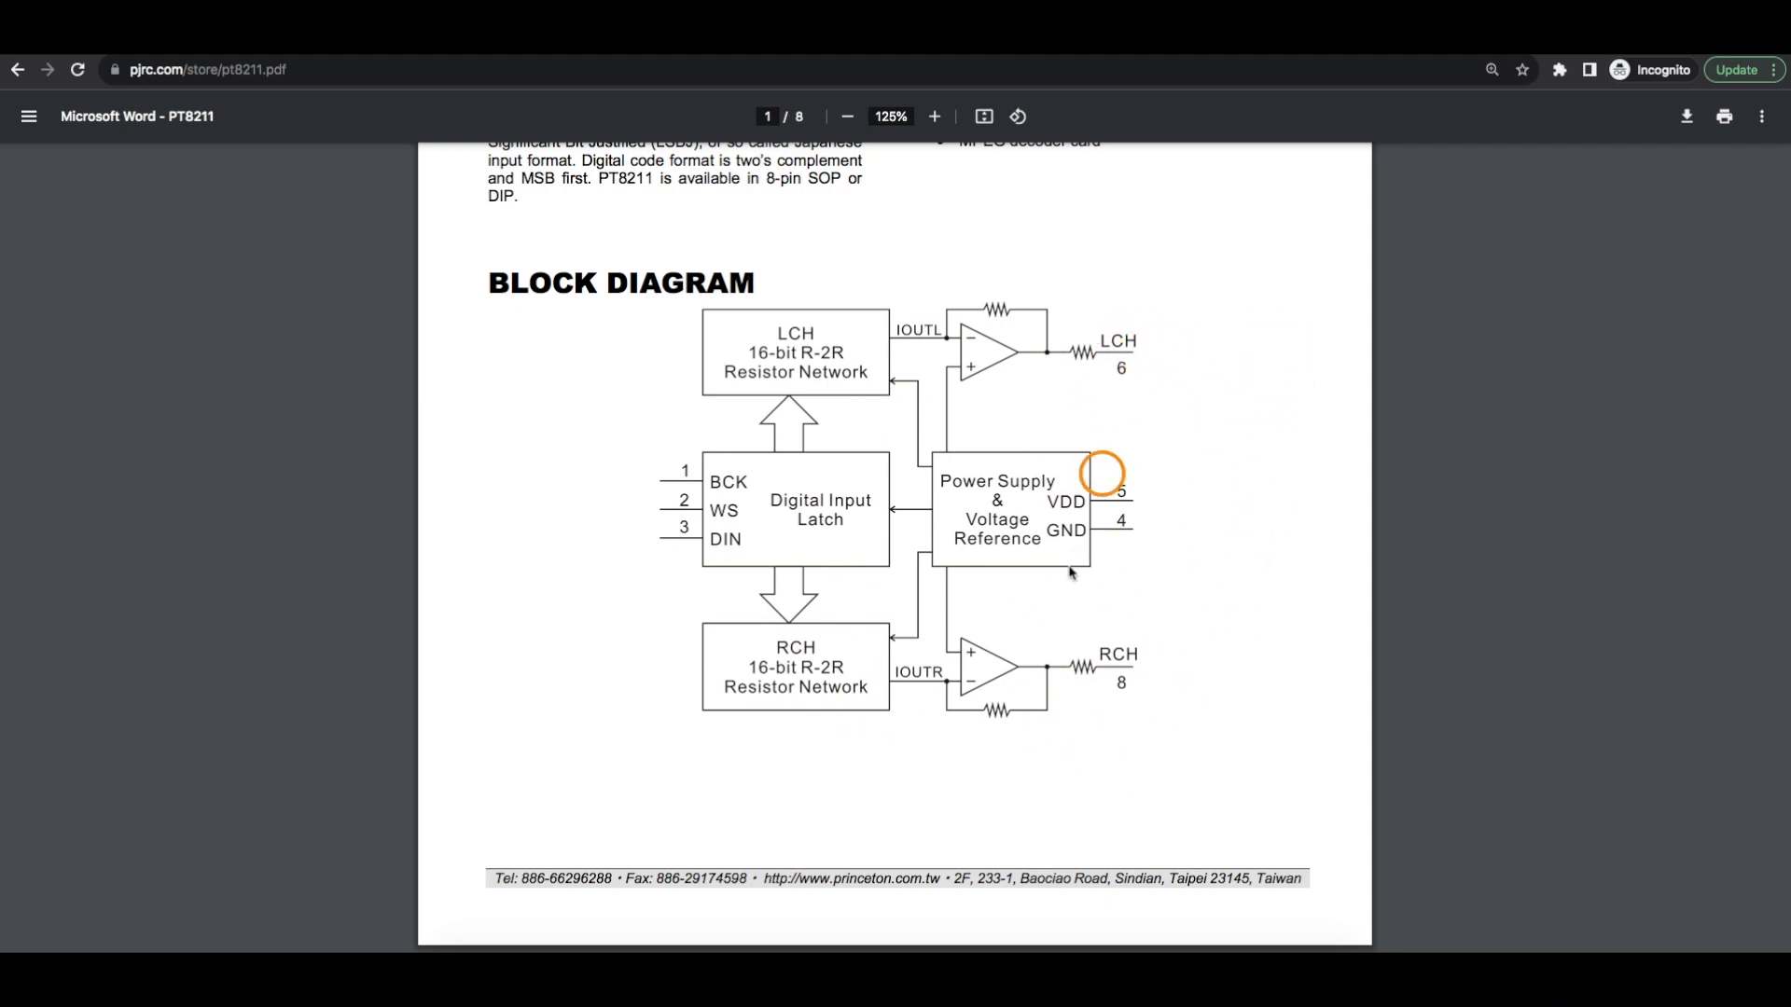
mouse_move(1162, 424)
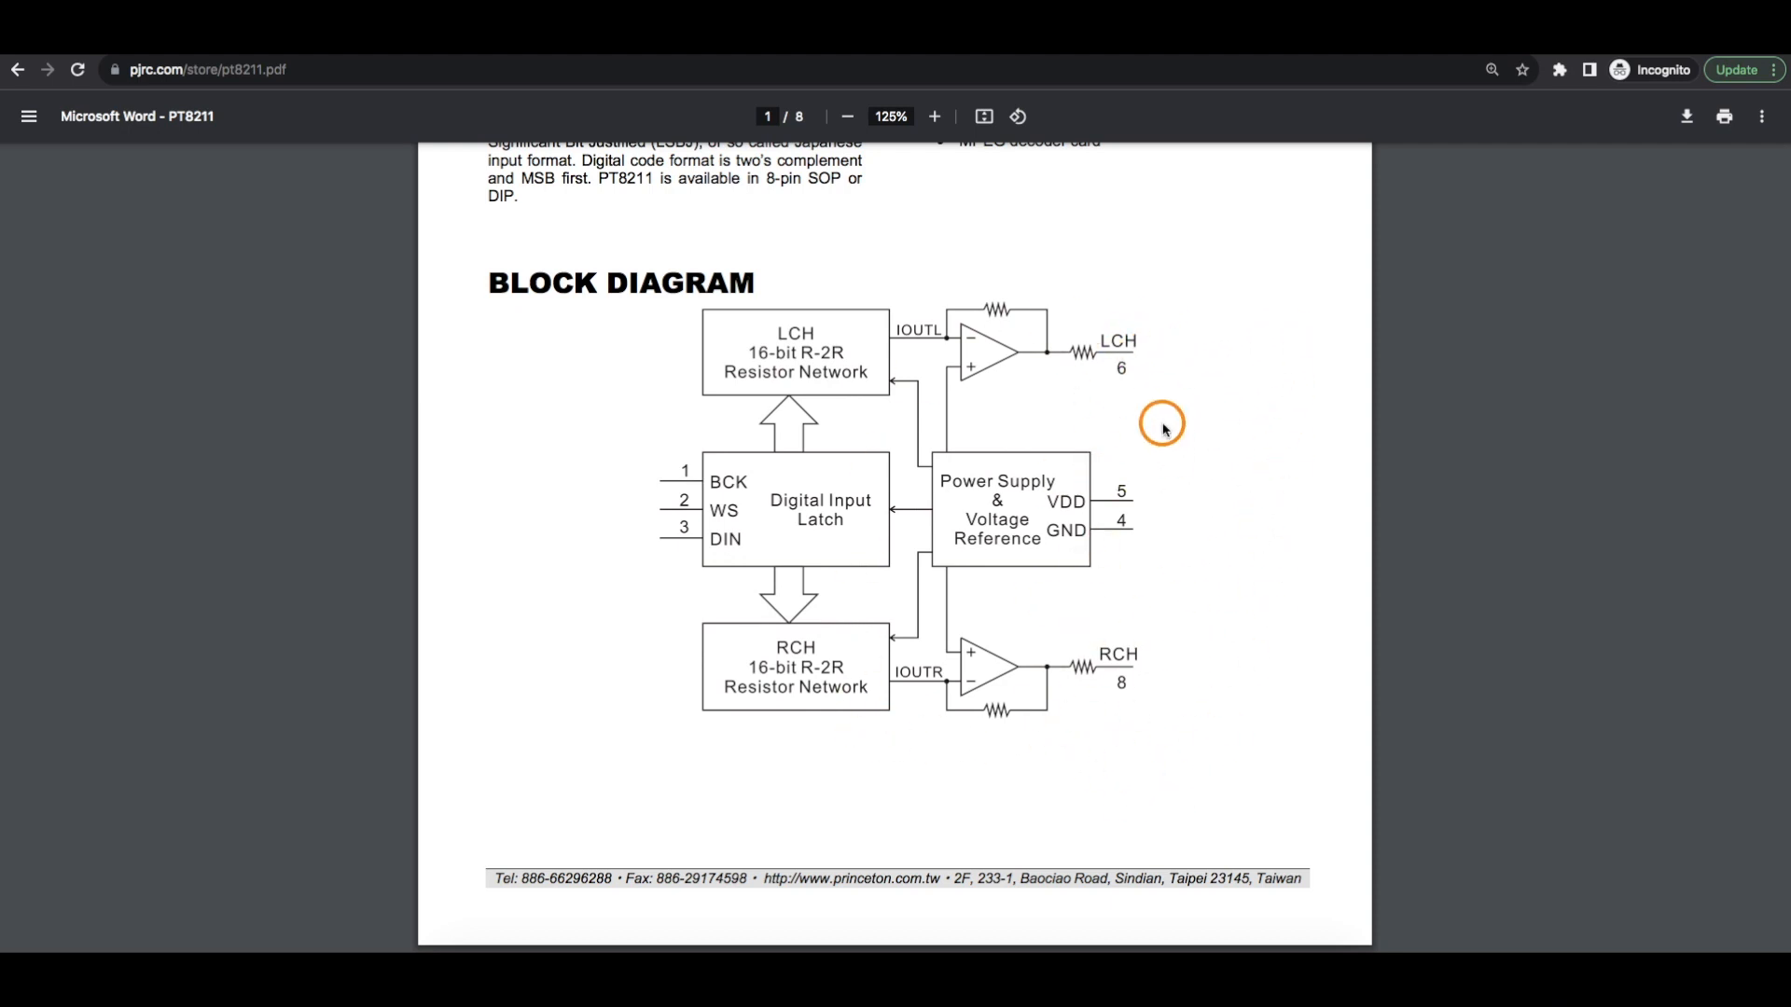
mouse_move(1197, 632)
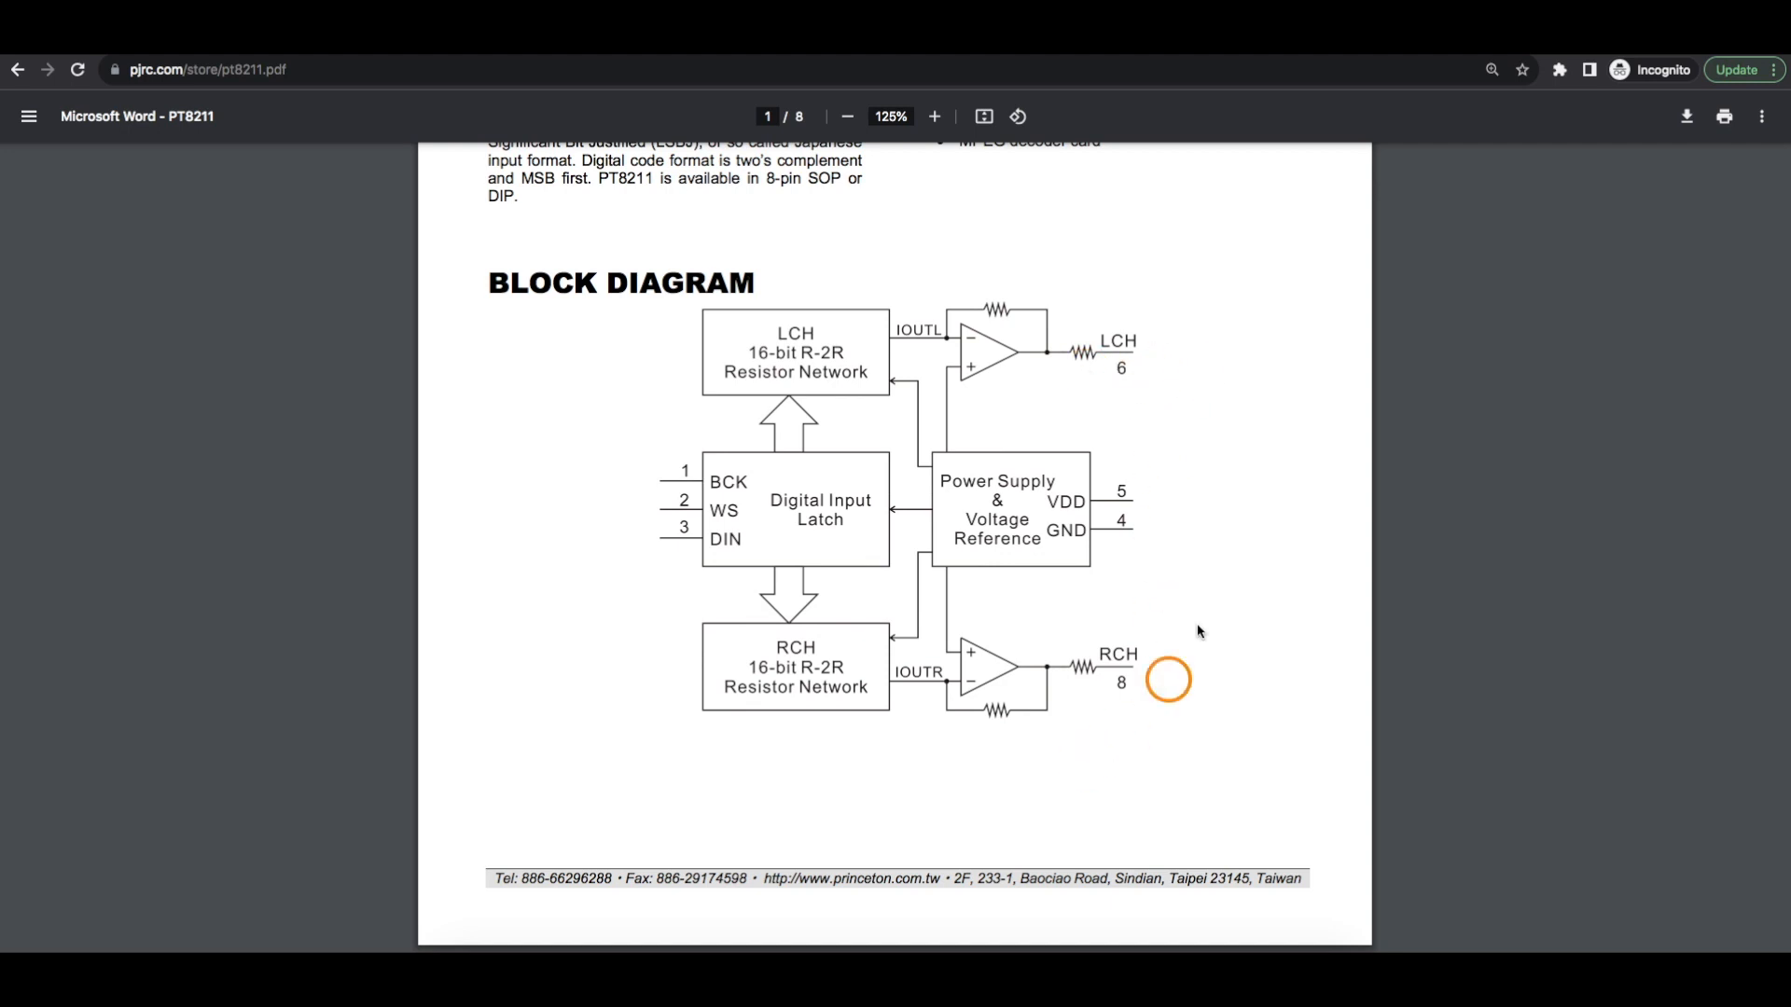
mouse_move(1192, 394)
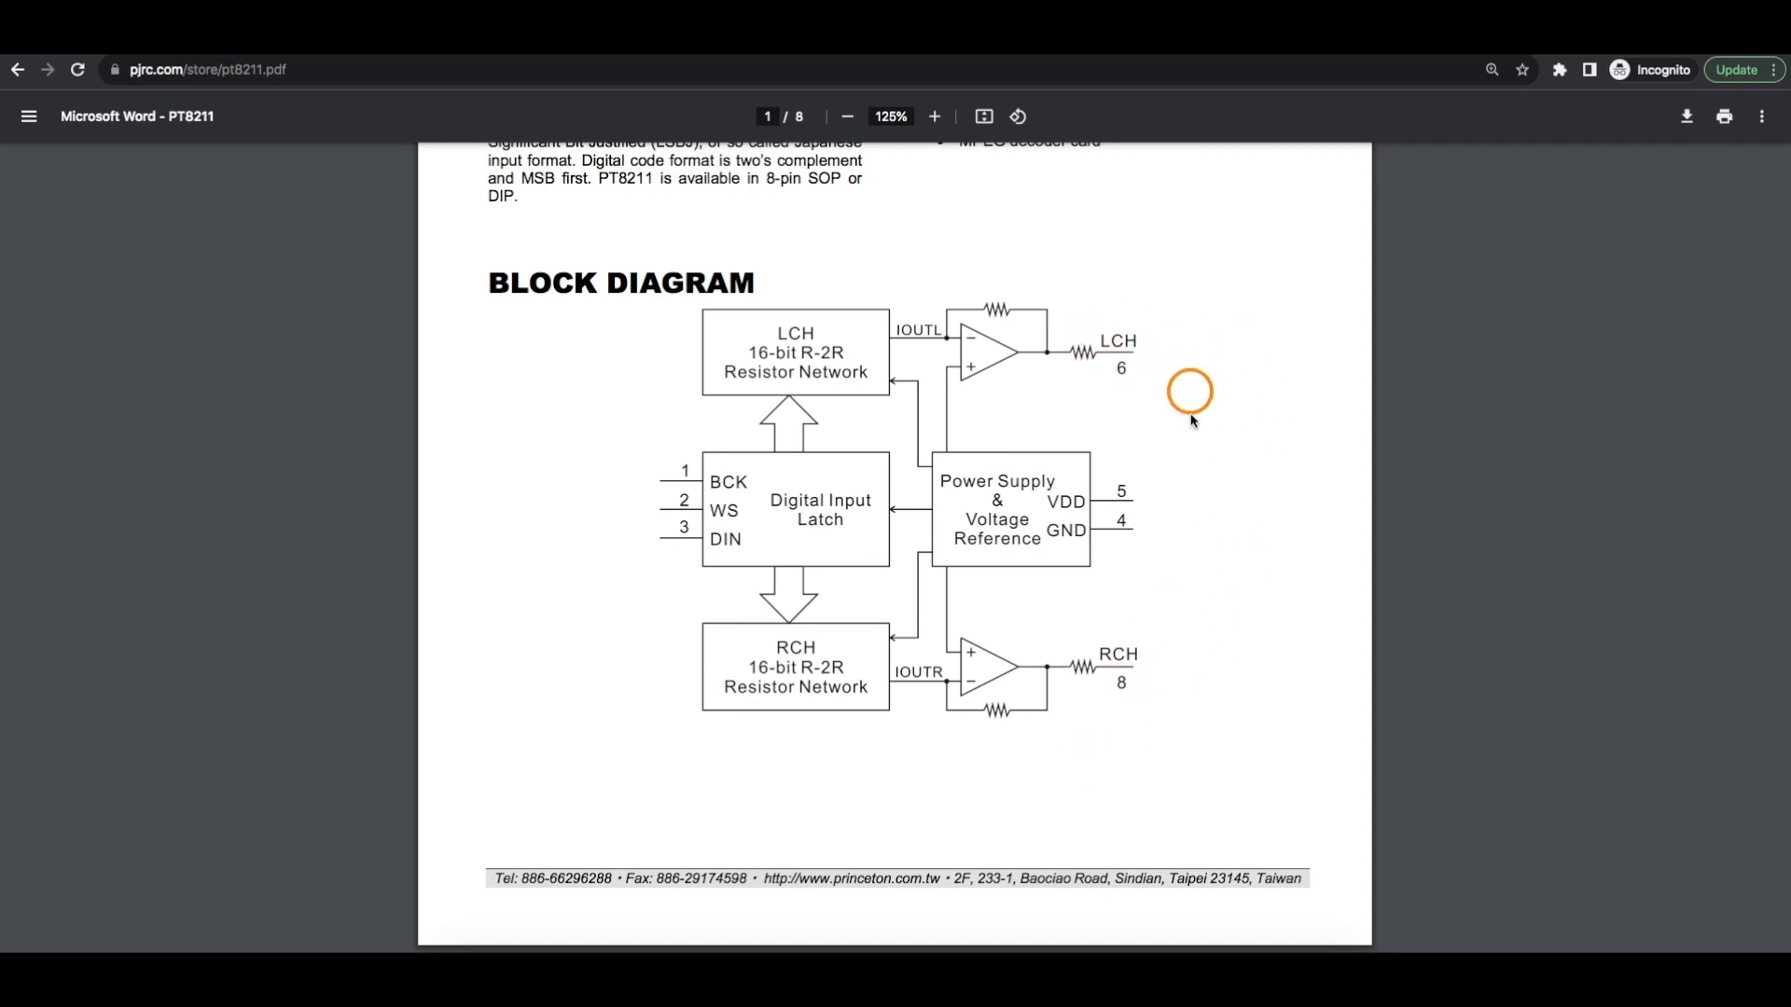
mouse_move(1187, 535)
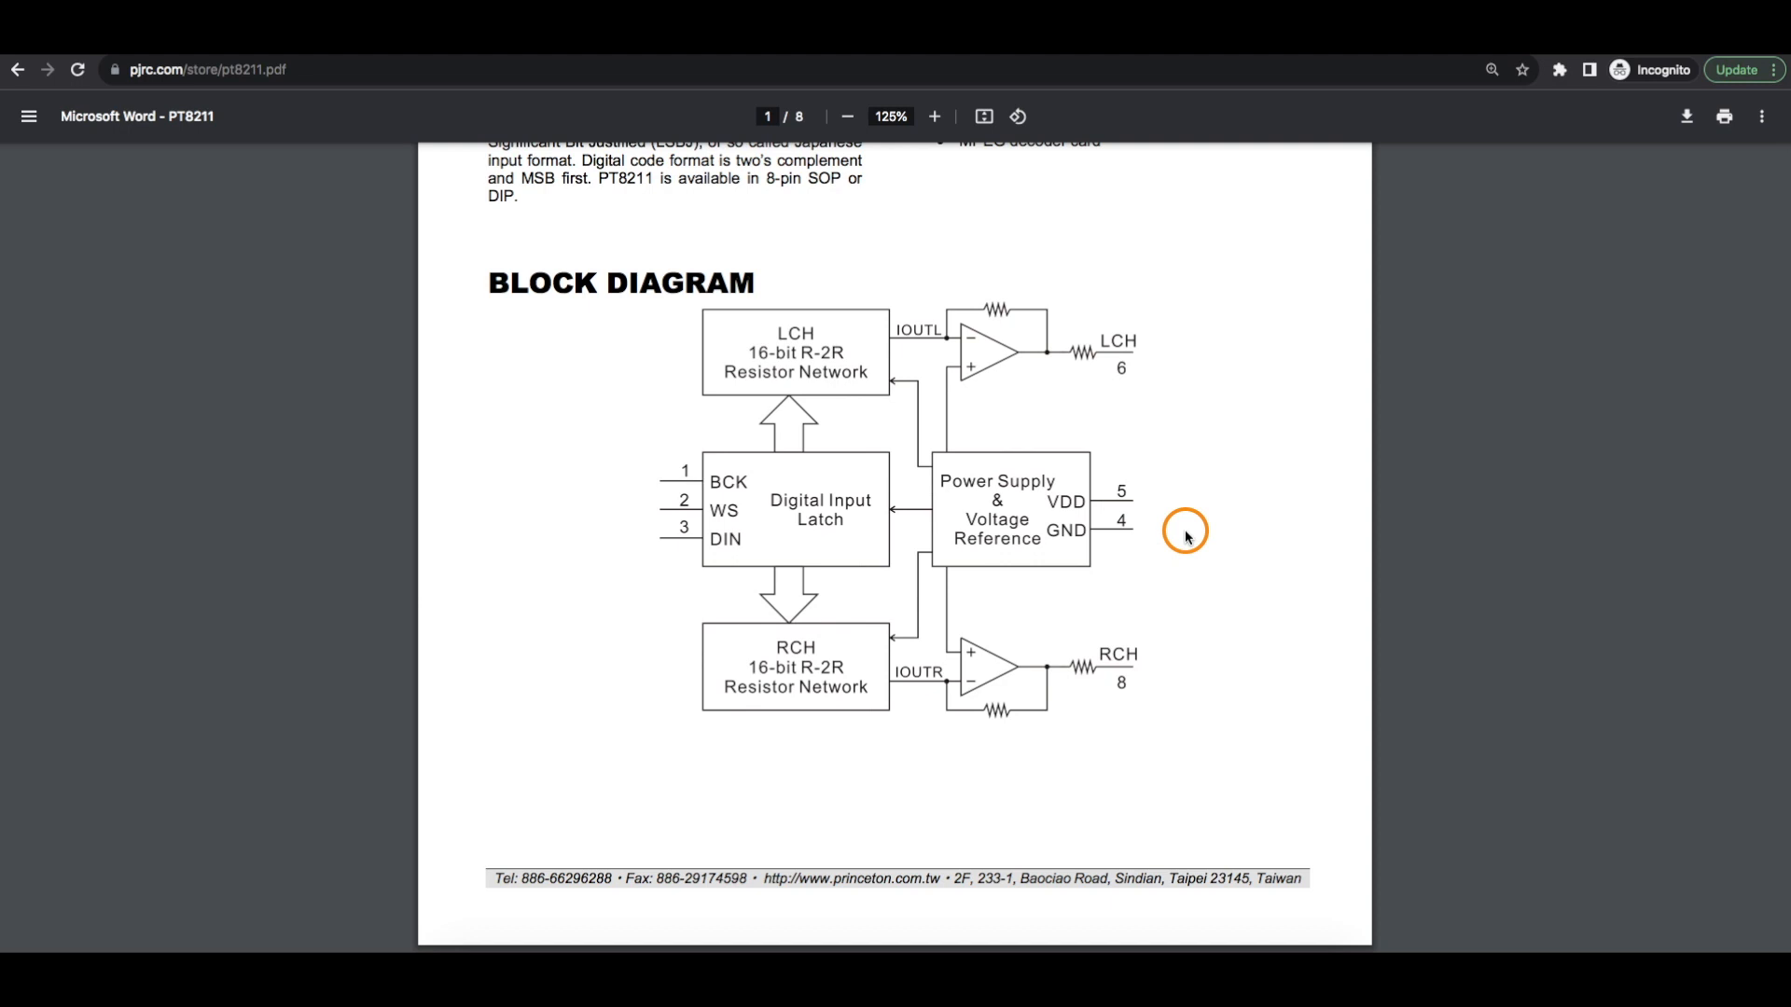
mouse_move(1121, 679)
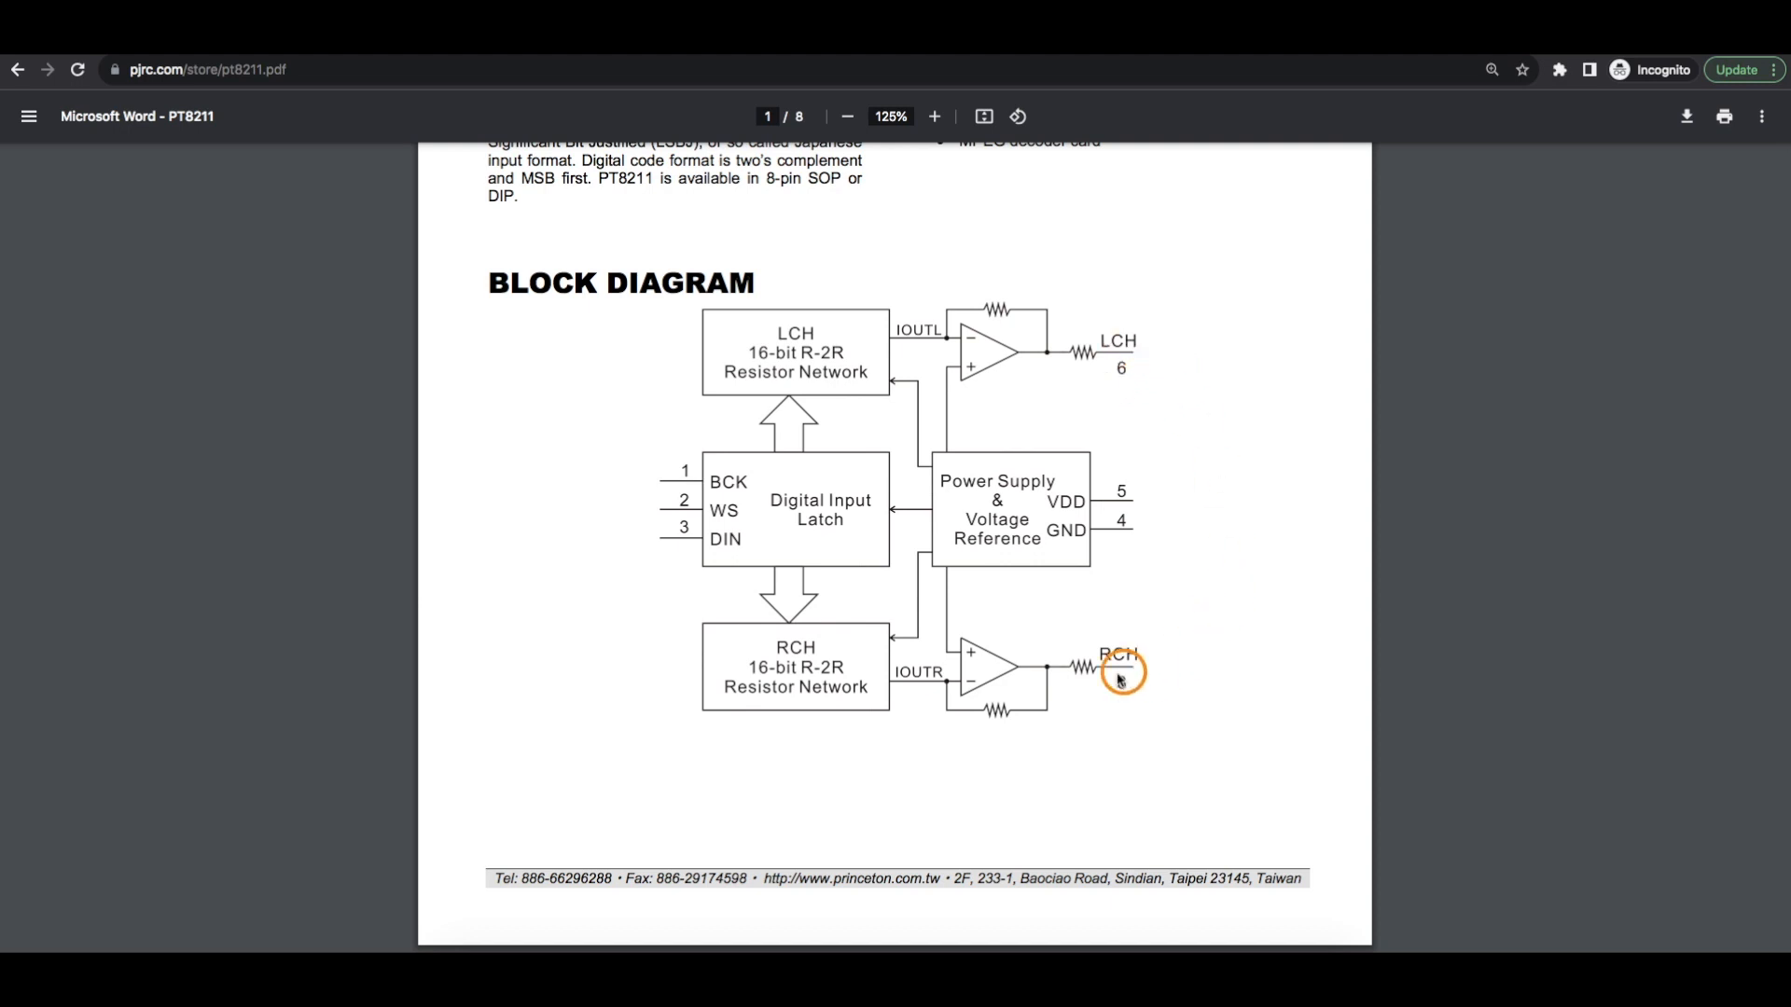
scroll(down, 3)
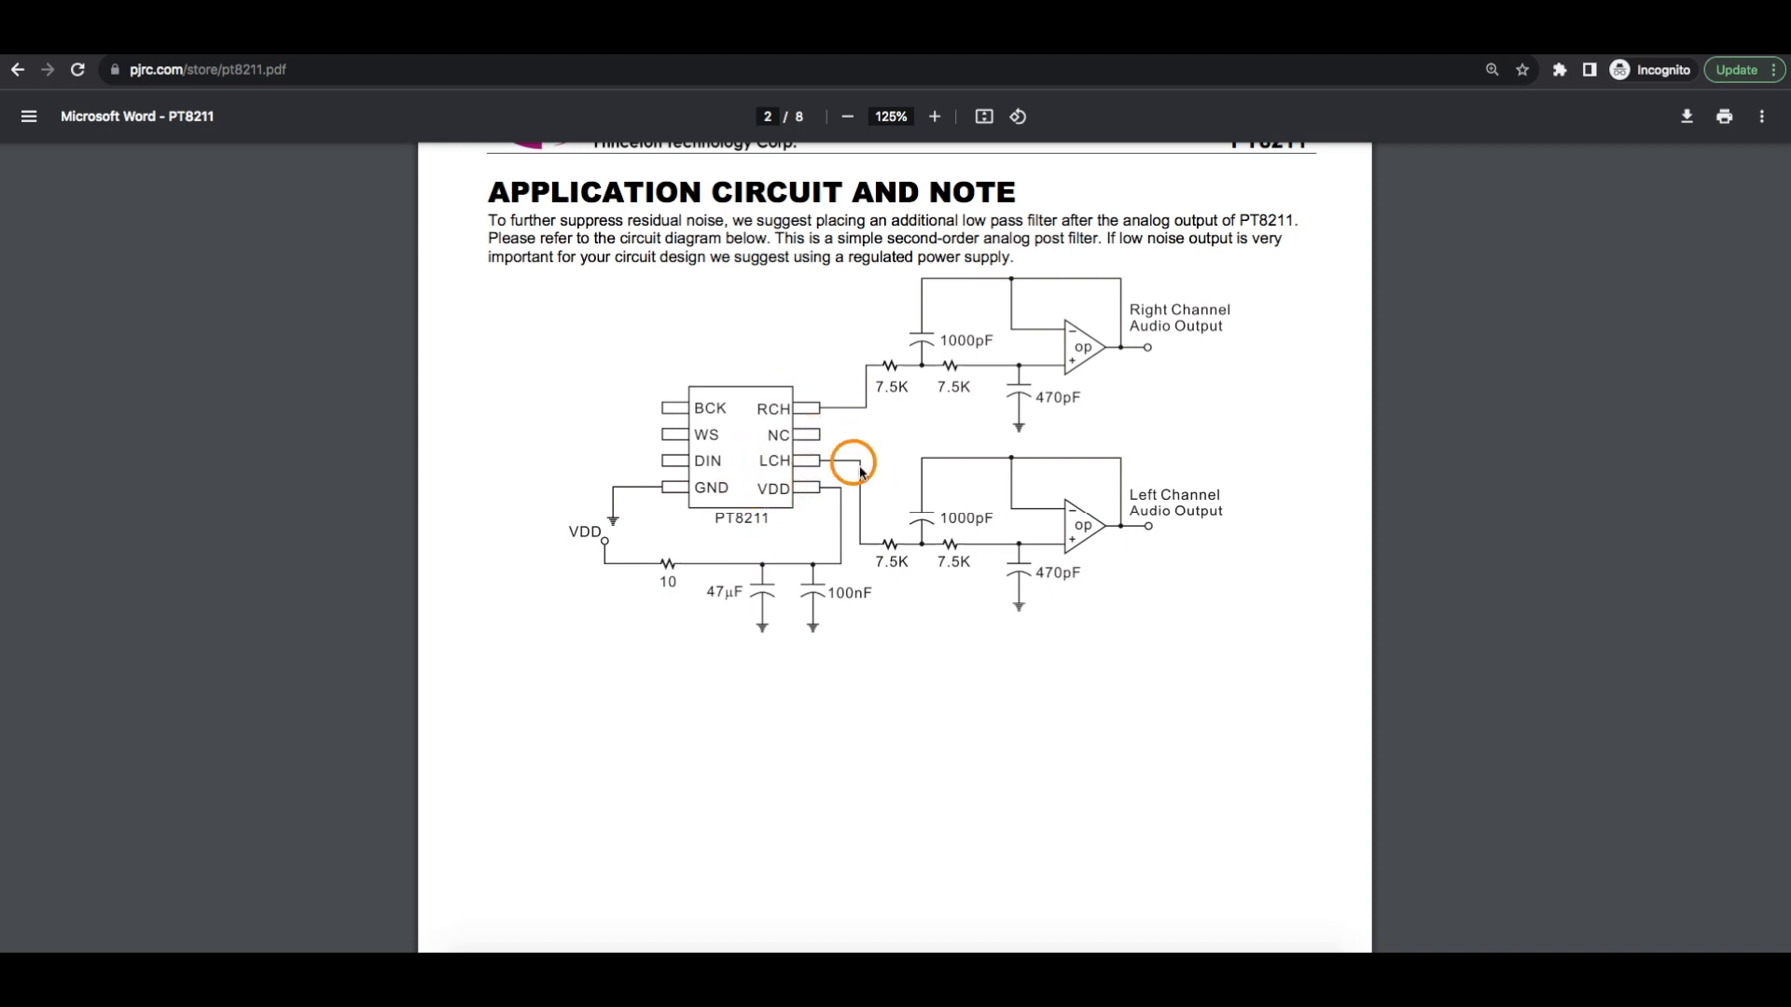
scroll(up, 3)
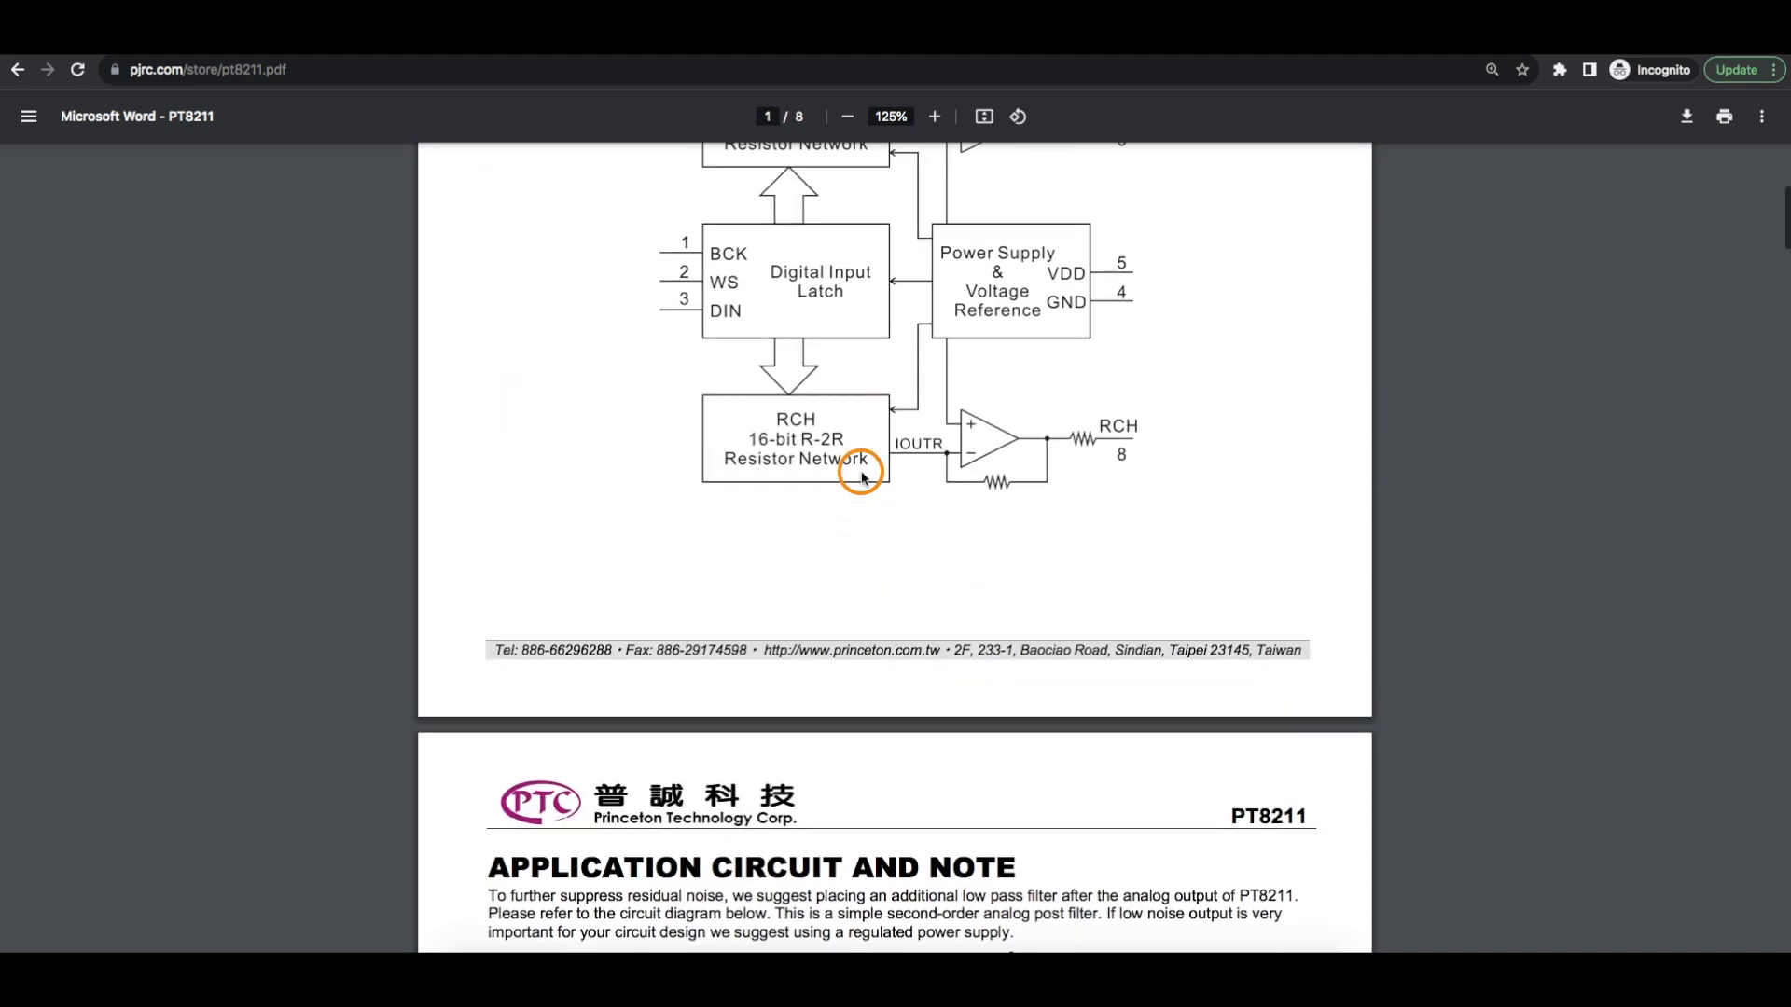
scroll(up, 3)
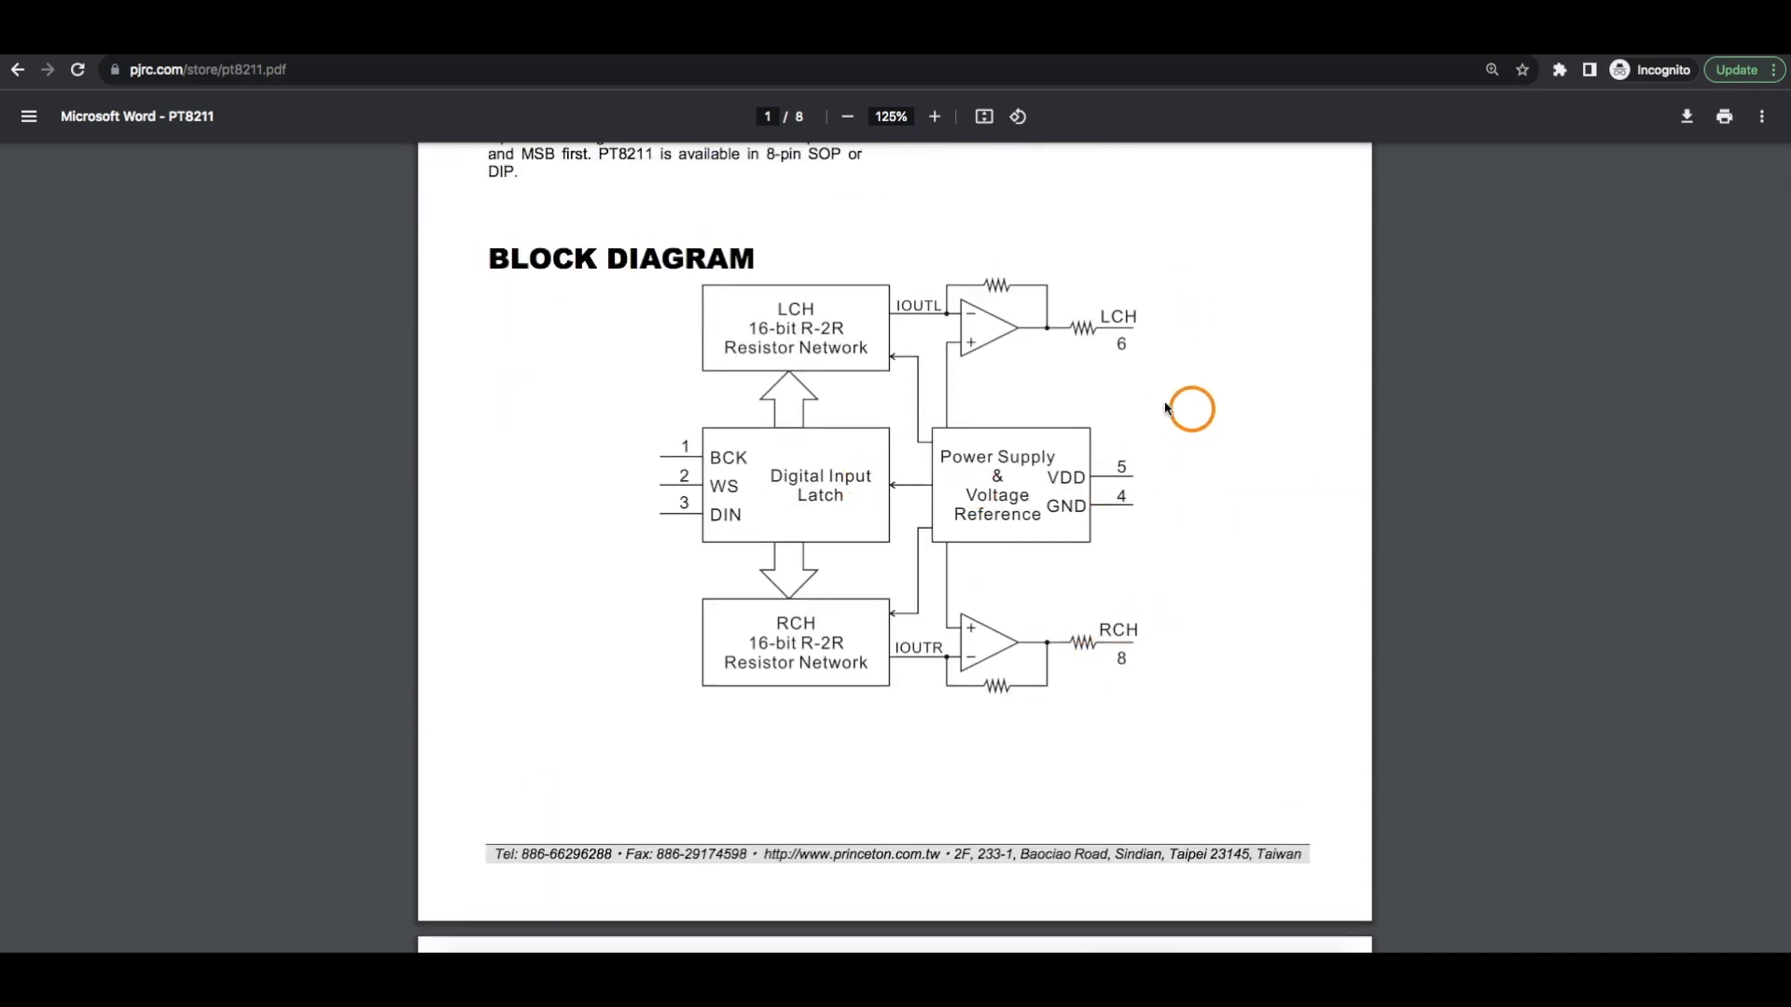
mouse_move(1153, 381)
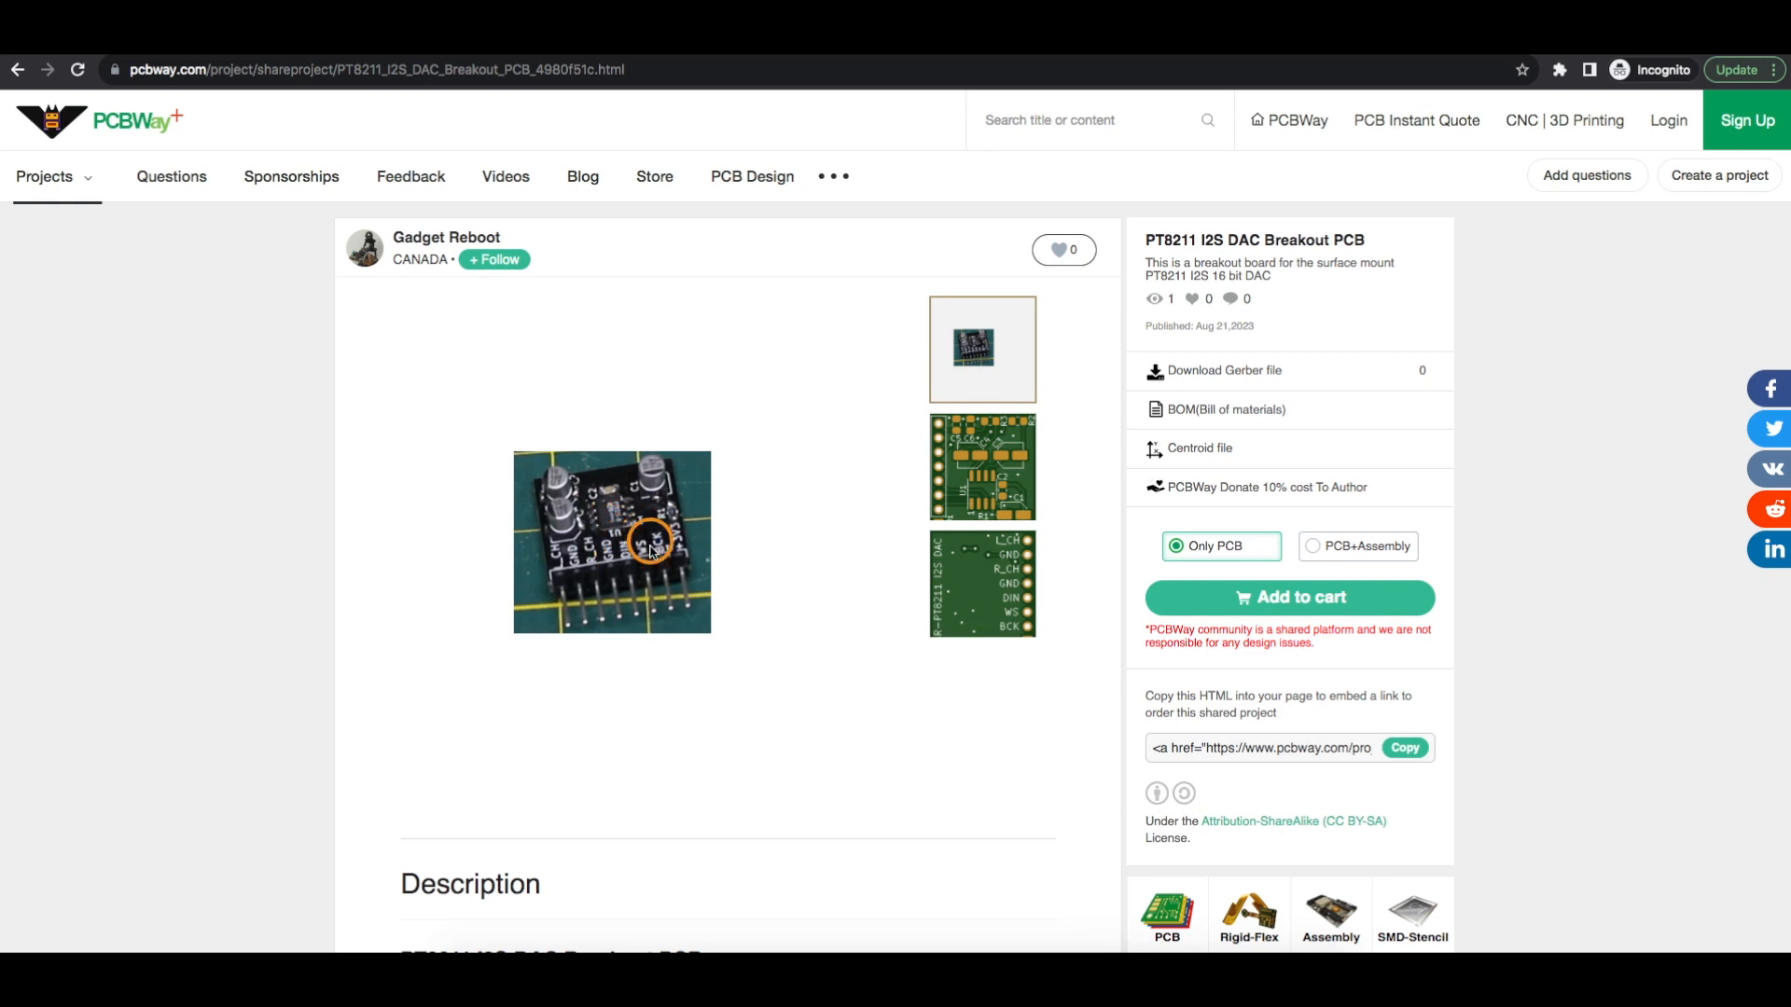
mouse_move(706, 543)
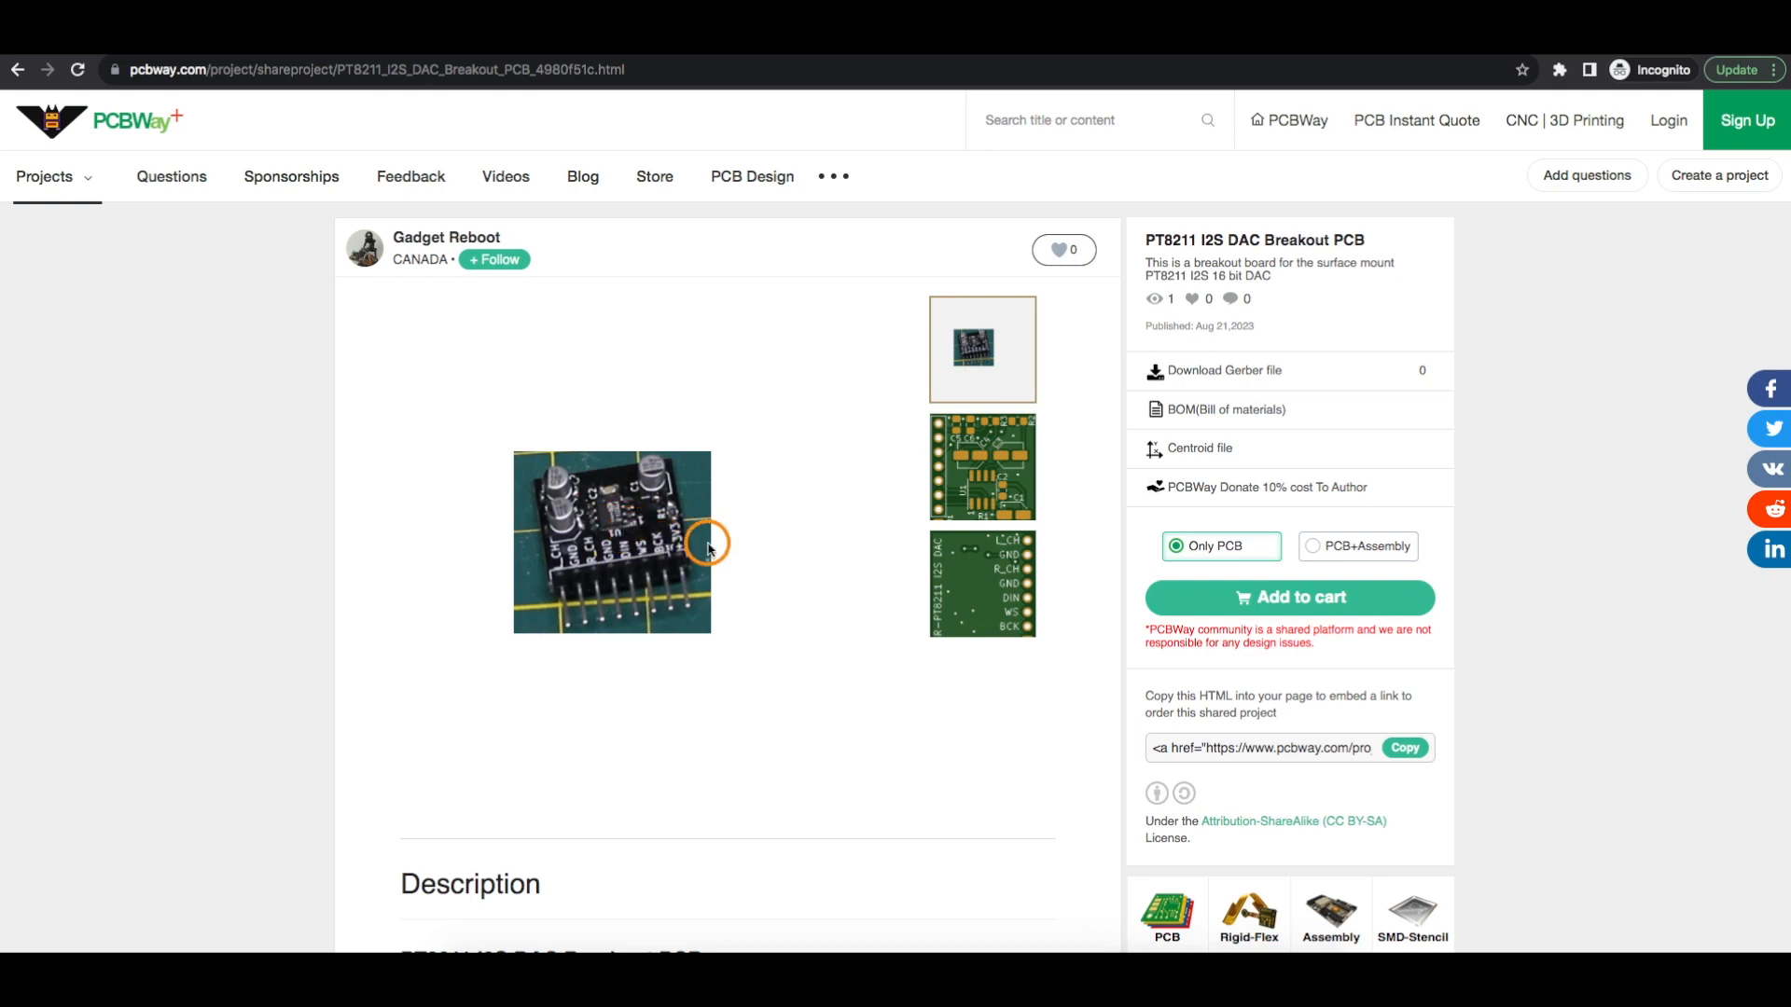
mouse_move(744, 541)
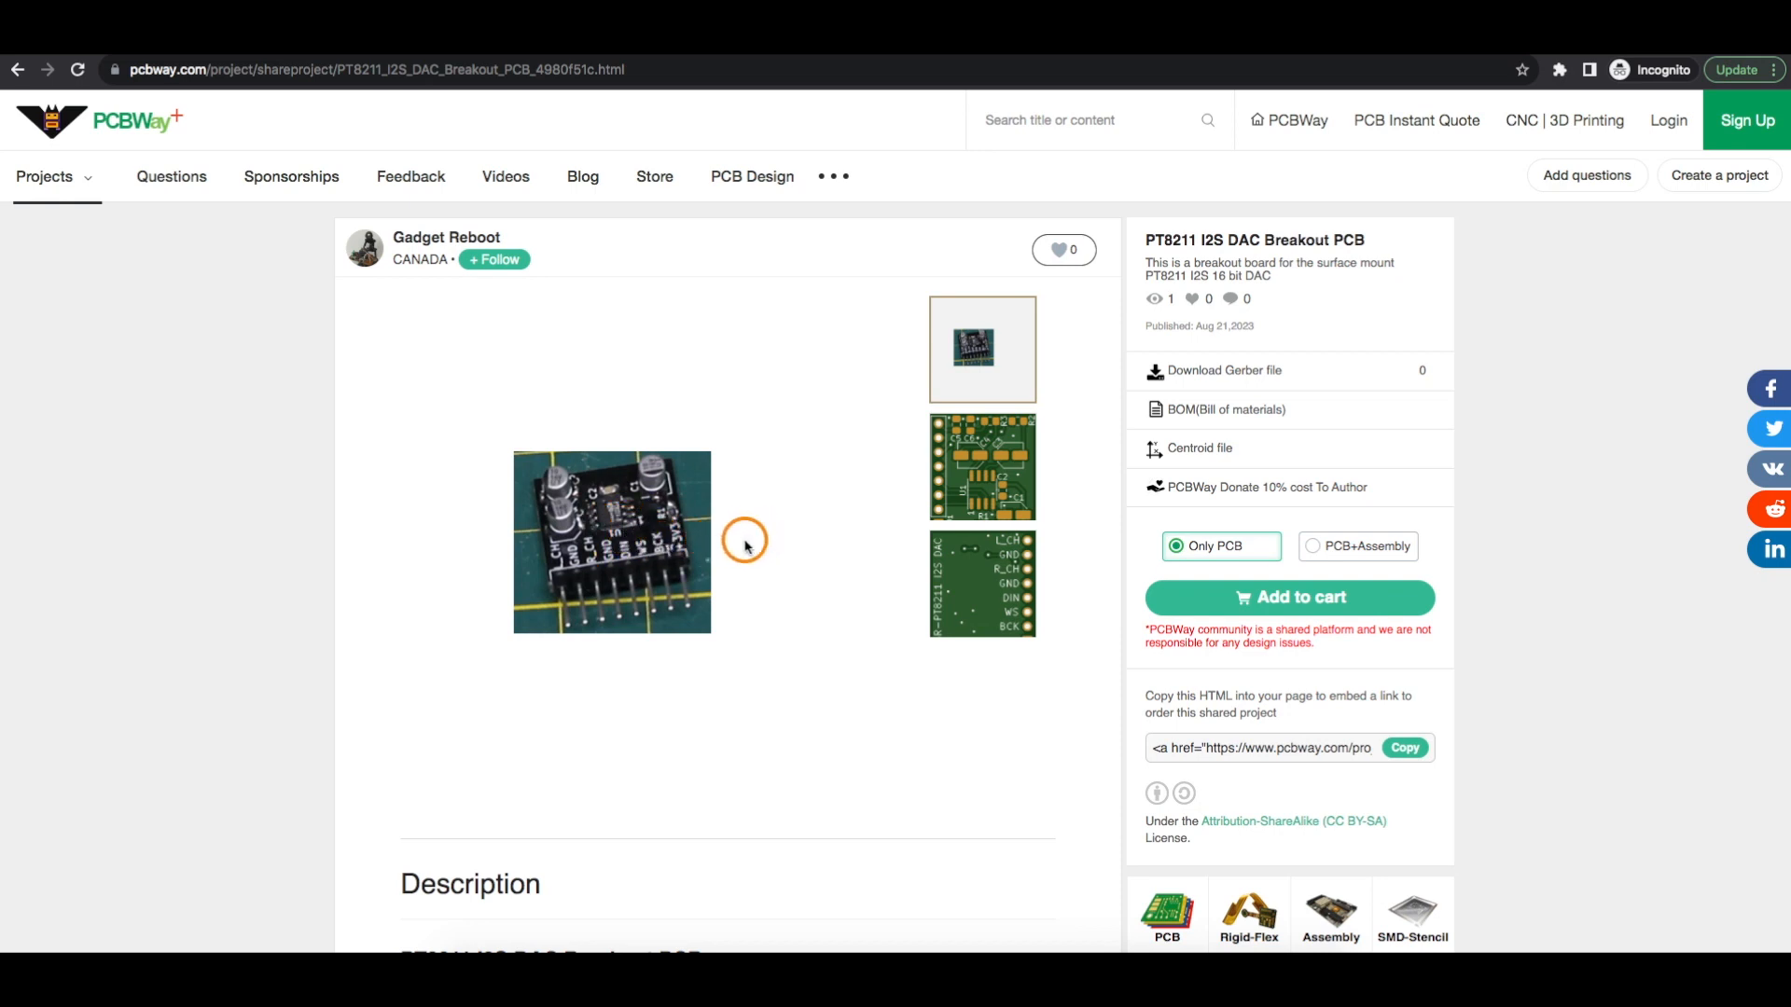